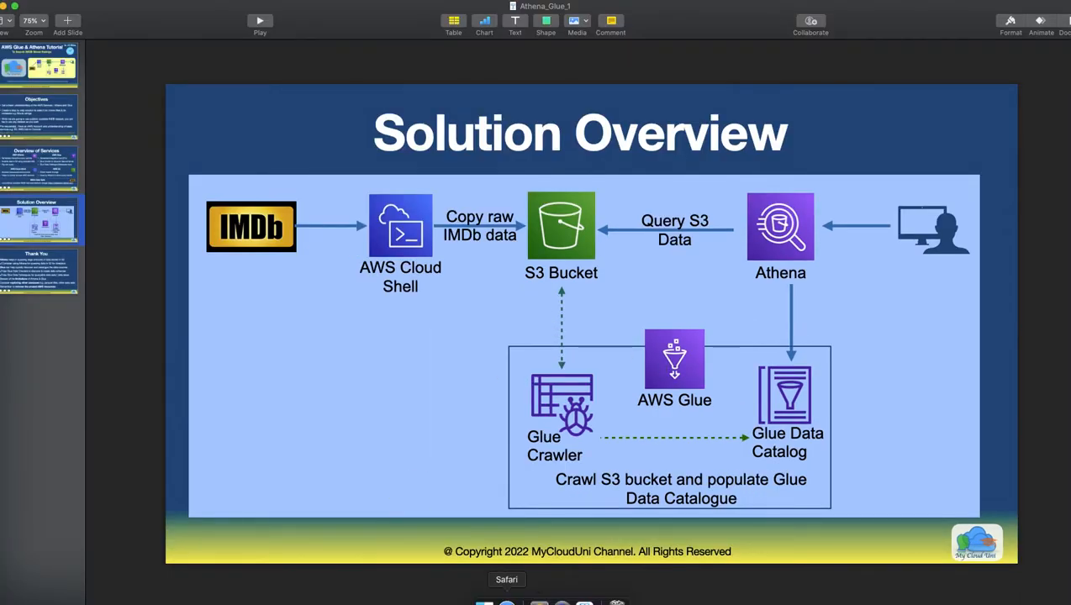
Step: Launch a CloudShell session from the console home and confirm the N. Virginia region
click(507, 578)
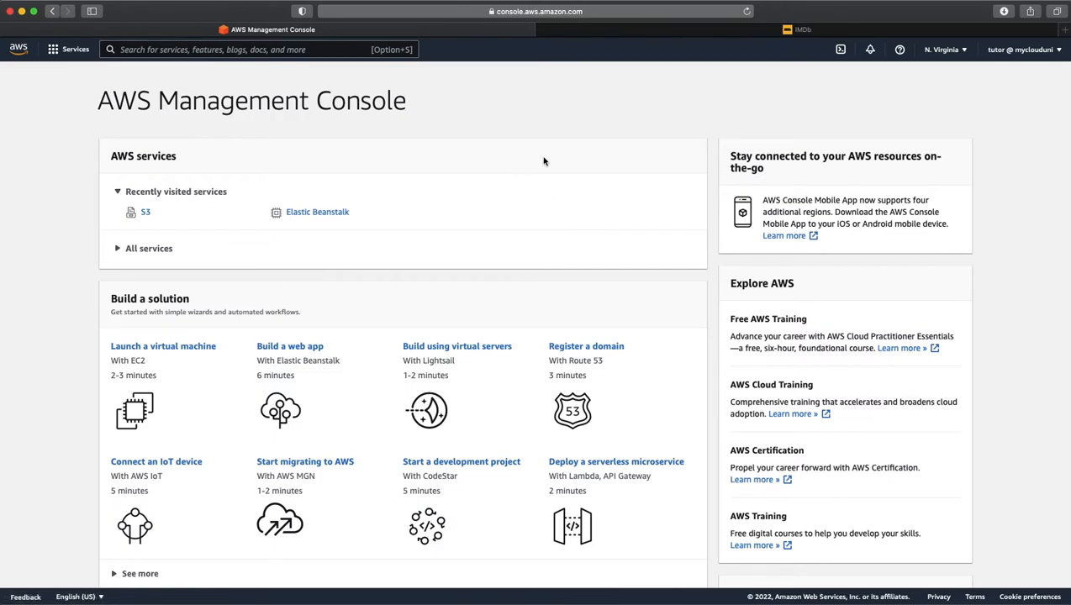
mouse_move(294, 168)
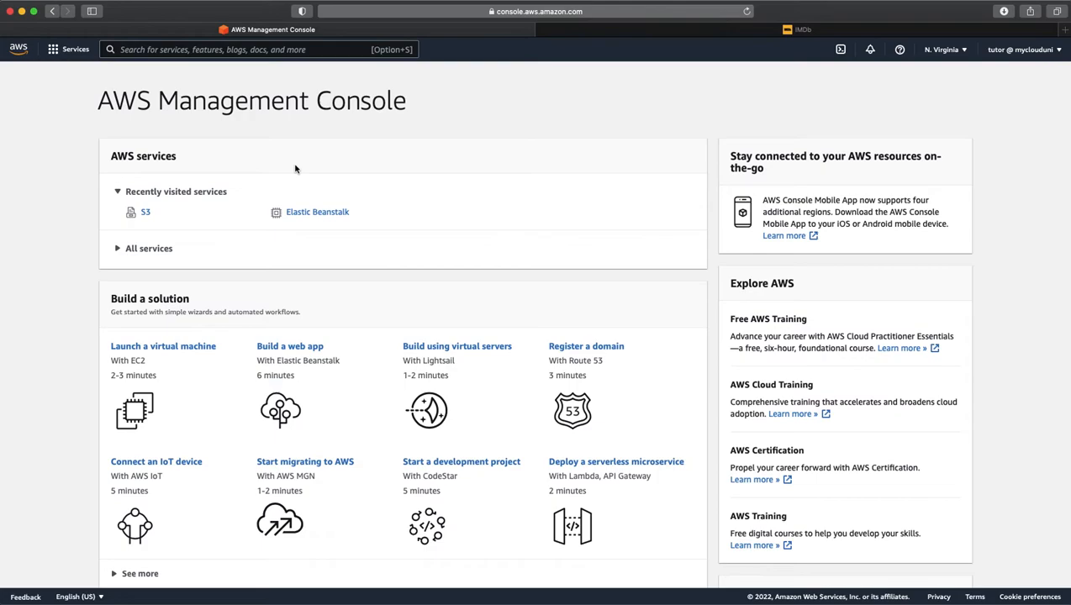
mouse_move(841, 49)
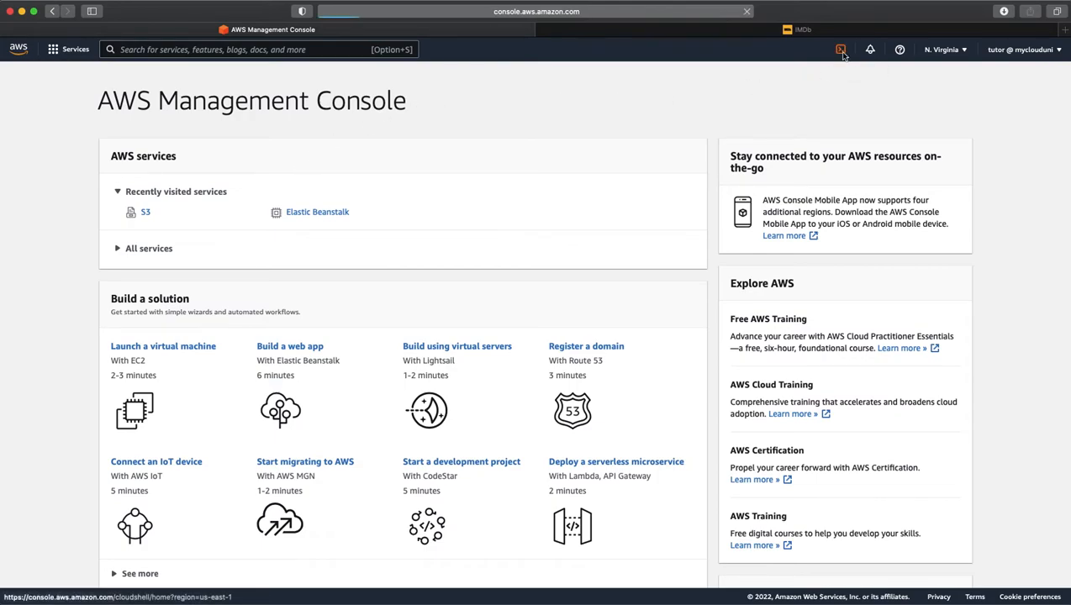
click(840, 48)
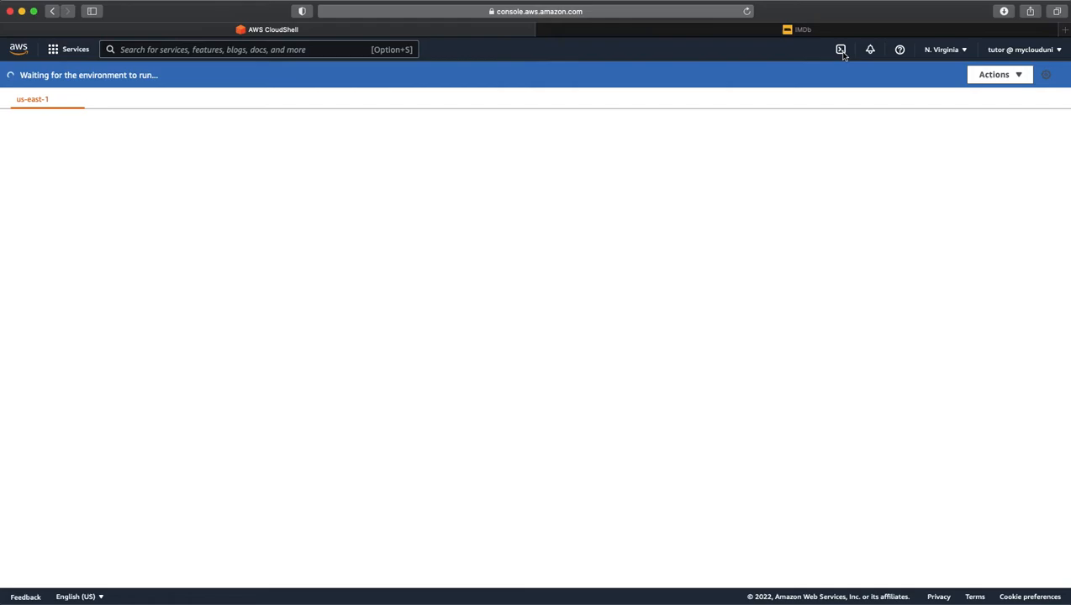
click(941, 50)
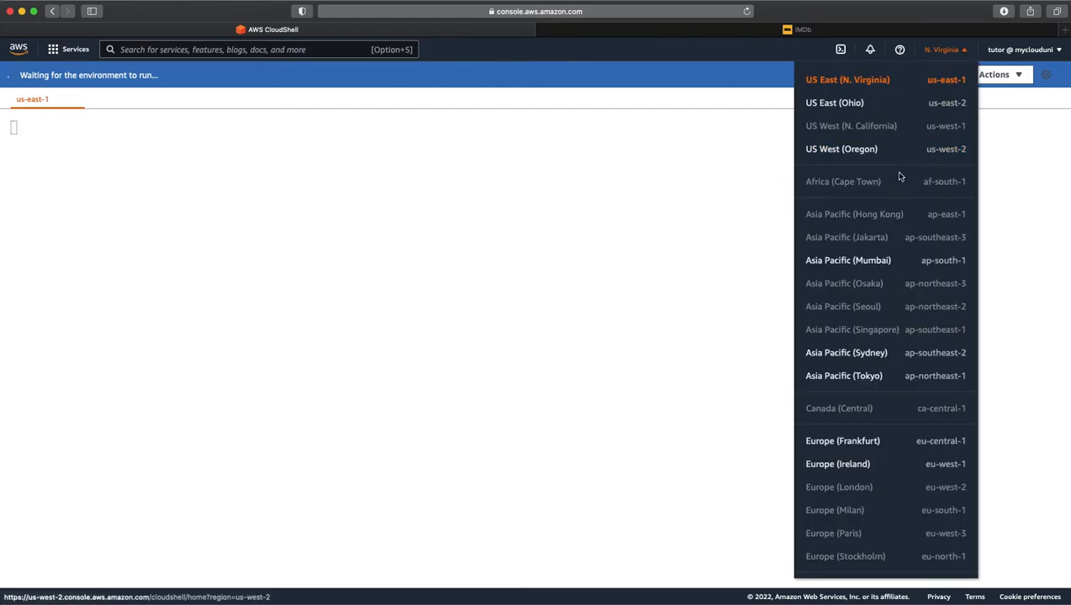
mouse_move(852, 166)
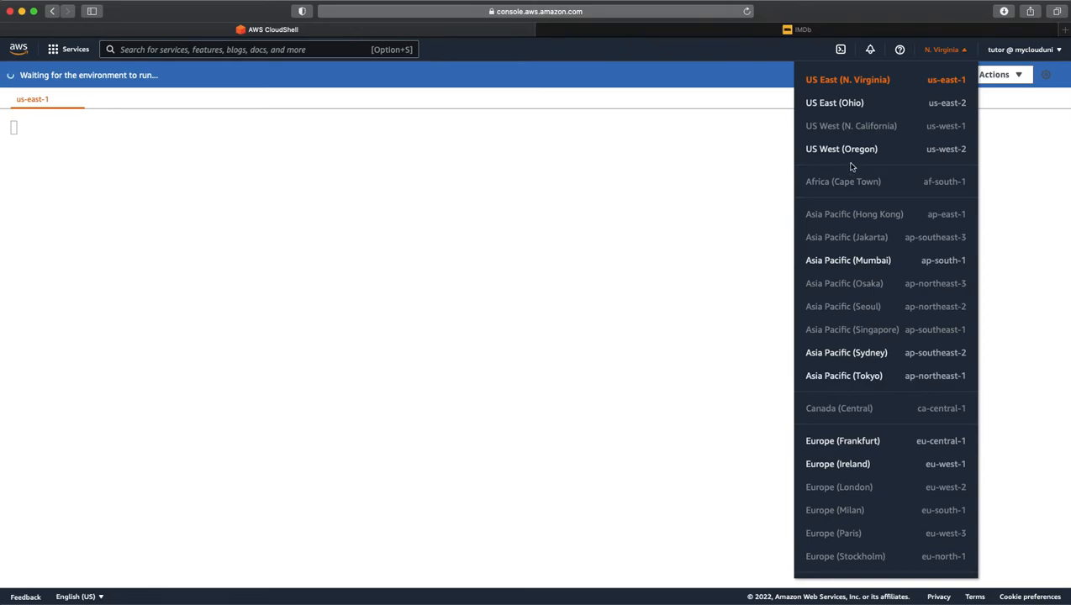
mouse_move(864, 134)
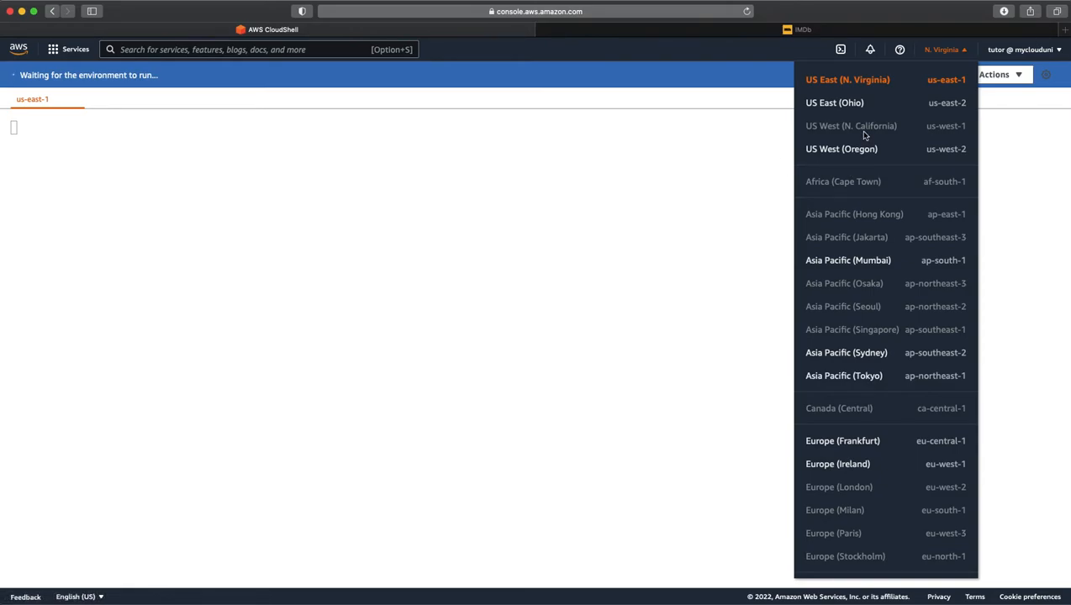
mouse_move(561, 180)
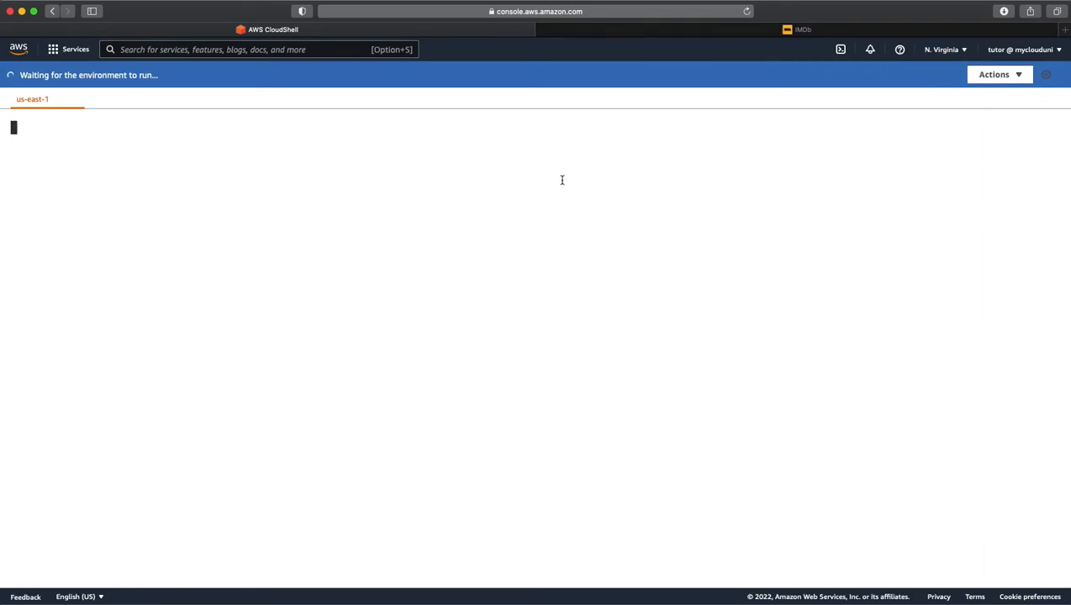
mouse_move(625, 118)
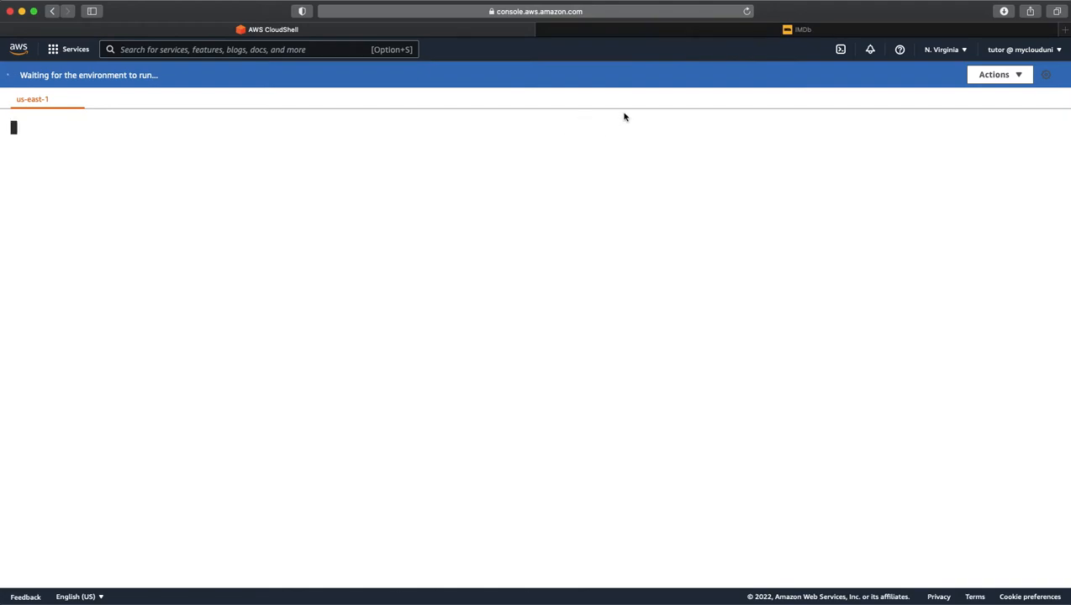
mouse_move(736, 35)
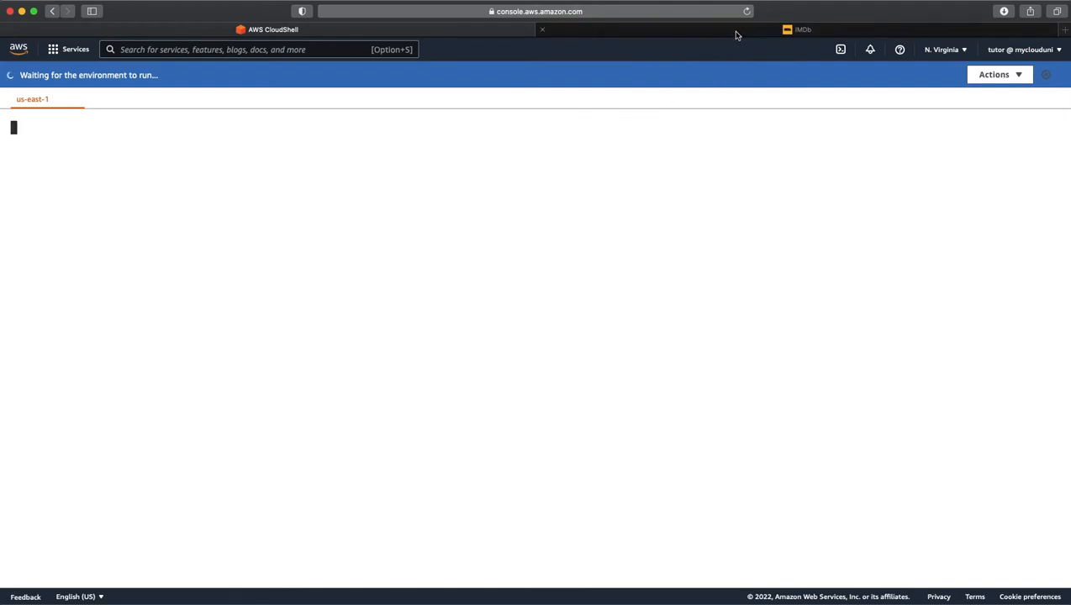
Step: Review the IMDb Datasets documentation page and follow the datasets.imdbws.com link
click(803, 30)
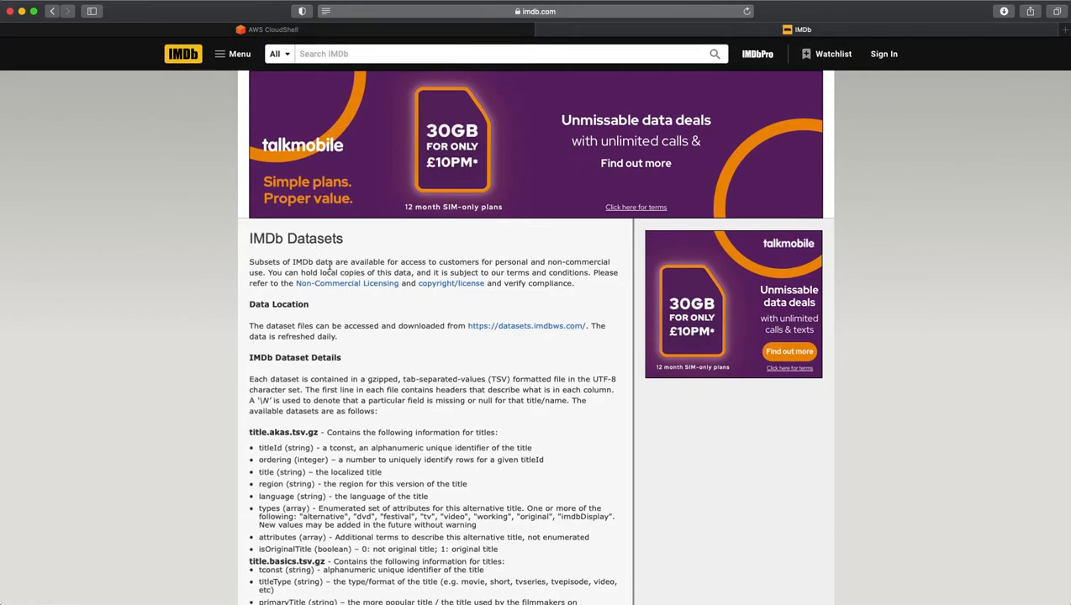
scroll(down, 3)
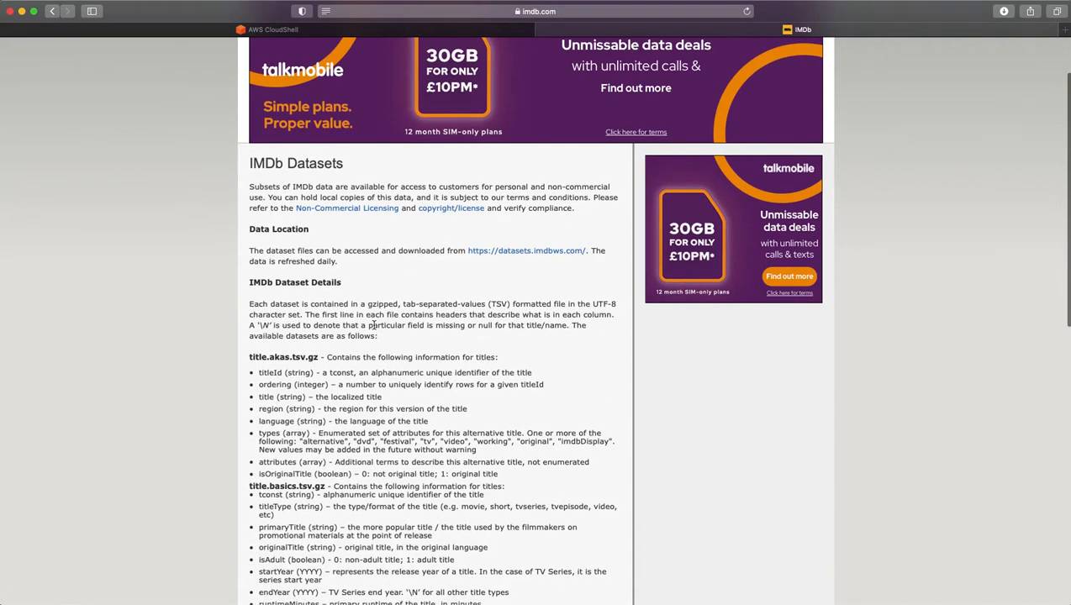
scroll(down, 3)
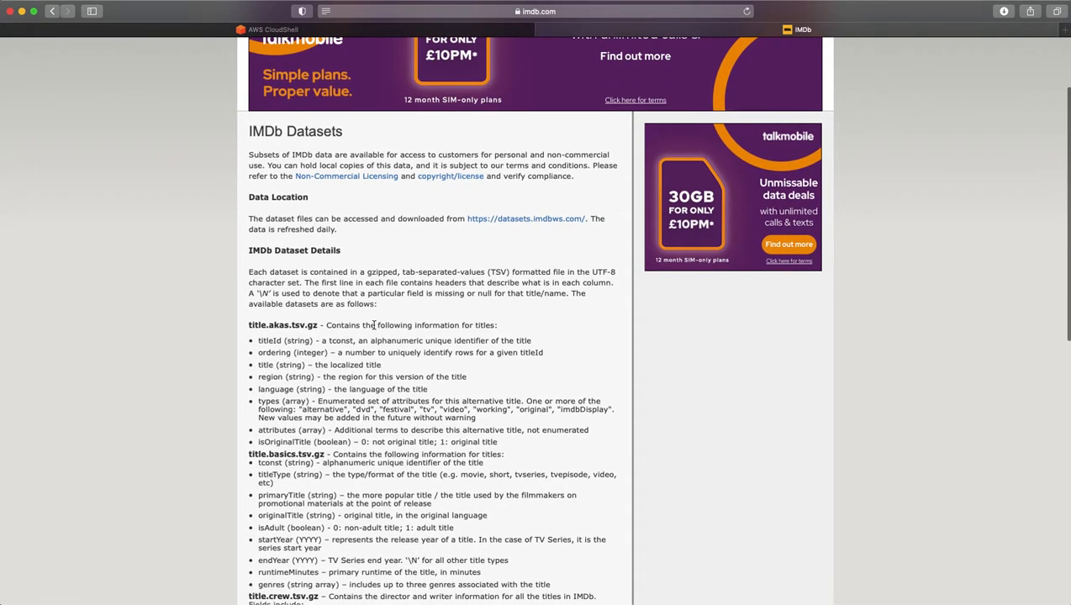
mouse_move(526, 219)
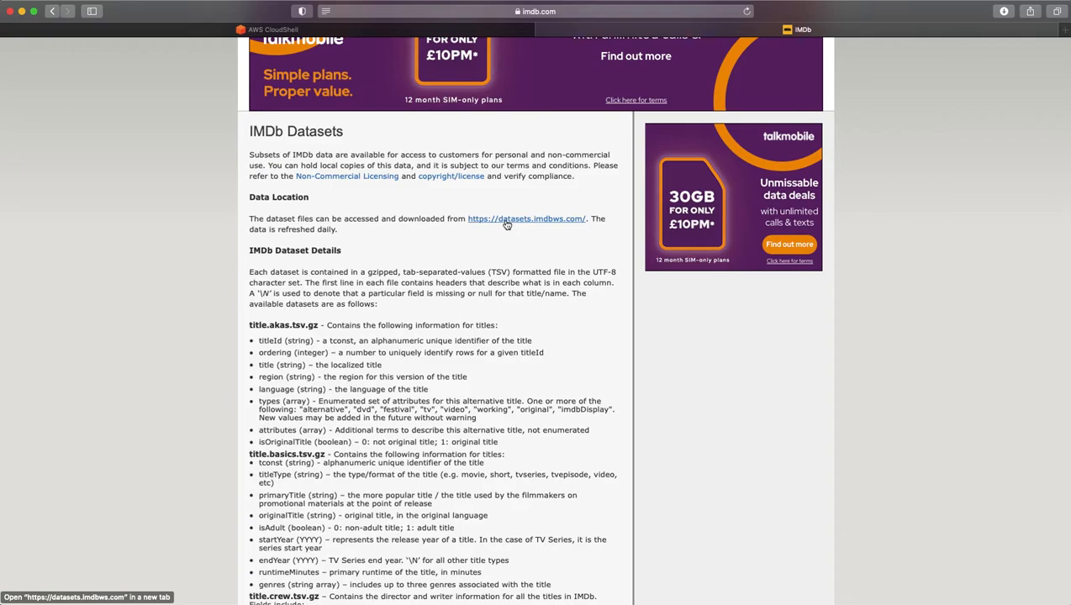
scroll(down, 3)
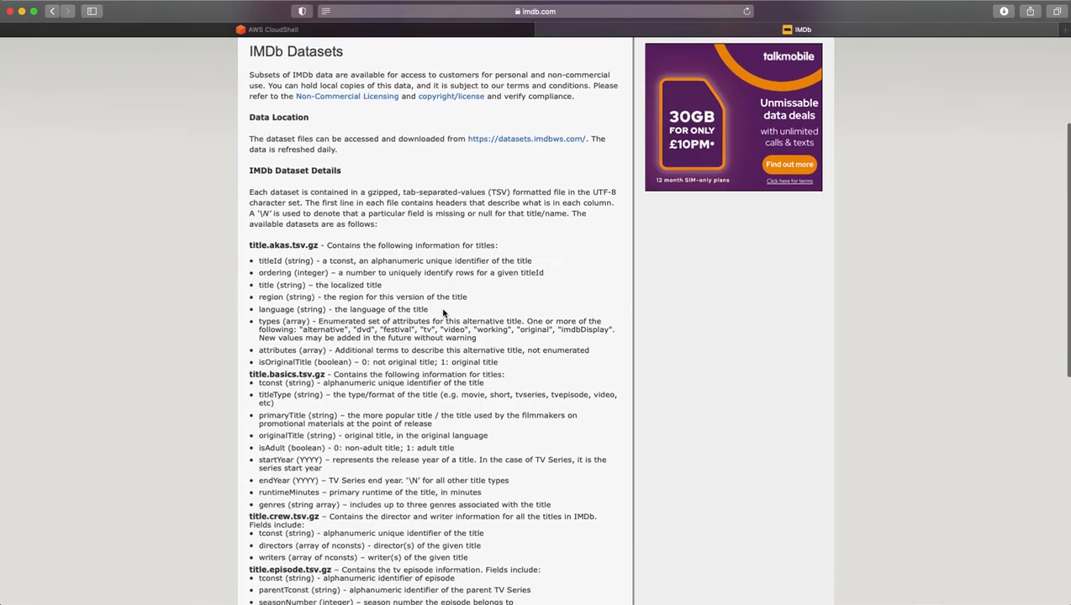
scroll(down, 3)
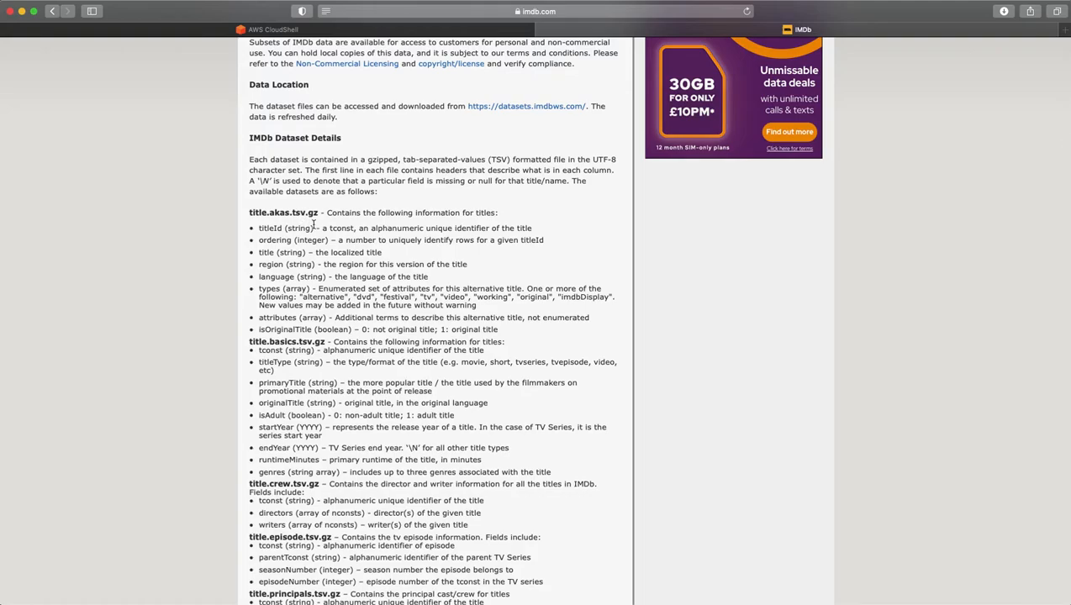
scroll(down, 3)
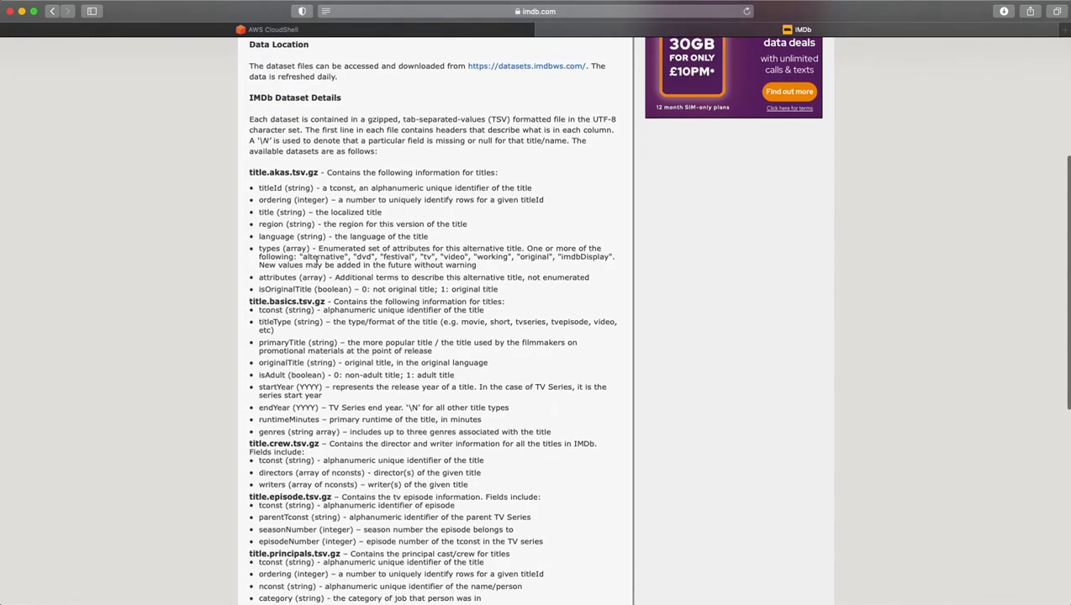
scroll(down, 3)
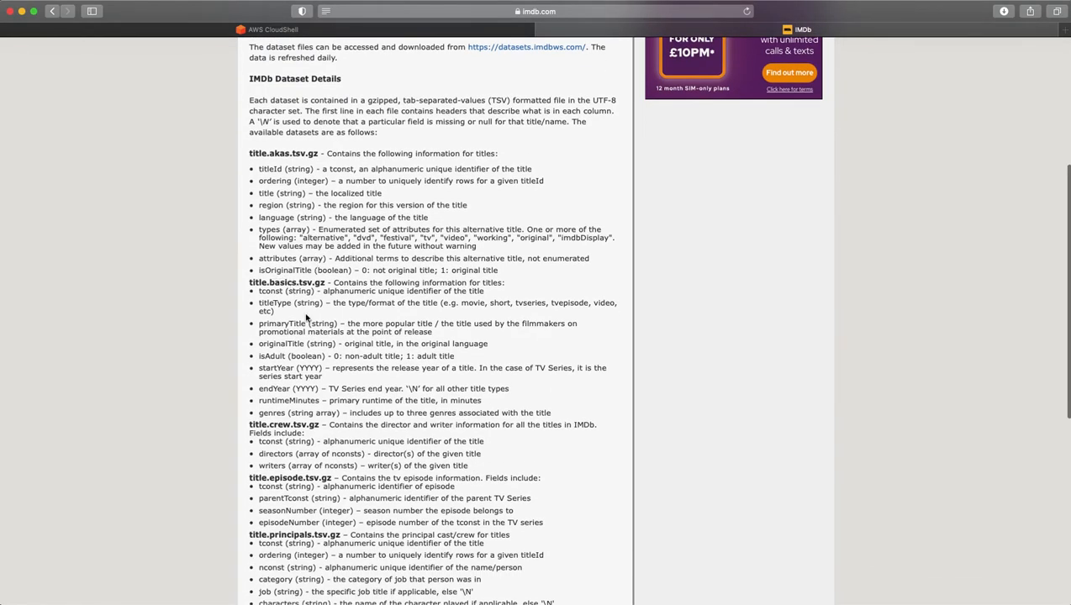
scroll(down, 3)
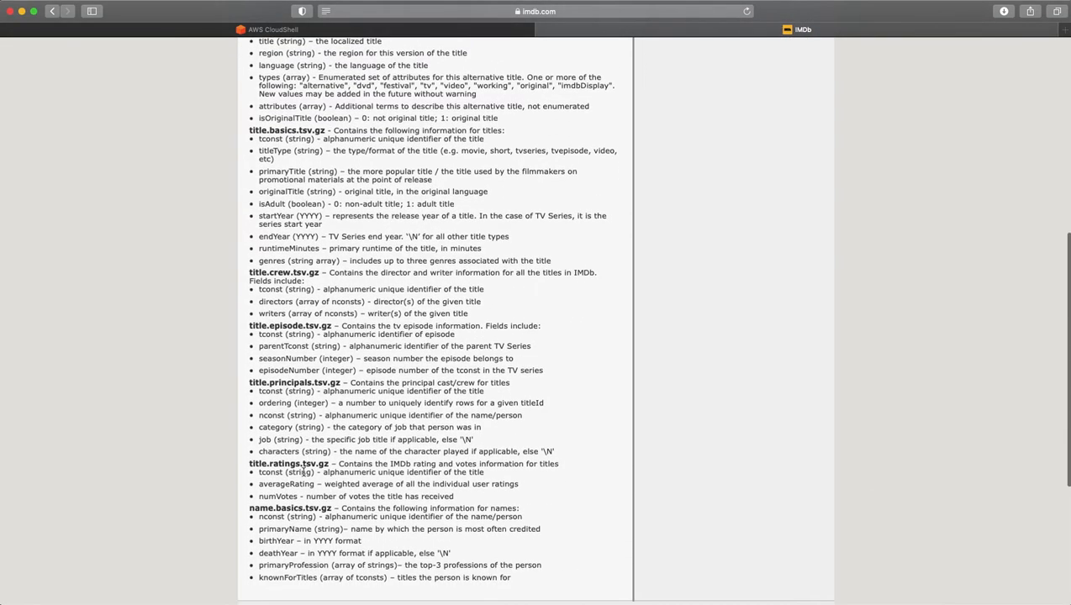
scroll(up, 3)
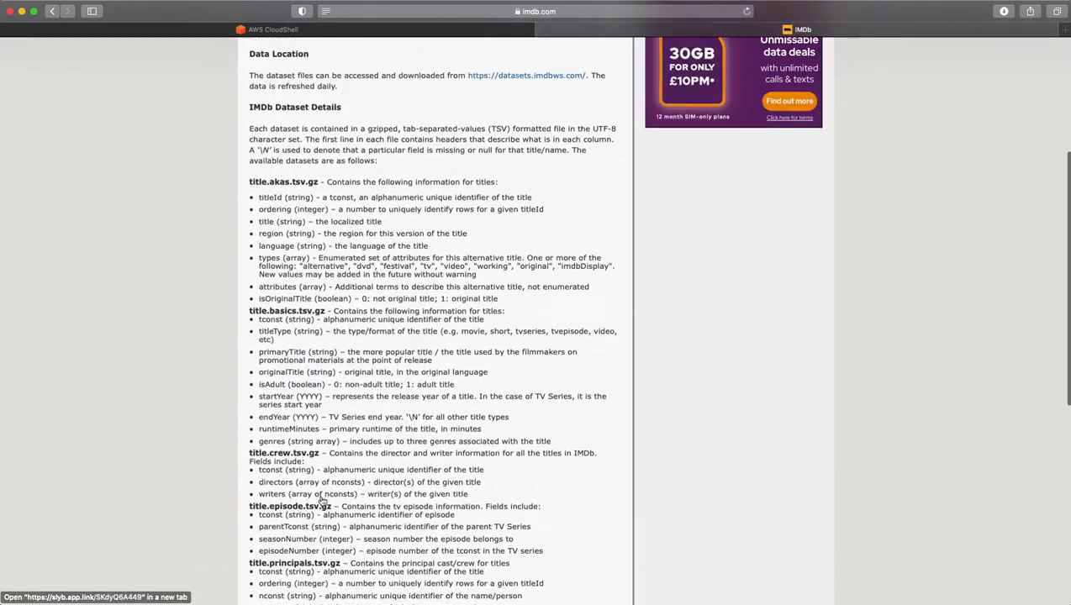
scroll(up, 3)
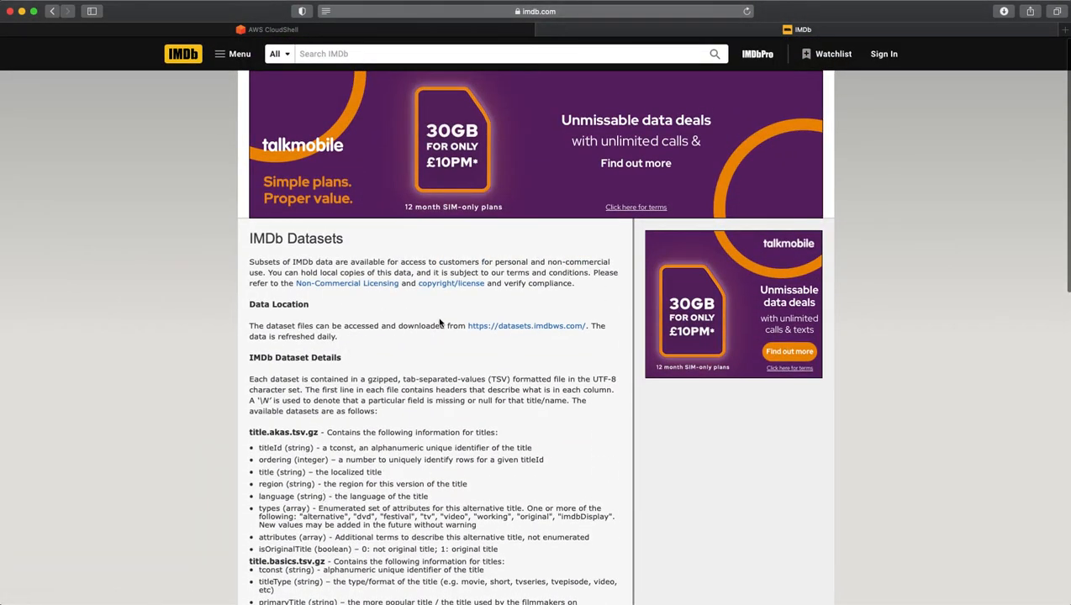
mouse_move(526, 326)
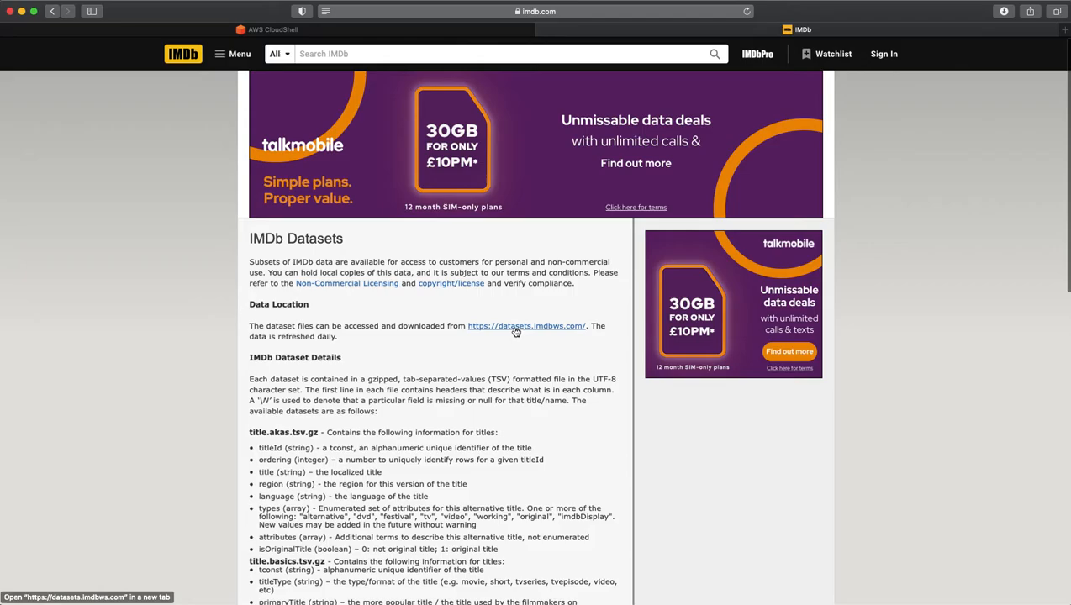
click(524, 326)
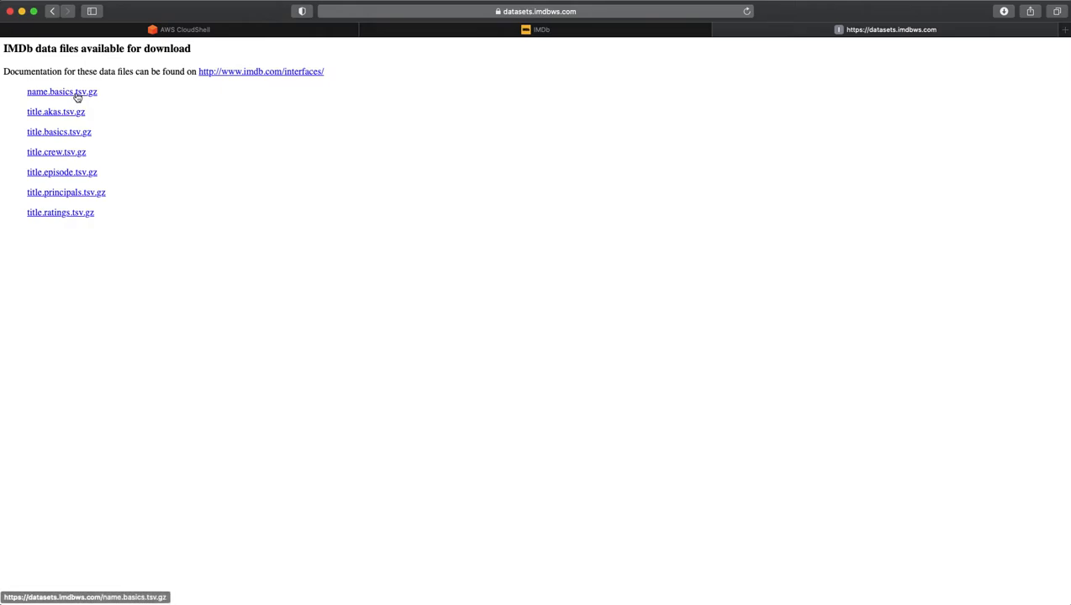
mouse_move(252, 32)
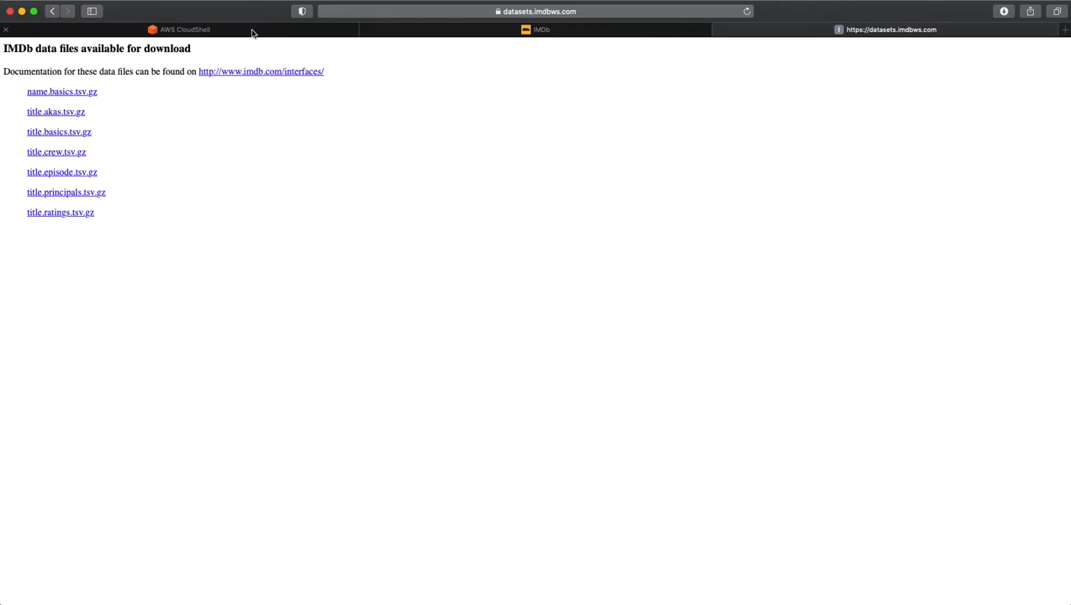
Step: List the home directory, then run 'aws s3 ls' to show the archive-2202-personal bucket
click(185, 28)
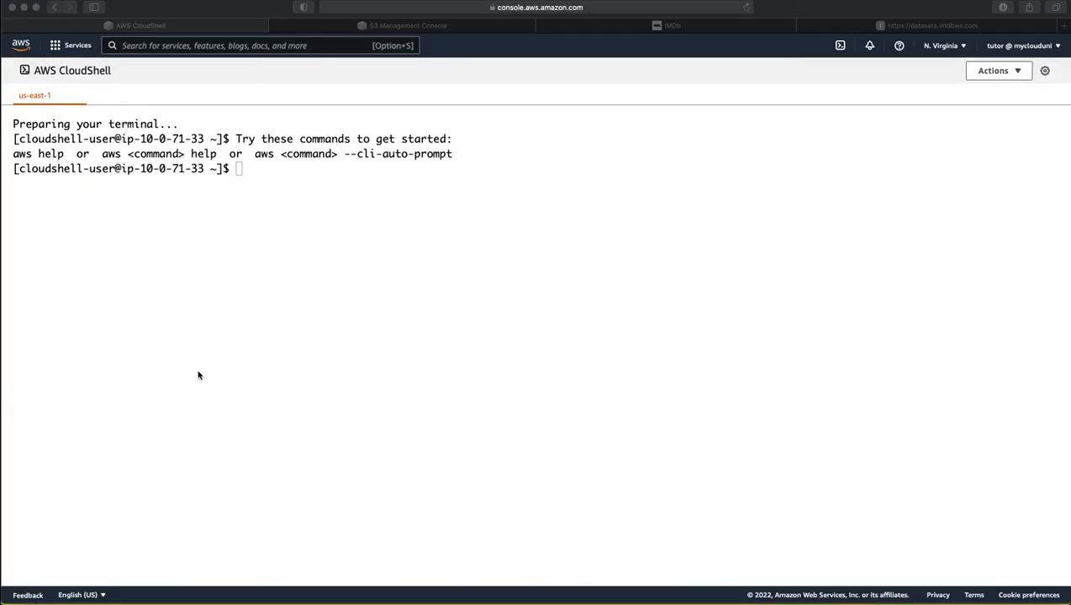
mouse_move(377, 302)
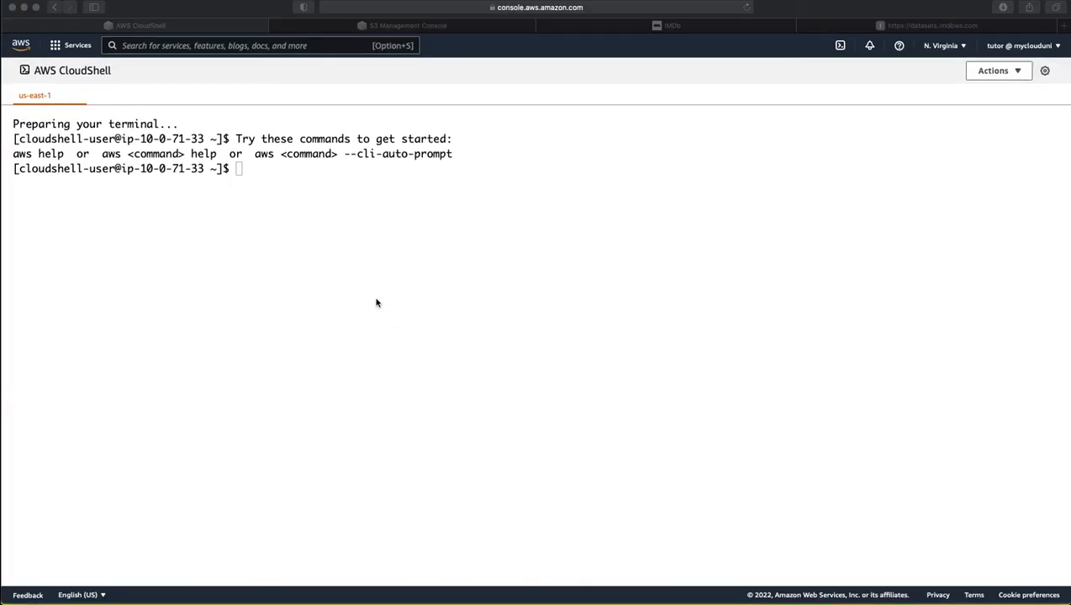
mouse_move(292, 212)
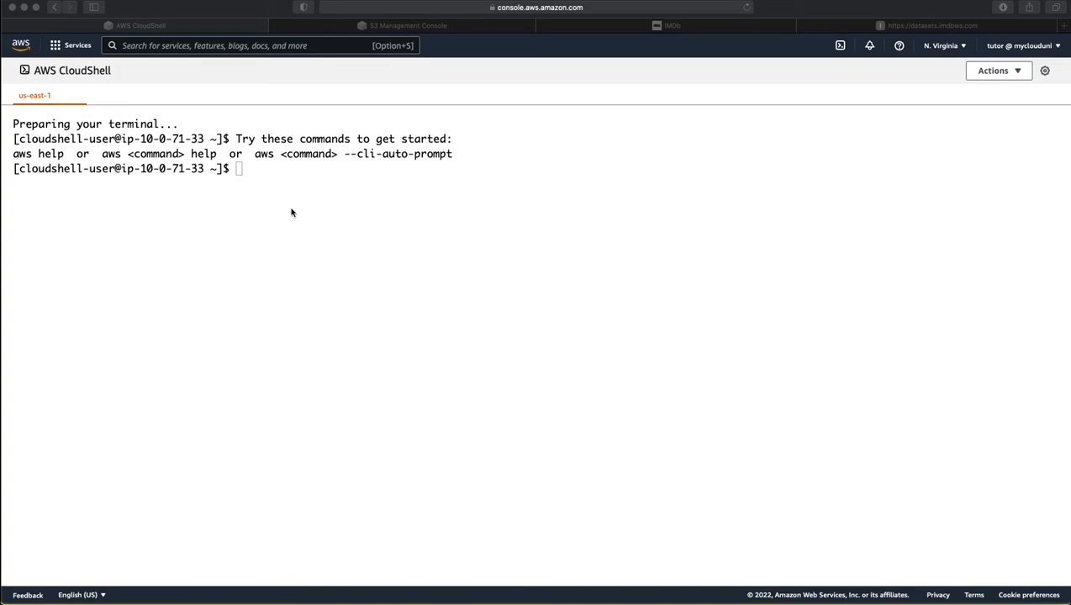
mouse_move(272, 199)
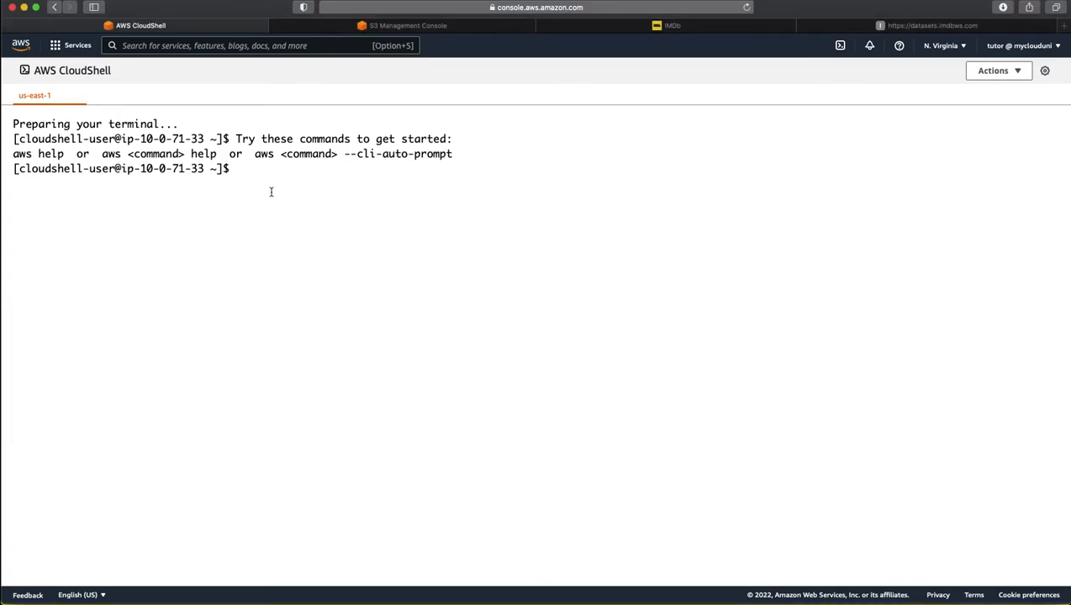
key(Return)
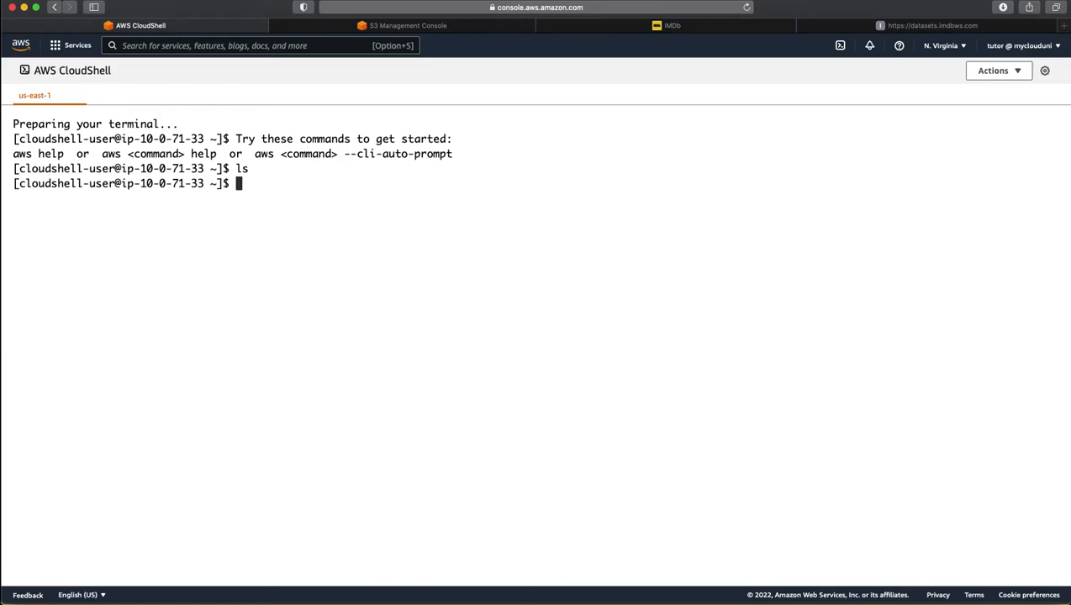
text(aw)
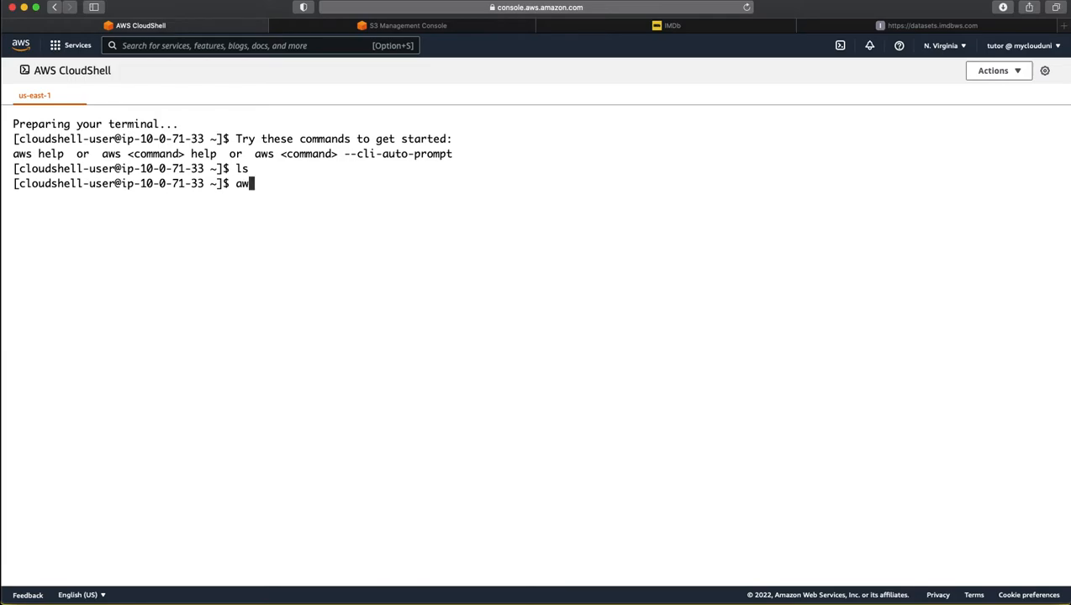
text(s3)
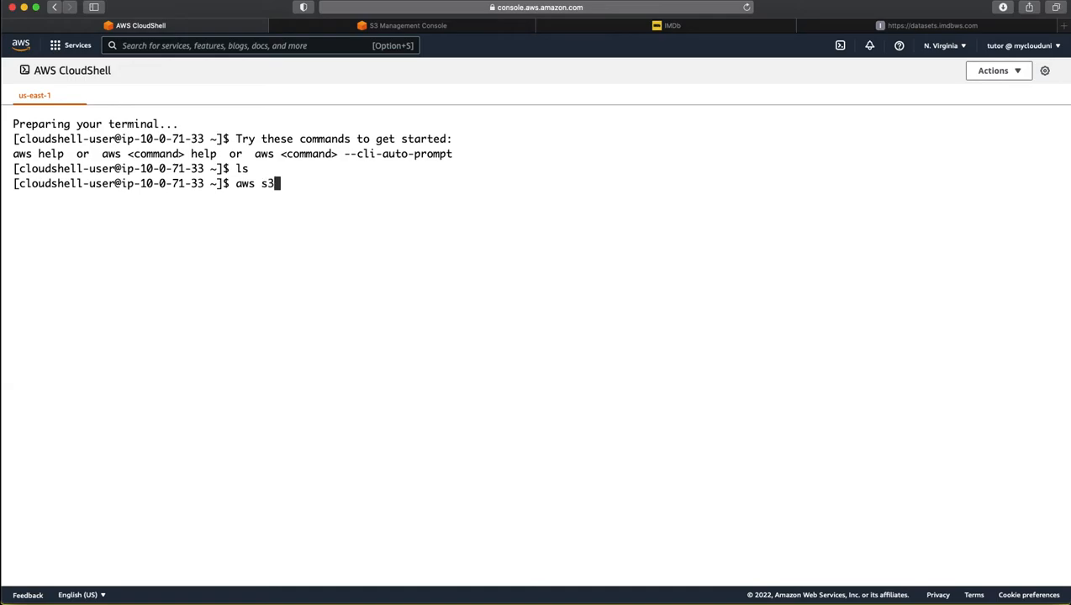
text(ls)
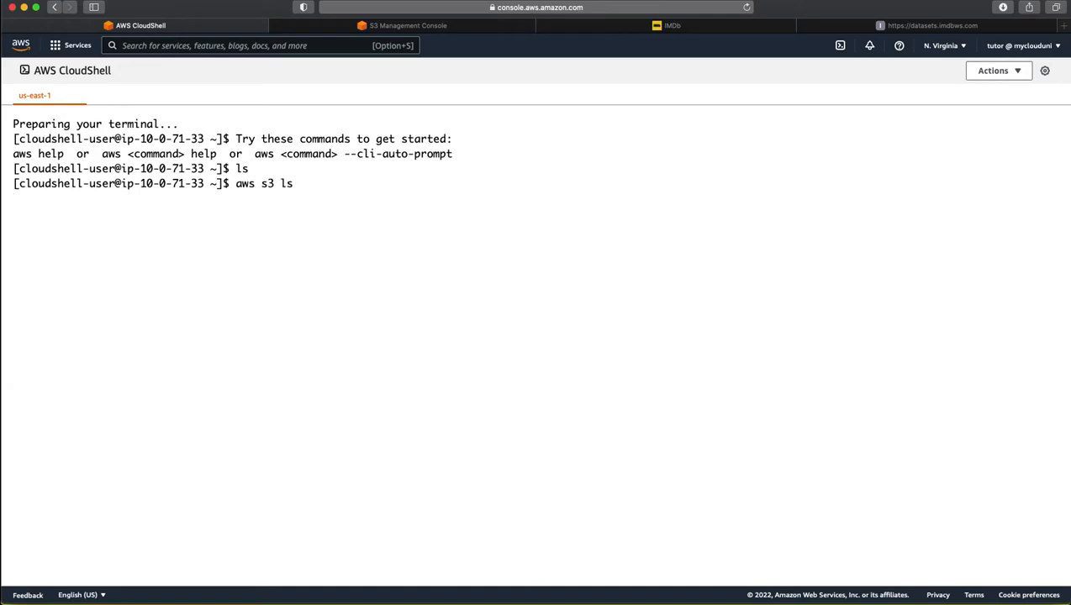
key(Return)
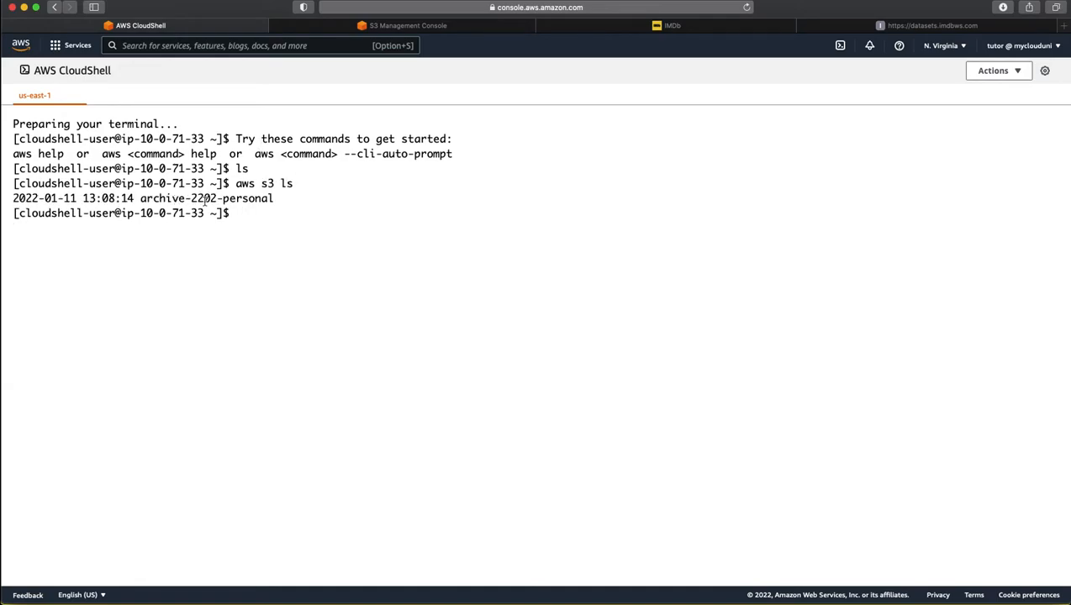
mouse_move(718, 81)
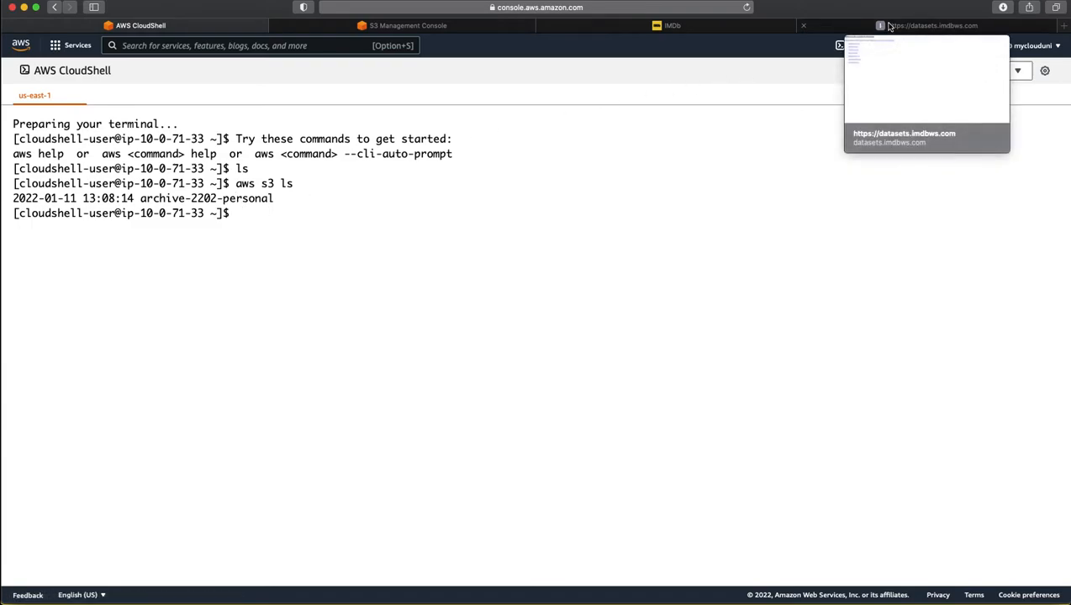
Step: Copy the title.basics.tsv.gz link and download it with wget in CloudShell
click(925, 25)
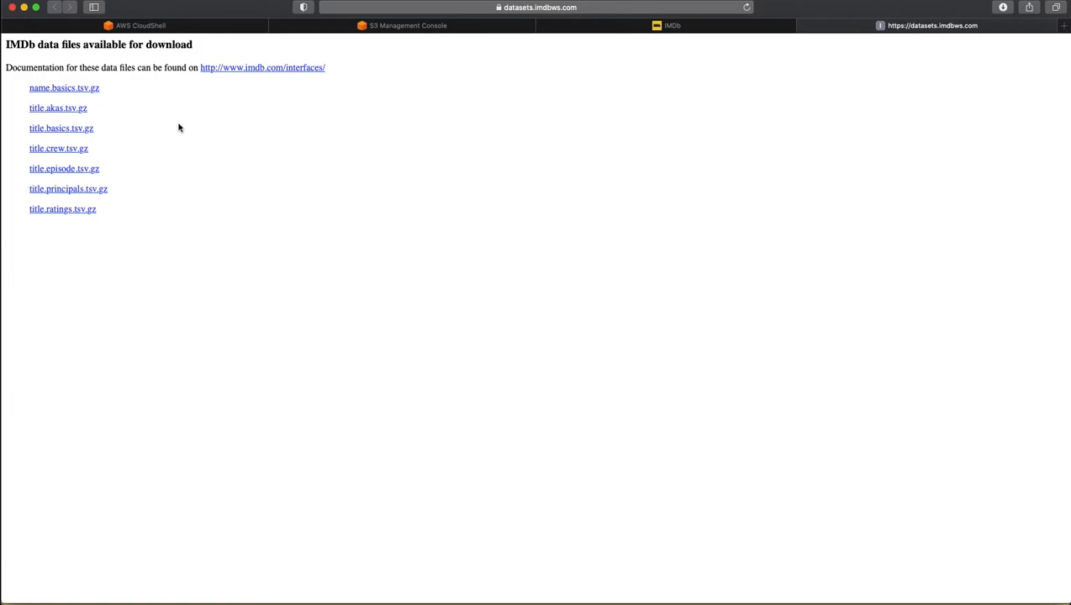
mouse_move(118, 127)
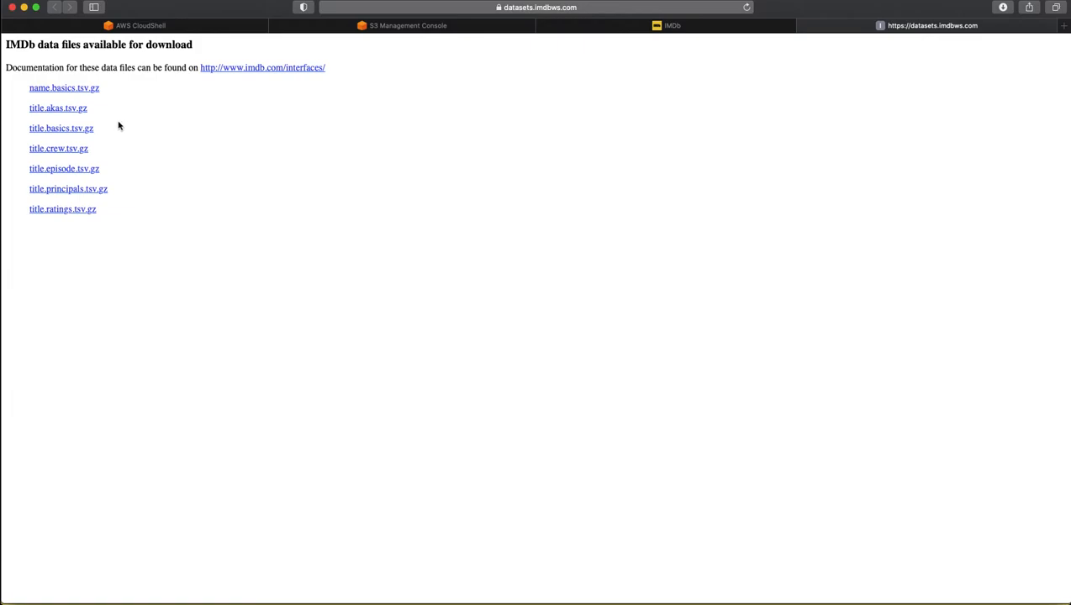
mouse_move(60, 127)
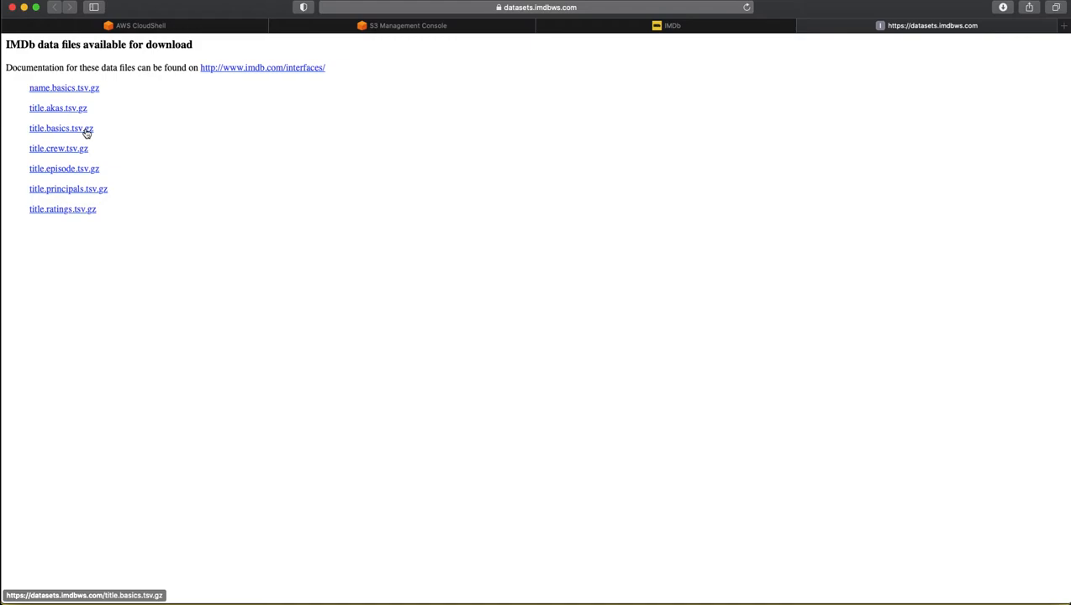
right_click(60, 128)
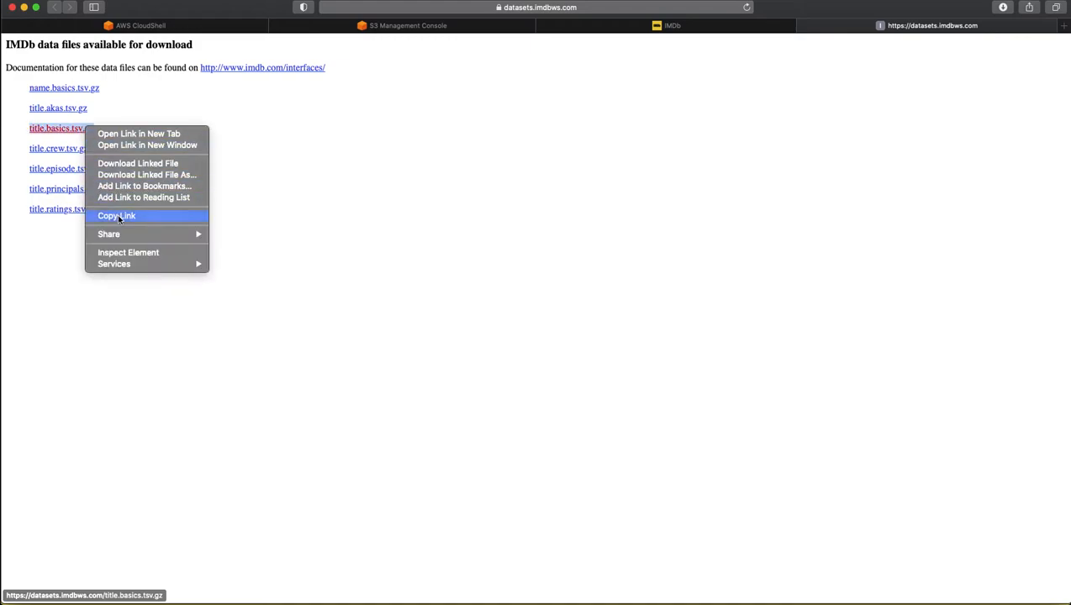
click(116, 216)
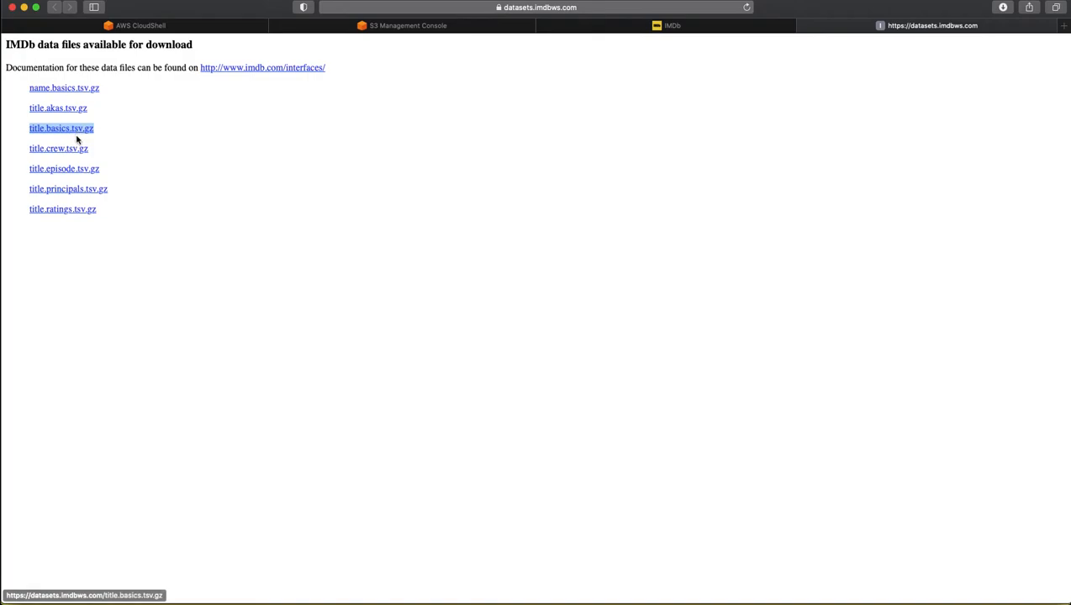
mouse_move(127, 61)
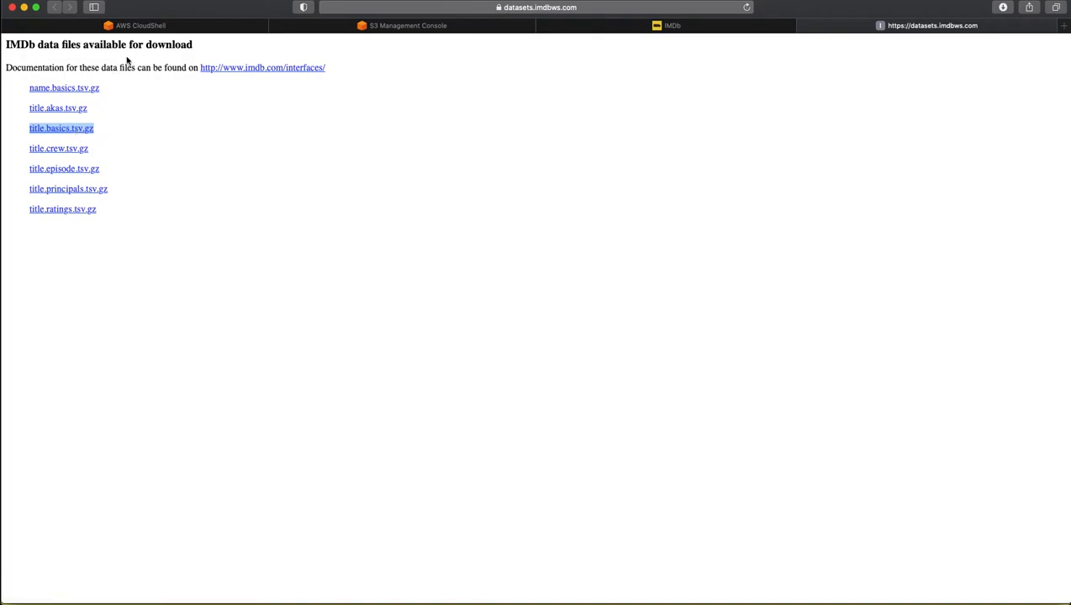
click(141, 25)
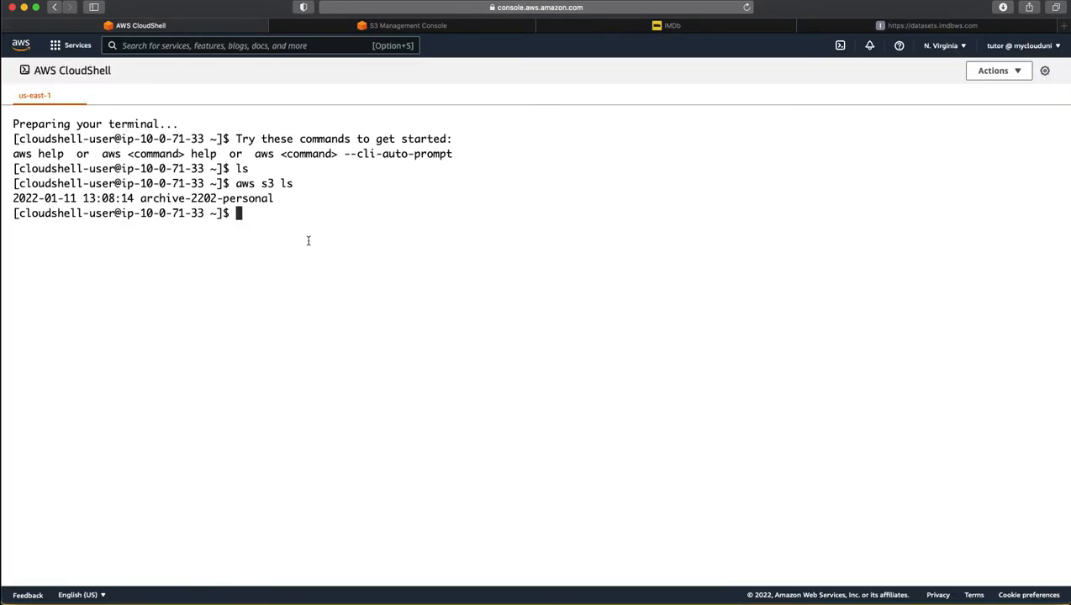
text(wget)
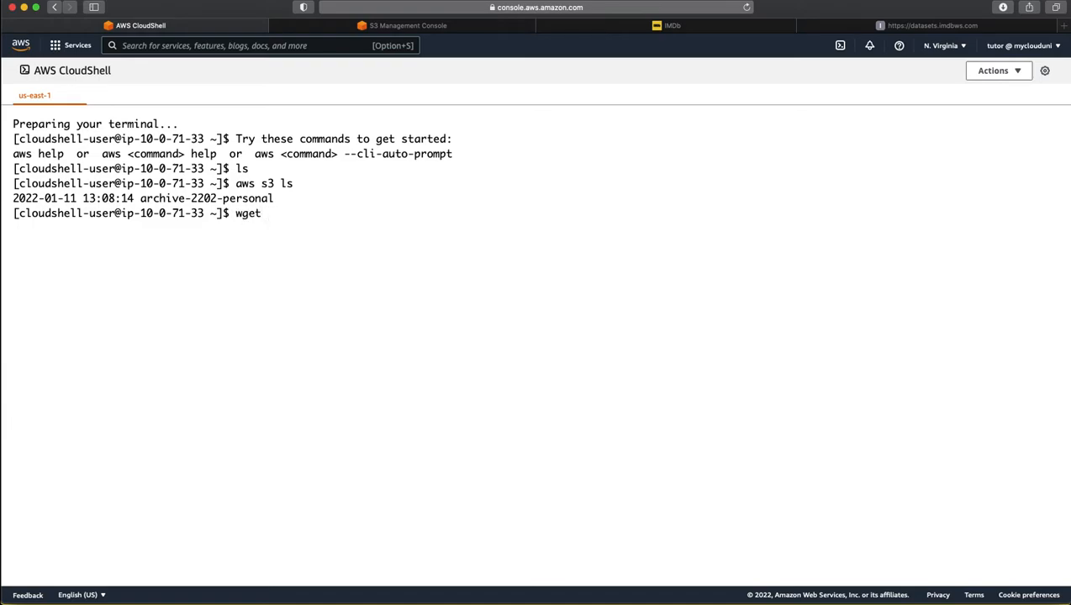
key(Return)
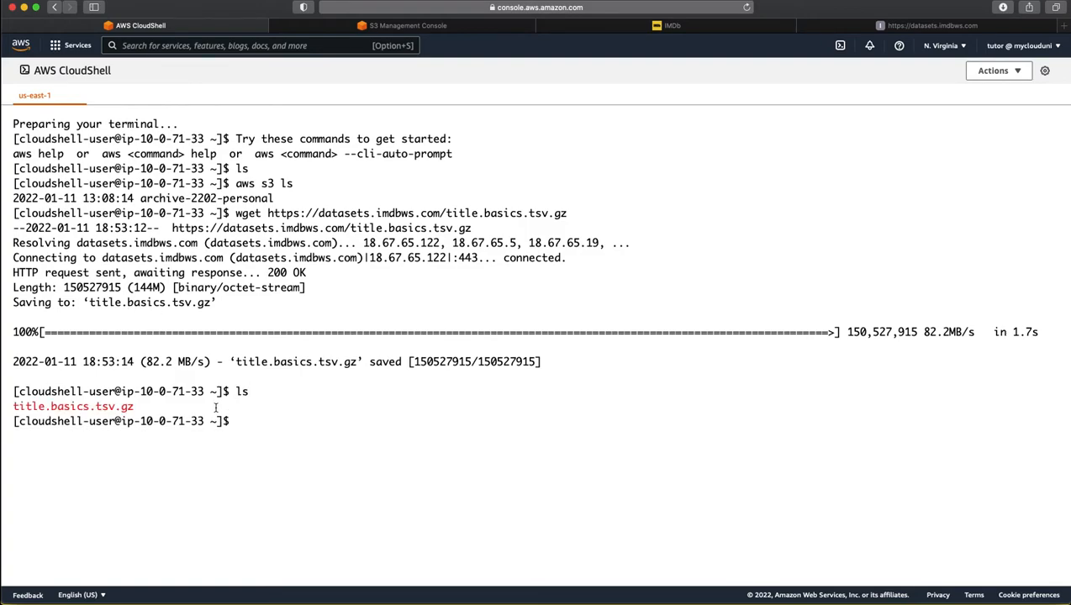
Step: Copy the title.ratings.tsv.gz link and prepare a wget command for it
click(925, 25)
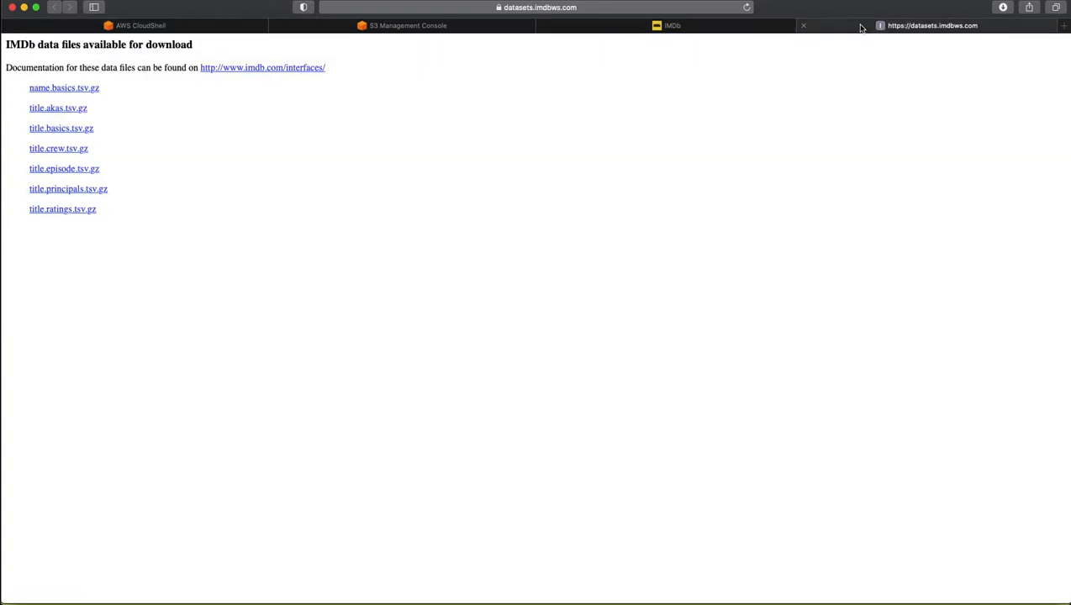
mouse_move(62, 208)
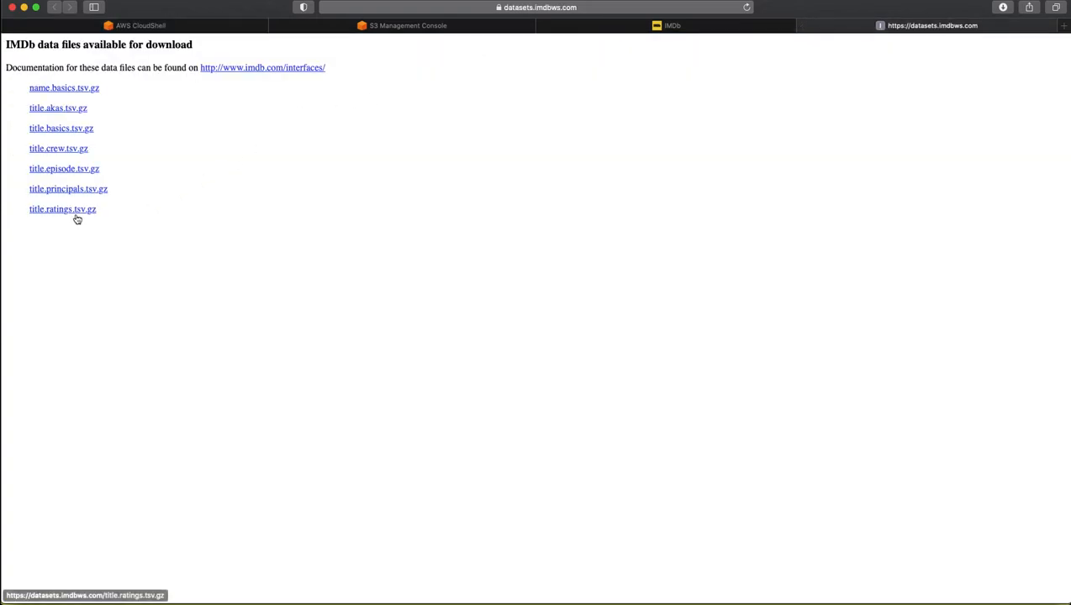
right_click(62, 208)
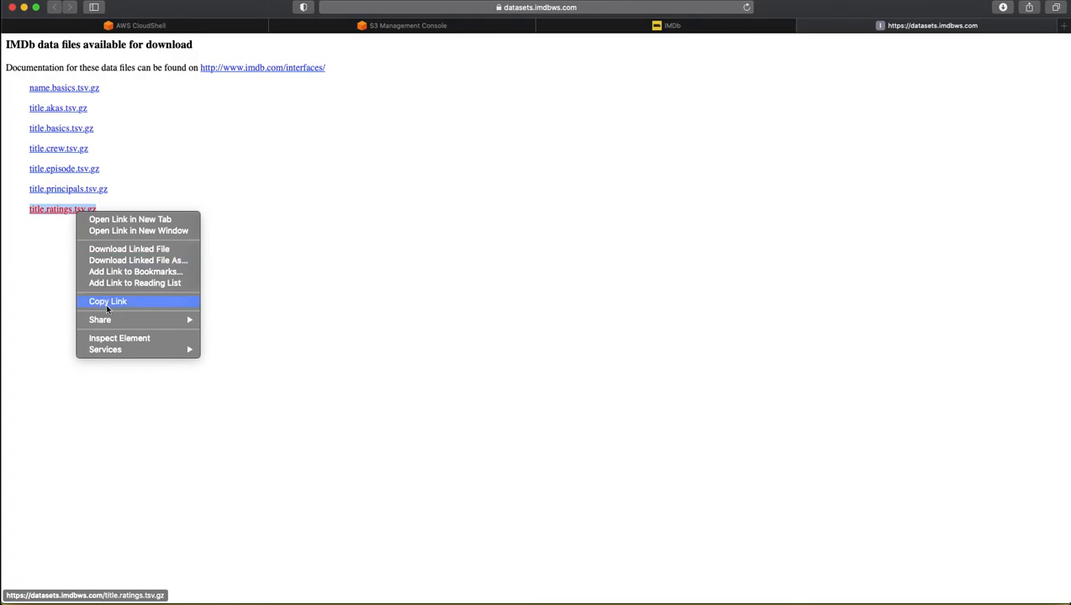
click(141, 25)
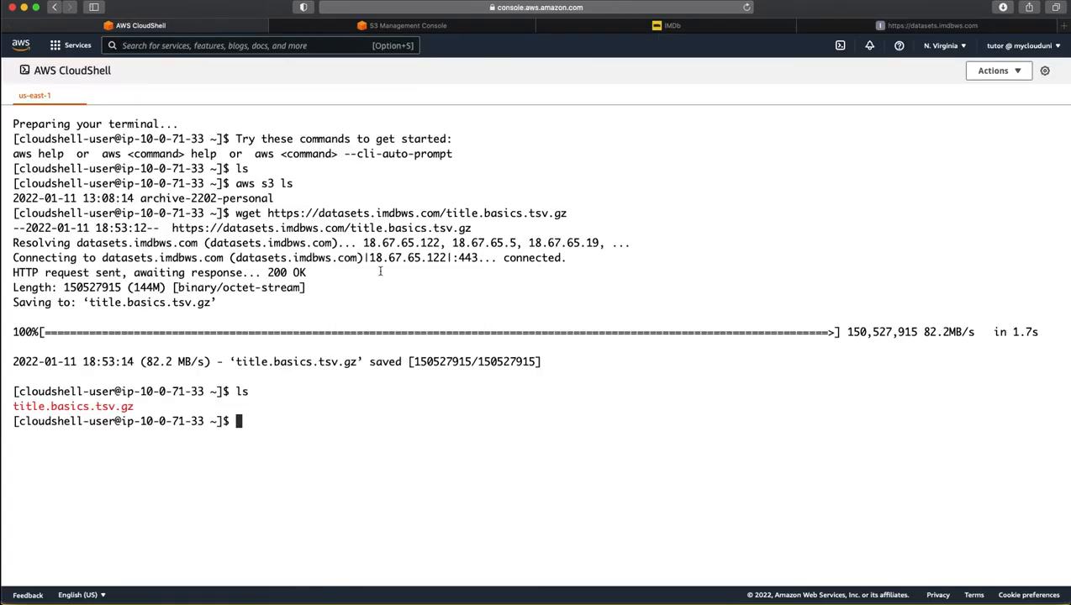
text(wget)
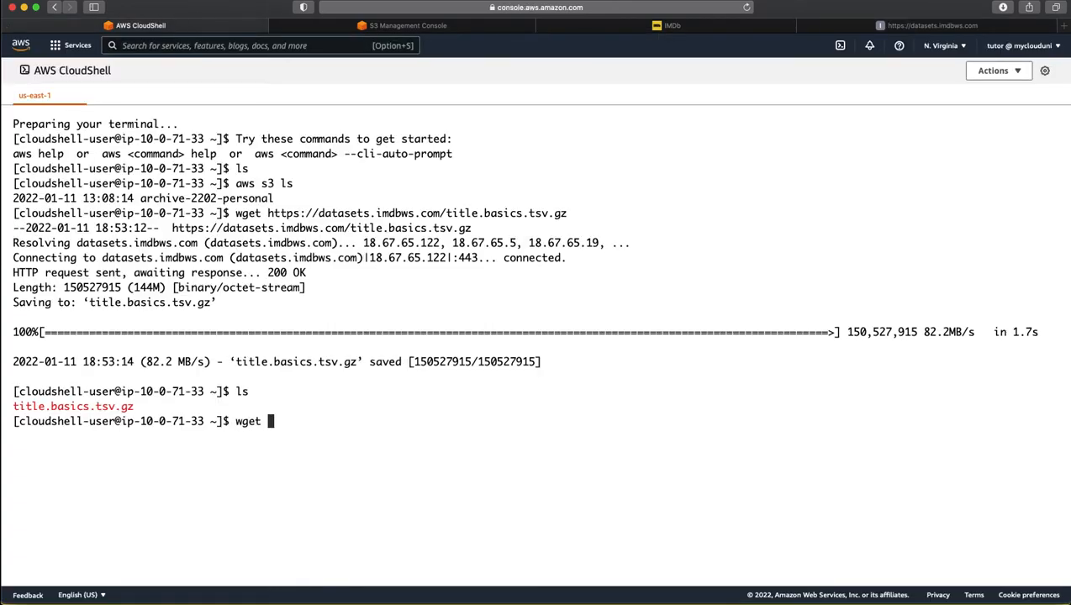
text(https://datasets.imdbws.com/title.ratings.tsv.gz)
text(cl)
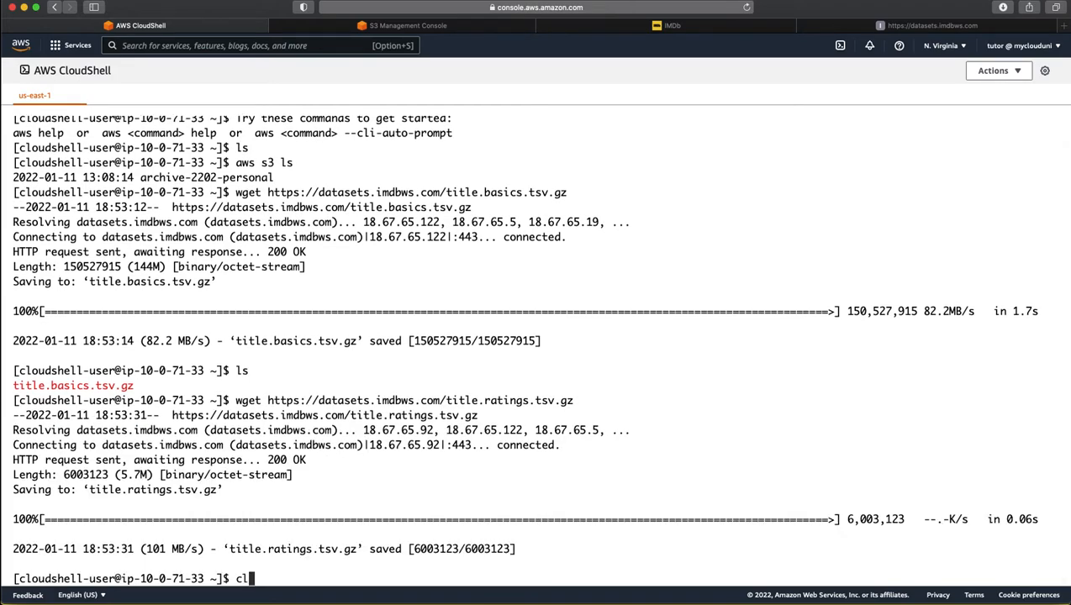
Step: Finish the ratings download, then create the bucket with 'aws s3 mb s3://my-athena-demo-2022/'
key(Return)
text(ls)
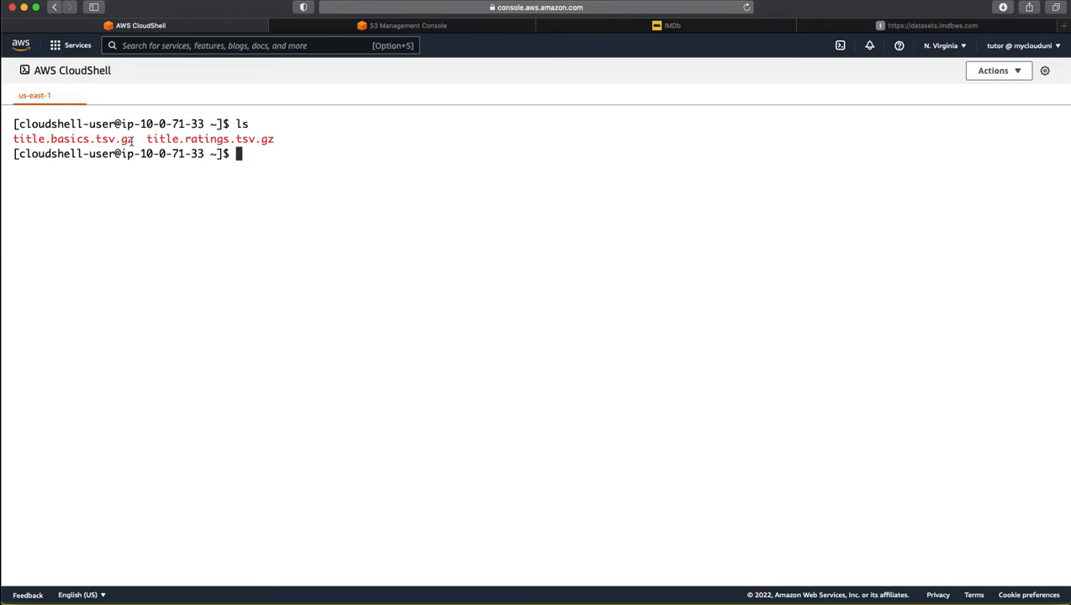
mouse_move(229, 182)
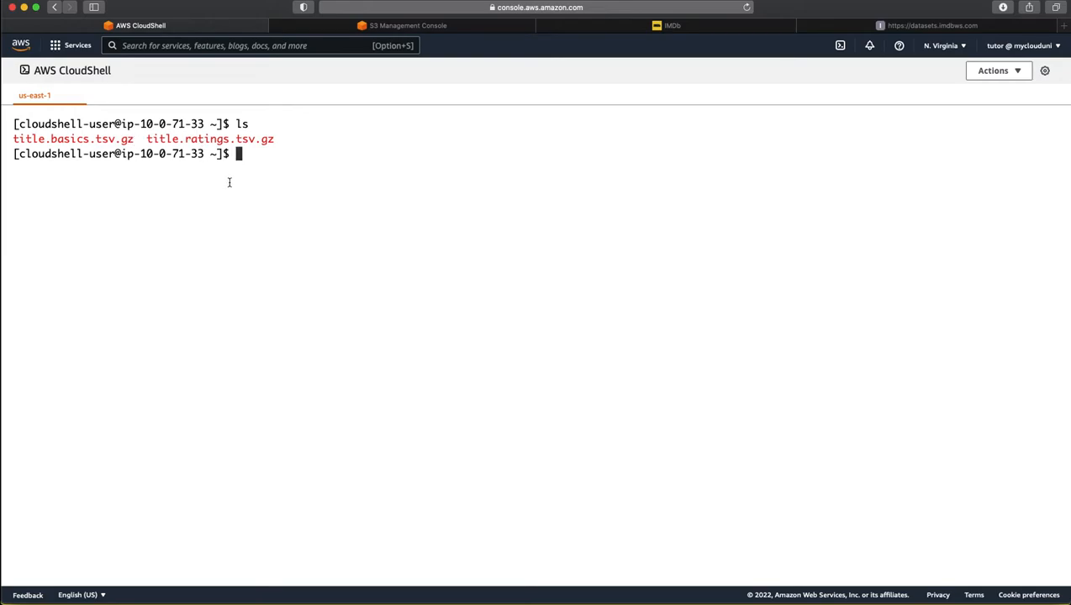
mouse_move(390, 86)
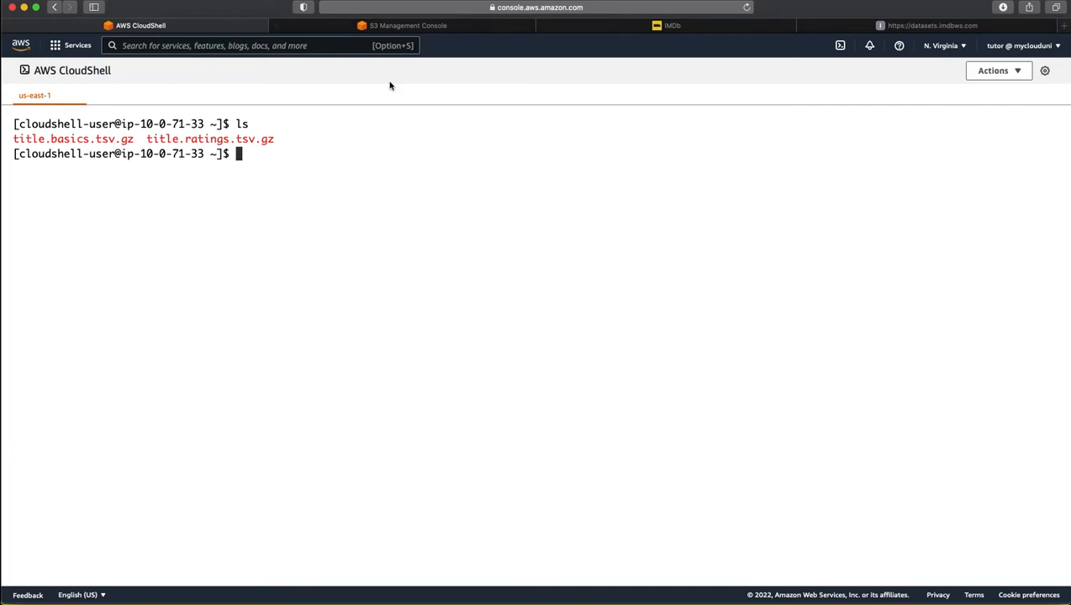
mouse_move(408, 26)
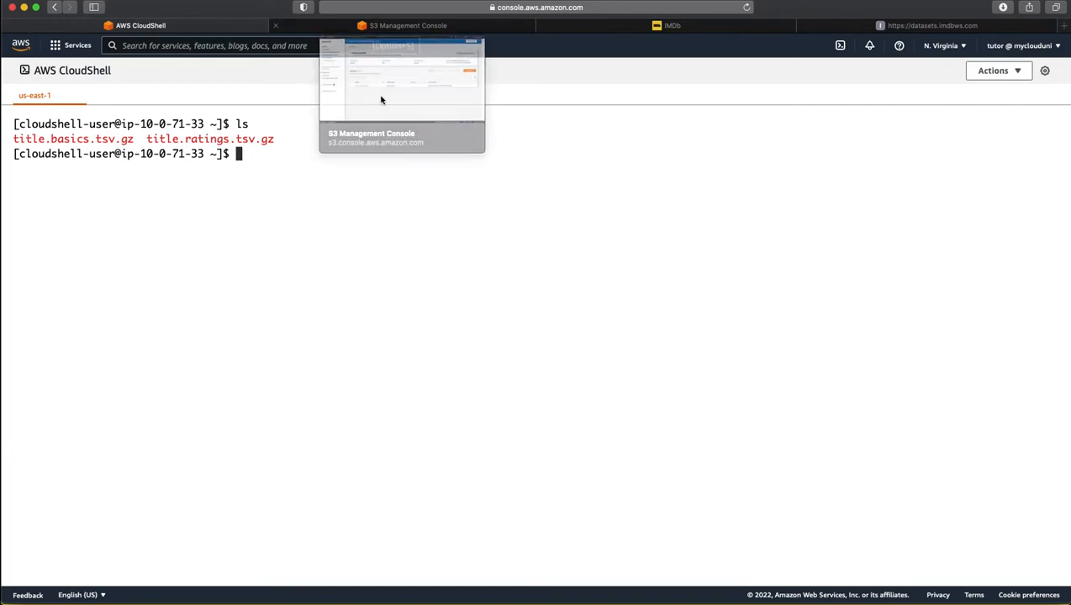
text(aw)
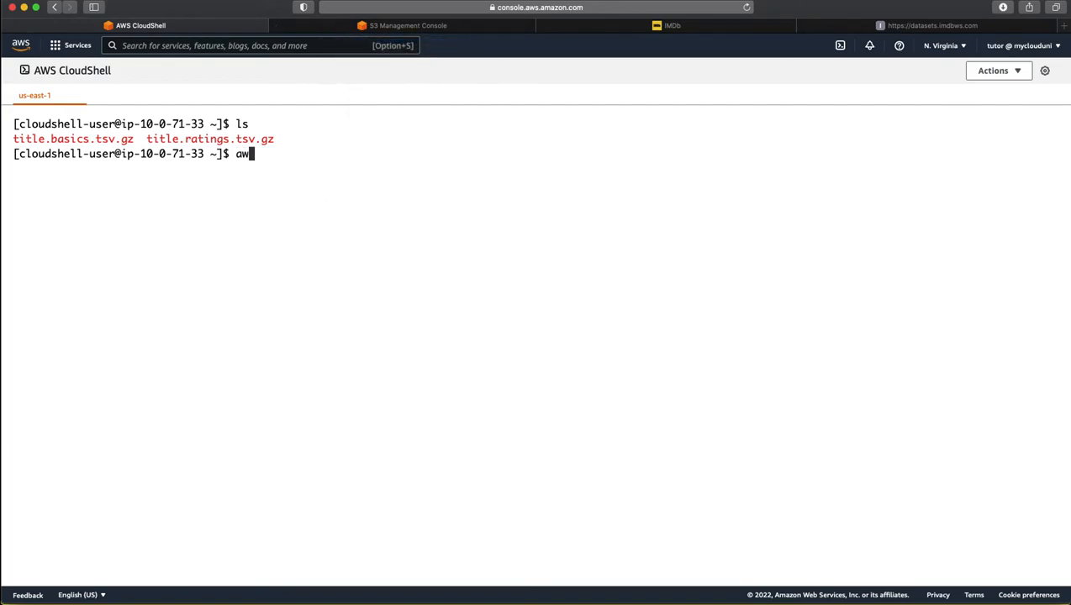
text(s)
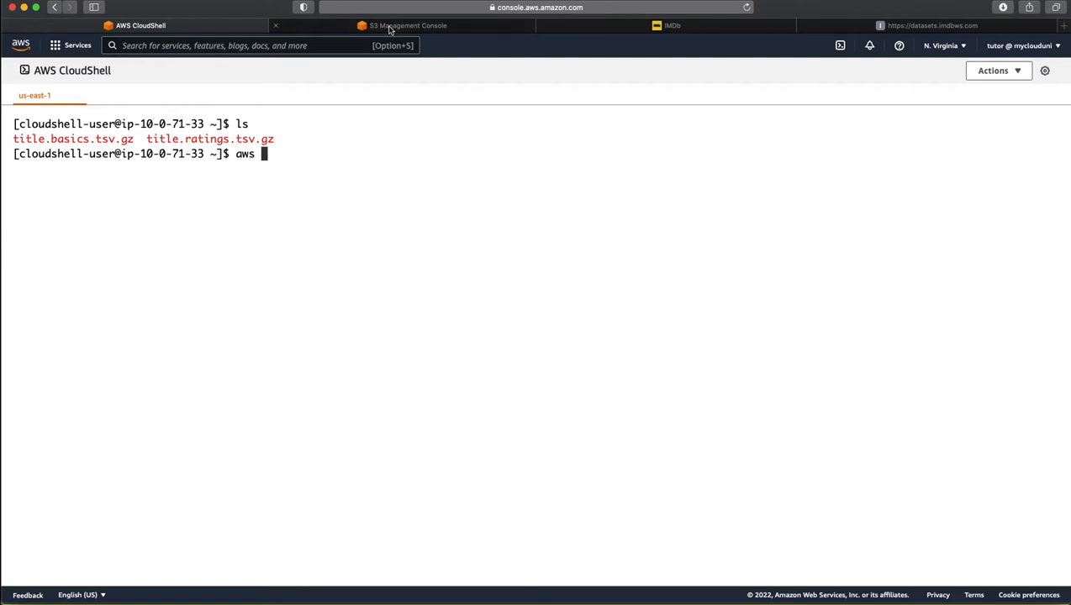
text(s3)
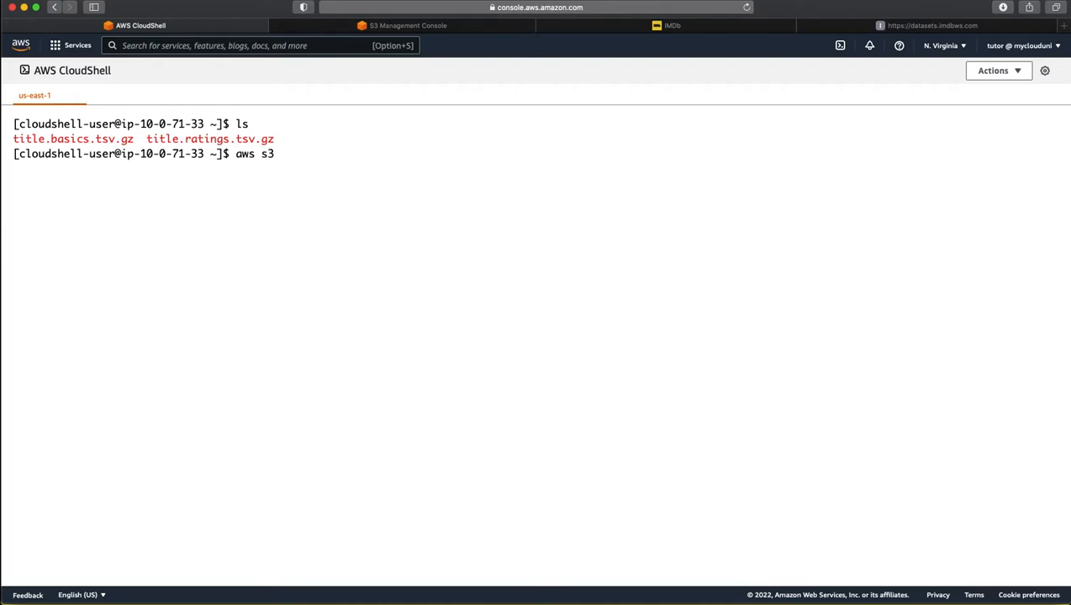
text(m)
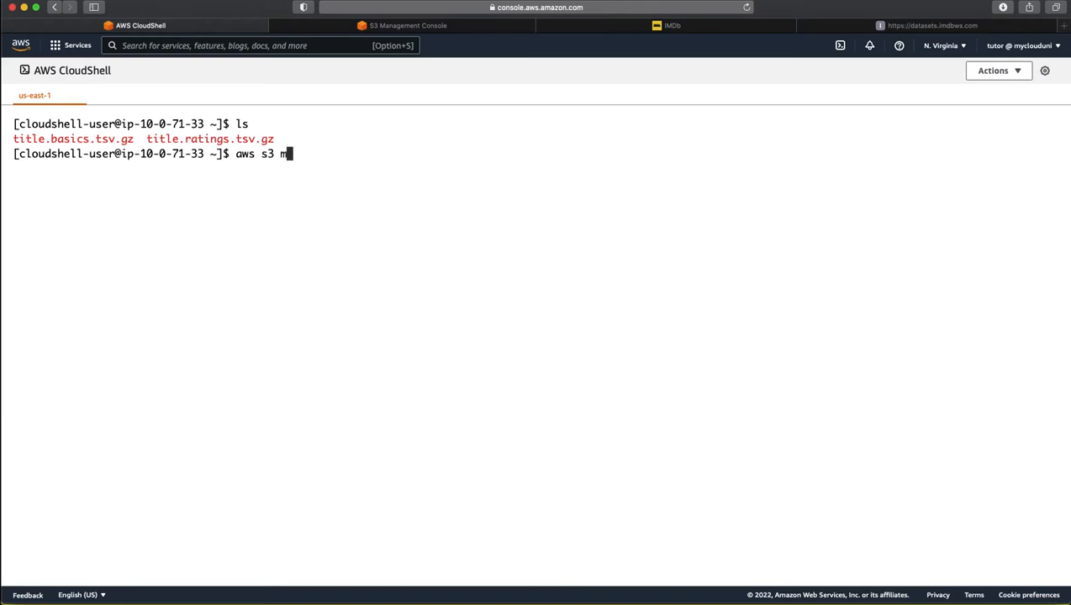
text(b s3)
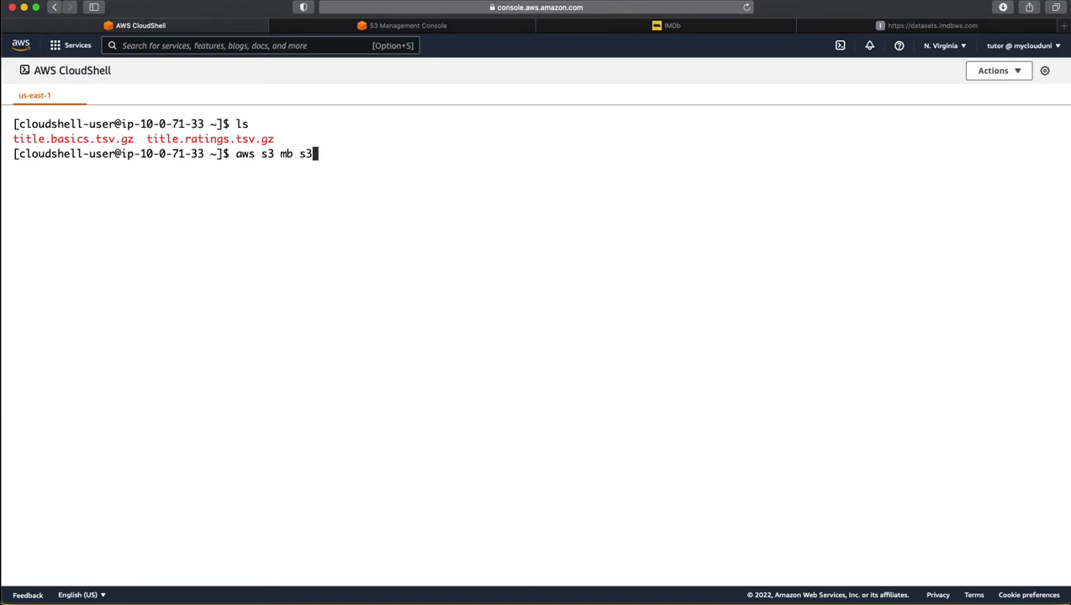
text(://)
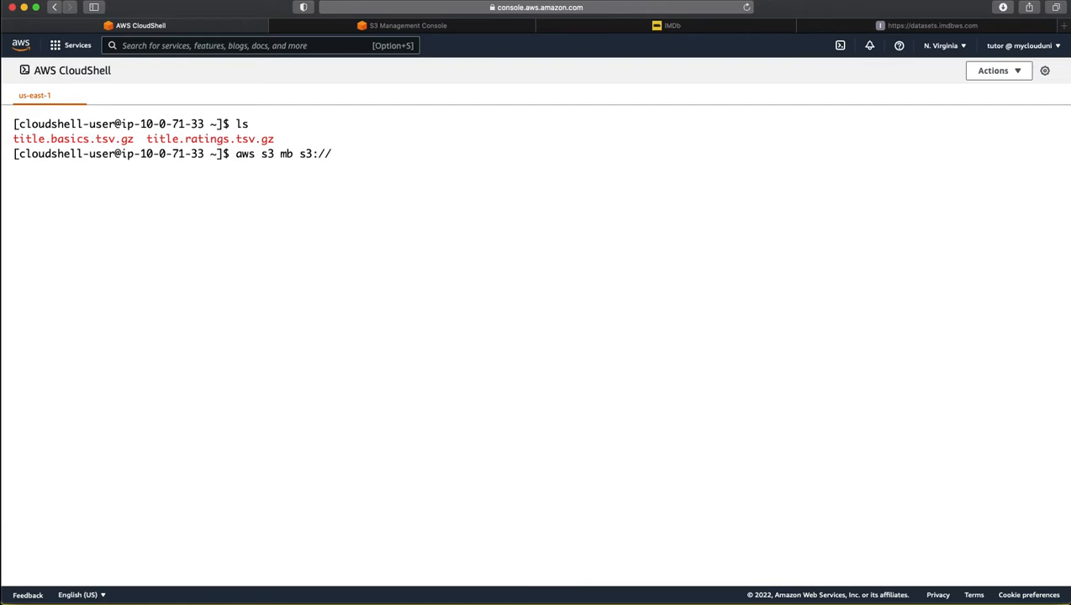
text(my-athen)
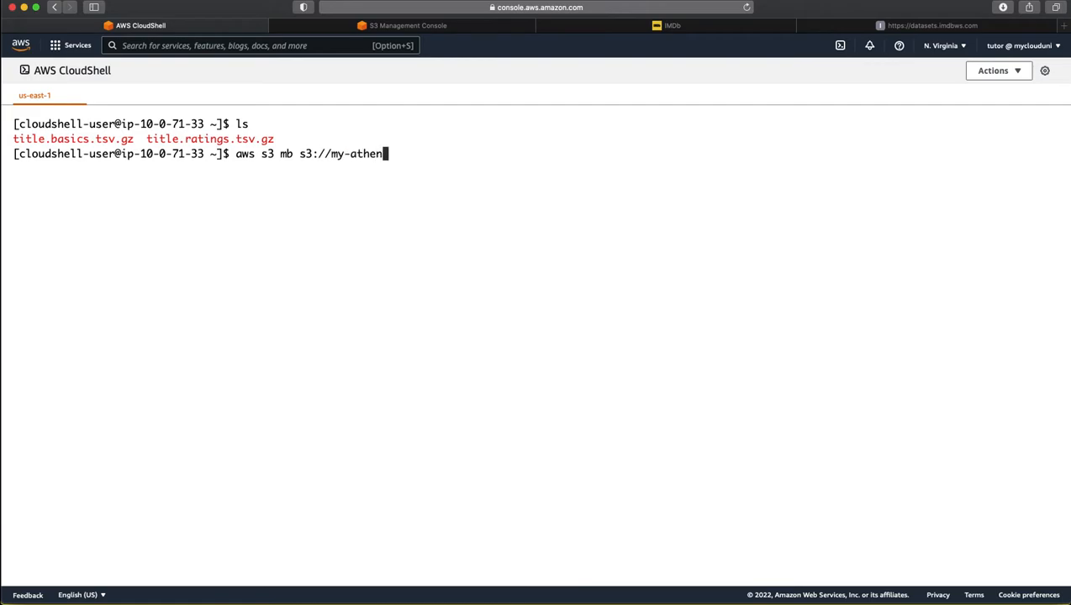
text(a-demo-20)
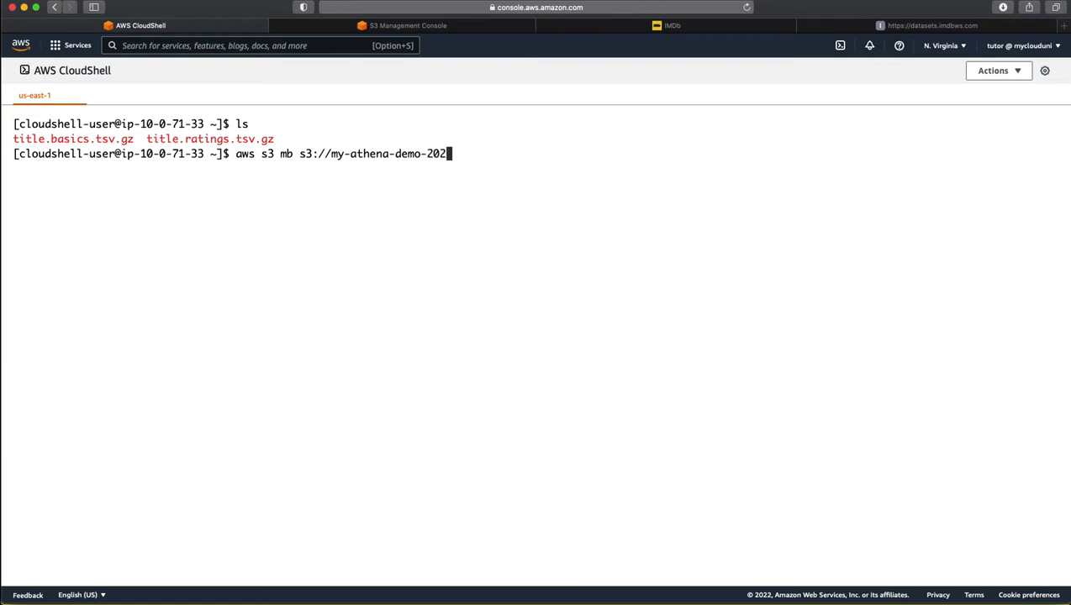
text(2/)
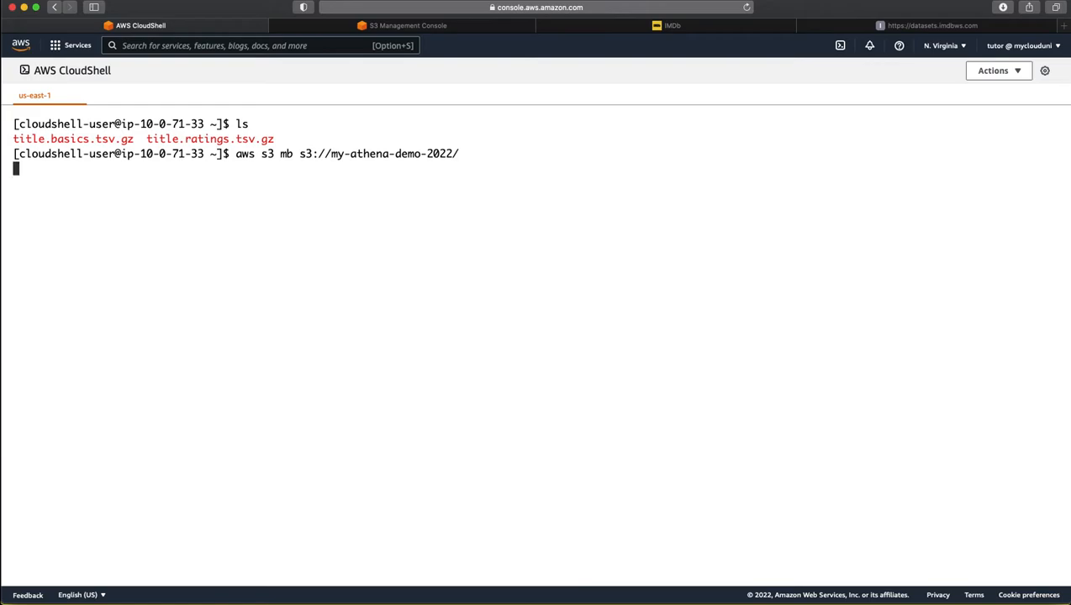
key(Return)
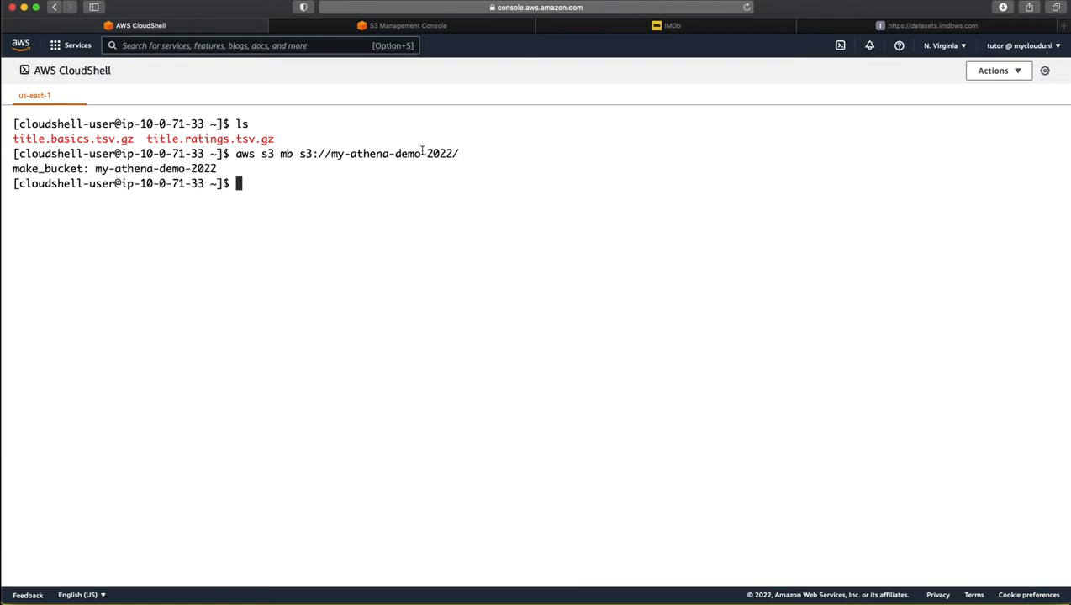
Step: Refresh the S3 bucket list and open the new my-athena-demo-2022 bucket
click(407, 26)
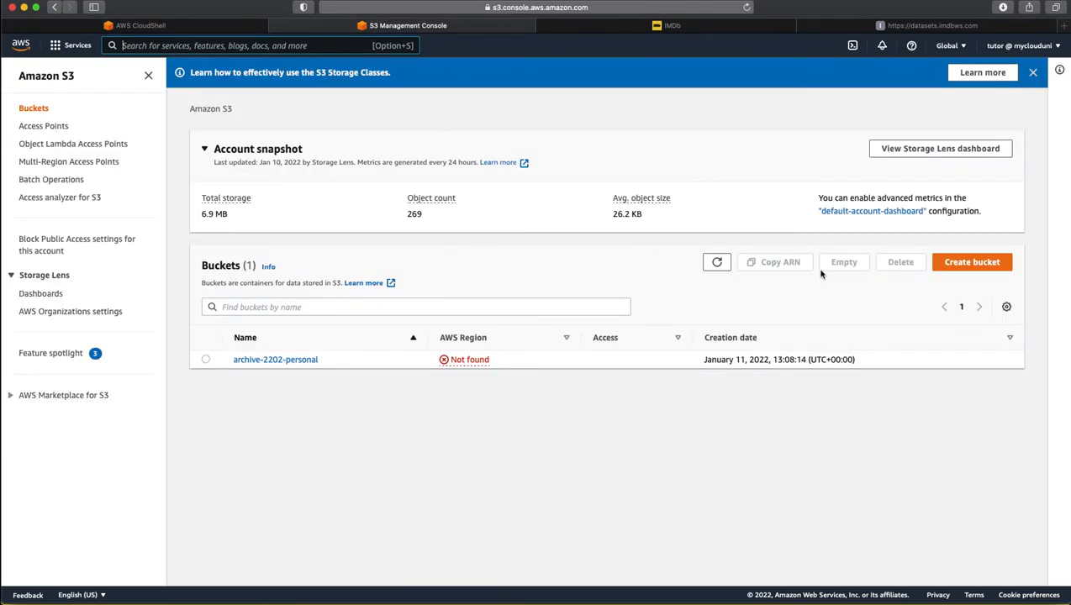
click(716, 263)
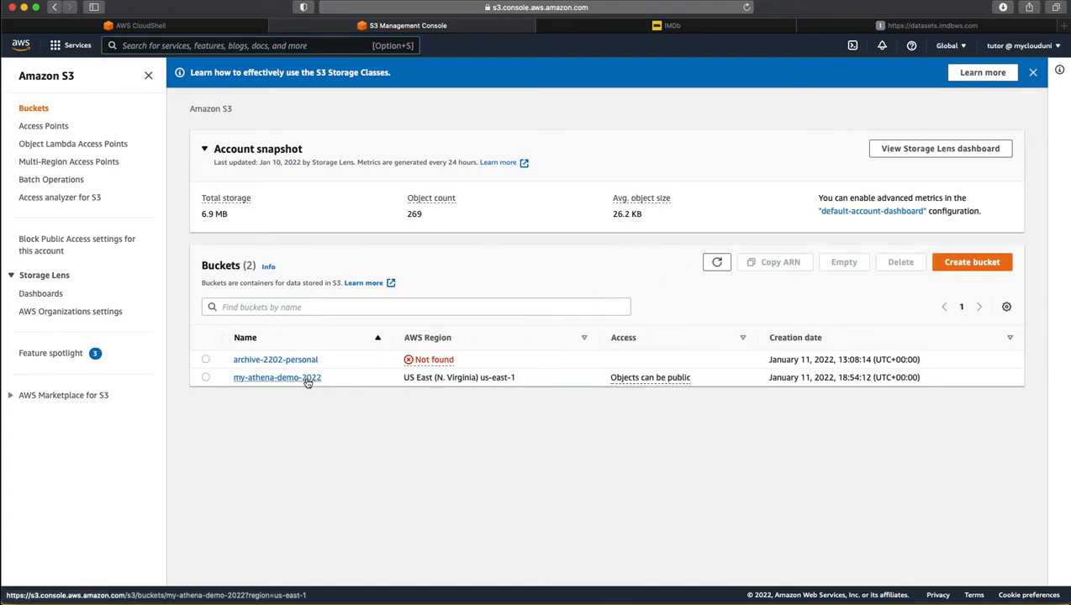
click(277, 377)
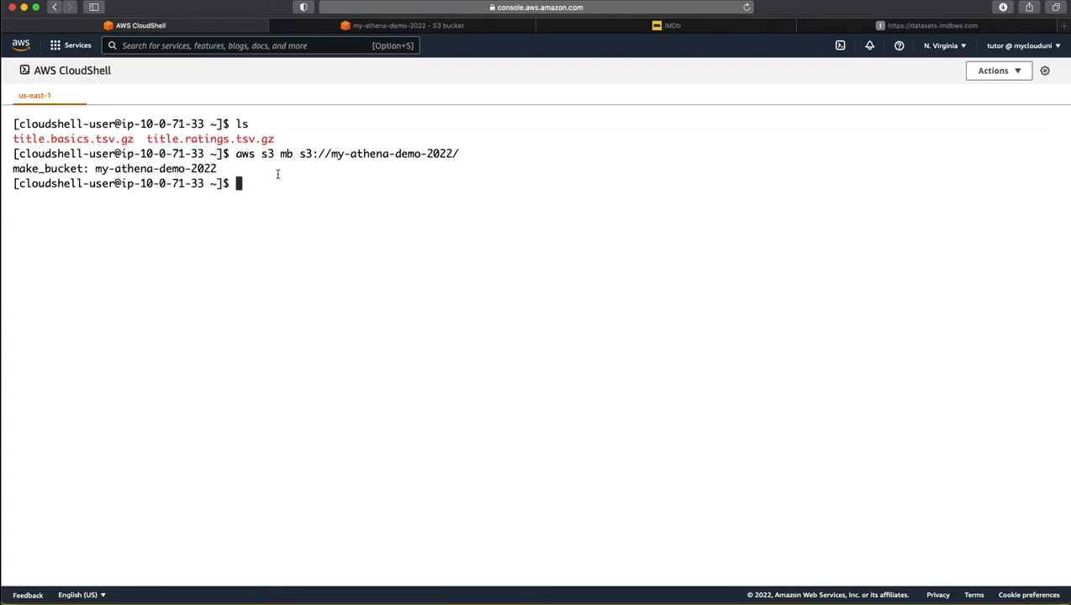
mouse_move(327, 161)
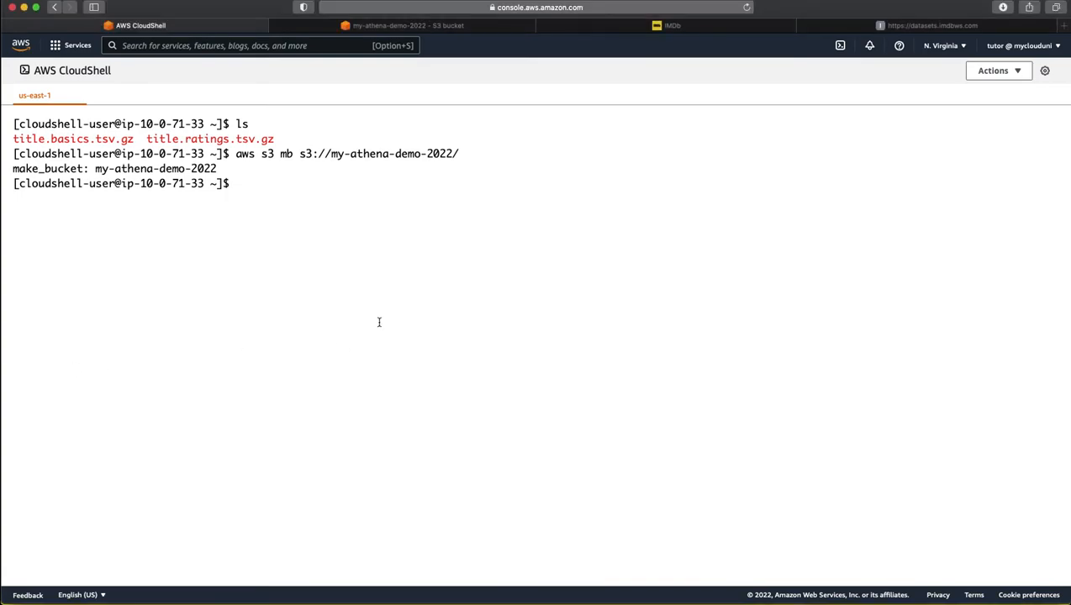
Step: Run aws s3 cp of title.basics.tsv.gz to s3://my-athena-demo-2022/basics/
text(aws s3)
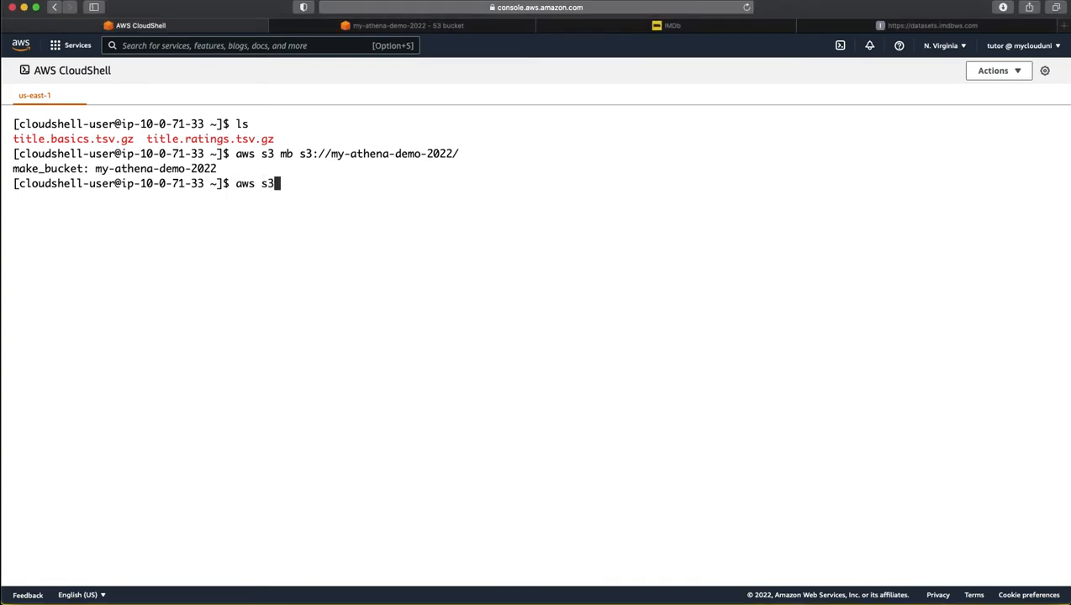
text(cp)
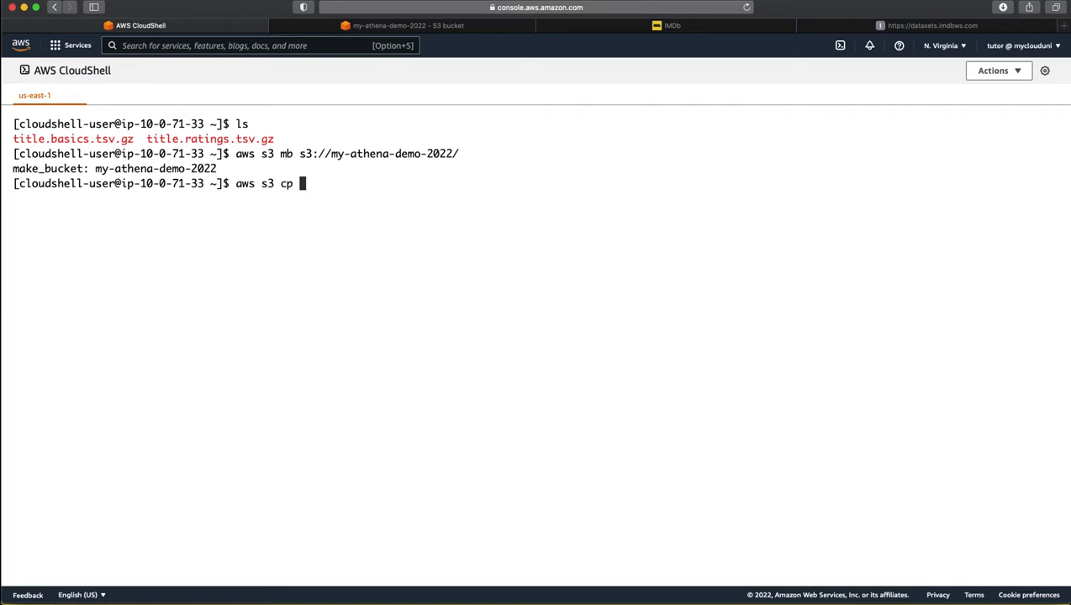
text(./t)
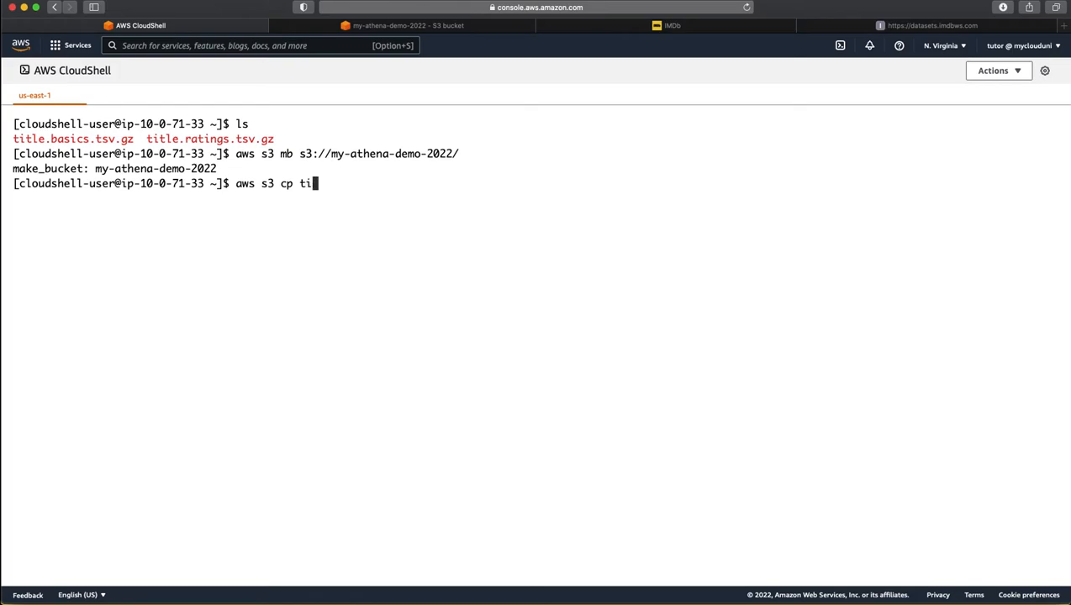
key(Backspace)
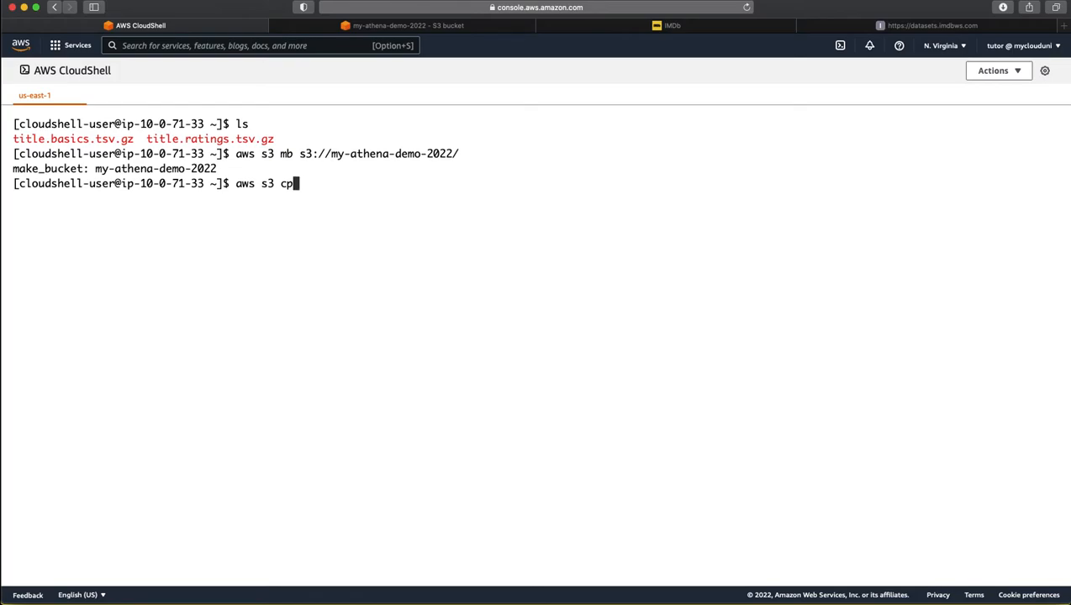
text(./title)
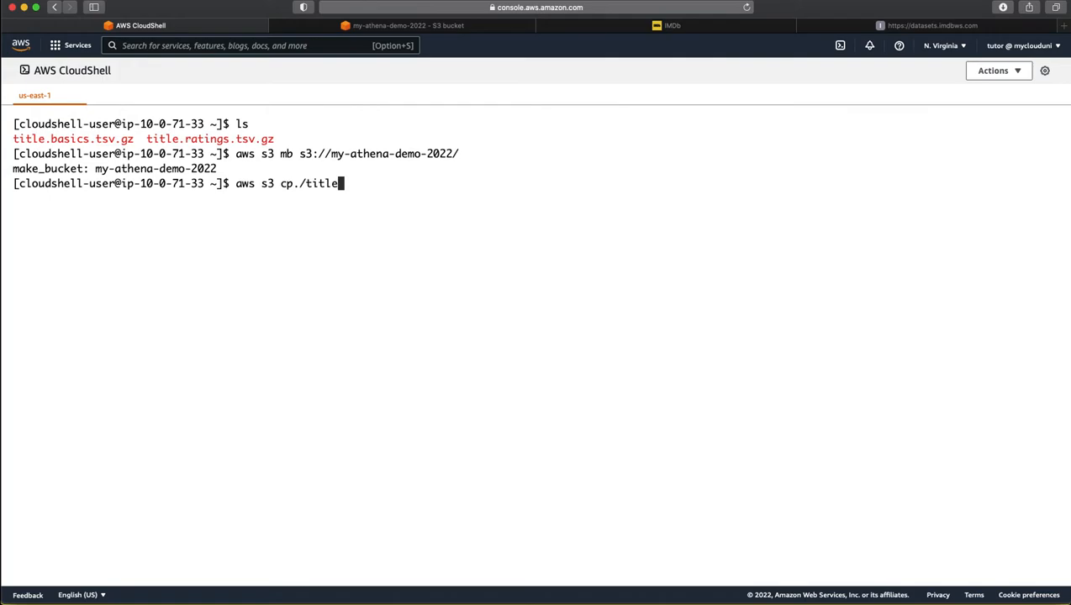
text(.basics)
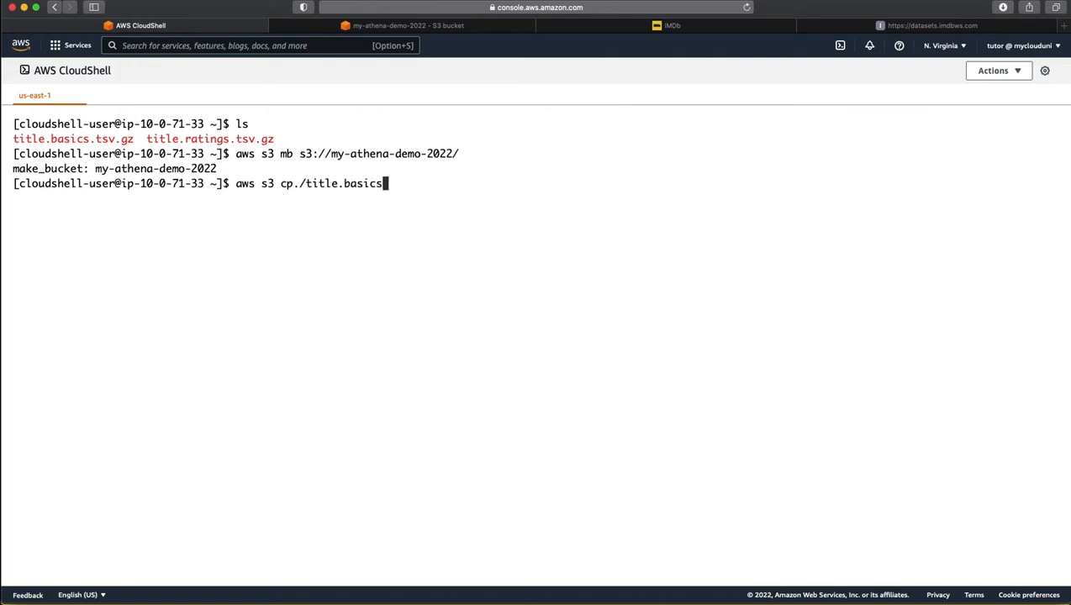
text(,)
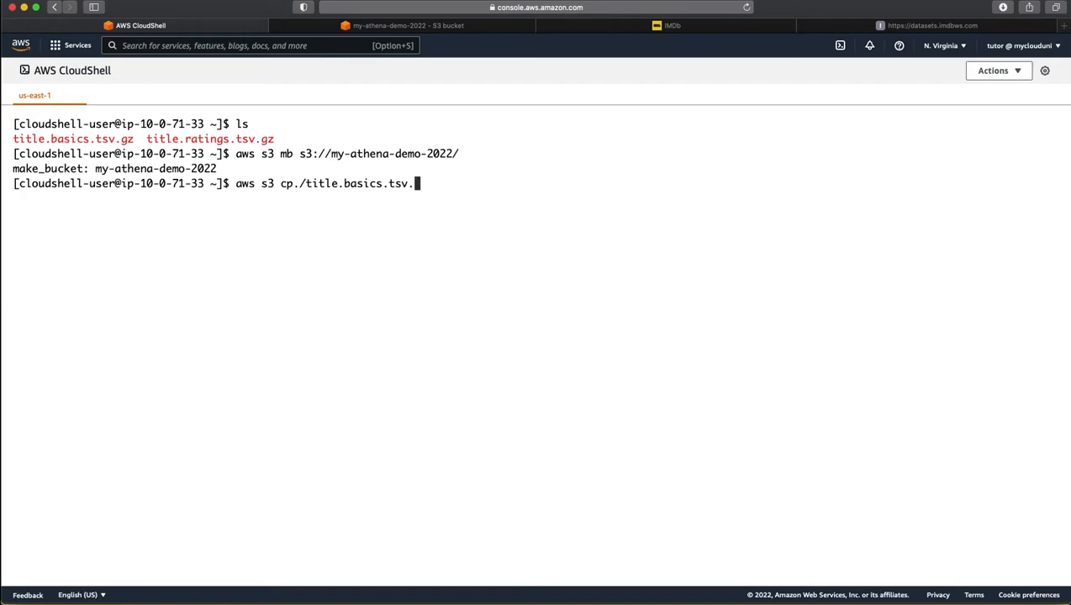
text(gz)
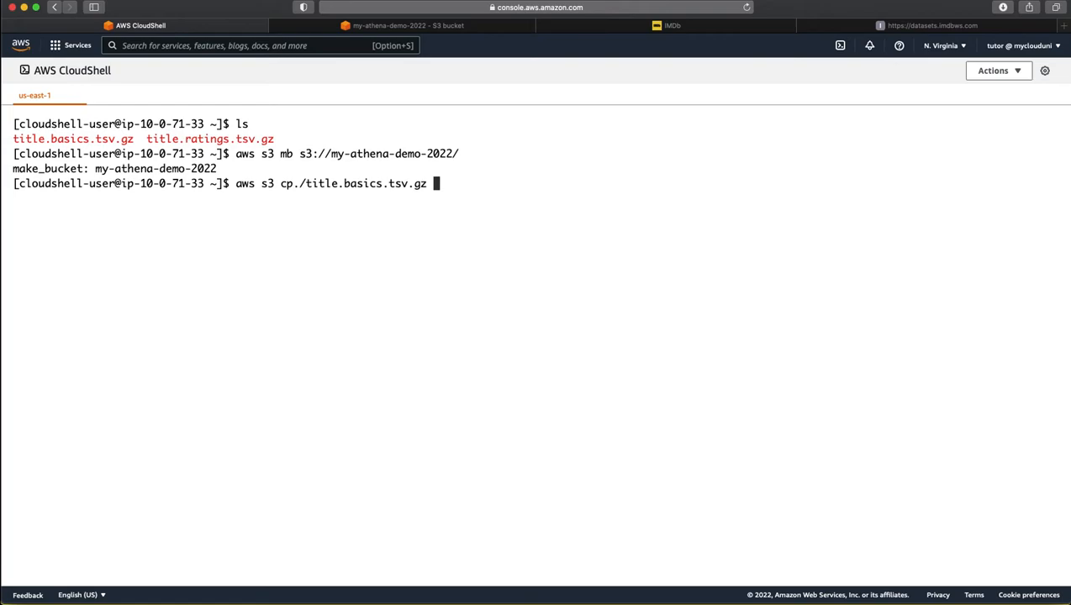
text(s)
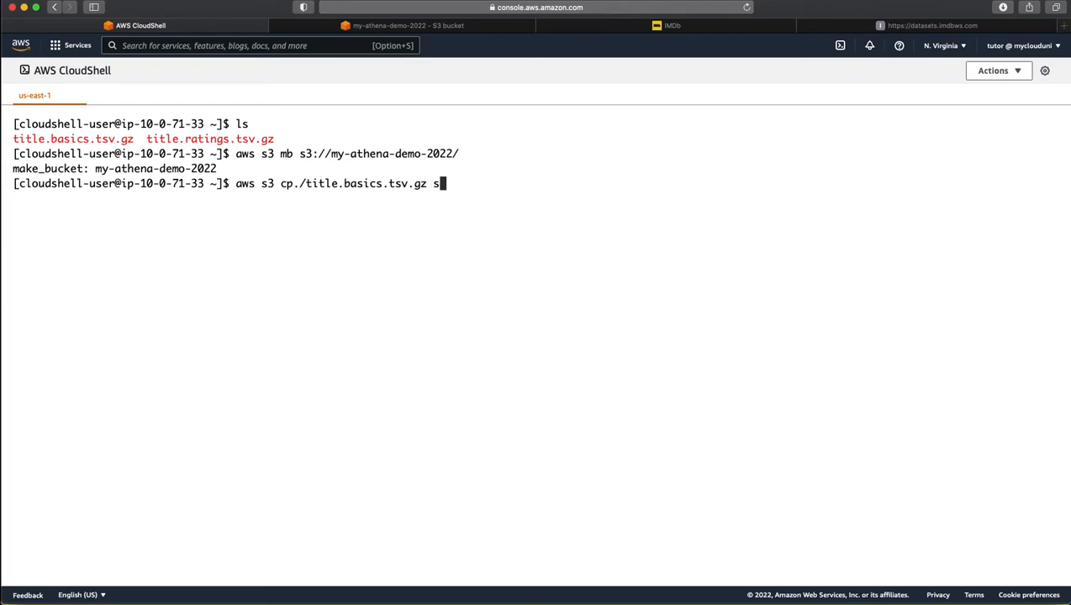
text(3://)
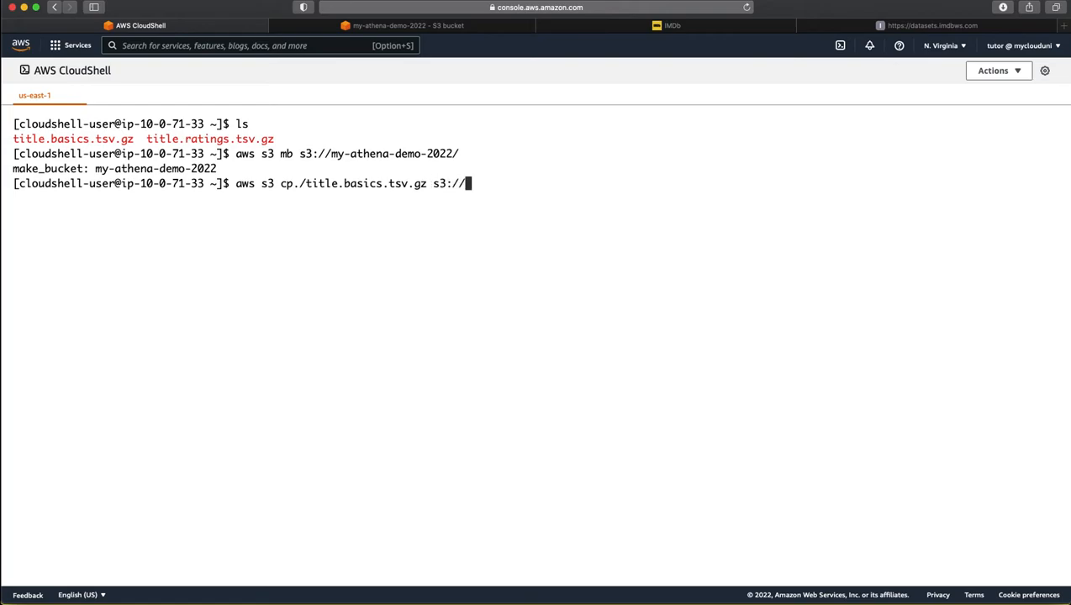
text(my-)
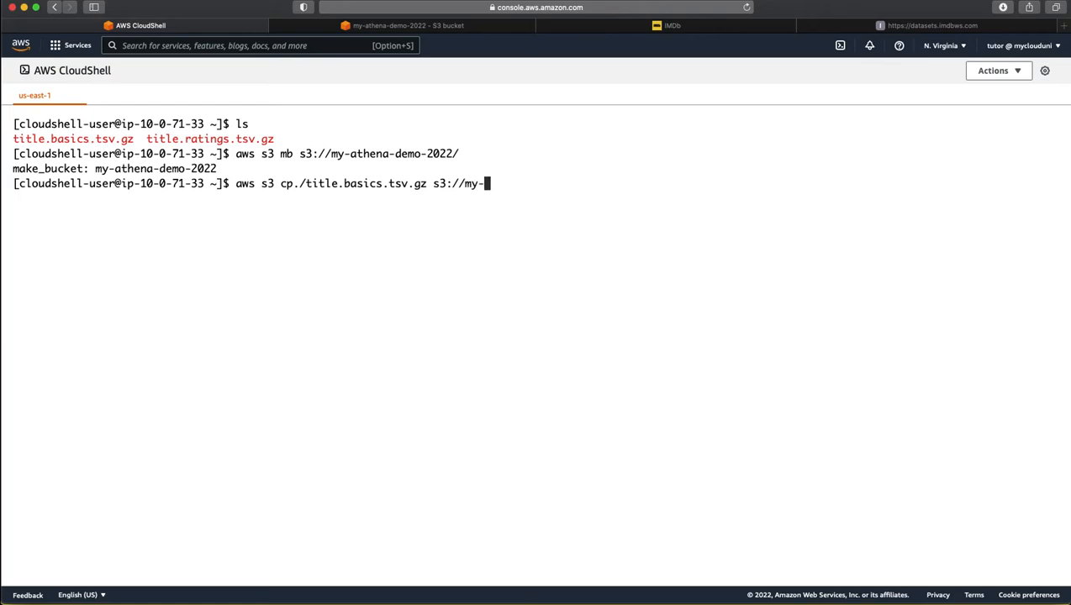
text(athena)
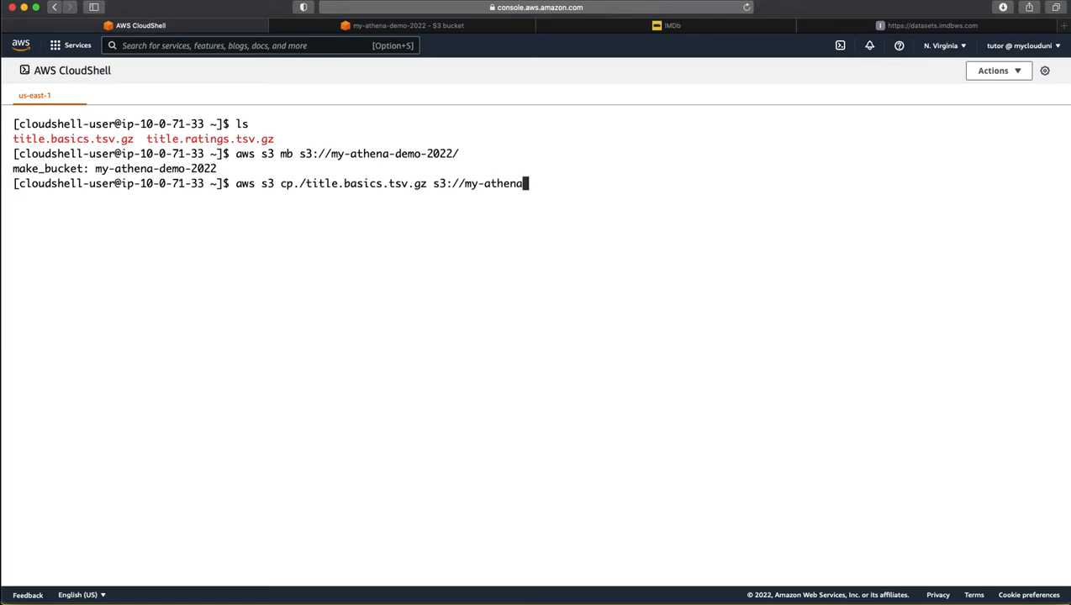
text(-demo)
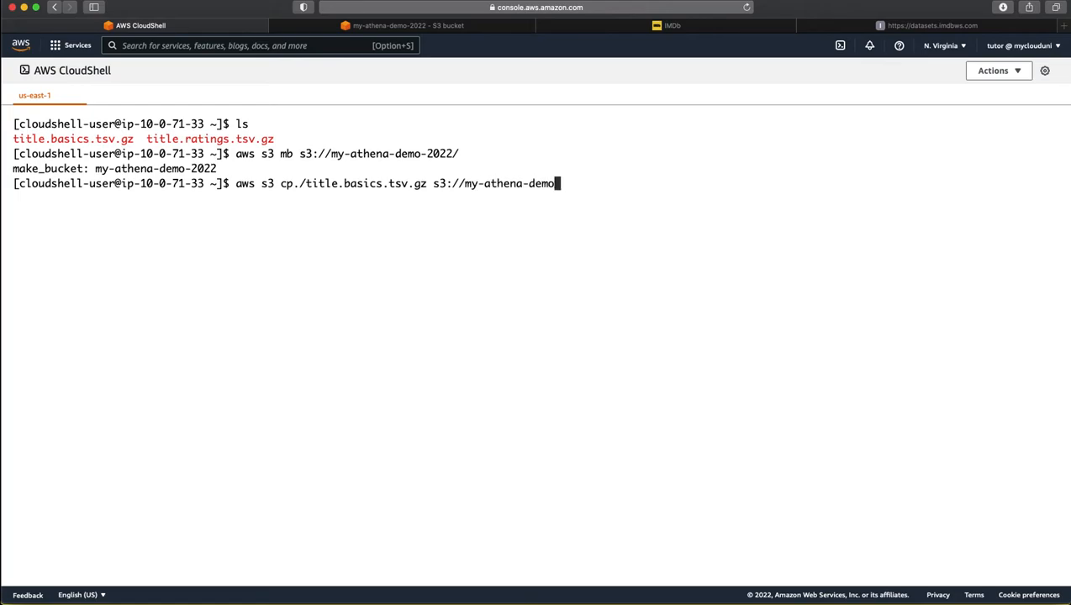
text(-2022)
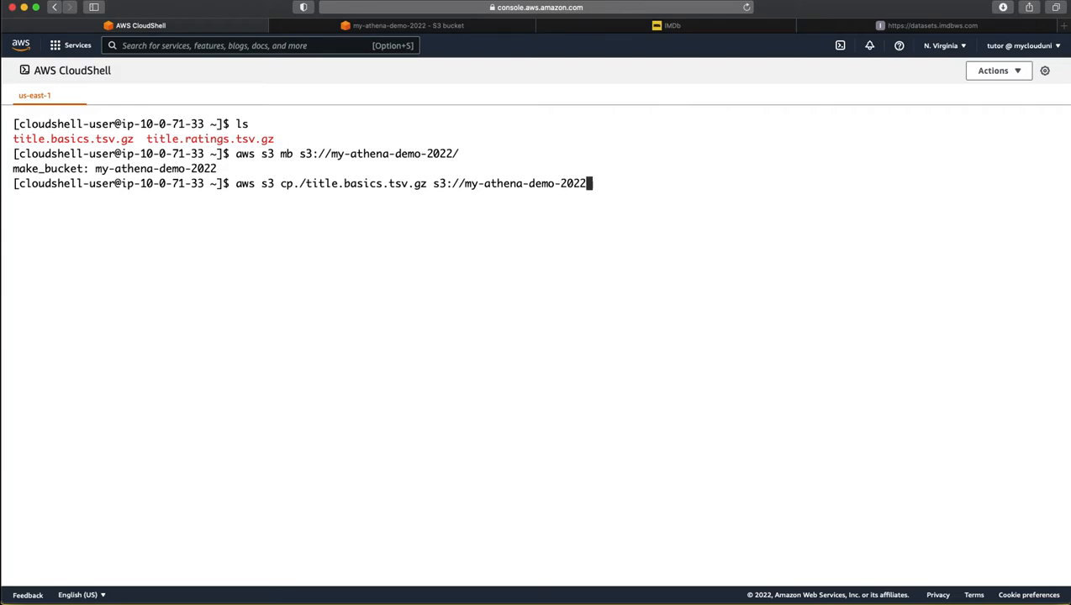
text(/)
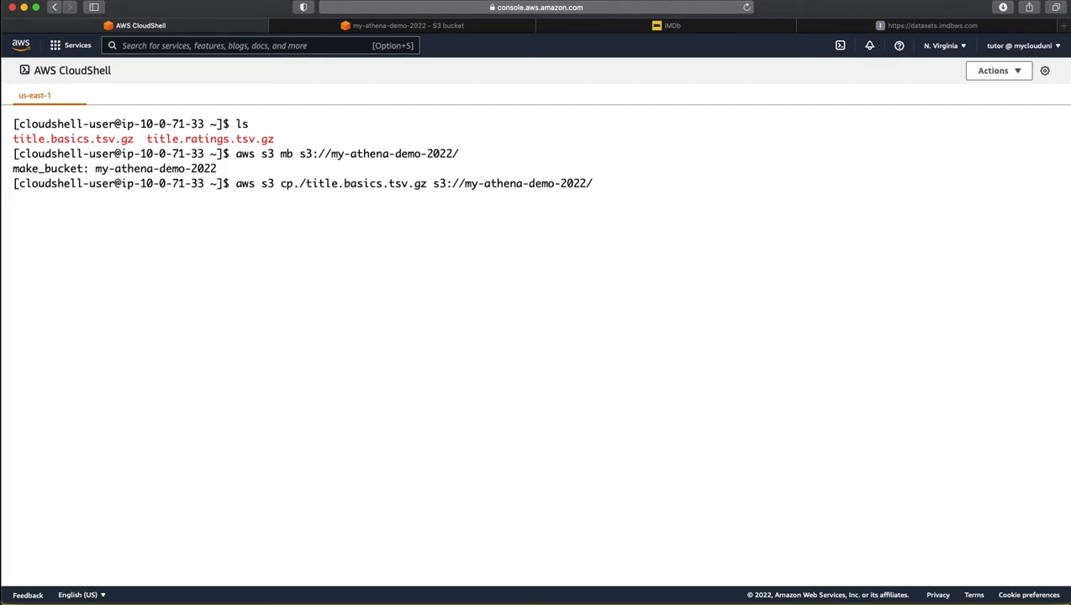
text(basics)
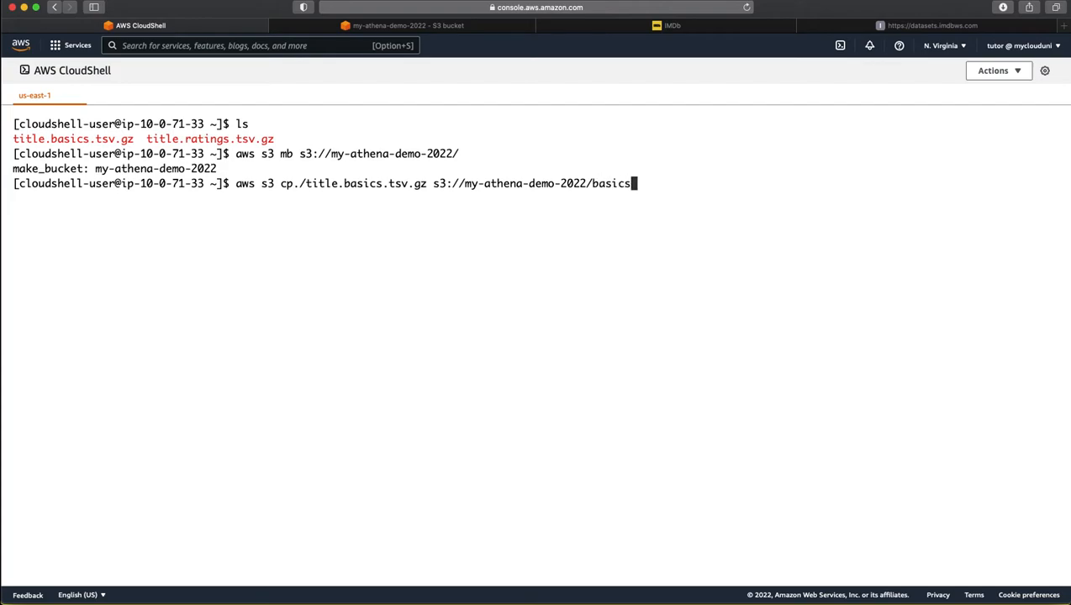
text(/)
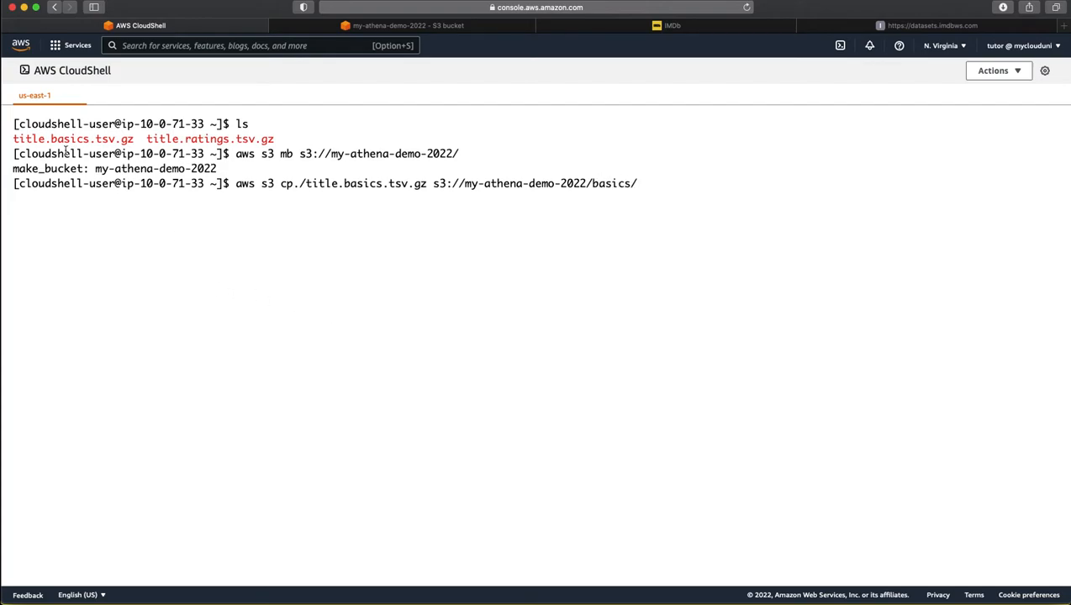
text(titl)
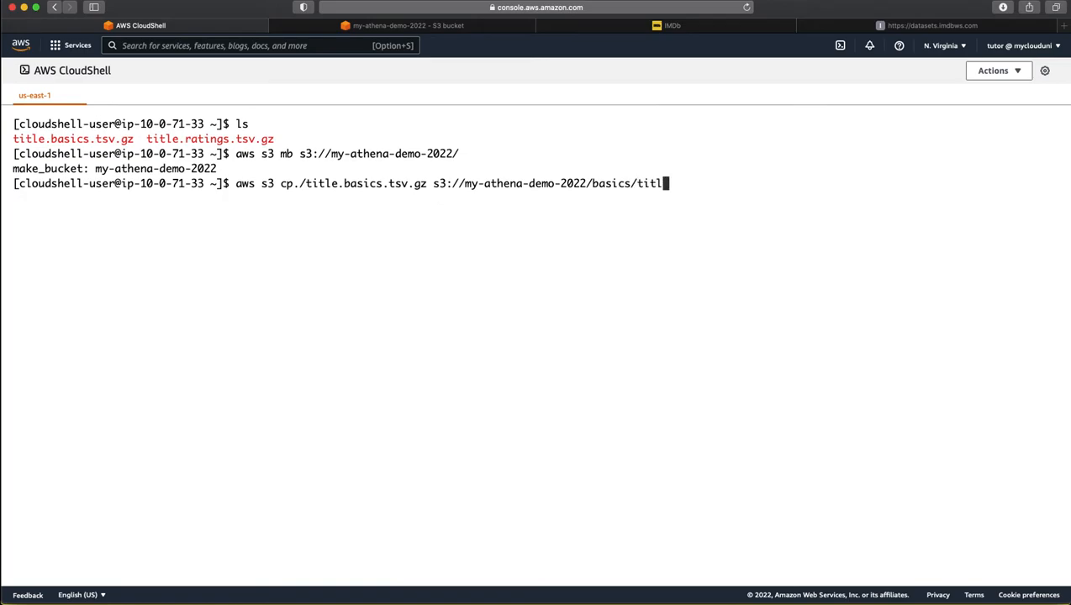
text(e.)
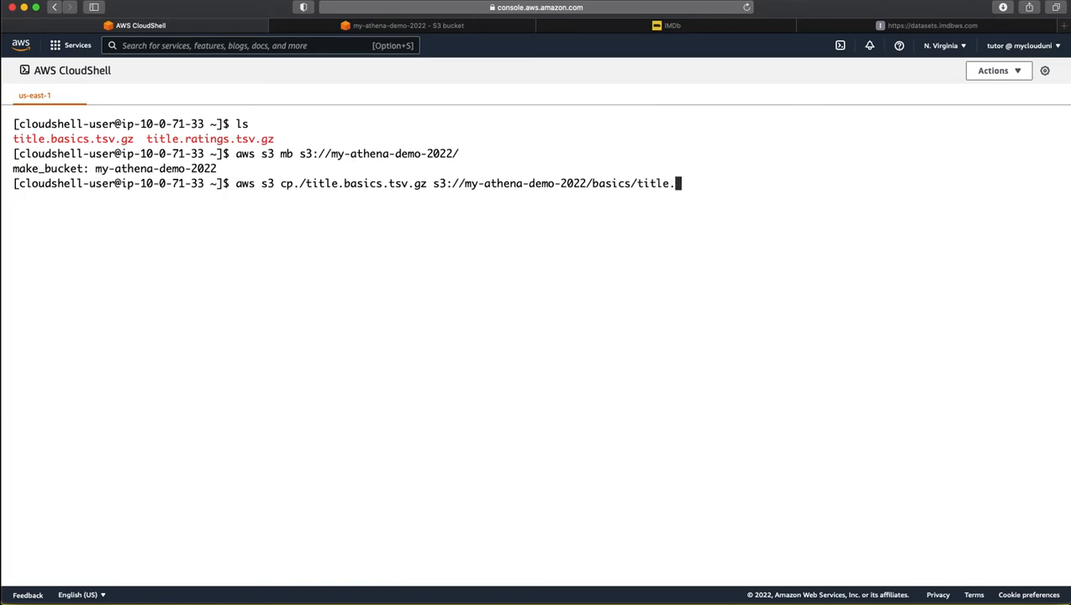
text(basics.ts)
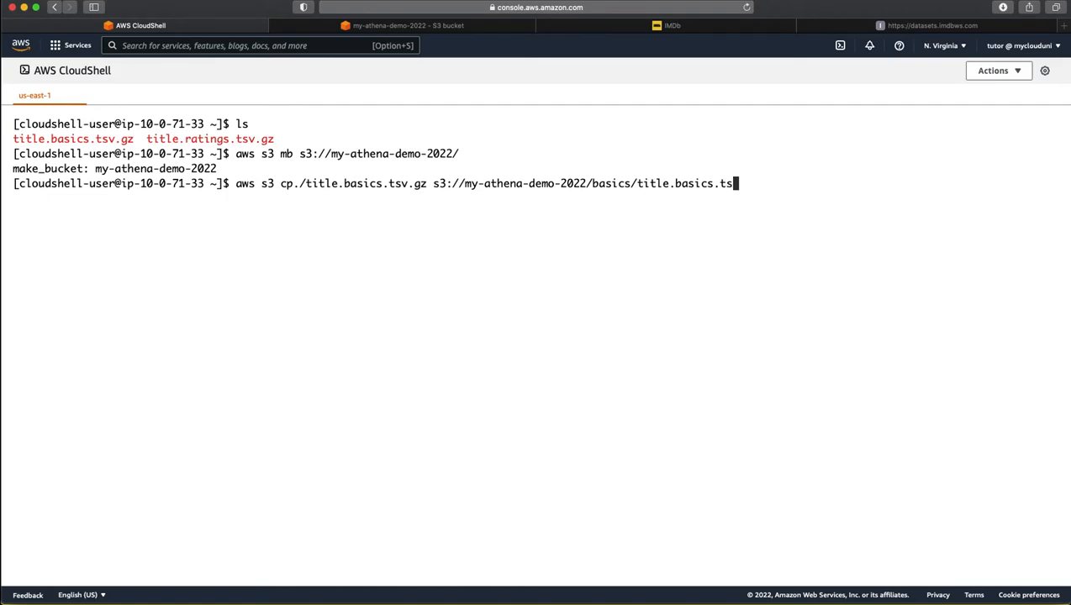
text(v.gz)
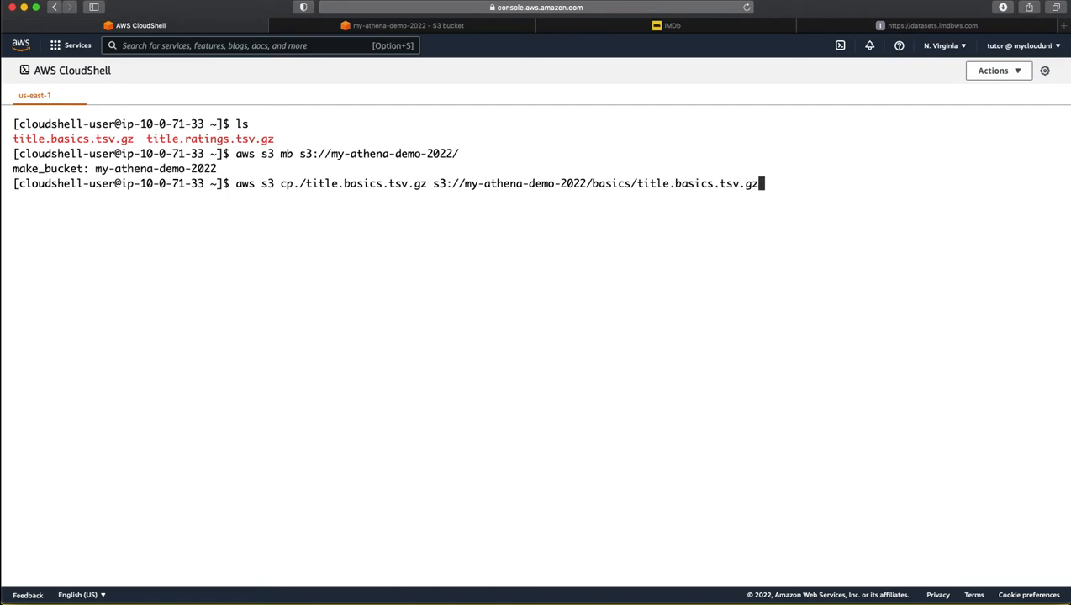
key(Return)
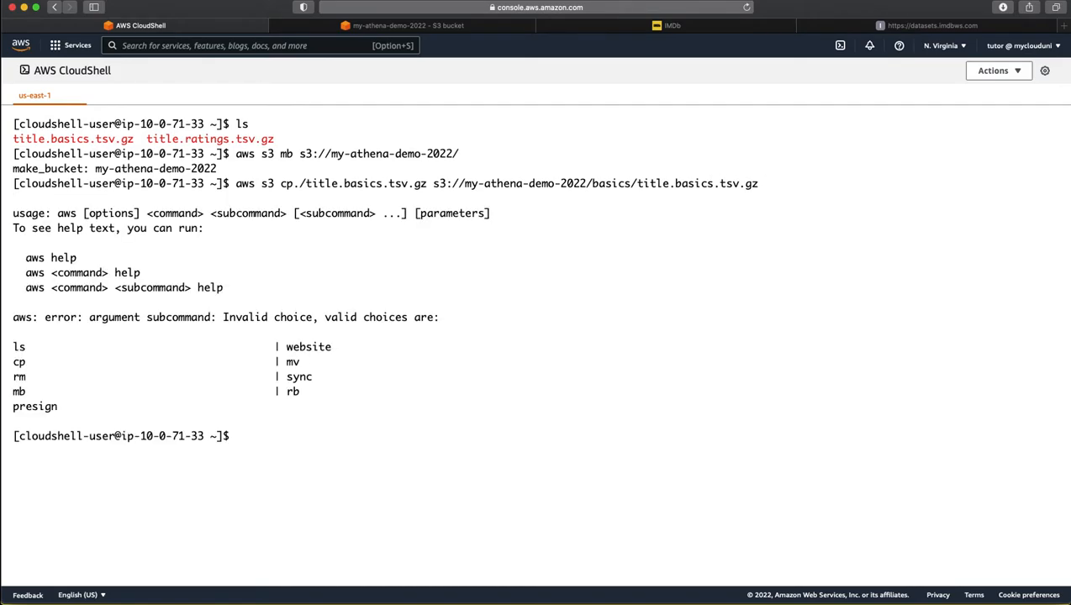
Step: Correct the cp command and rerun it so title.basics.tsv.gz uploads to the basics folder
text(aws s3 cp./title.basics.tsv.gz s3://my-athena-demo-2022/basics/title.basics.tsv.gz)
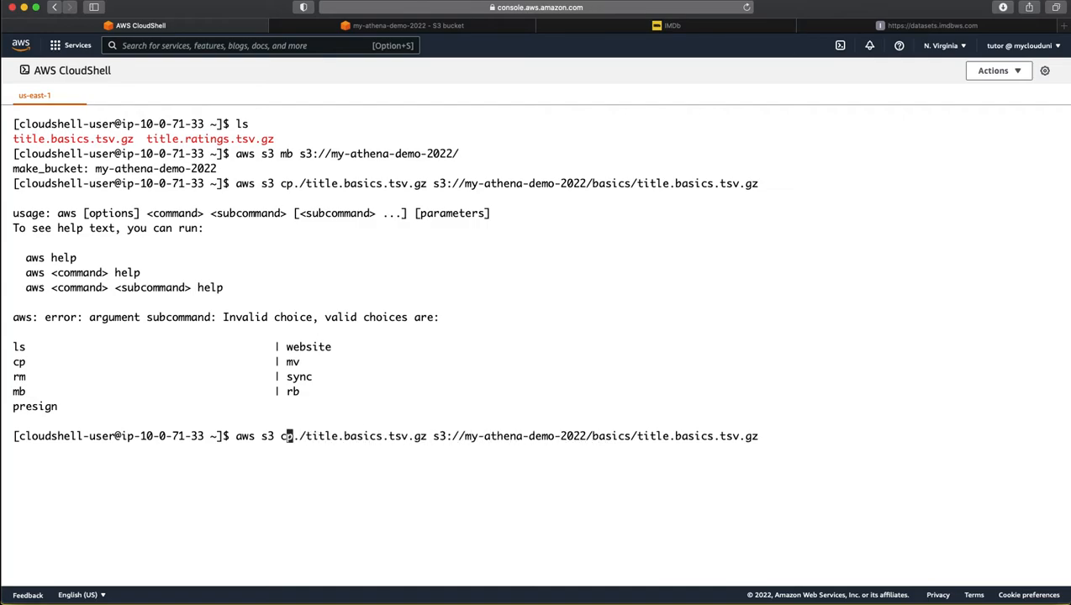
key(Return)
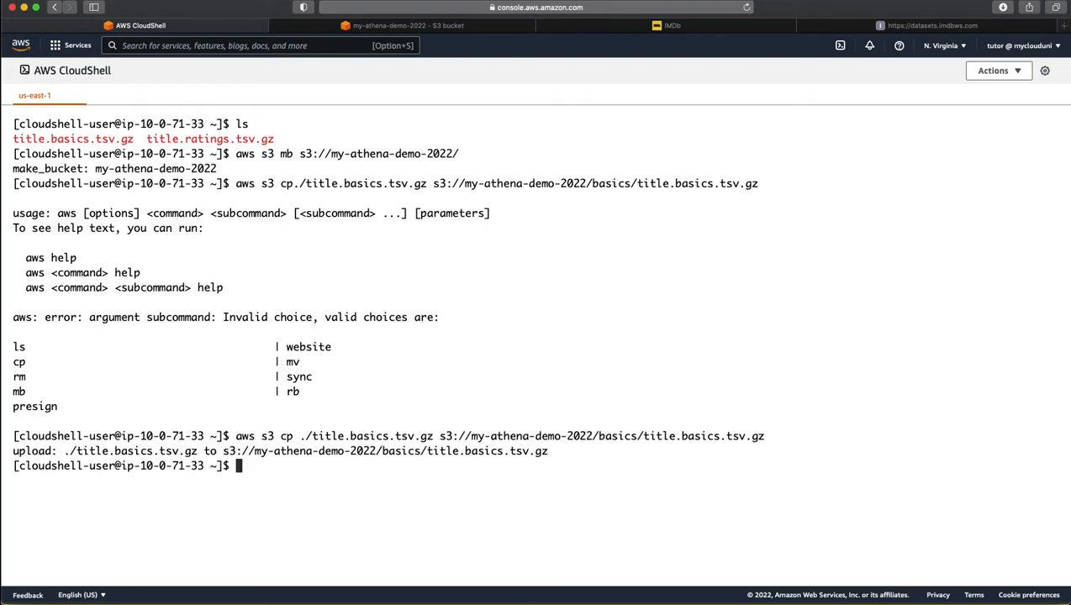
mouse_move(477, 37)
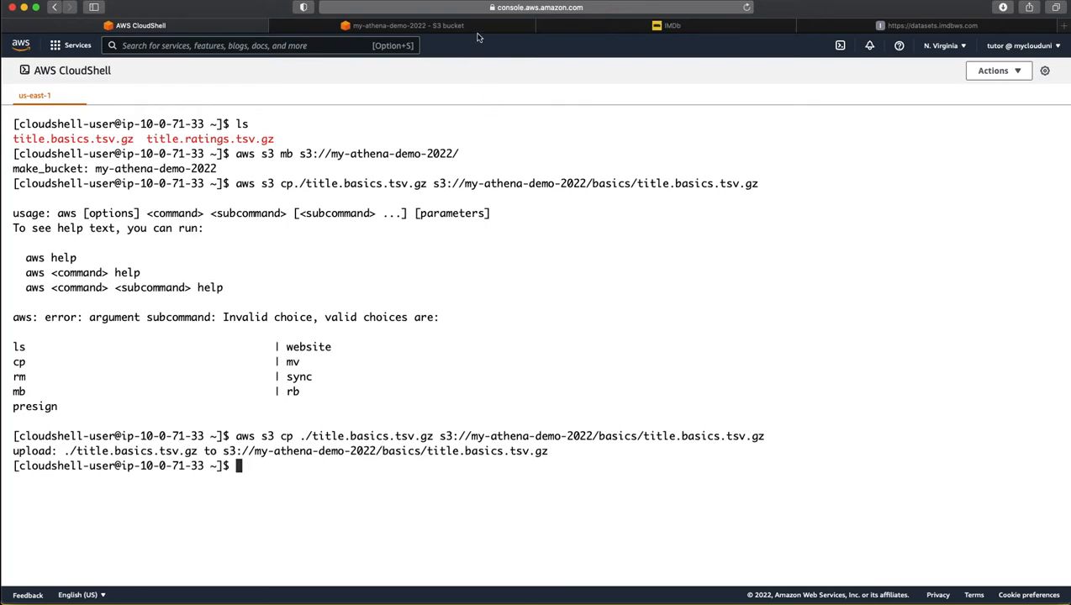
click(407, 26)
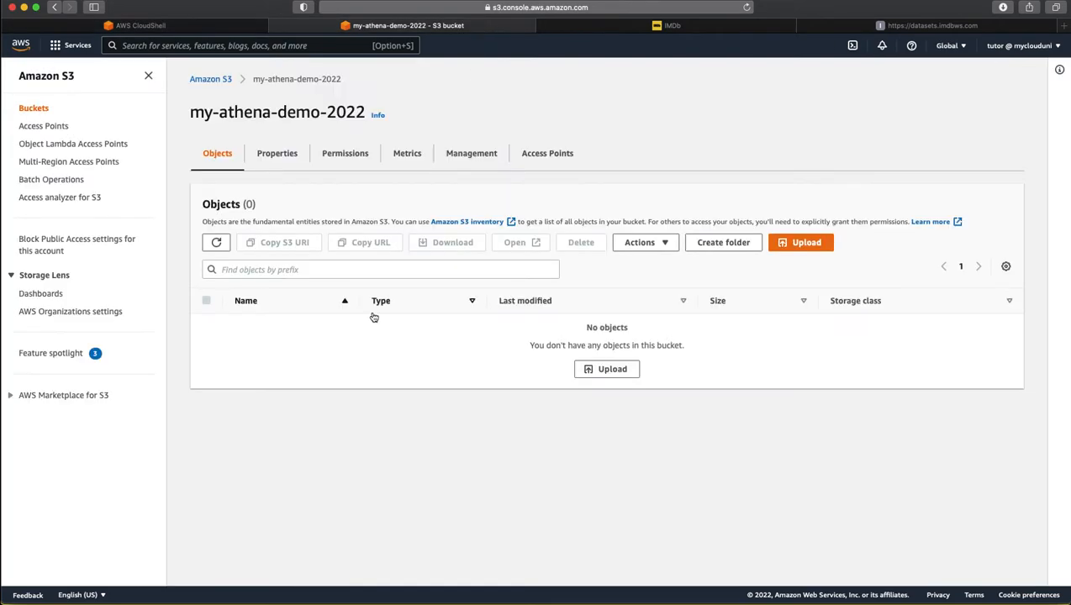
Step: Upload title.ratings.tsv.gz to s3://my-athena-demo-2022/ratings/ and clear the terminal
click(215, 242)
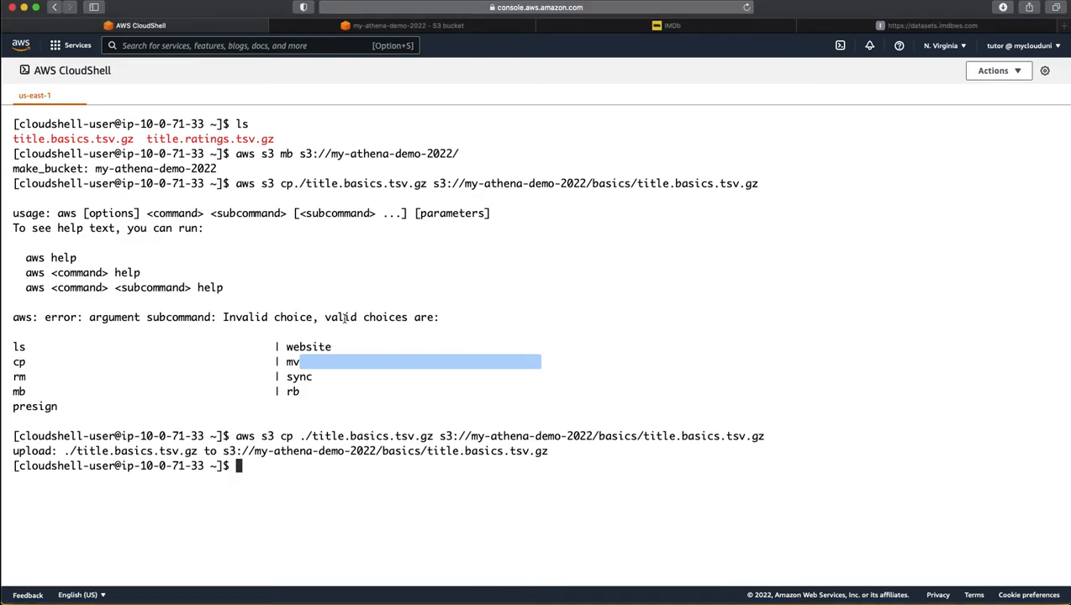
key(Return)
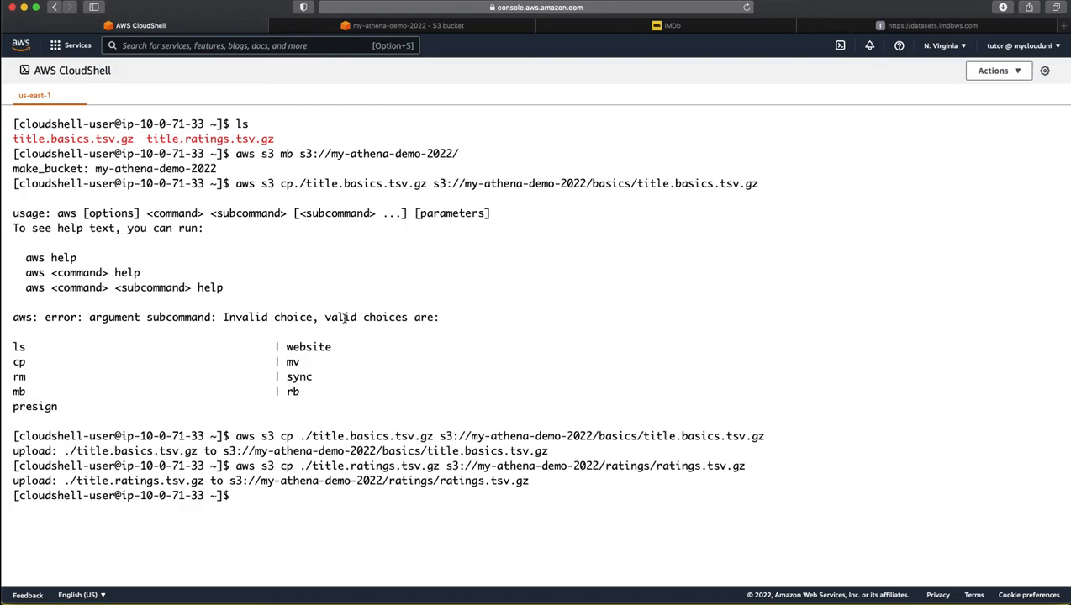
text(clear)
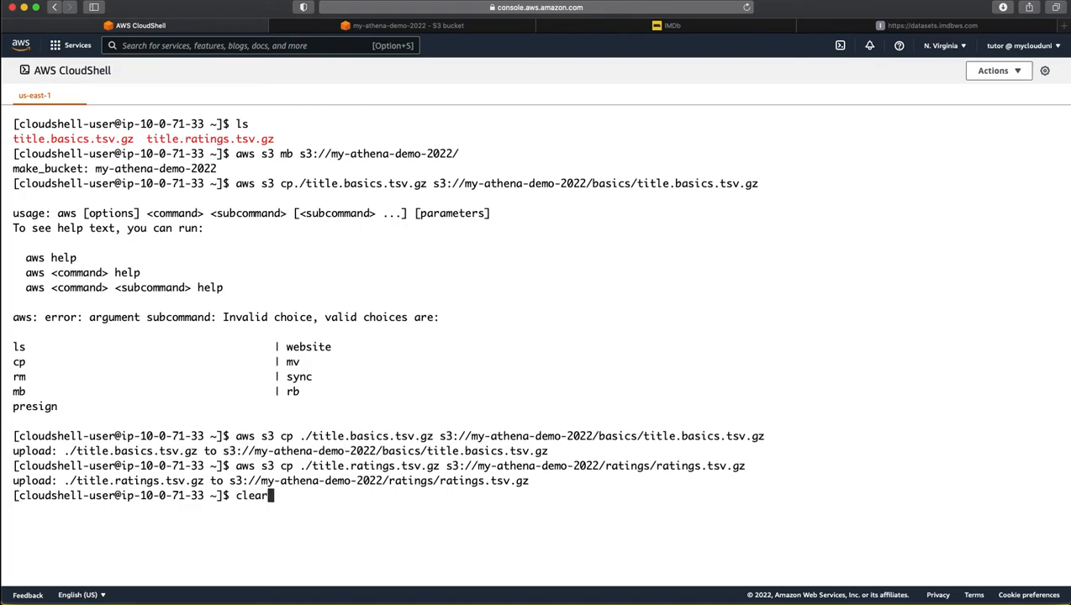
click(407, 25)
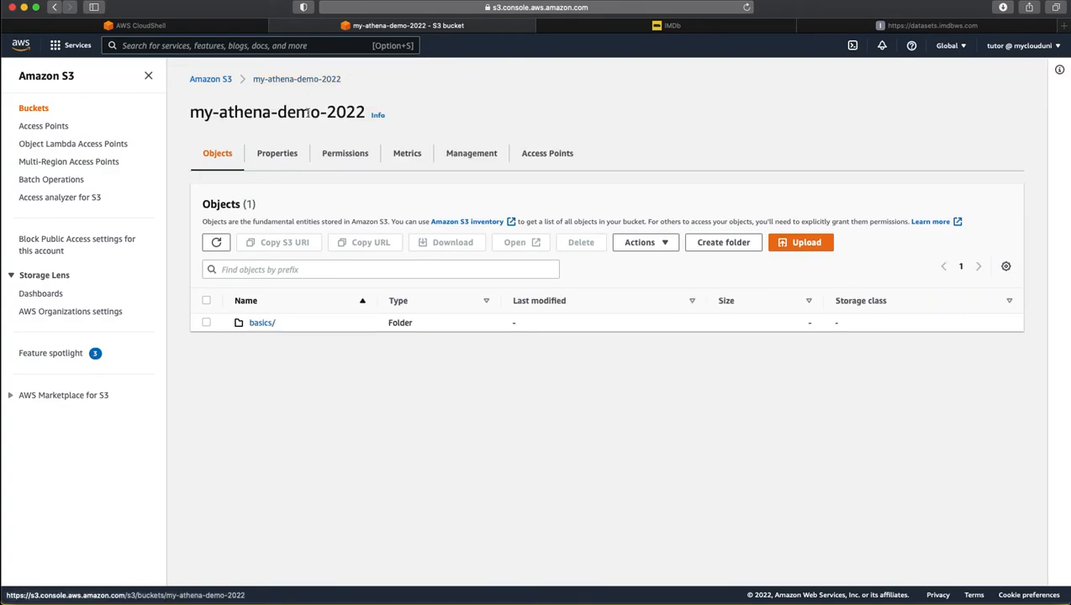
Step: Refresh the bucket to show basics/ and ratings/ folders, then search for and open Glue
click(215, 242)
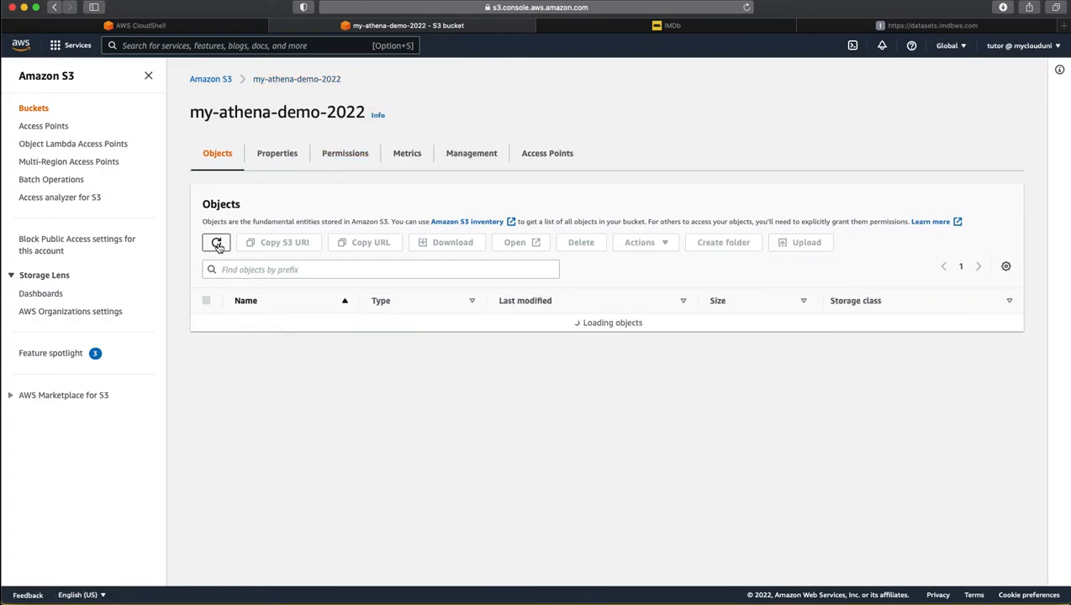
click(215, 242)
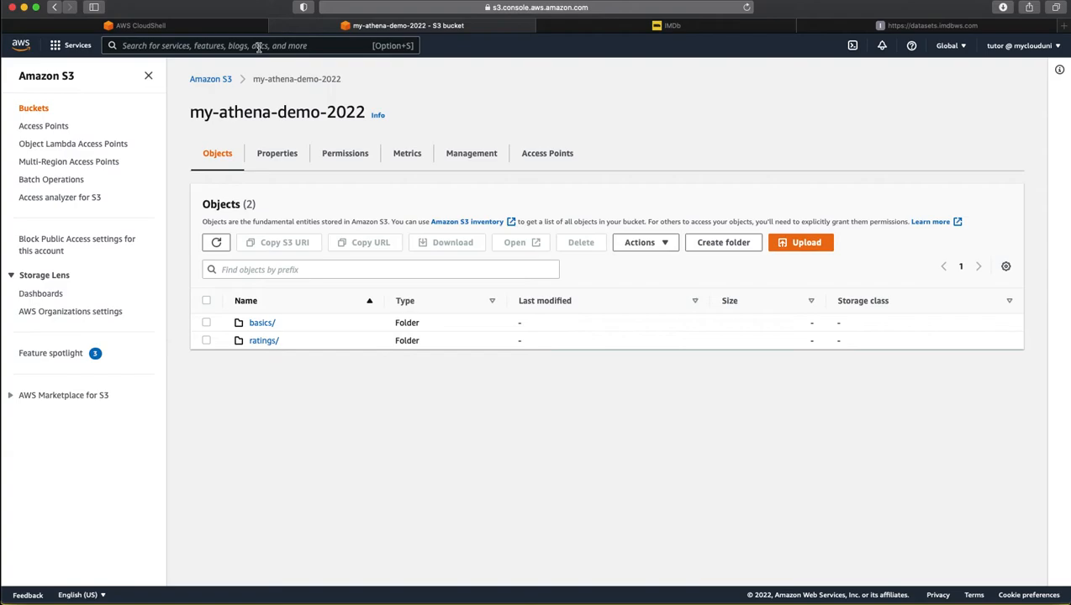
text(g)
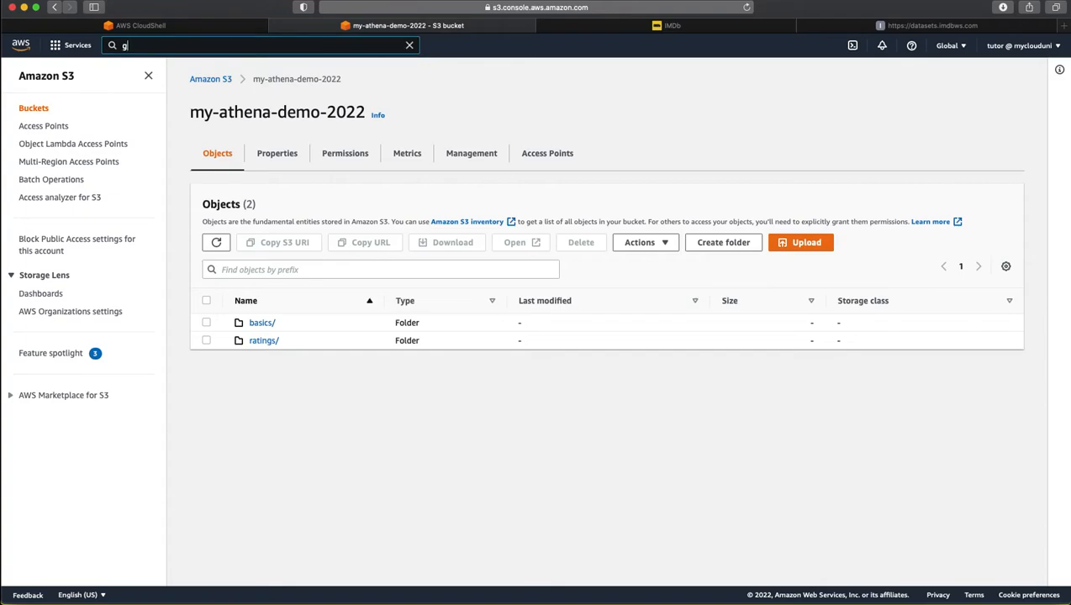
text(lue)
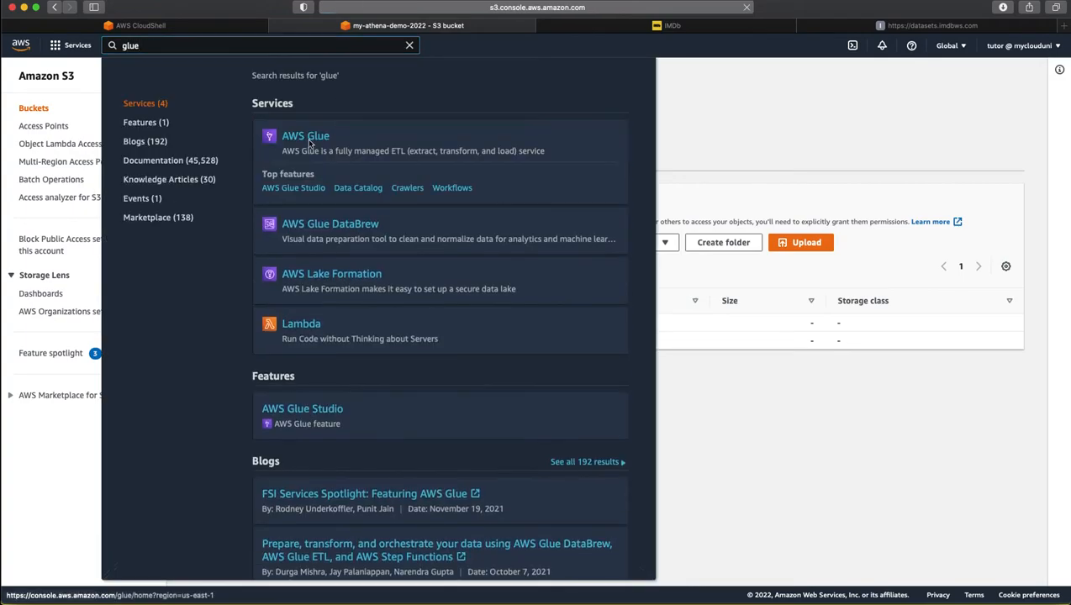
click(306, 134)
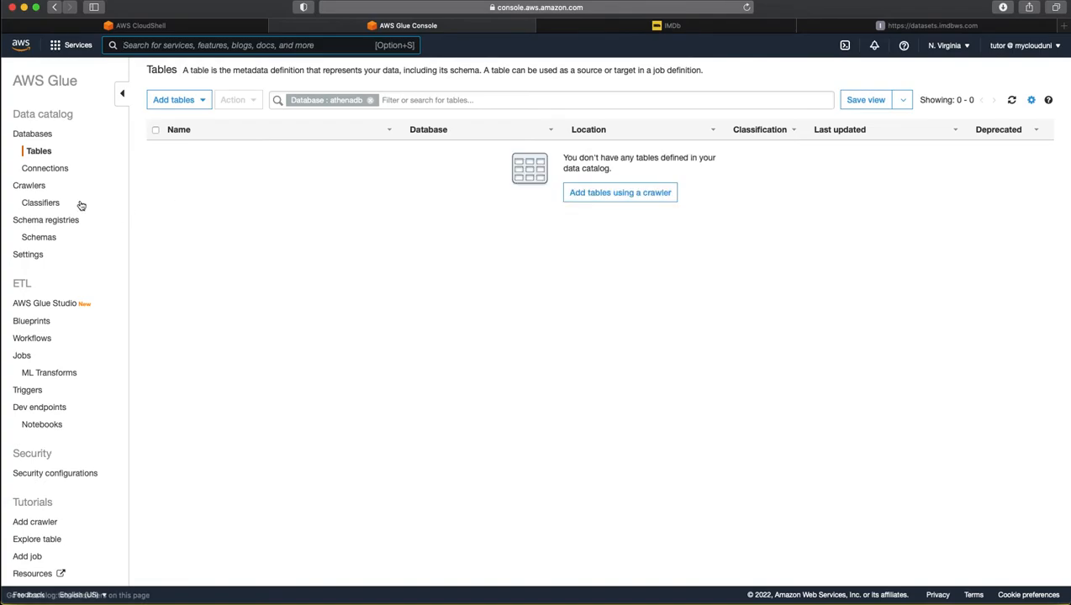
mouse_move(29, 185)
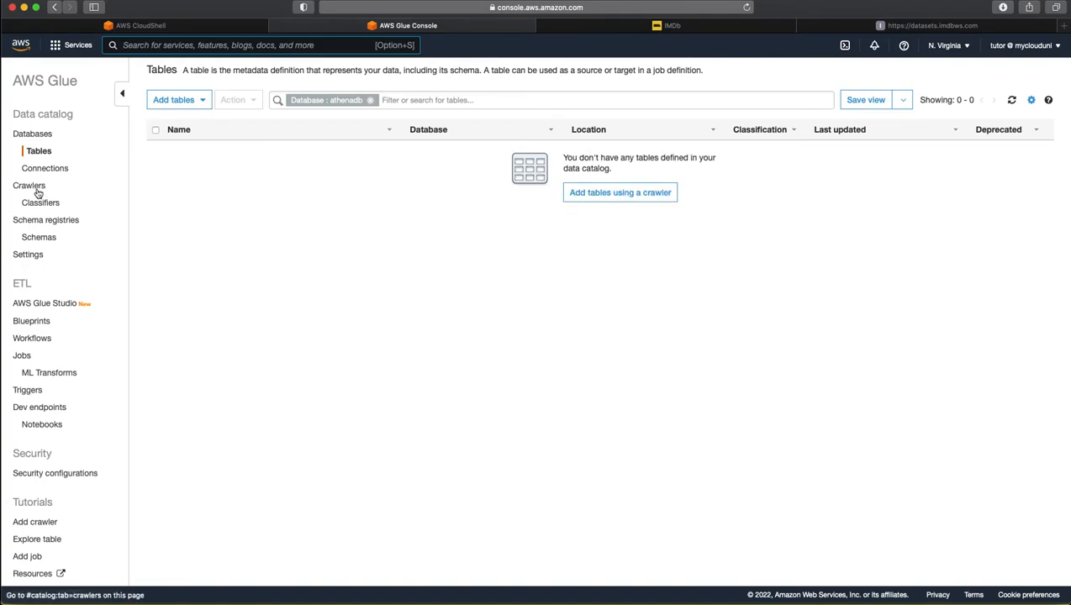
Step: Start a new Glue crawler named 'mycrawler' and continue to the source-type step
click(29, 185)
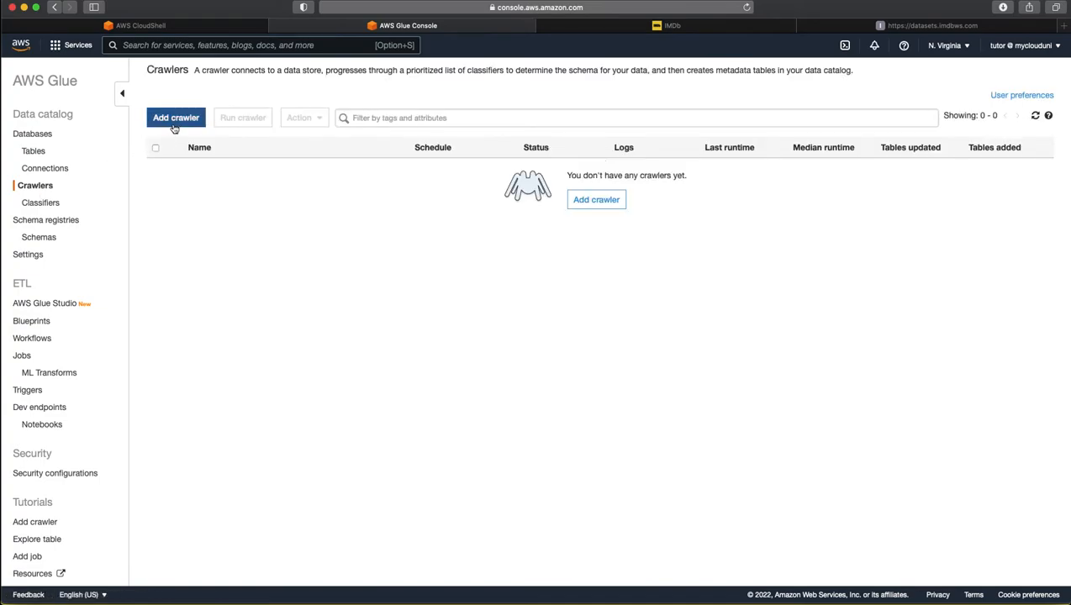
click(175, 118)
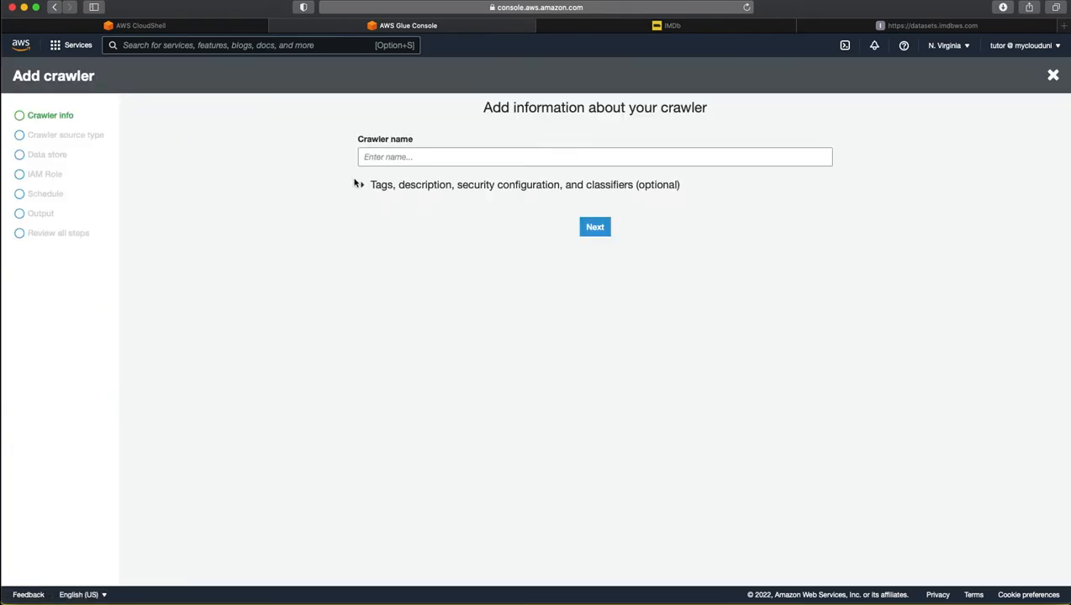
click(595, 156)
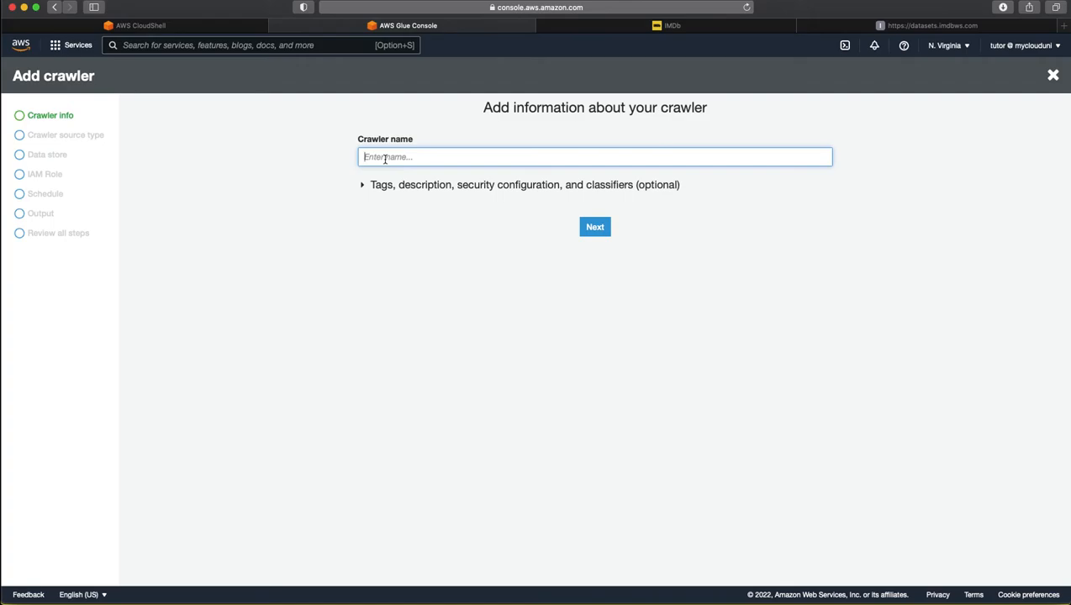
text(mycr)
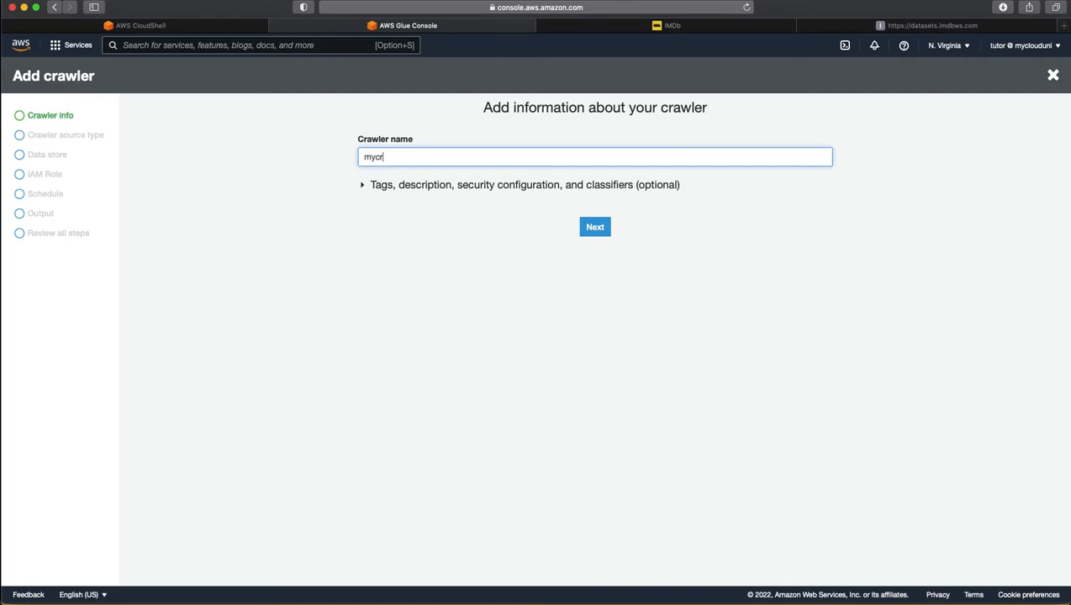
text(awler)
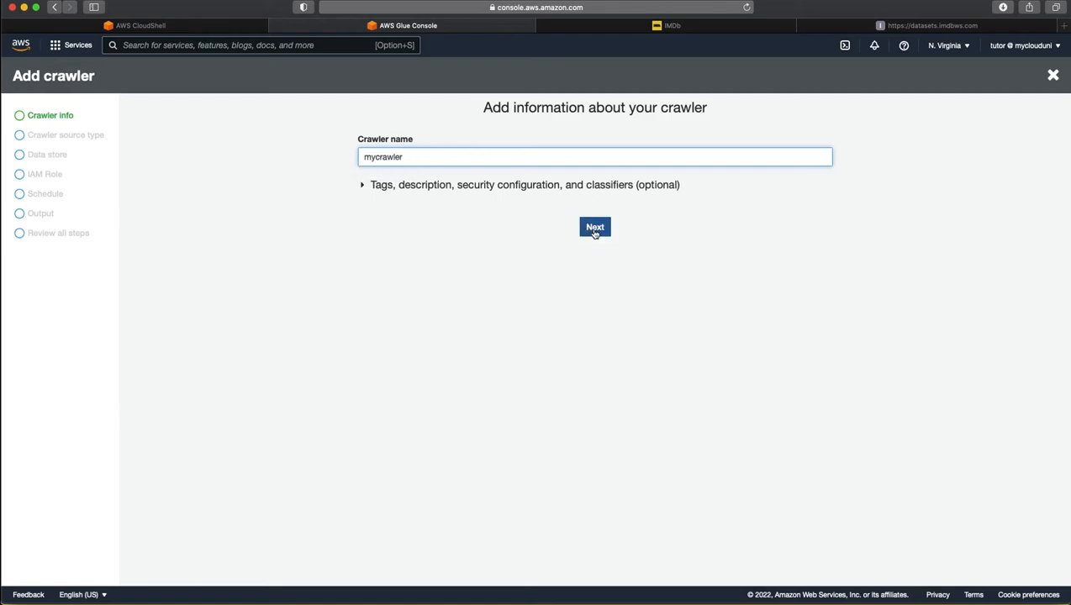
click(595, 227)
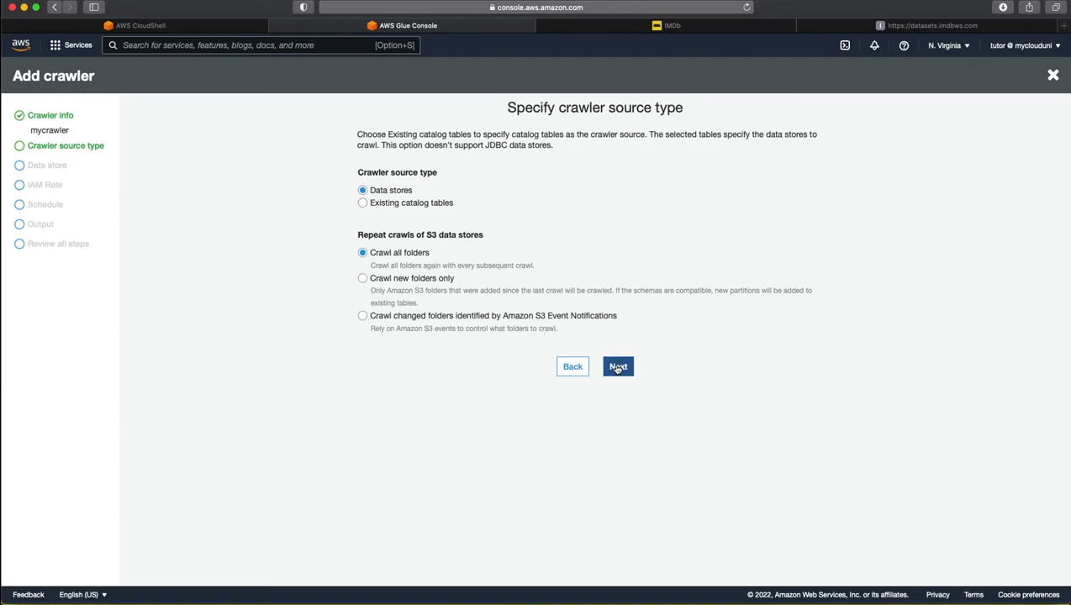
Step: Keep data stores as the crawler source type and choose S3 as the data store
click(617, 367)
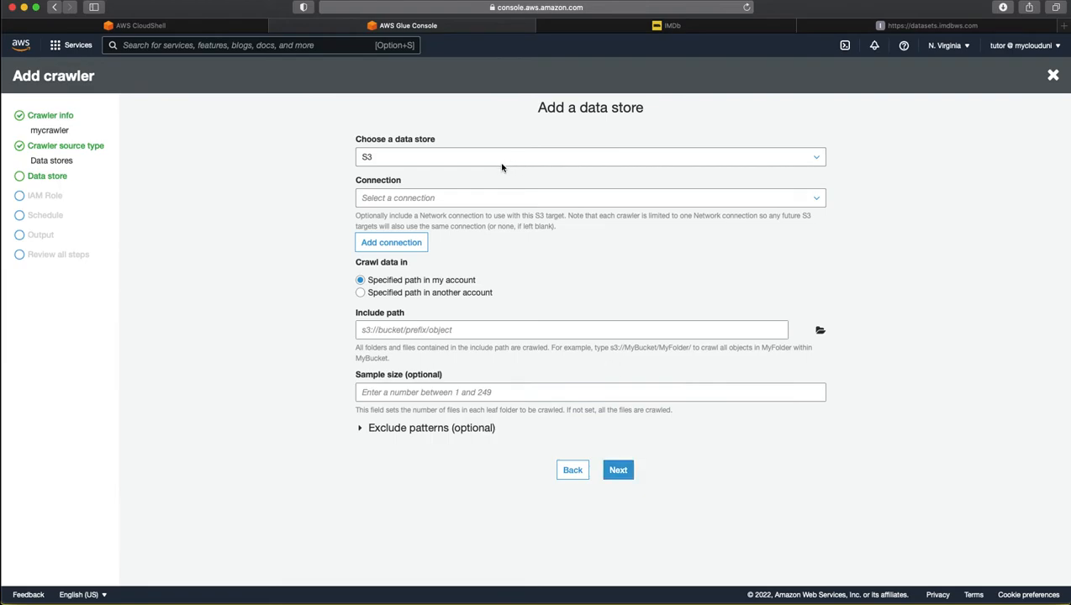
click(590, 156)
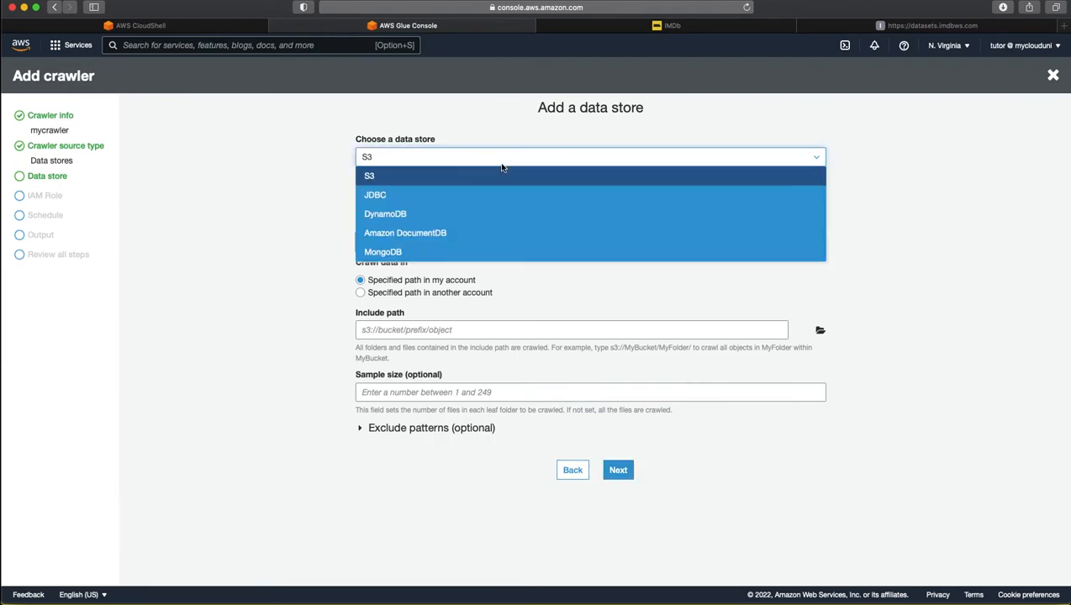
mouse_move(494, 181)
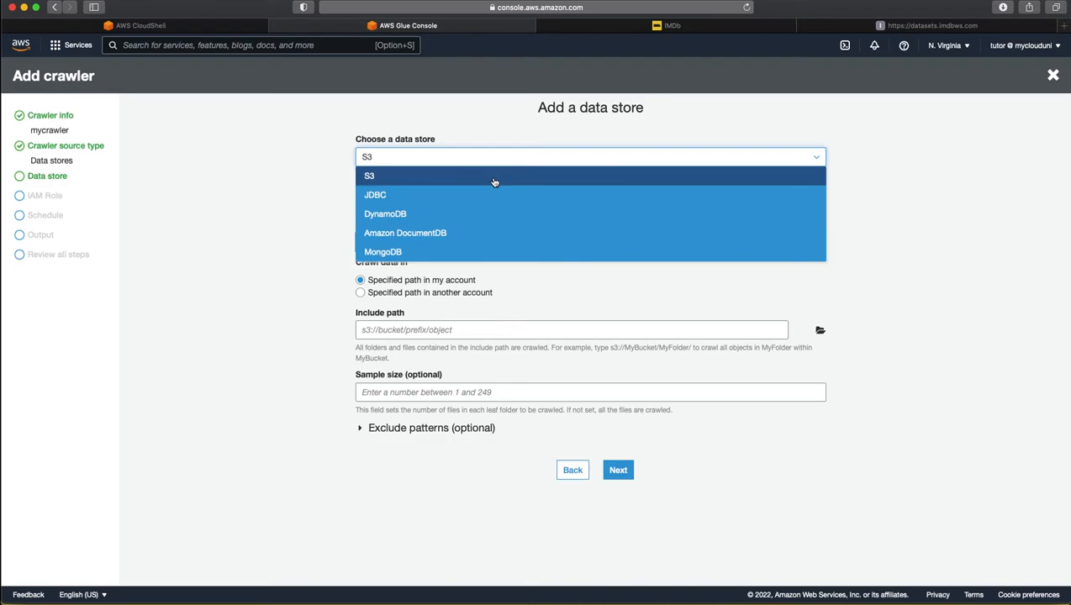
mouse_move(495, 182)
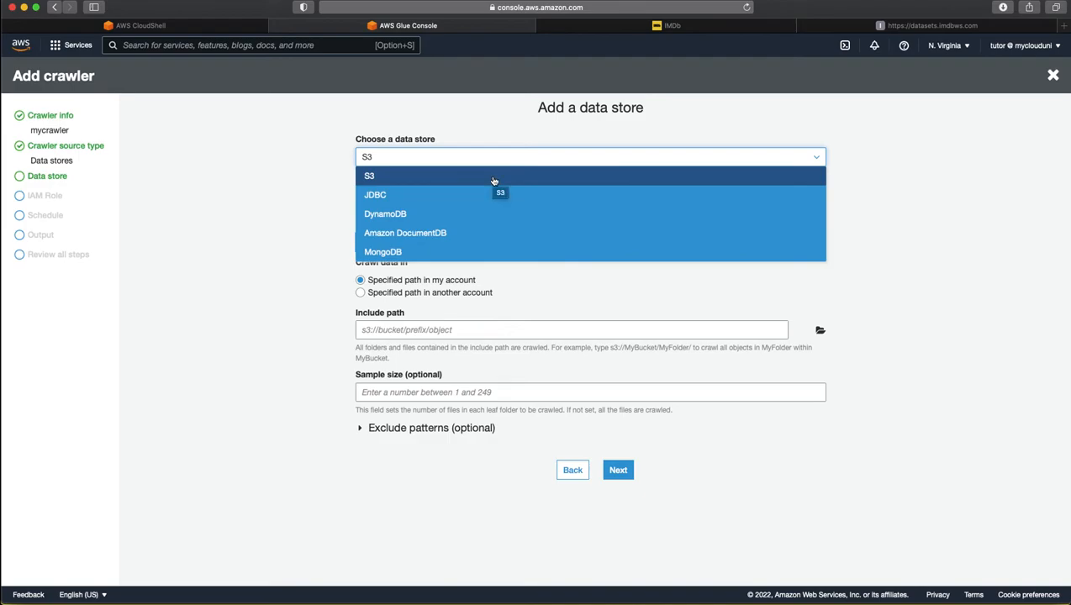
click(368, 176)
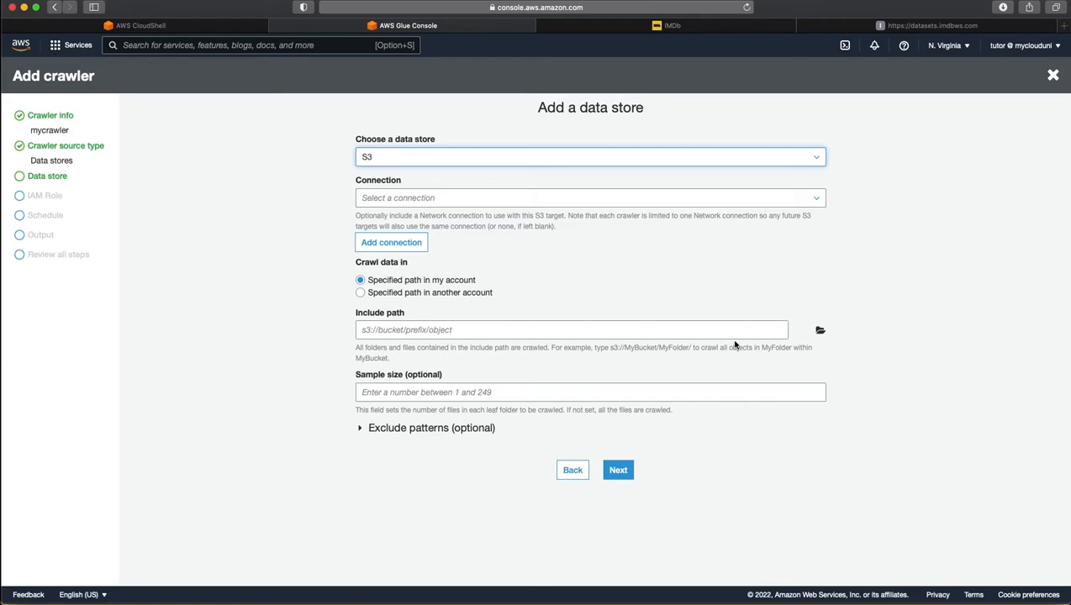
Step: Set the include path to s3://my-athena-demo-2022/basics and add it as a chosen data store
click(820, 329)
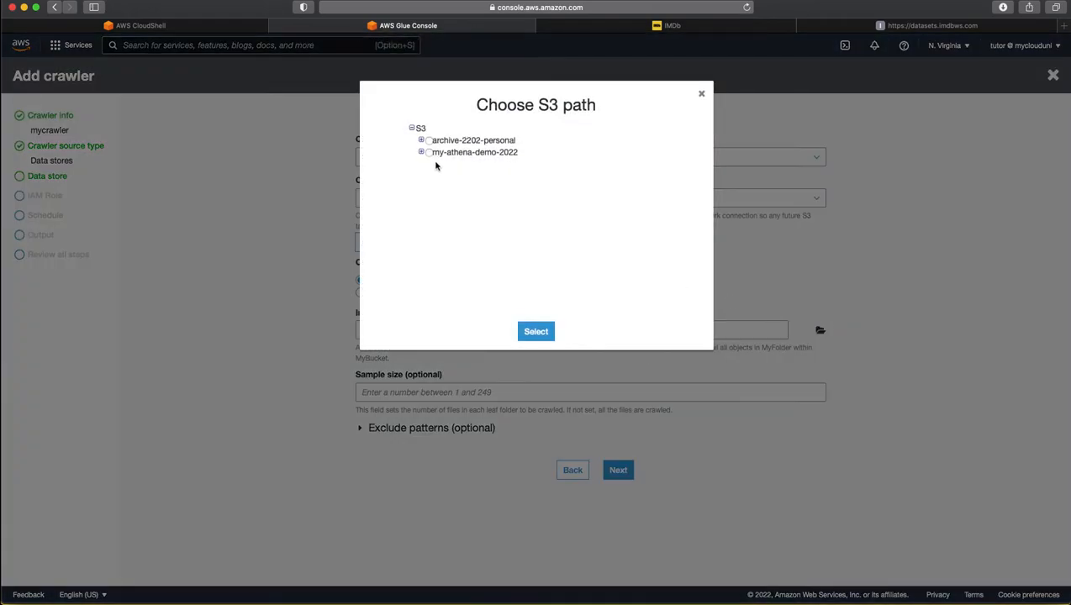
click(421, 151)
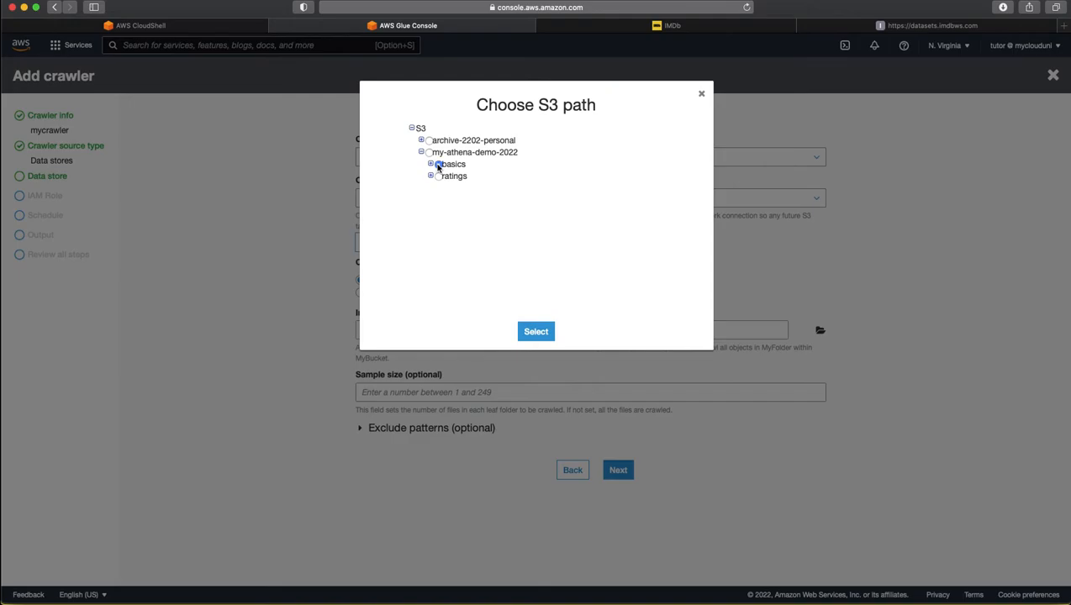
click(535, 332)
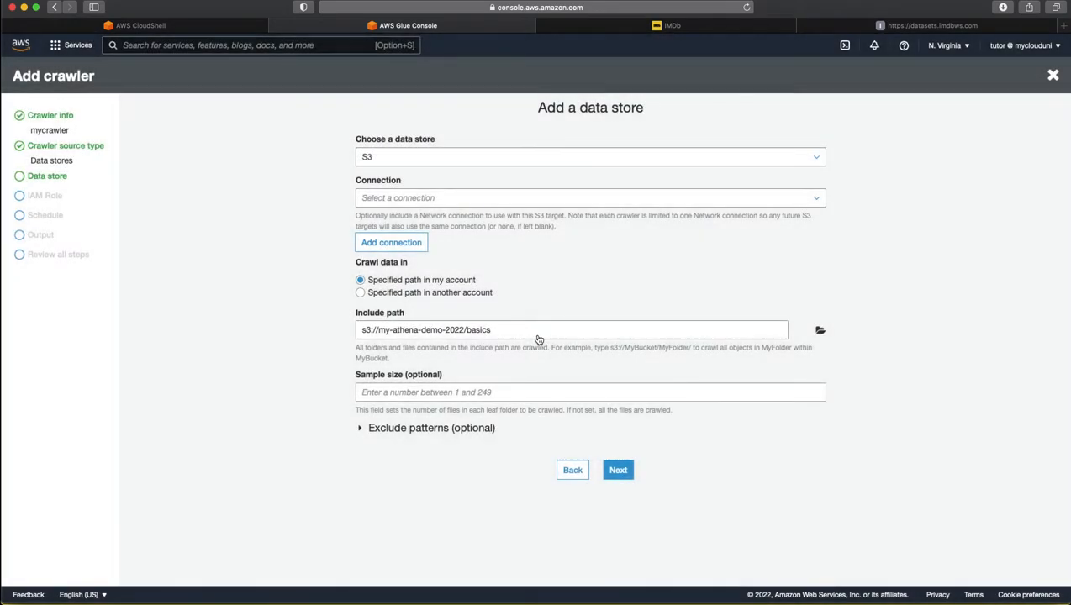
mouse_move(551, 363)
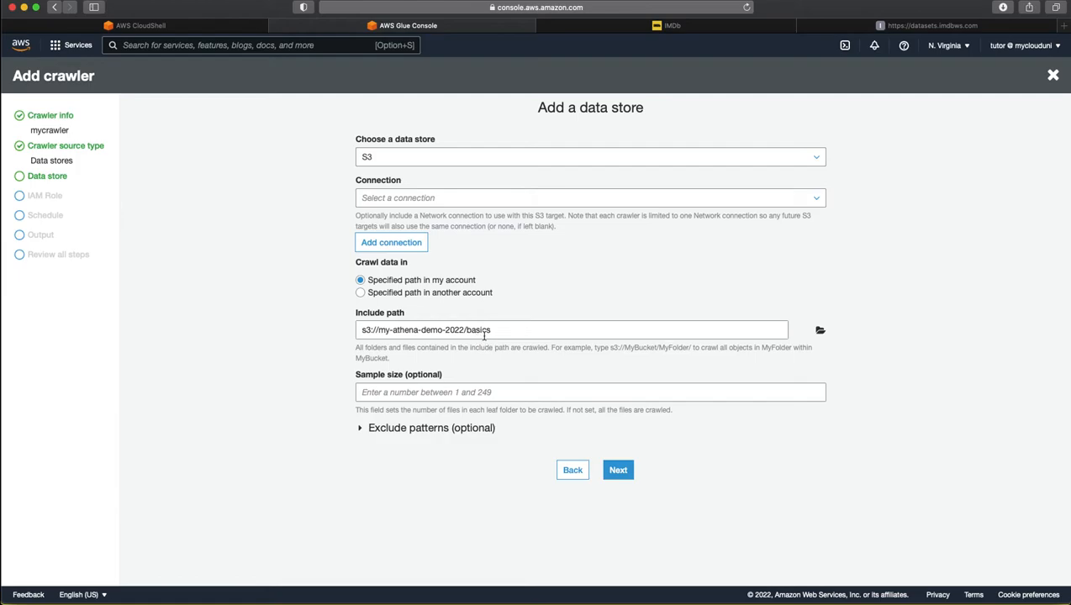
mouse_move(508, 346)
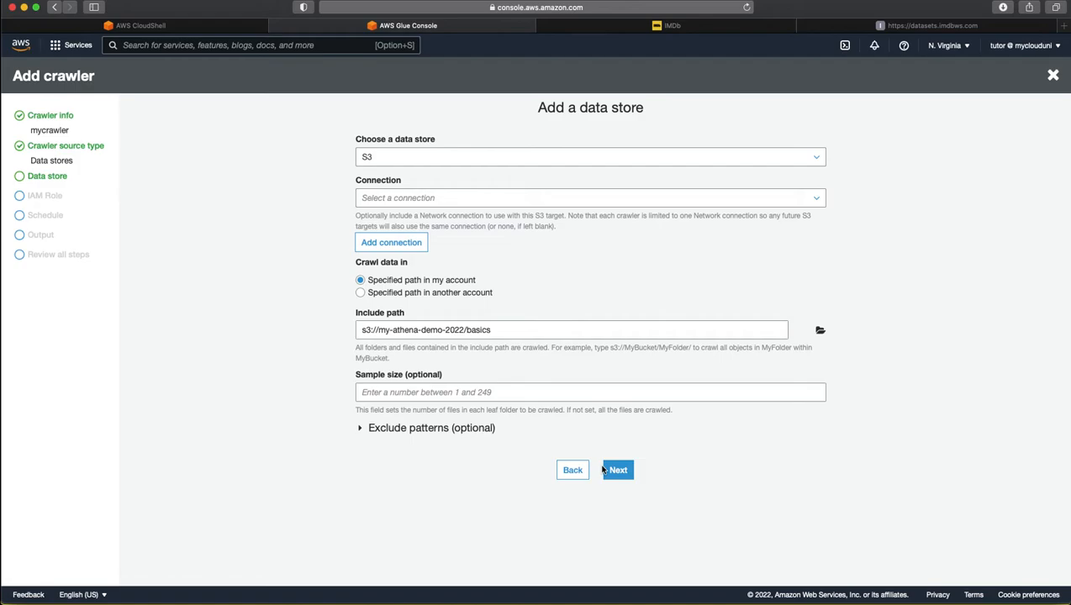
click(617, 471)
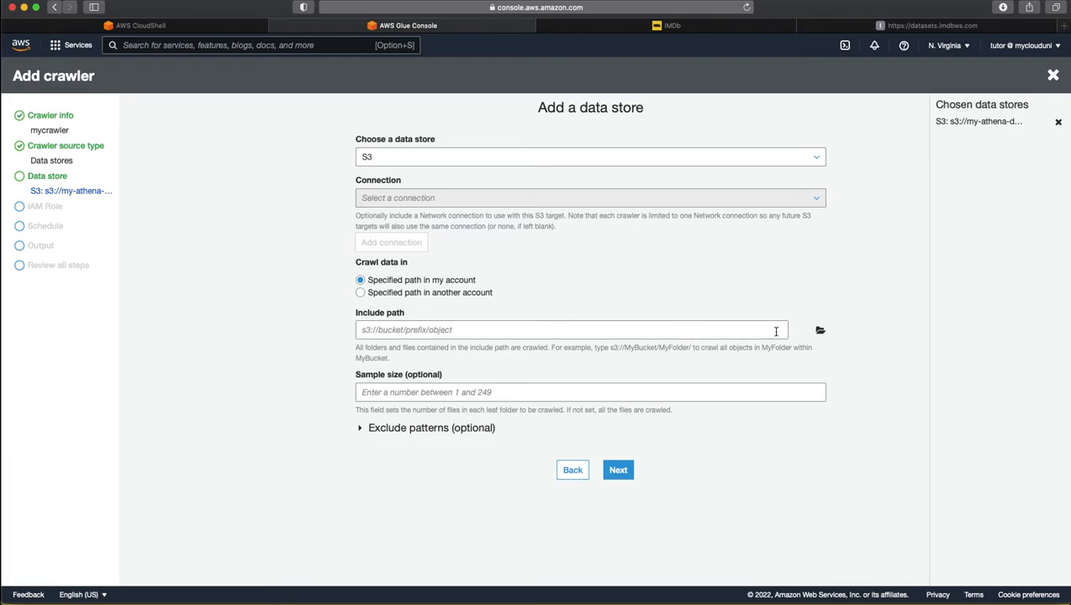
Step: Add s3://my-athena-demo-2022/ratings as a second data store and decline adding any more
click(820, 329)
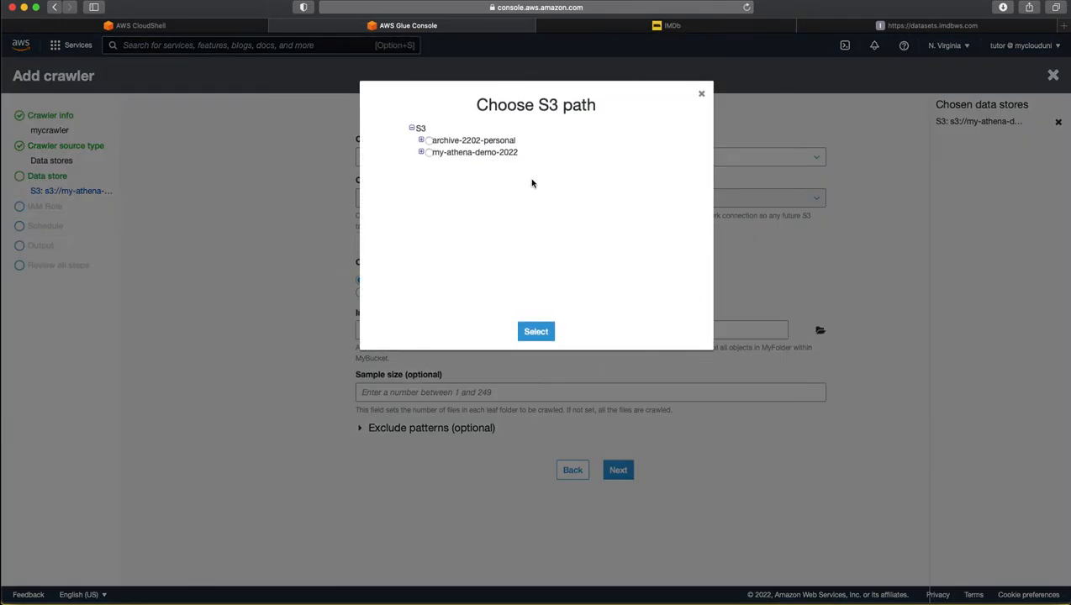
click(422, 151)
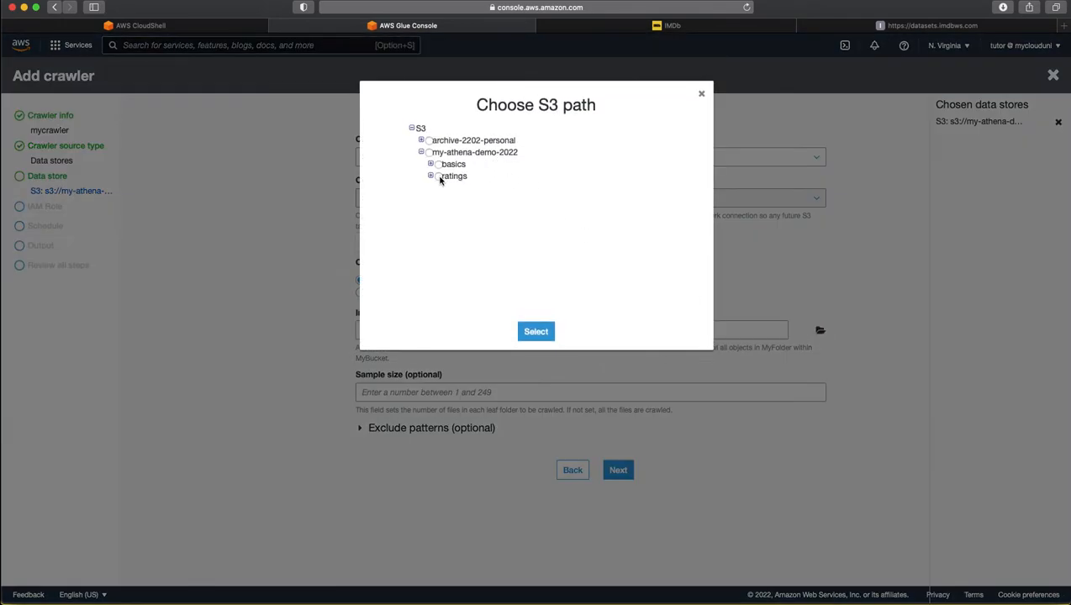
click(535, 332)
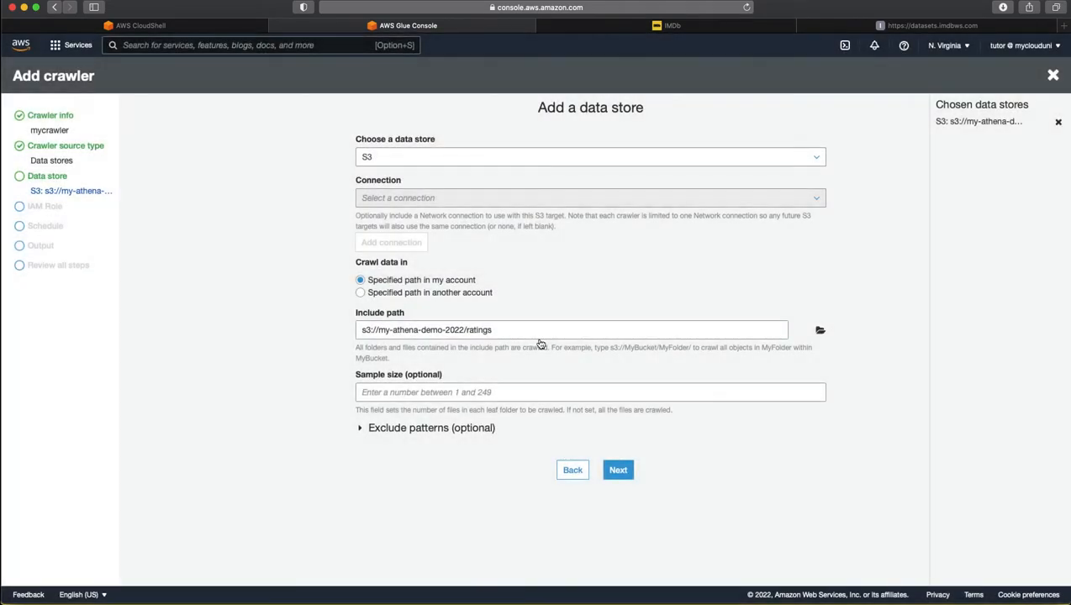
click(617, 471)
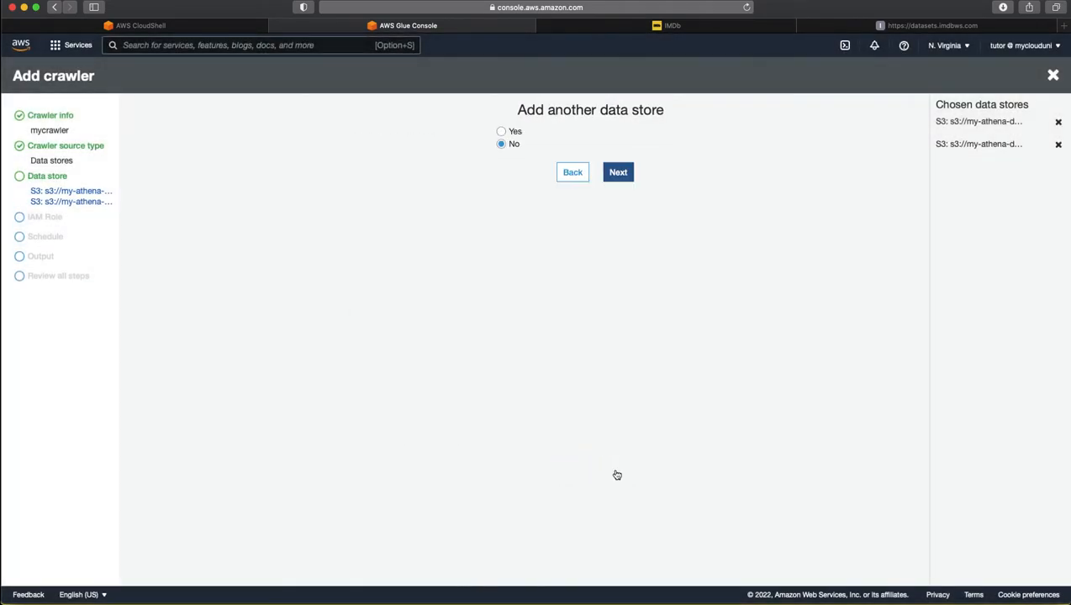
click(617, 171)
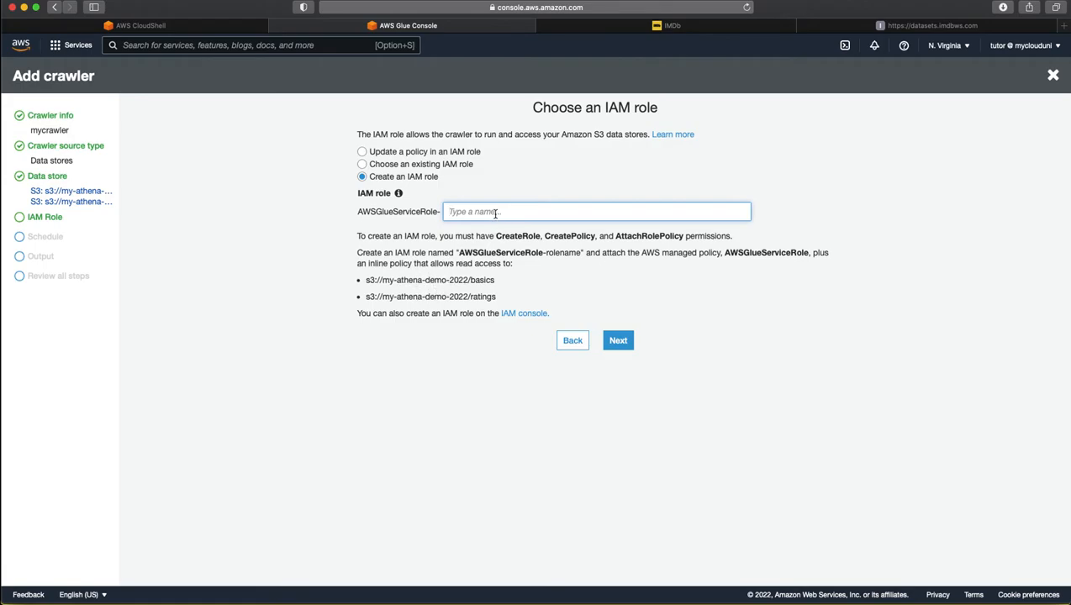
Step: Name the new IAM role for the crawler myathenademo-role
text(my)
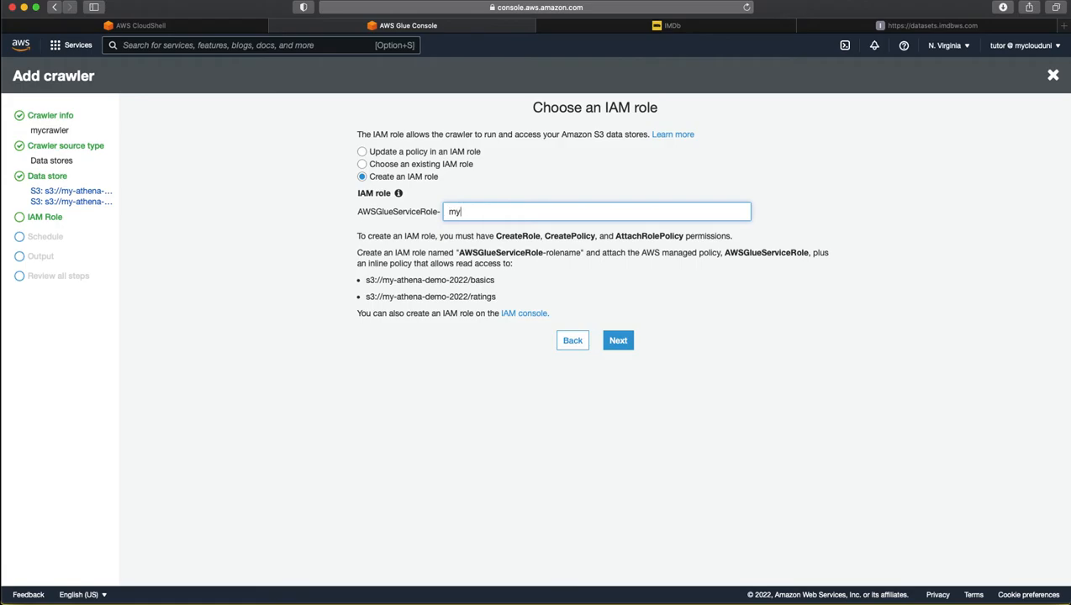
text(athena)
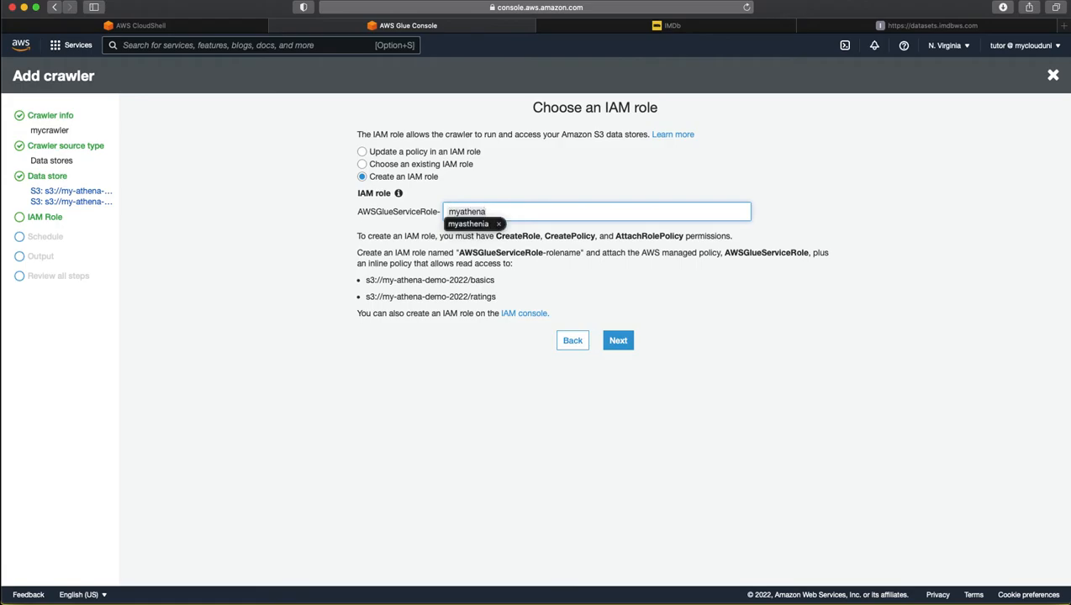
text(demo)
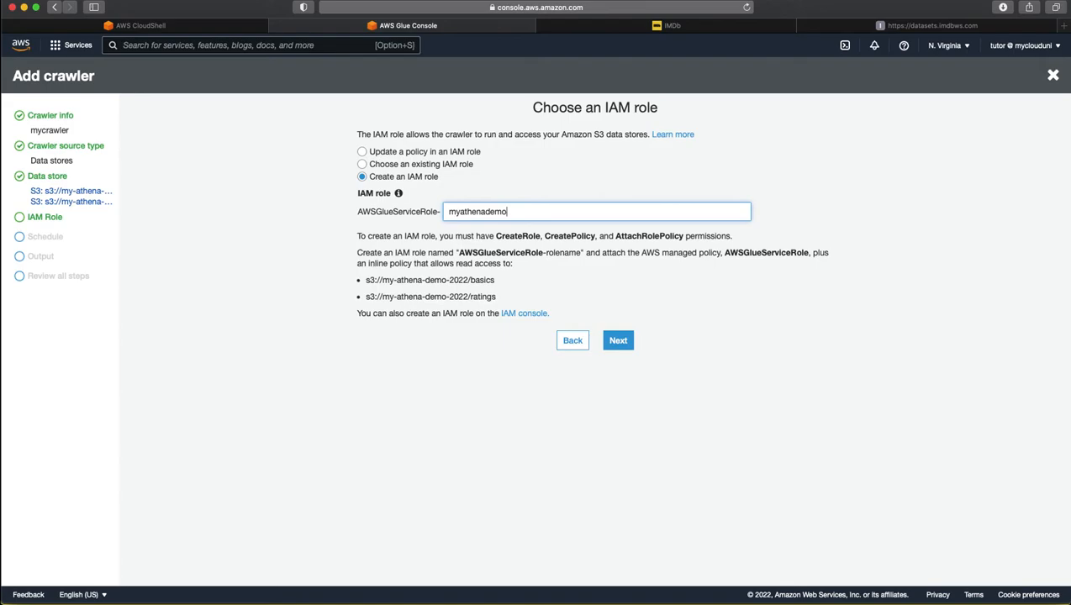
text(-)
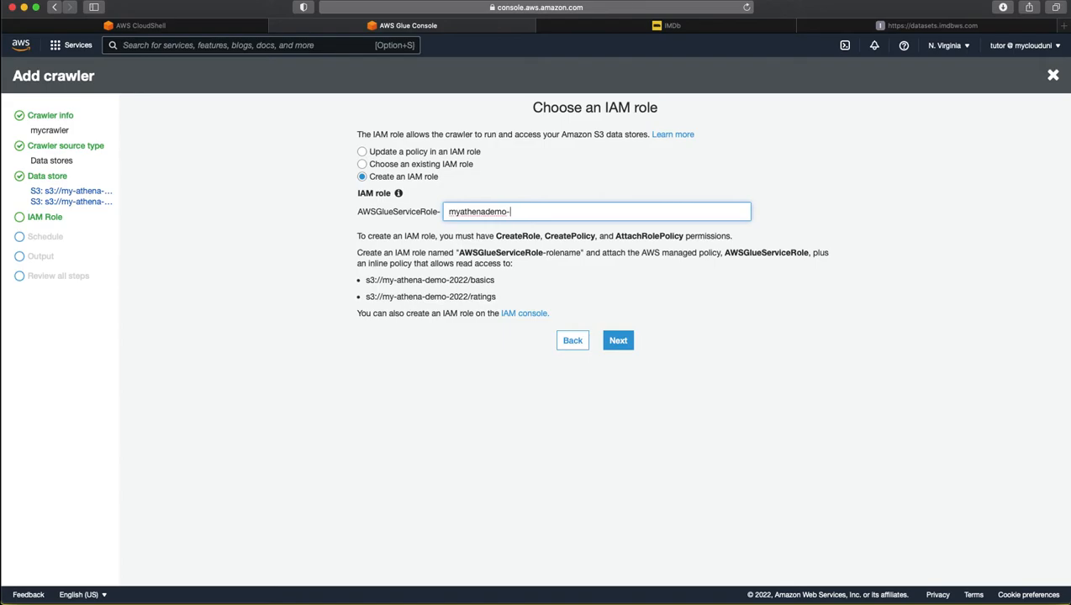
text(role)
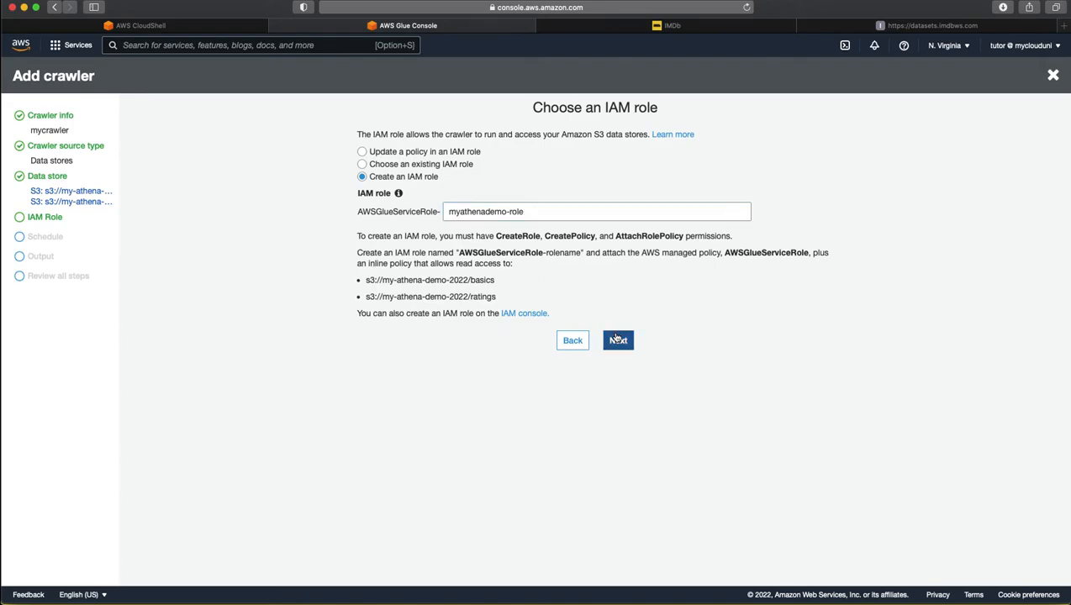
Step: Set the crawler schedule frequency to Run on demand
click(617, 340)
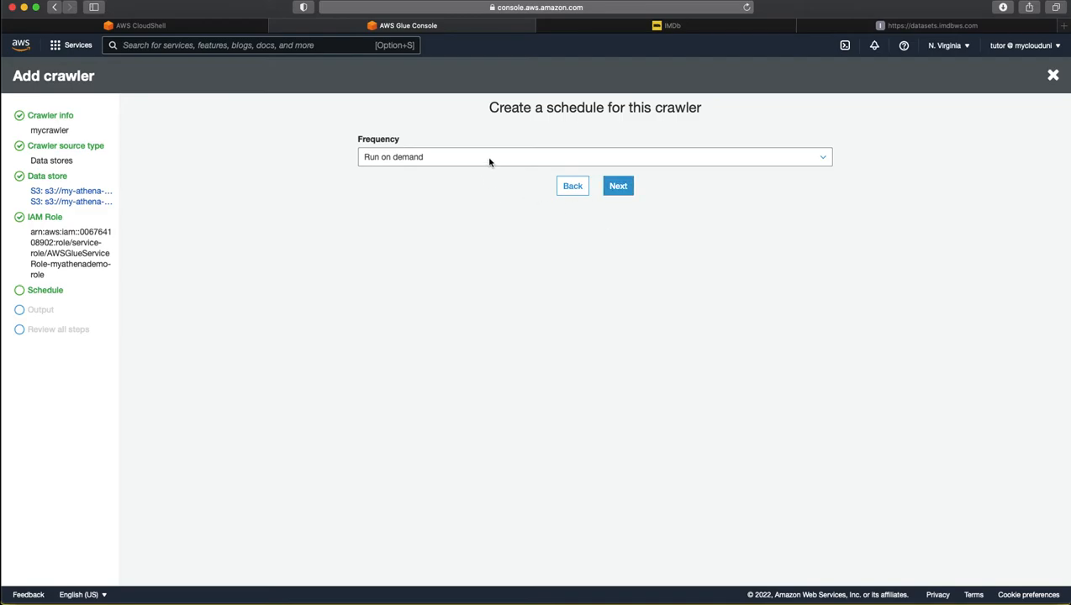
click(595, 157)
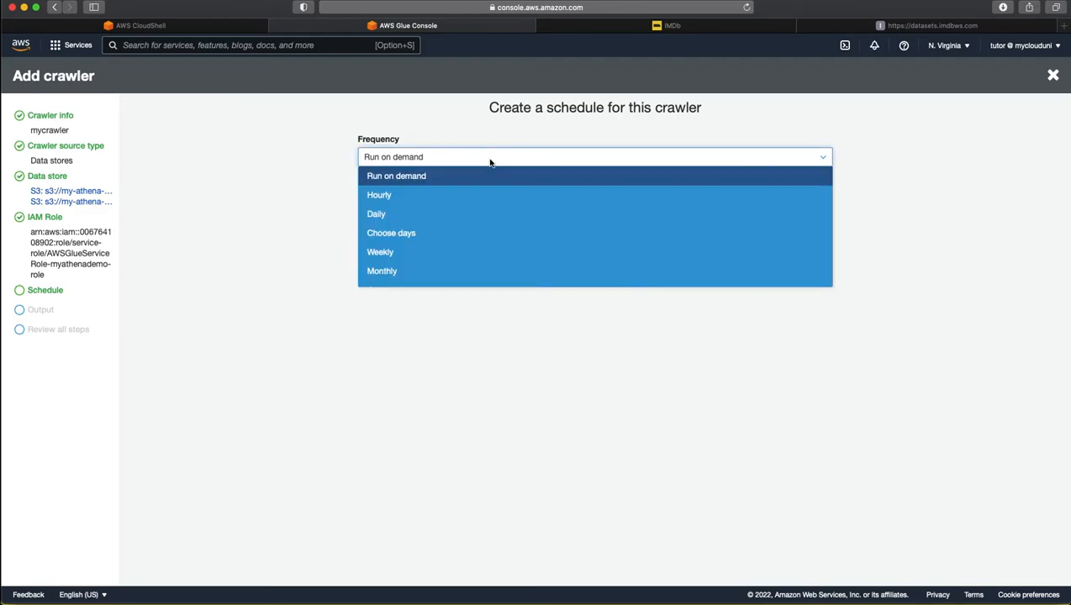
mouse_move(484, 178)
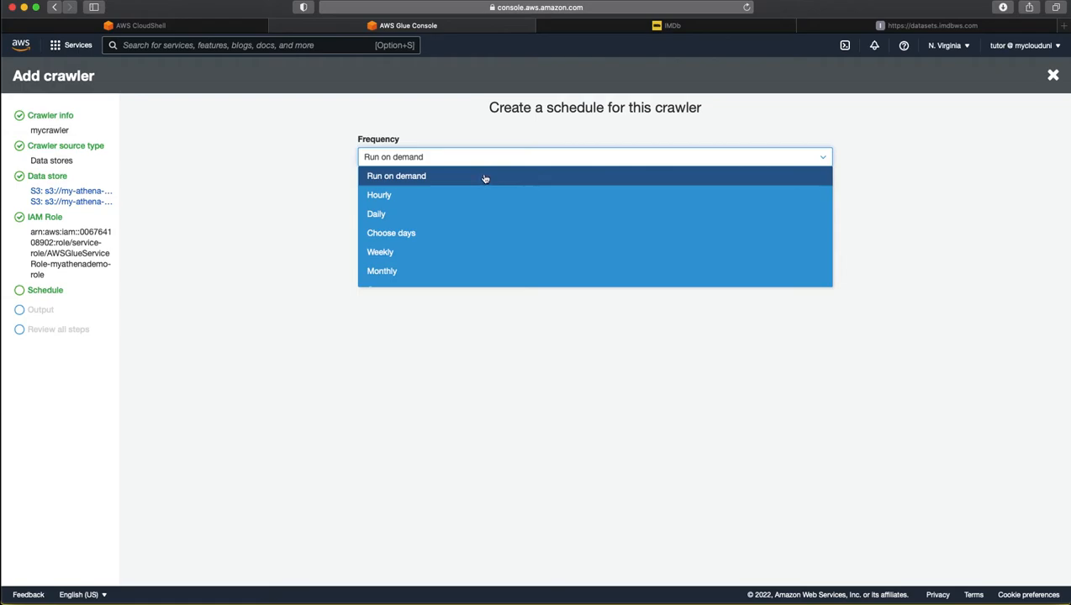
click(397, 177)
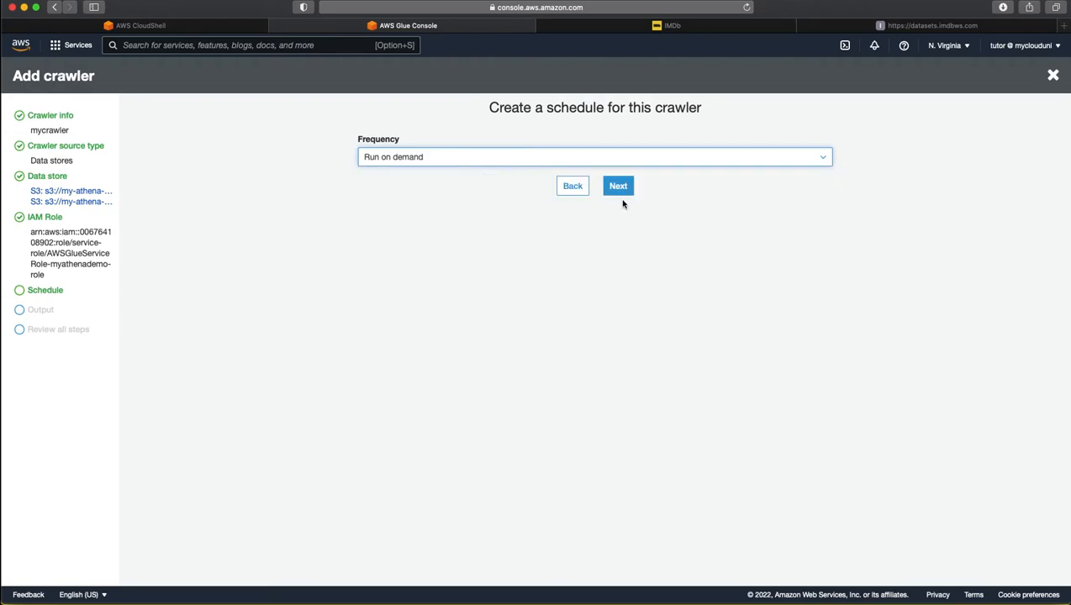
Step: Create a new output database named athenademo for the crawler
click(617, 185)
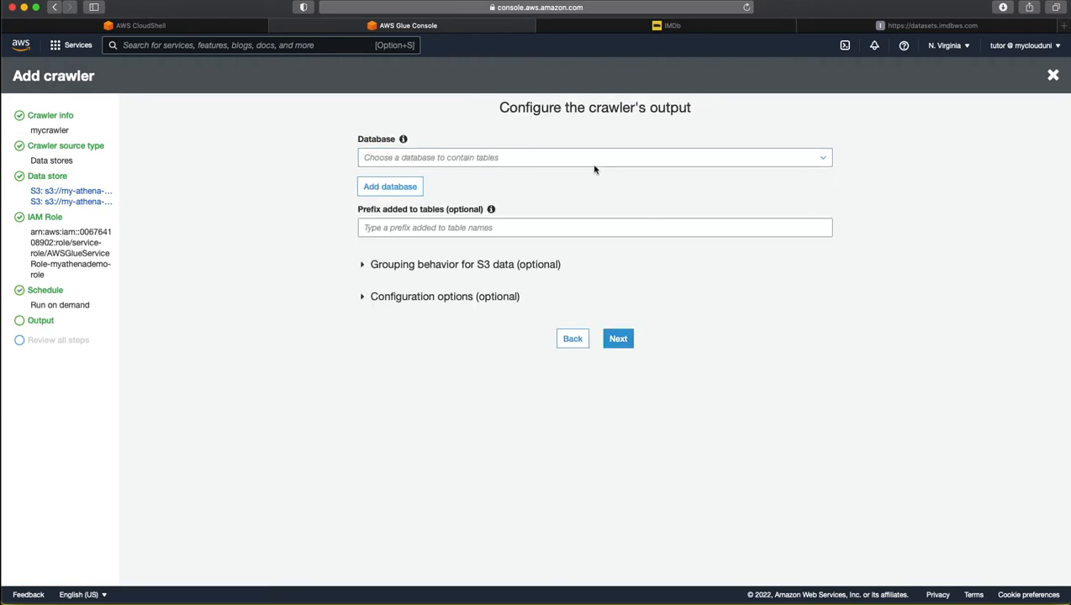
mouse_move(491, 170)
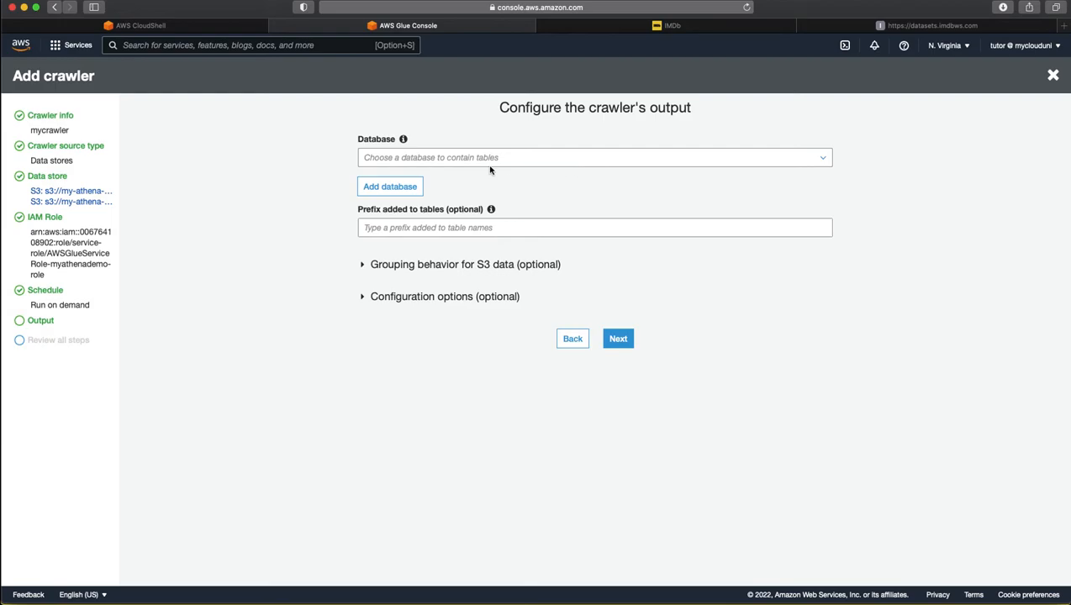
mouse_move(390, 187)
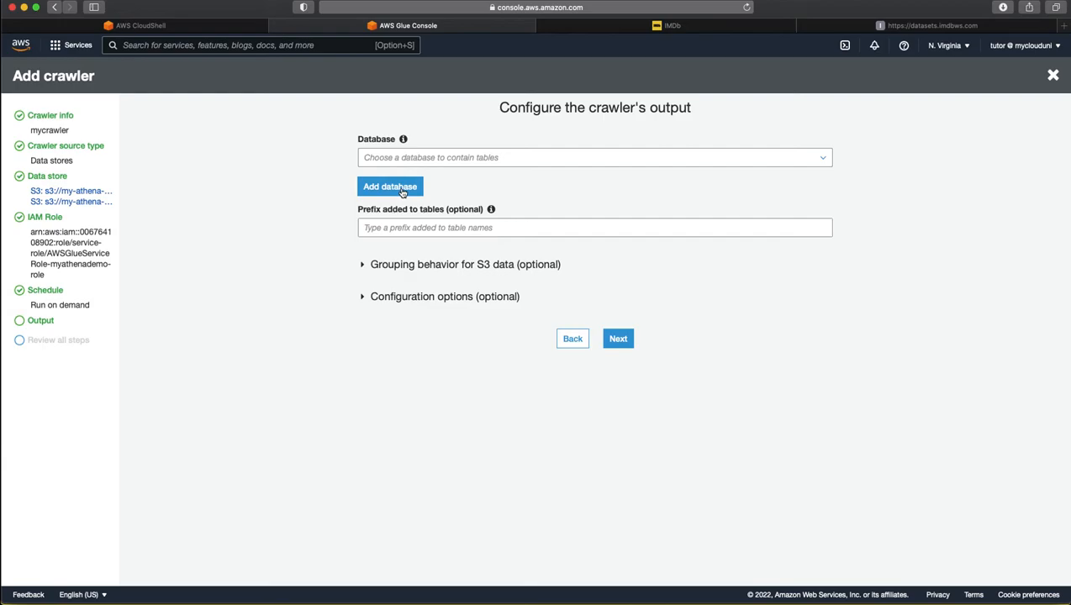
click(390, 185)
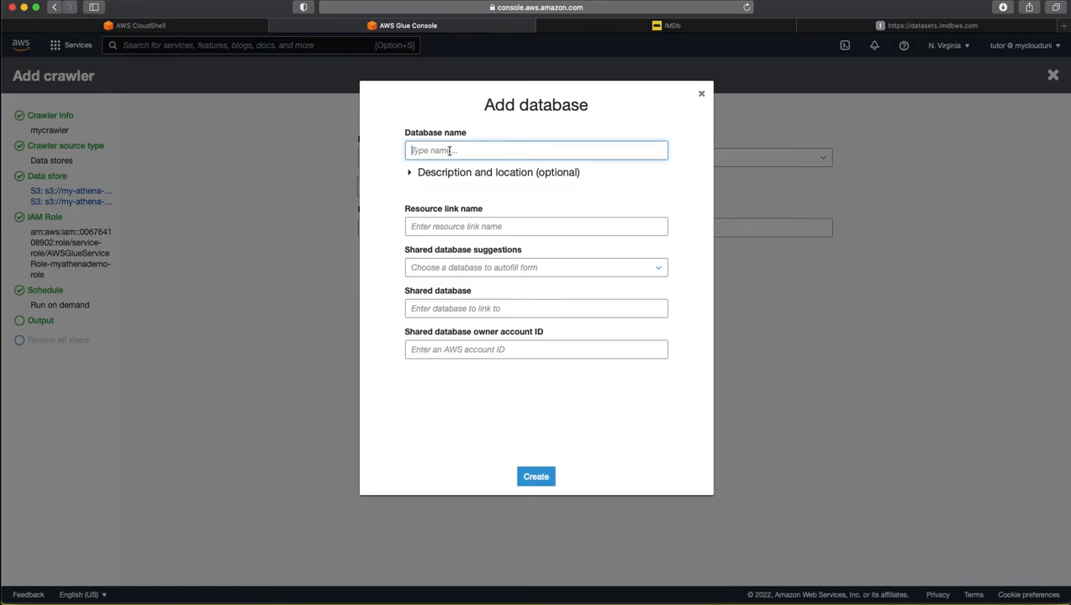
text(athenademo)
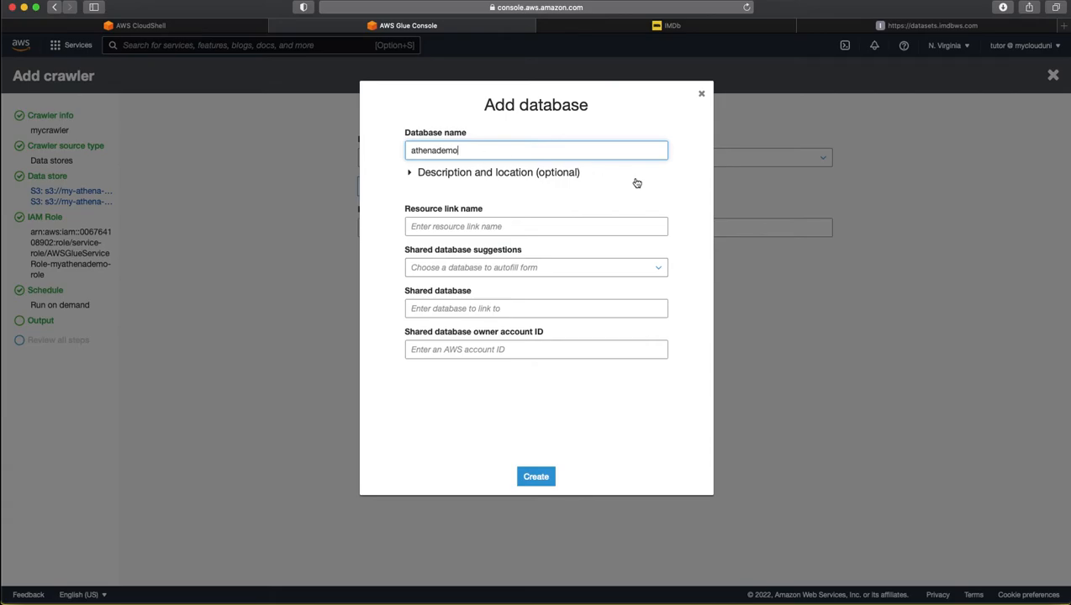
click(534, 478)
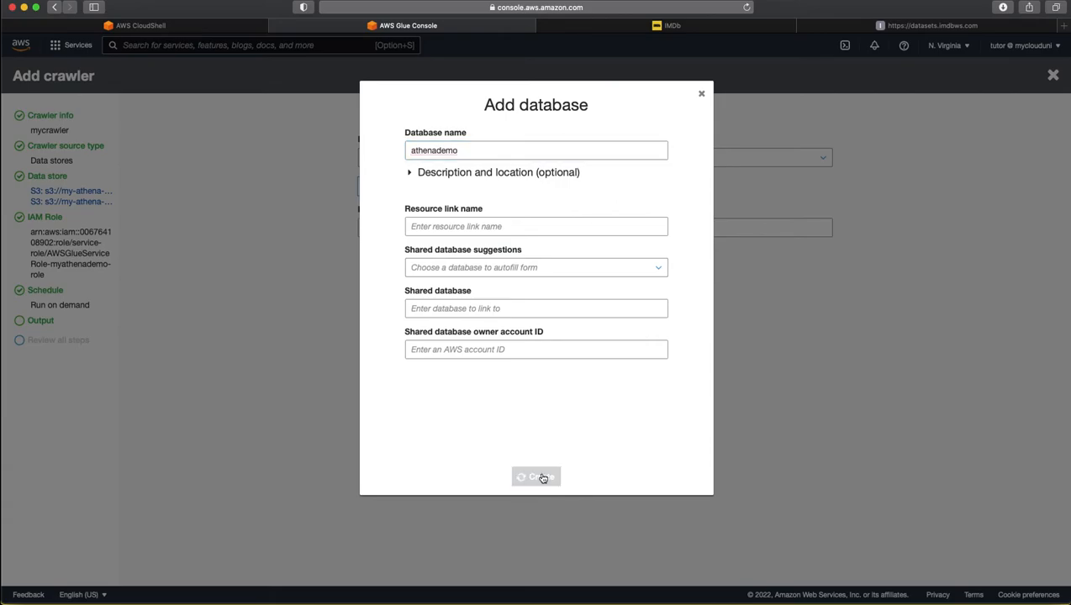
Step: Review the crawler settings and finish creating mycrawler
click(534, 478)
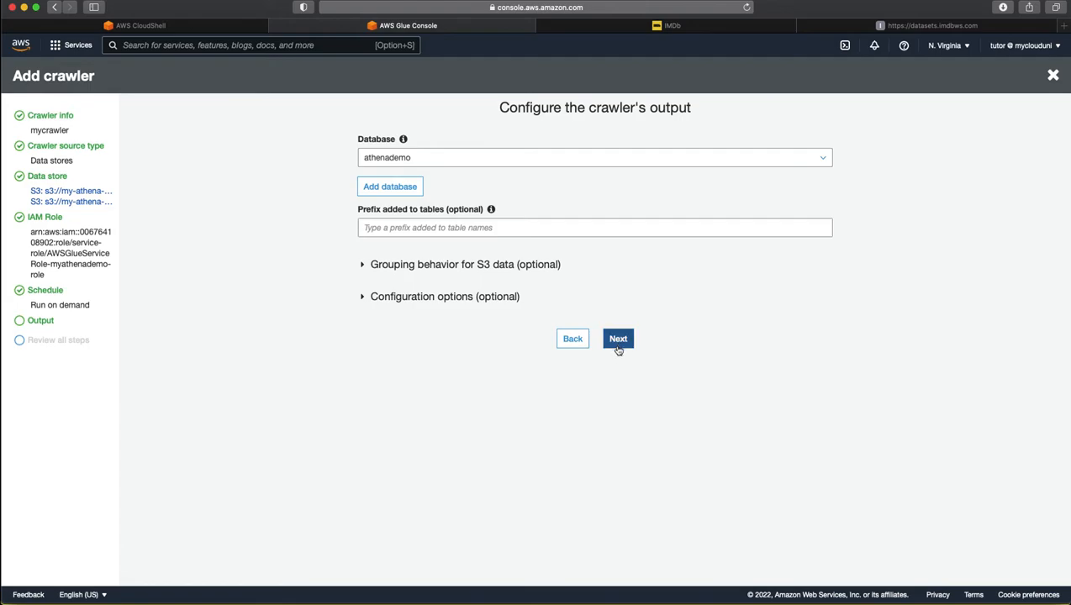
click(617, 339)
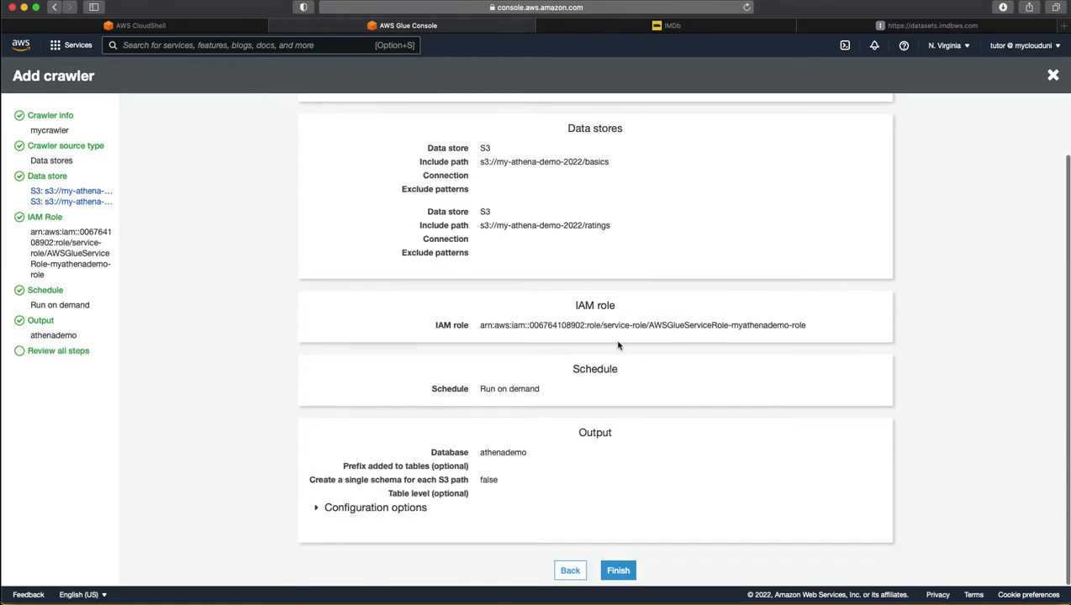
mouse_move(617, 570)
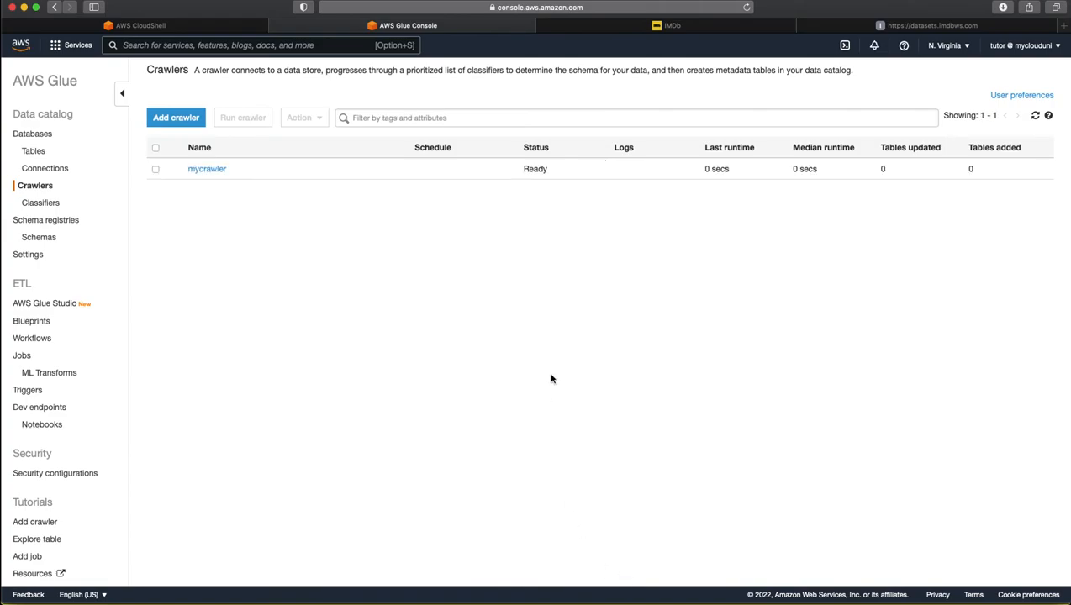
Step: Select mycrawler in the crawler list and start it running
click(155, 168)
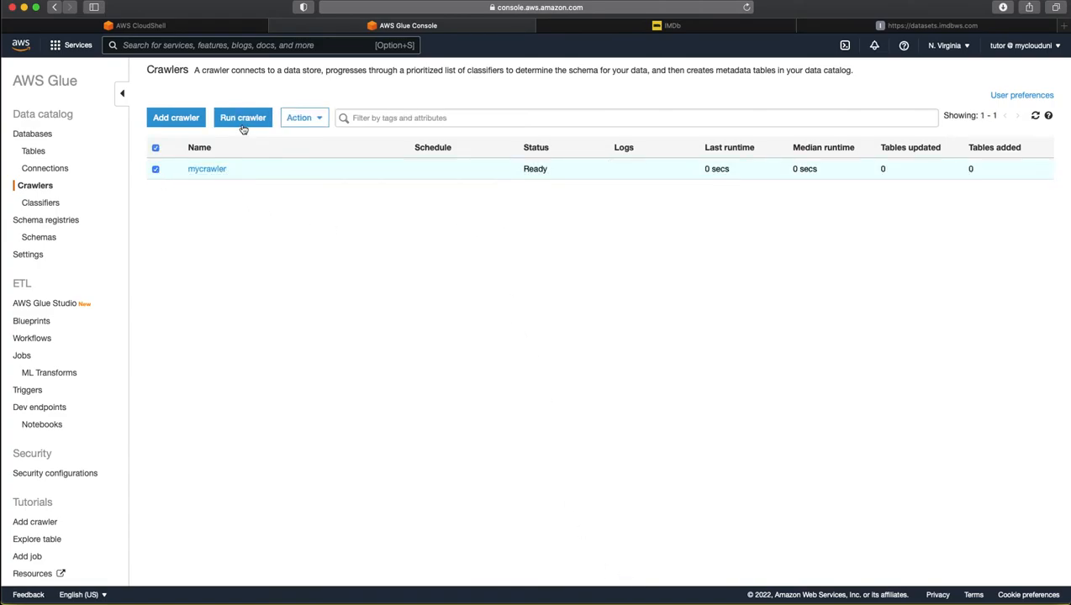
click(242, 118)
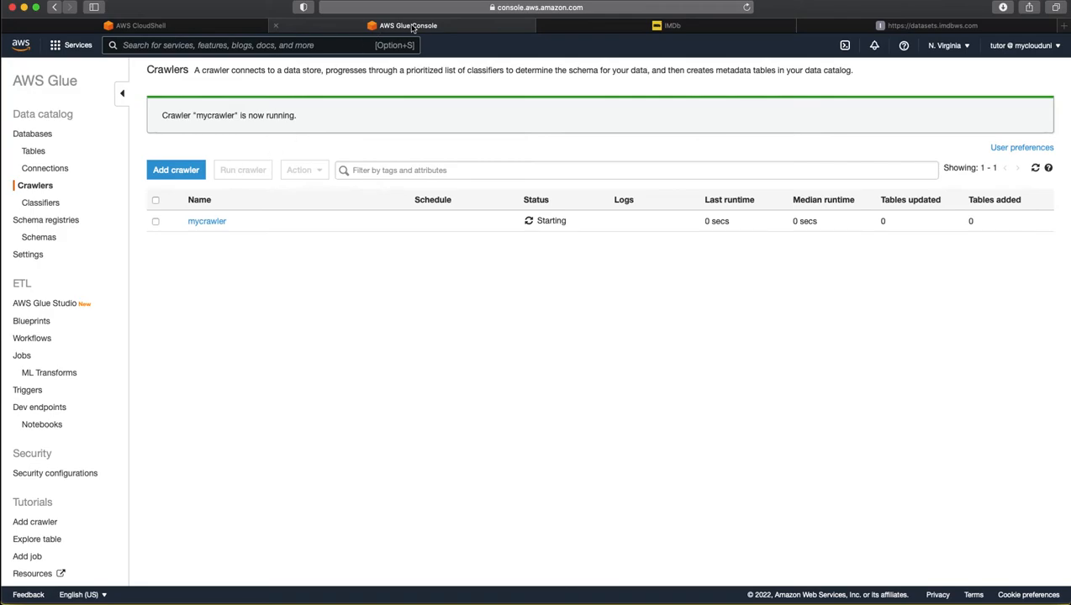
mouse_move(272, 142)
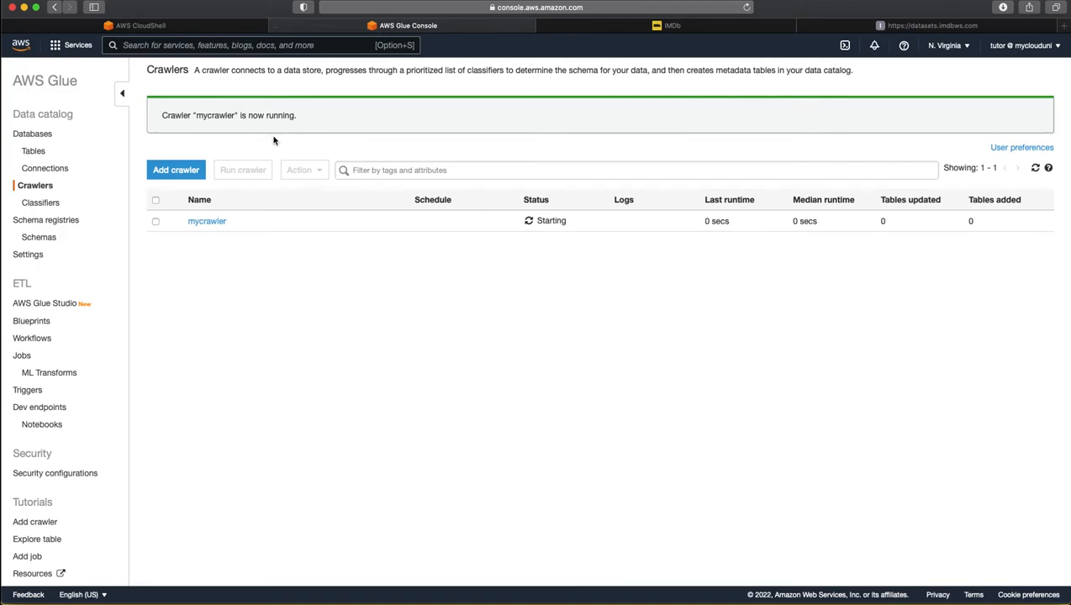
mouse_move(33, 151)
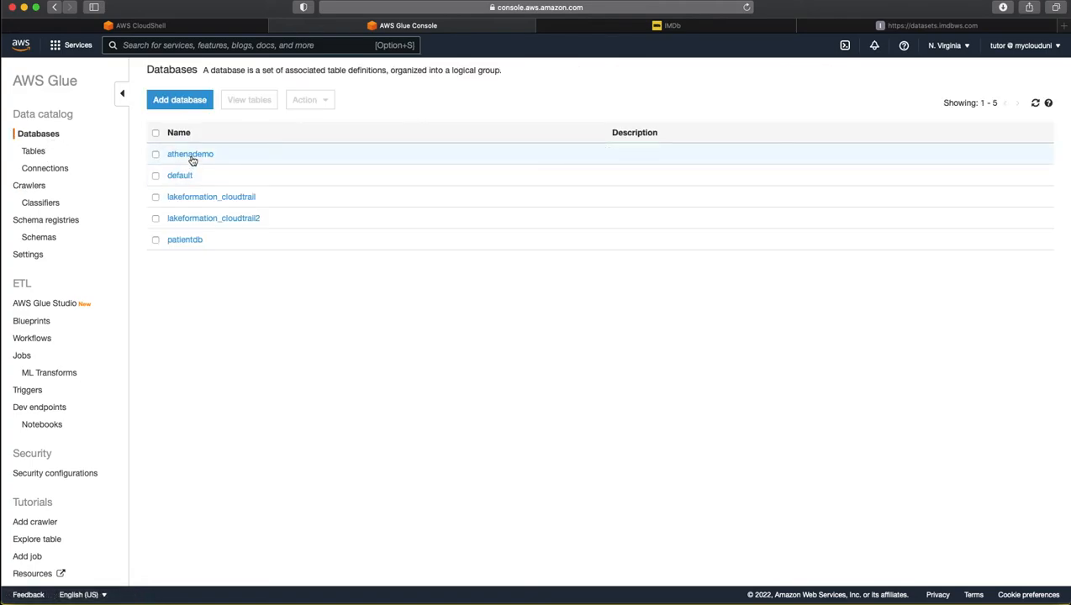
Step: Check athenademo's tables list is still empty, then return to the Glue crawler list
click(190, 155)
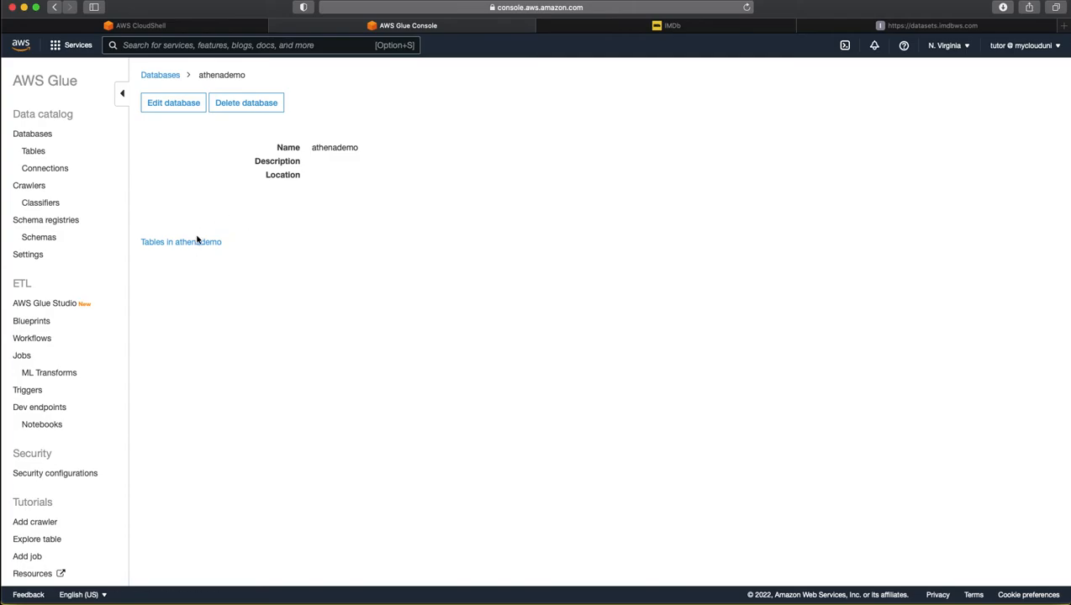
click(182, 242)
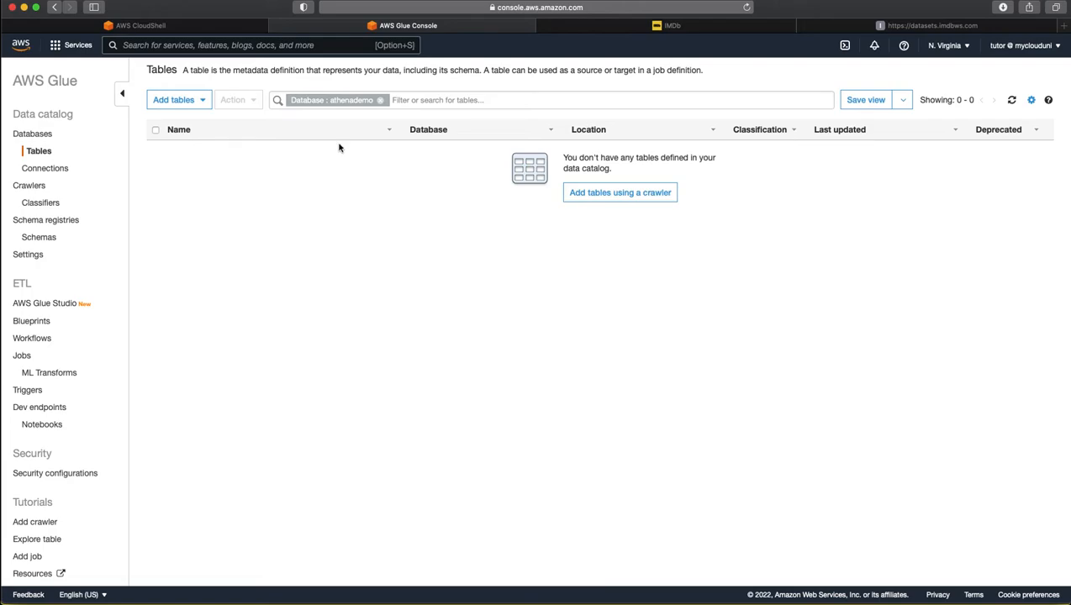
mouse_move(255, 145)
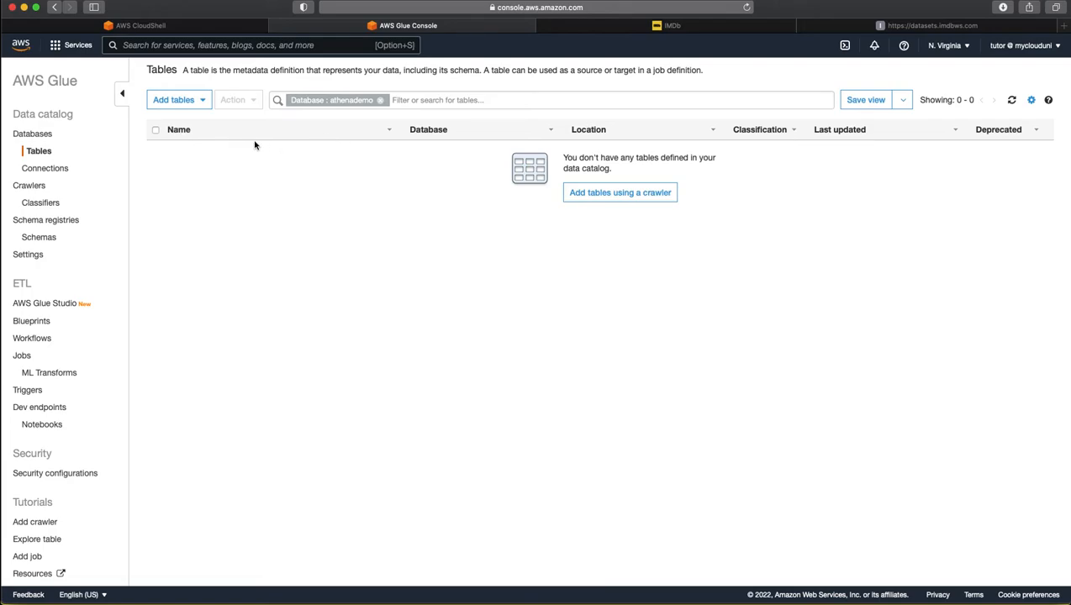
mouse_move(296, 154)
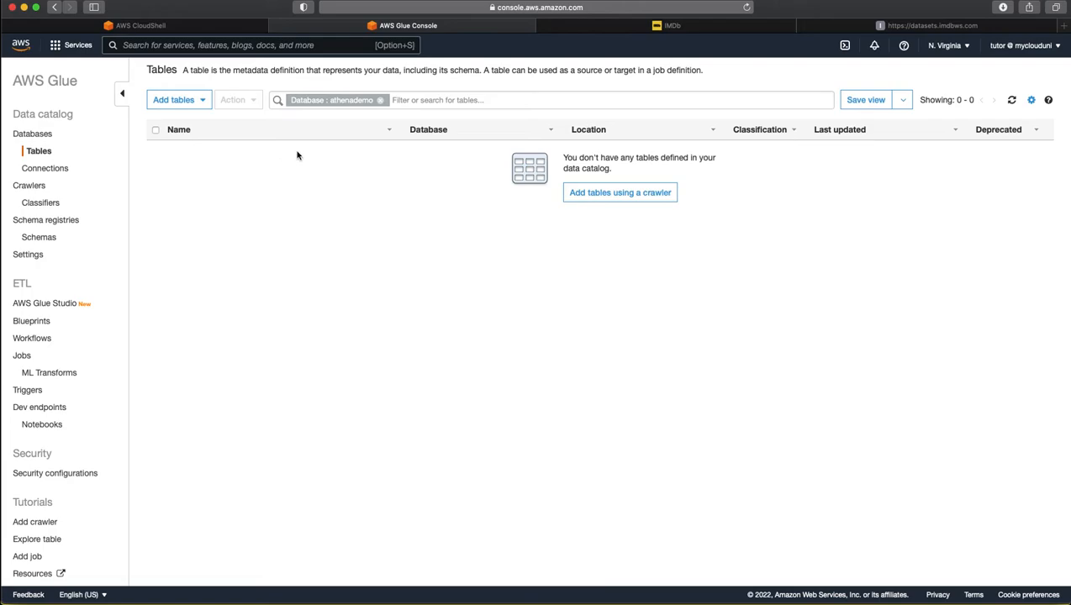
mouse_move(222, 37)
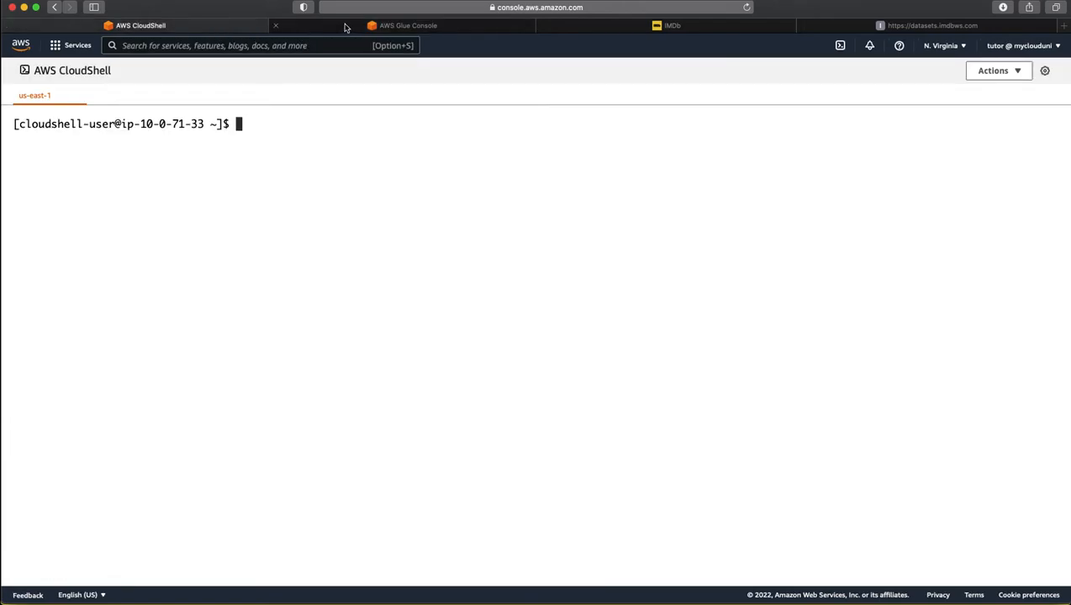
click(407, 25)
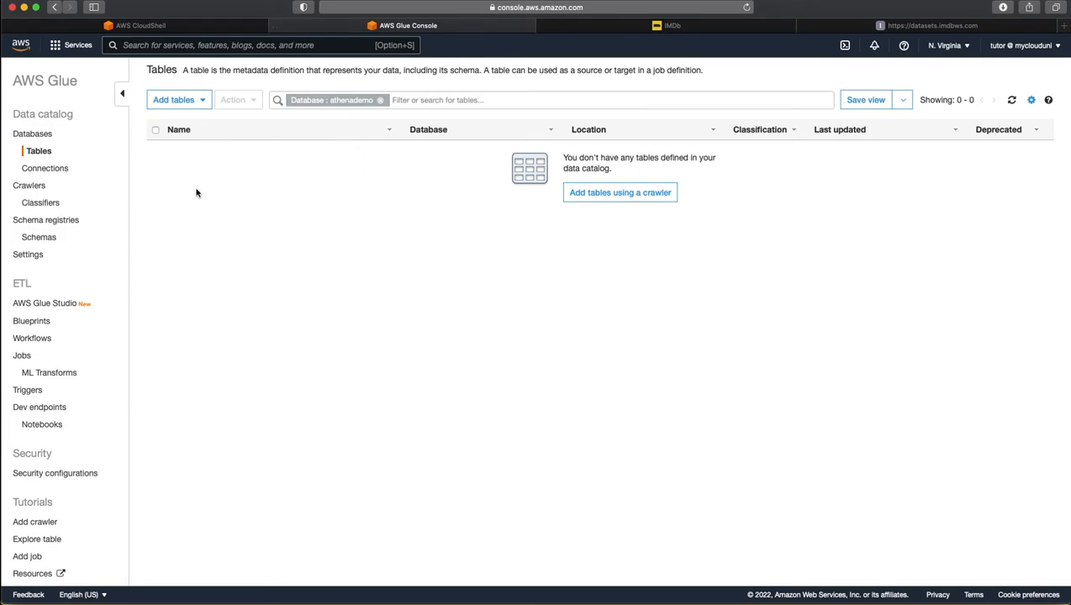
click(29, 184)
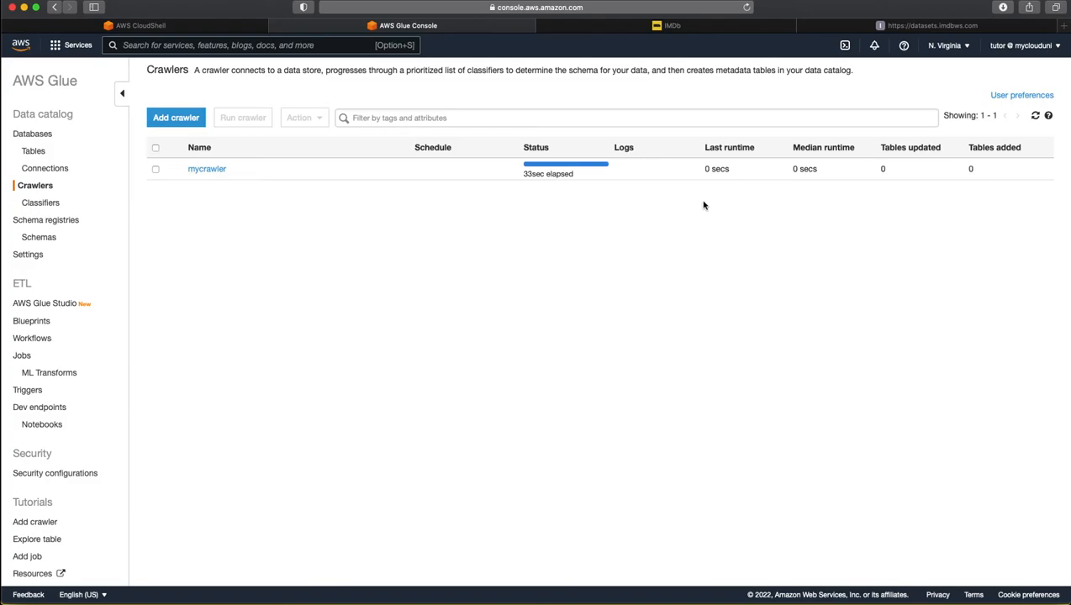
click(1035, 114)
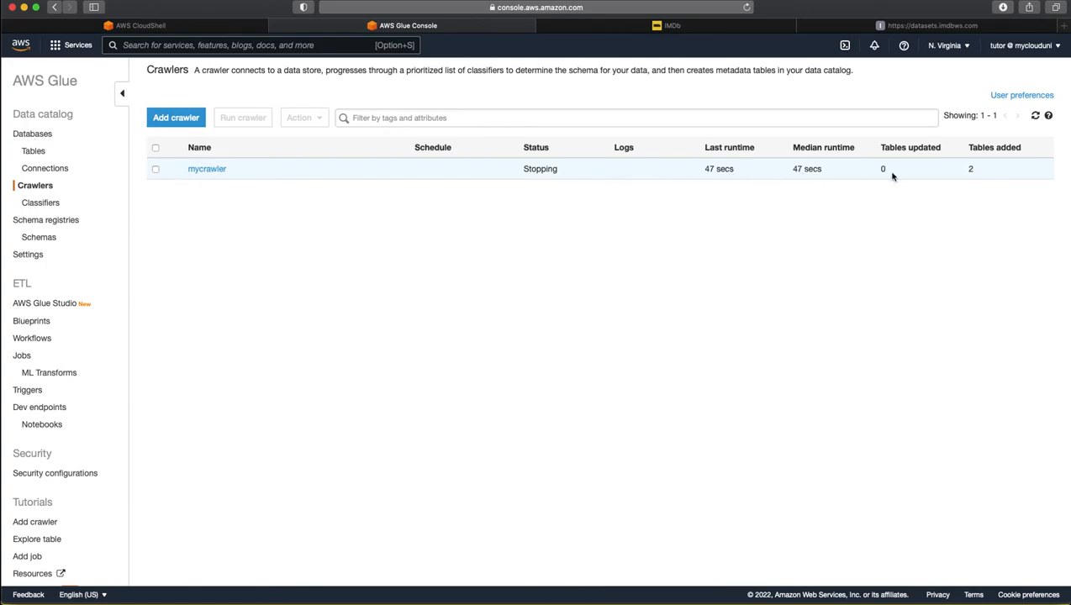
mouse_move(830, 179)
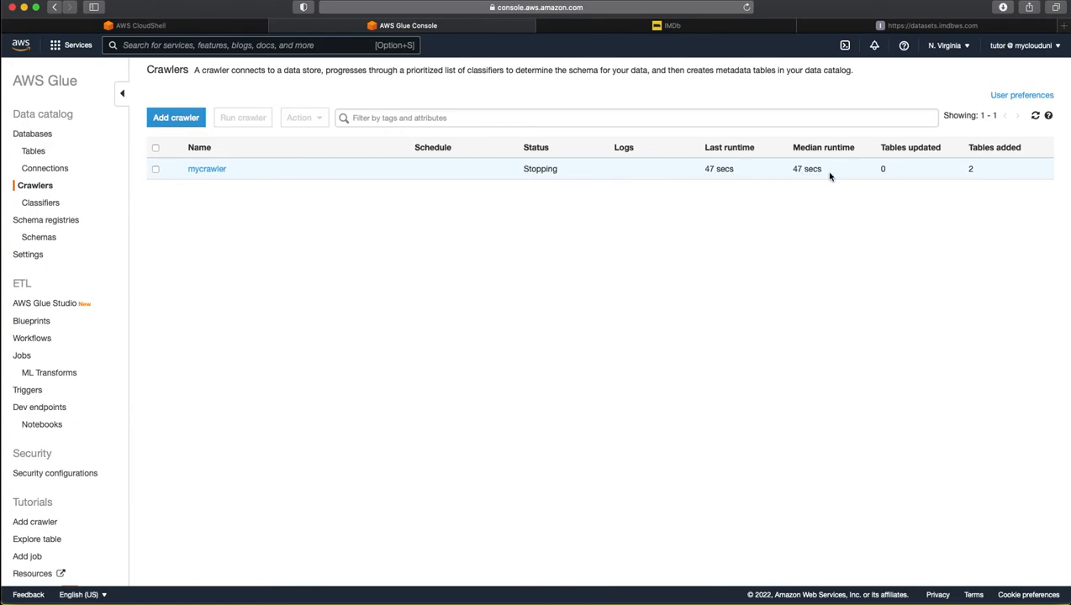
mouse_move(817, 178)
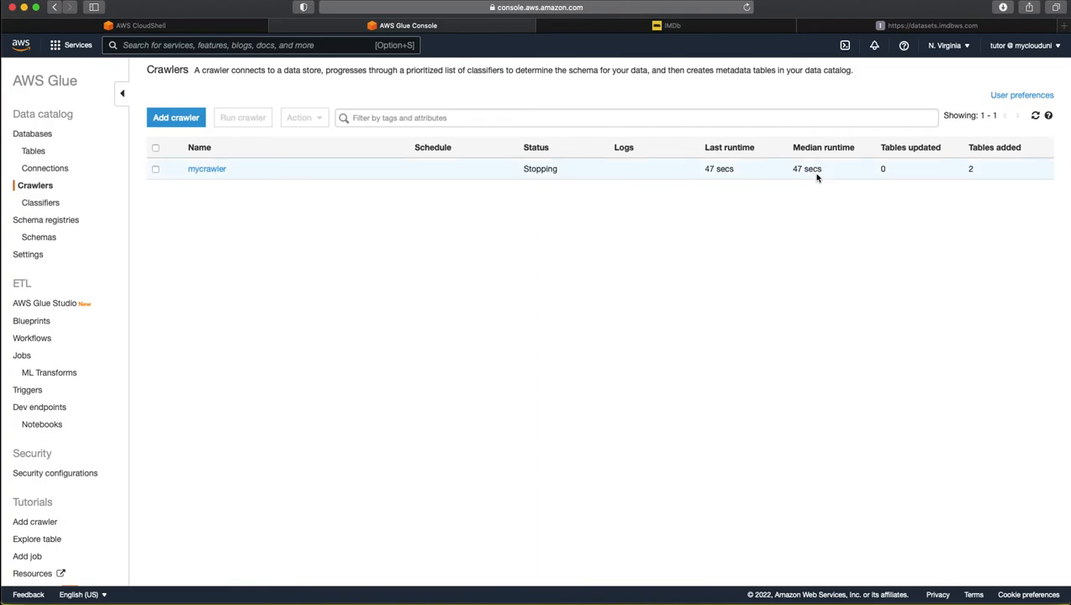
mouse_move(33, 152)
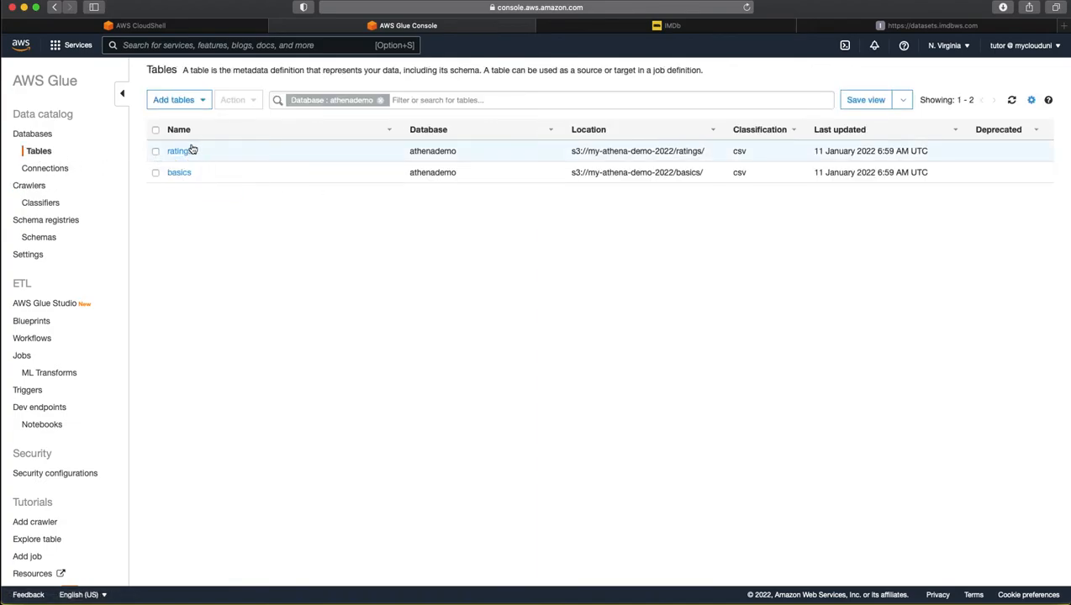
mouse_move(331, 117)
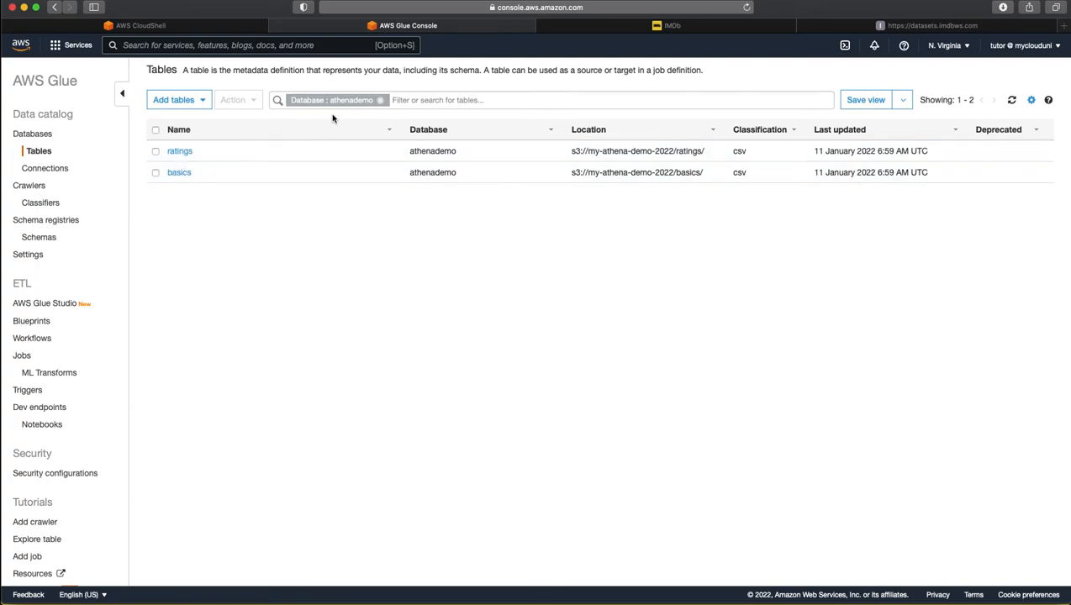
mouse_move(179, 151)
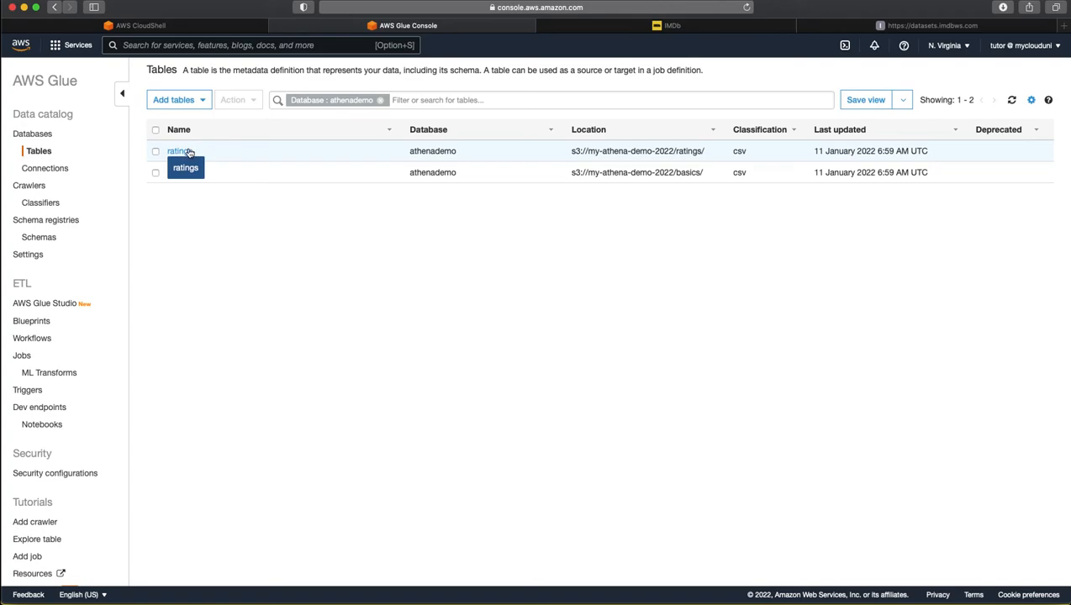
mouse_move(180, 171)
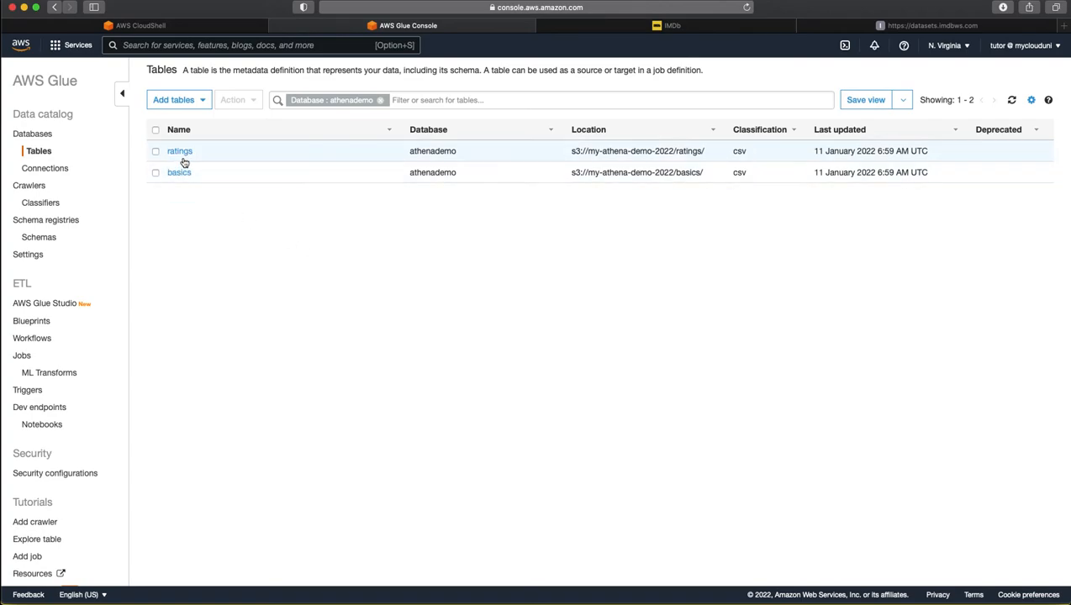
Step: Review the ratings table's schema, then the basics table's nine-column schema from tconst to genres
click(180, 151)
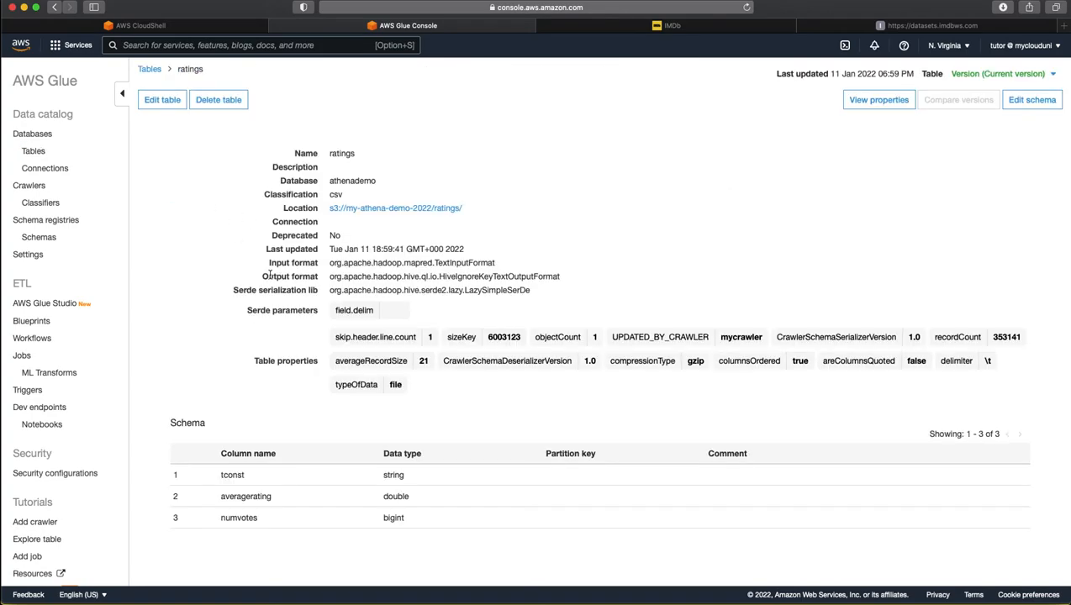
mouse_move(245, 496)
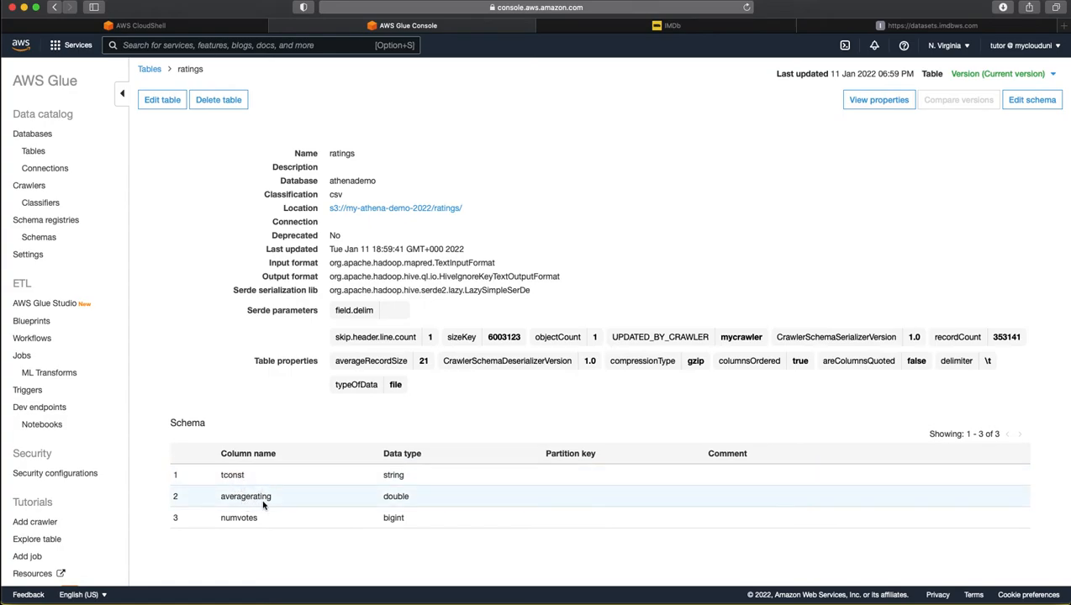
mouse_move(278, 508)
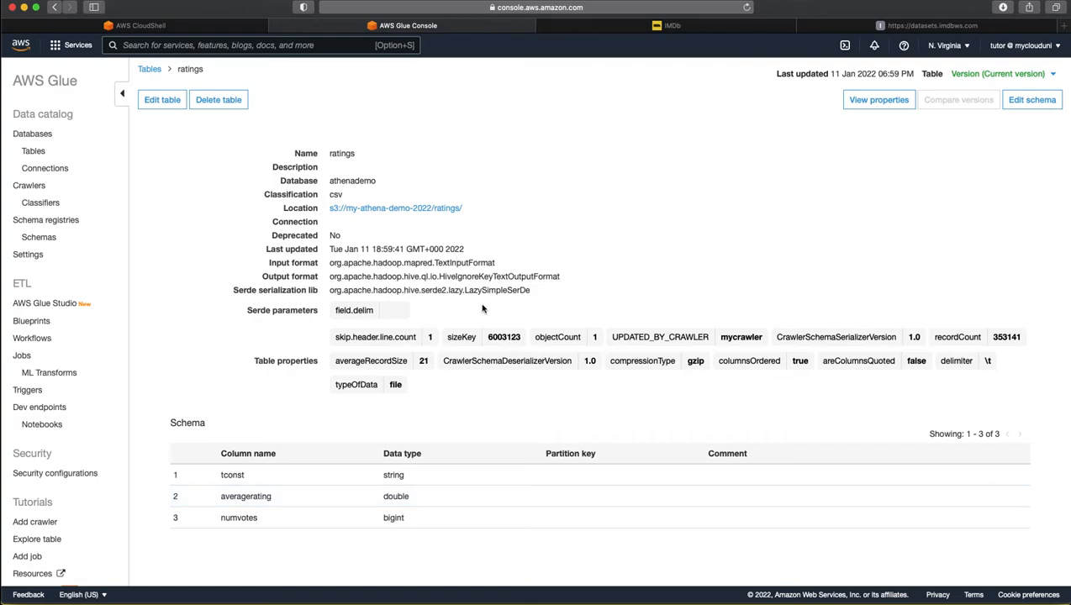
mouse_move(513, 339)
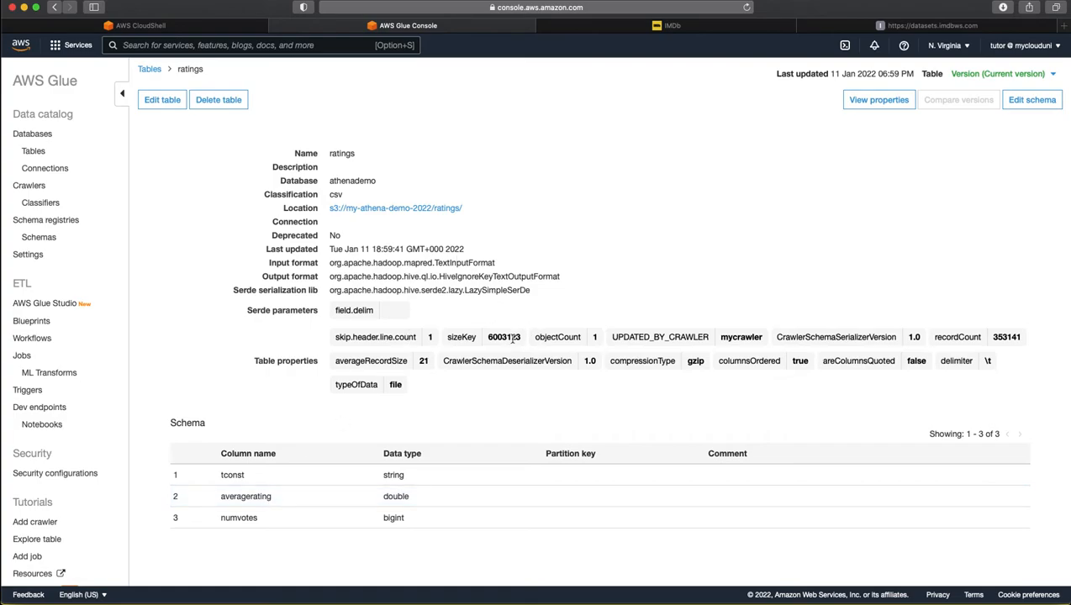
mouse_move(489, 353)
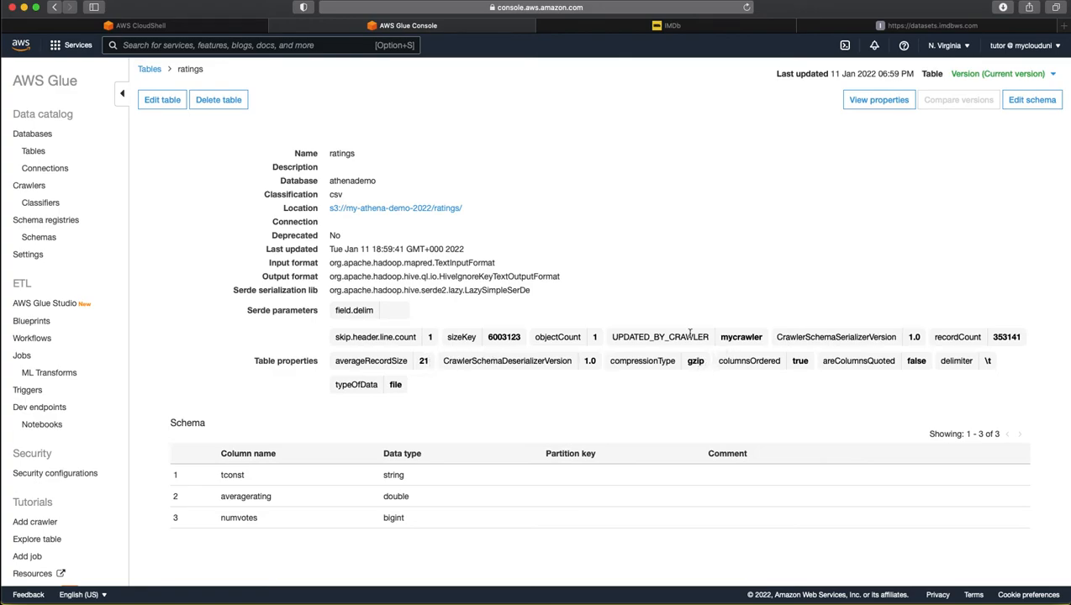
mouse_move(962, 380)
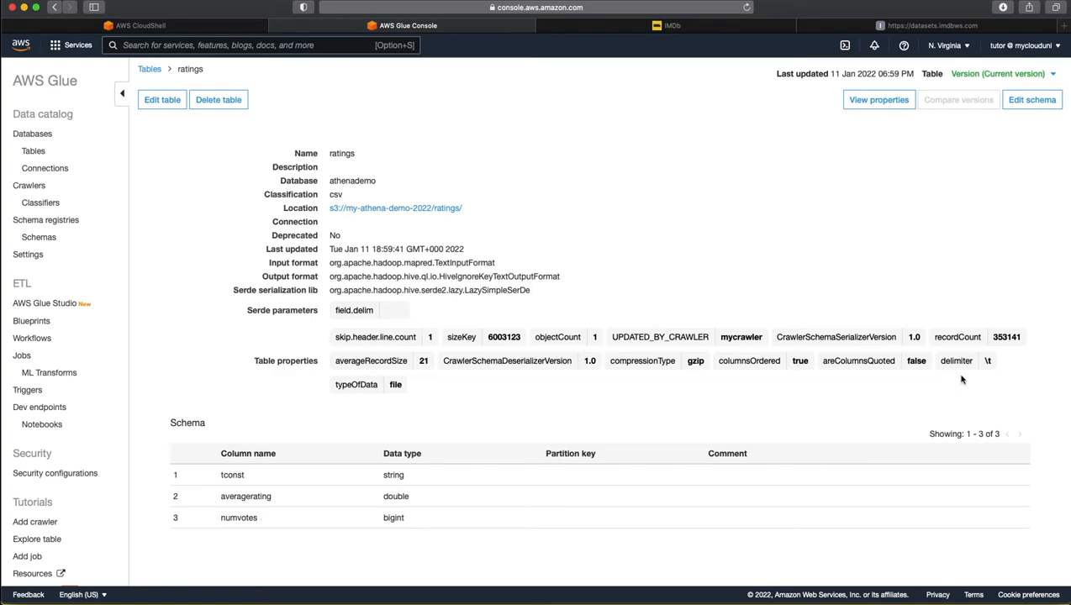
mouse_move(987, 365)
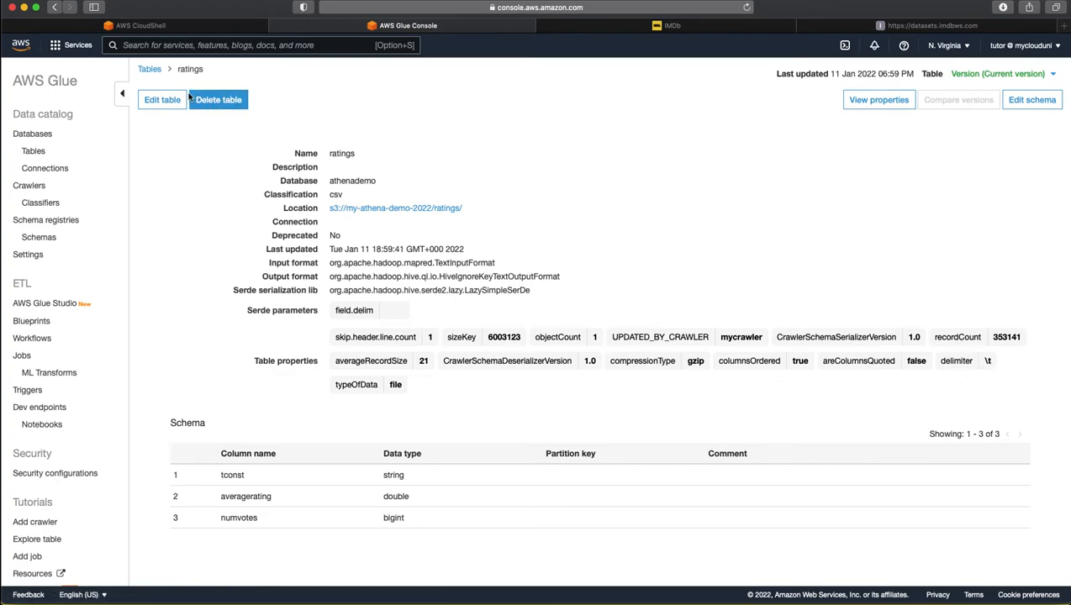
click(150, 69)
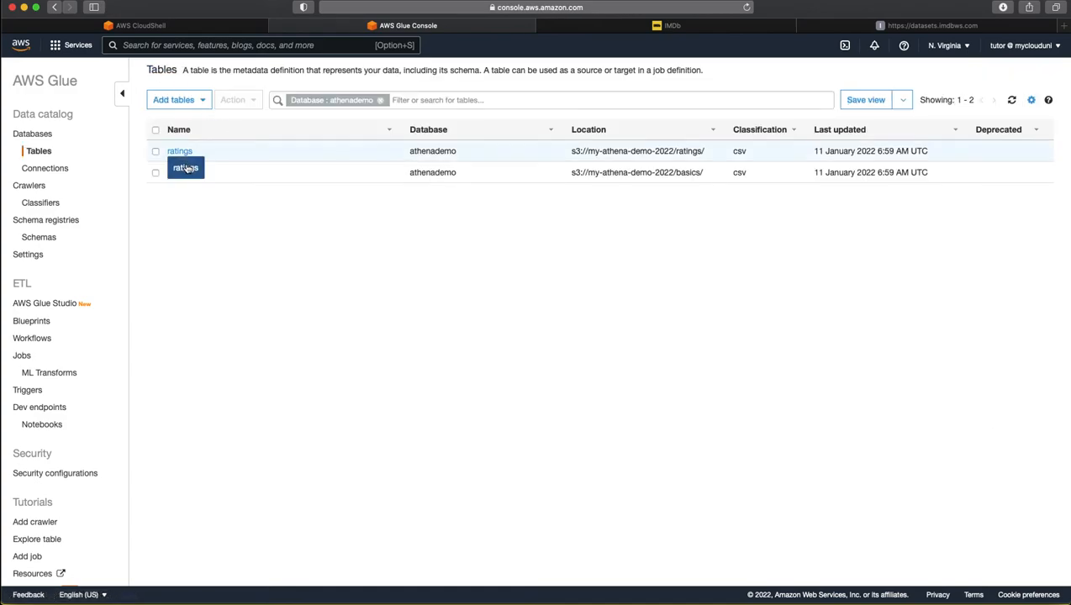
click(180, 151)
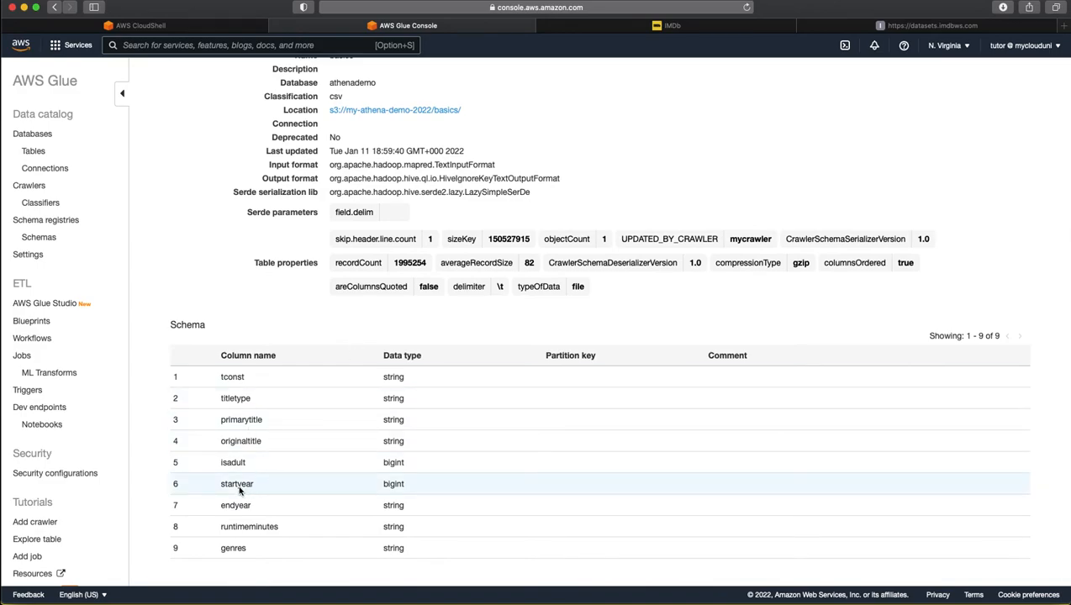
scroll(up, 3)
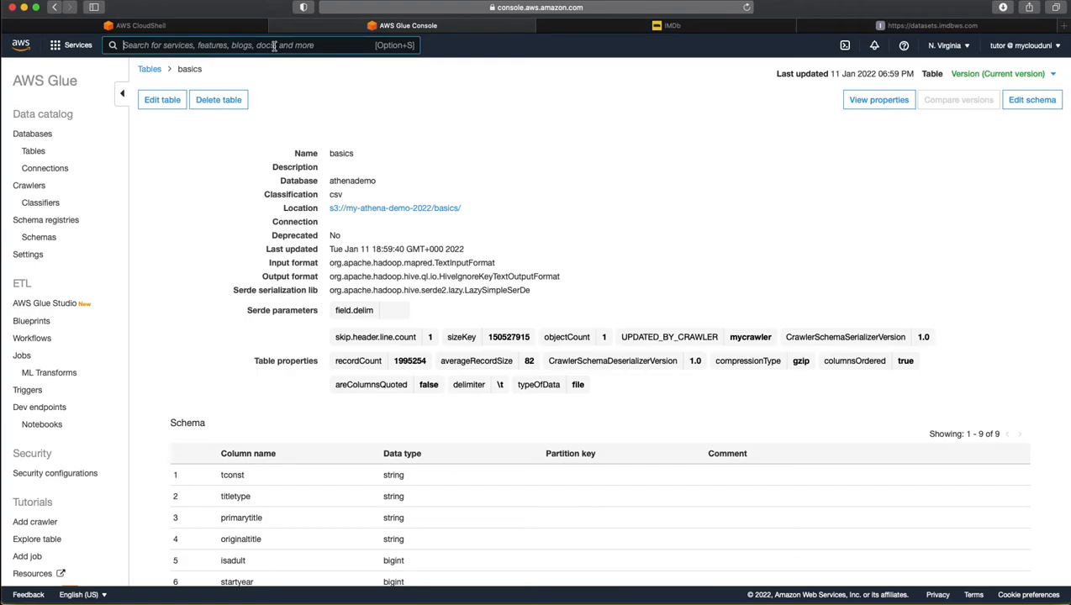
Step: Search the console for 'athena' and land on the Amazon Athena start page
text(athena)
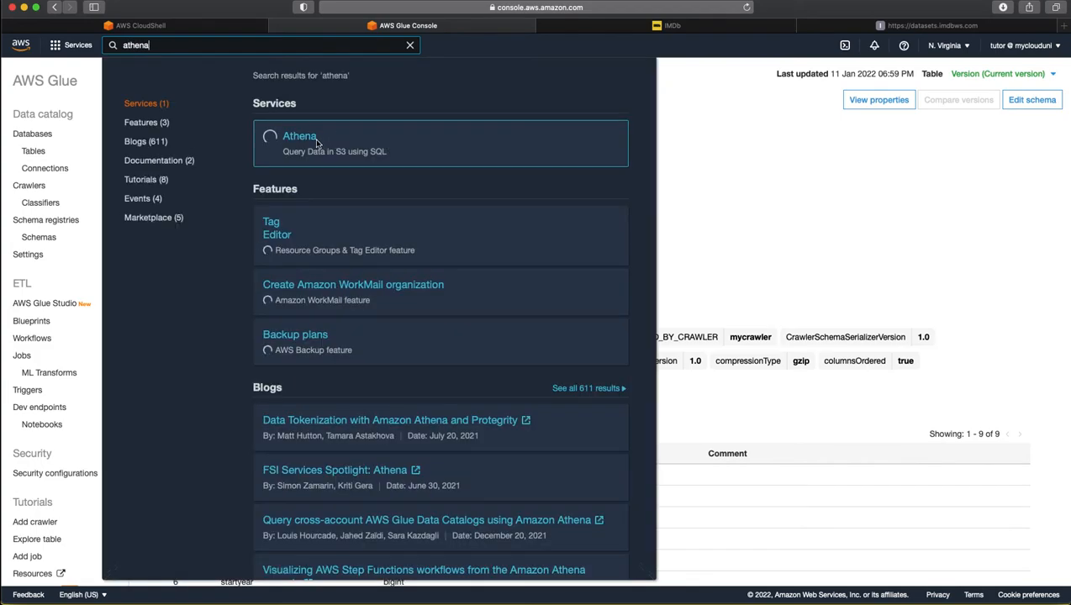
click(299, 134)
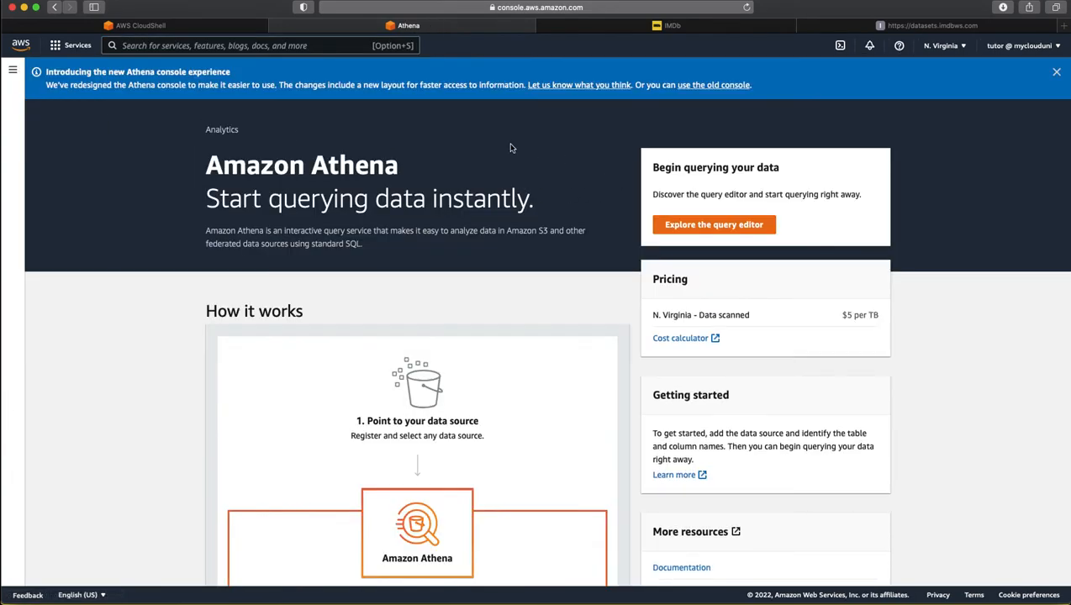
mouse_move(240, 448)
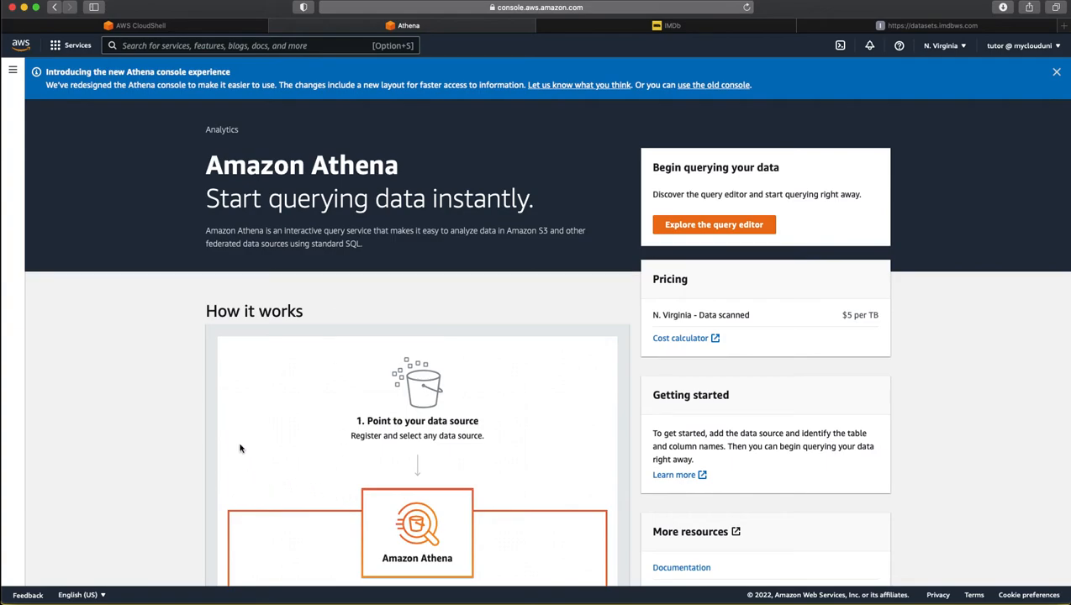
click(1055, 70)
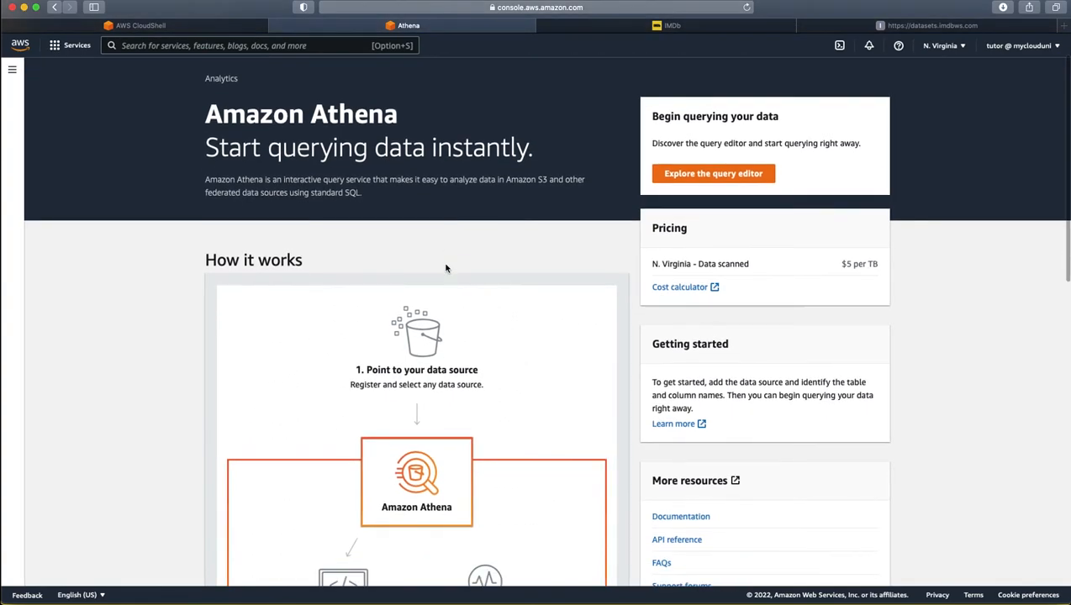
scroll(down, 3)
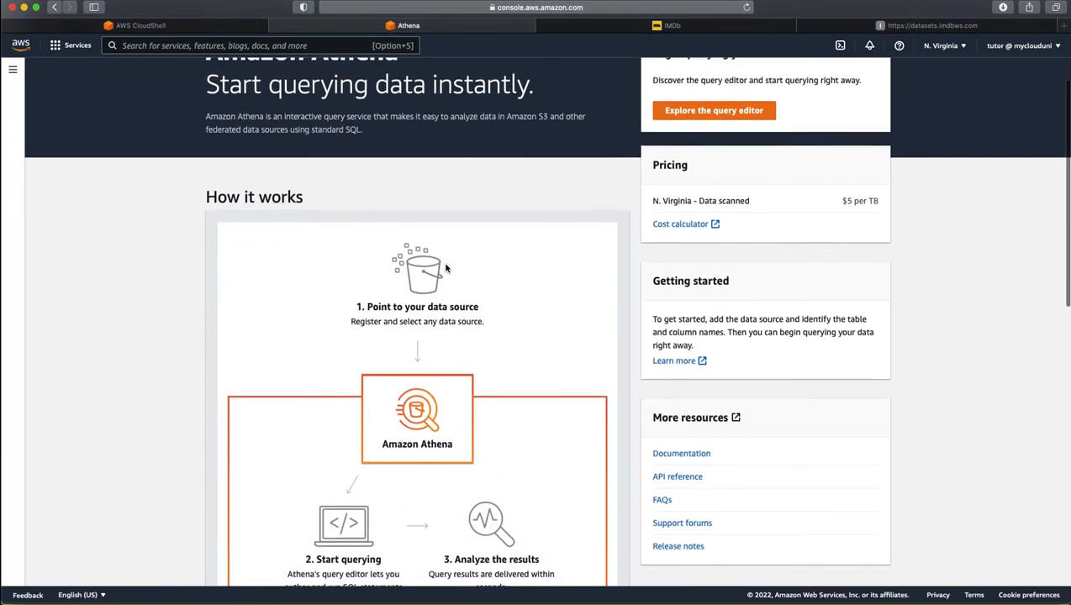
scroll(down, 3)
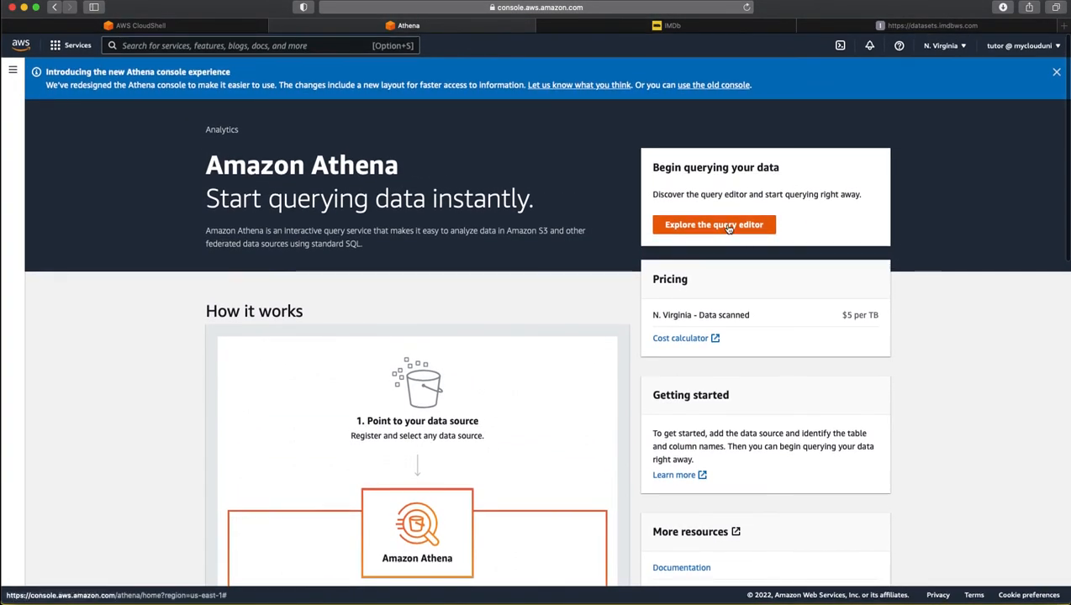
Step: Enter the Athena query editor showing athenademo with its basics and ratings tables
click(713, 225)
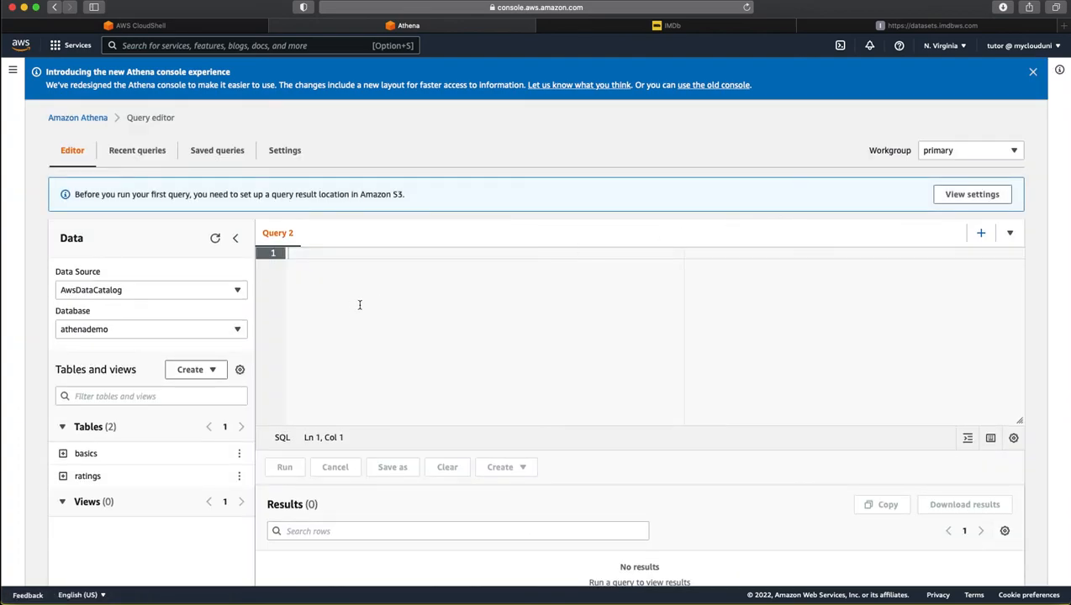
mouse_move(126, 209)
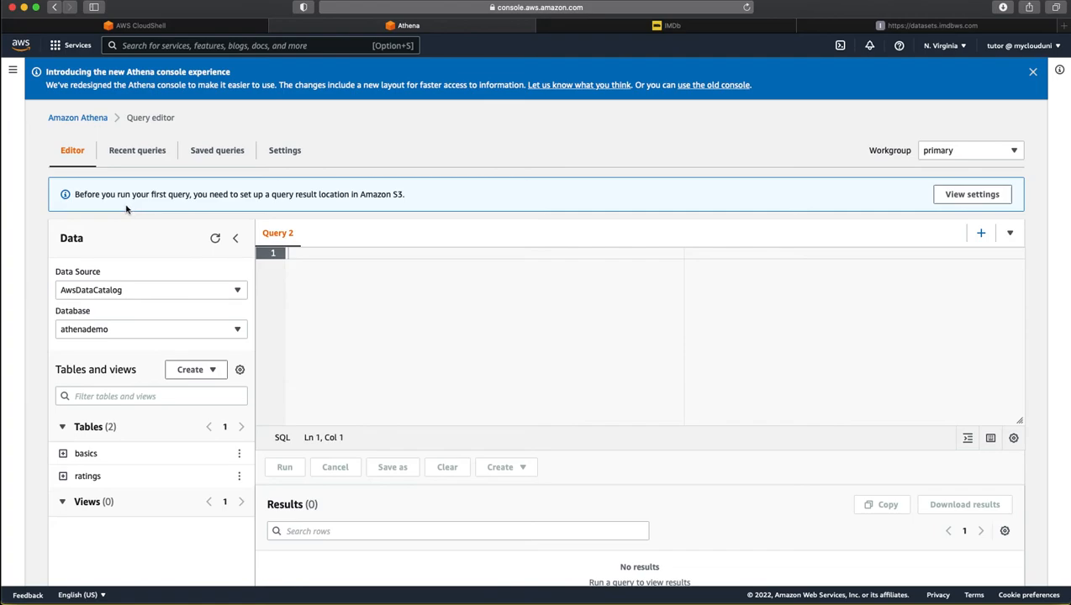
mouse_move(226, 204)
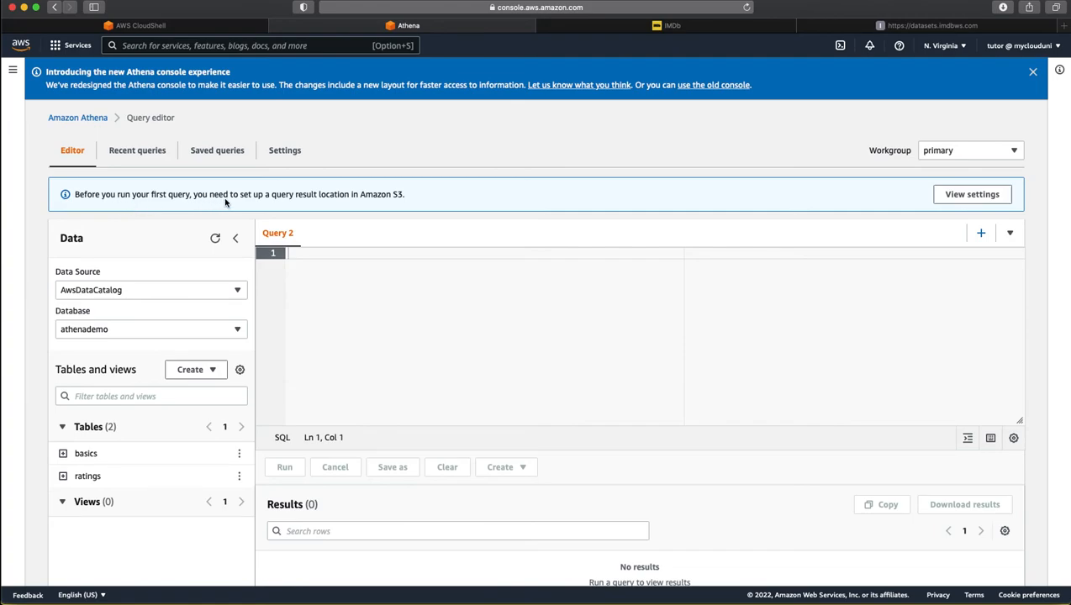
mouse_move(343, 195)
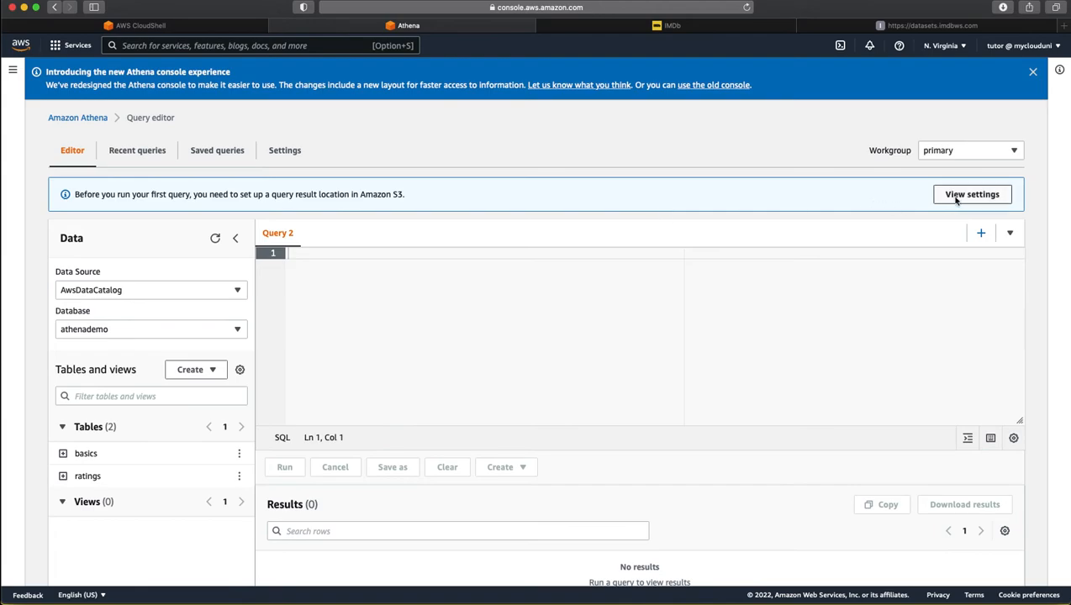
Step: Pick the my-athena-demo-2022 bucket as the base of the query result location
click(972, 195)
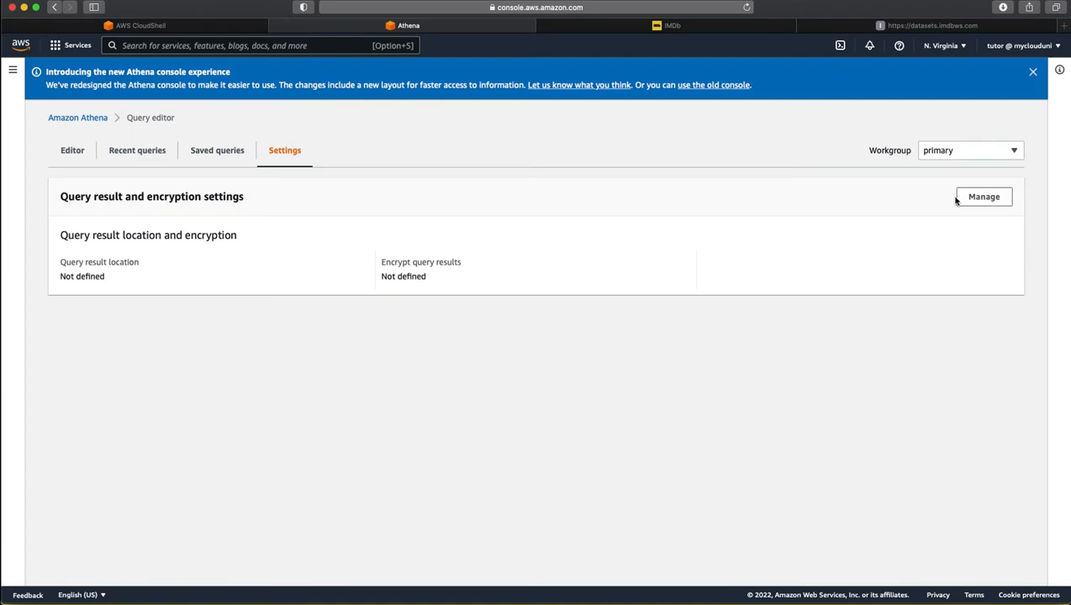
click(983, 195)
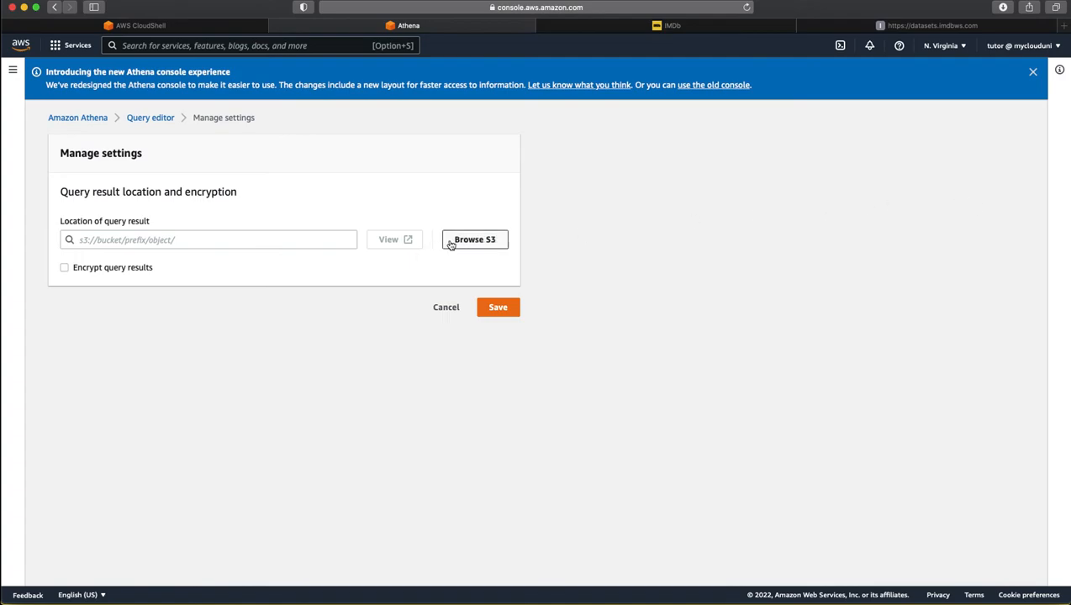
click(474, 238)
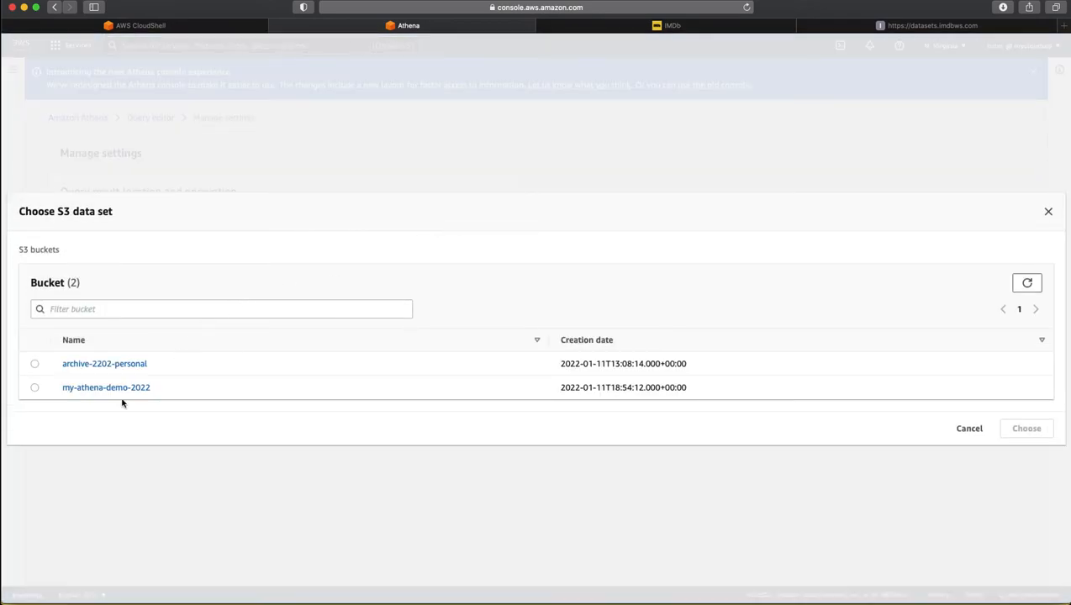
click(34, 387)
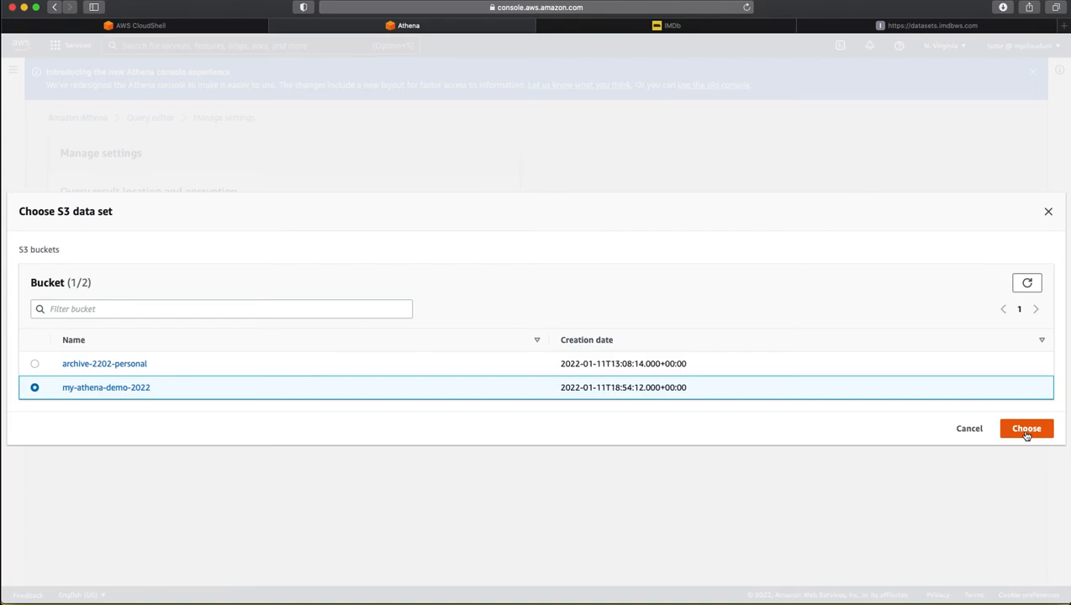
click(1026, 429)
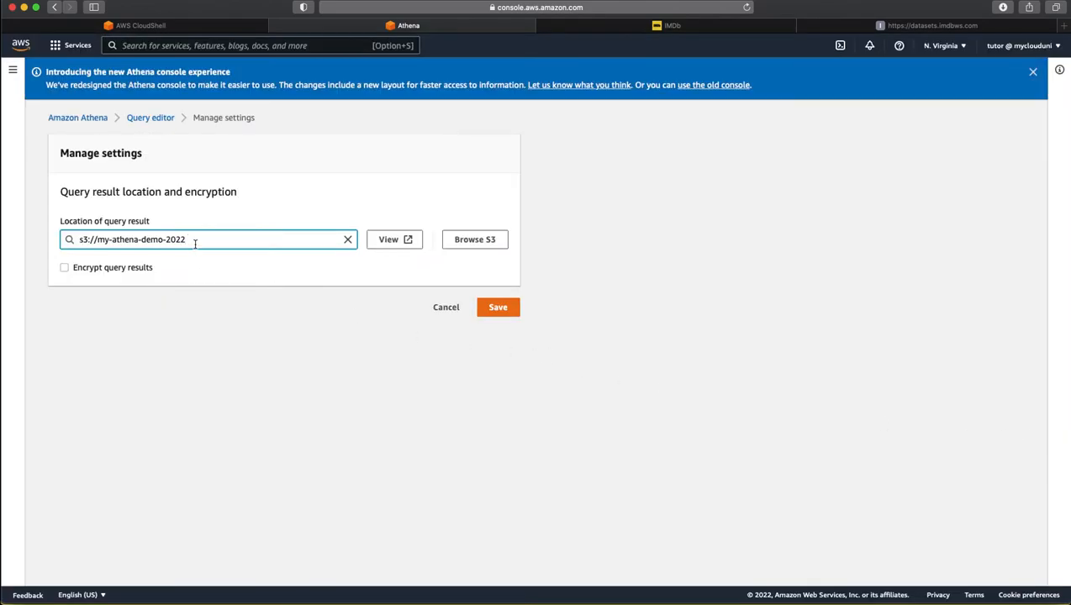
Step: Append /results/ to the result location and save s3://my-athena-demo-2022/results/
text(/)
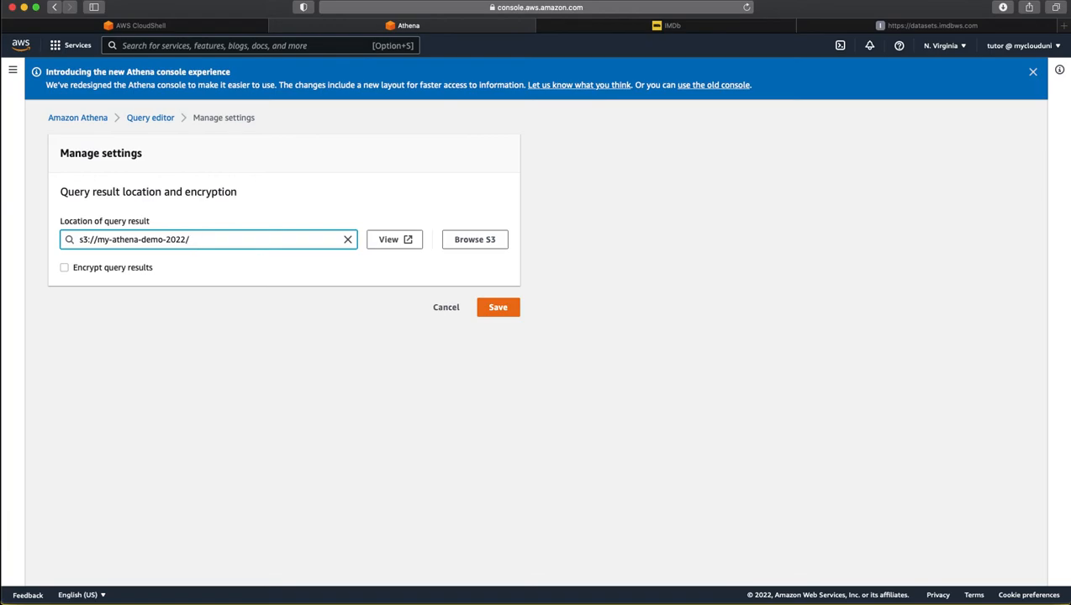
text(results)
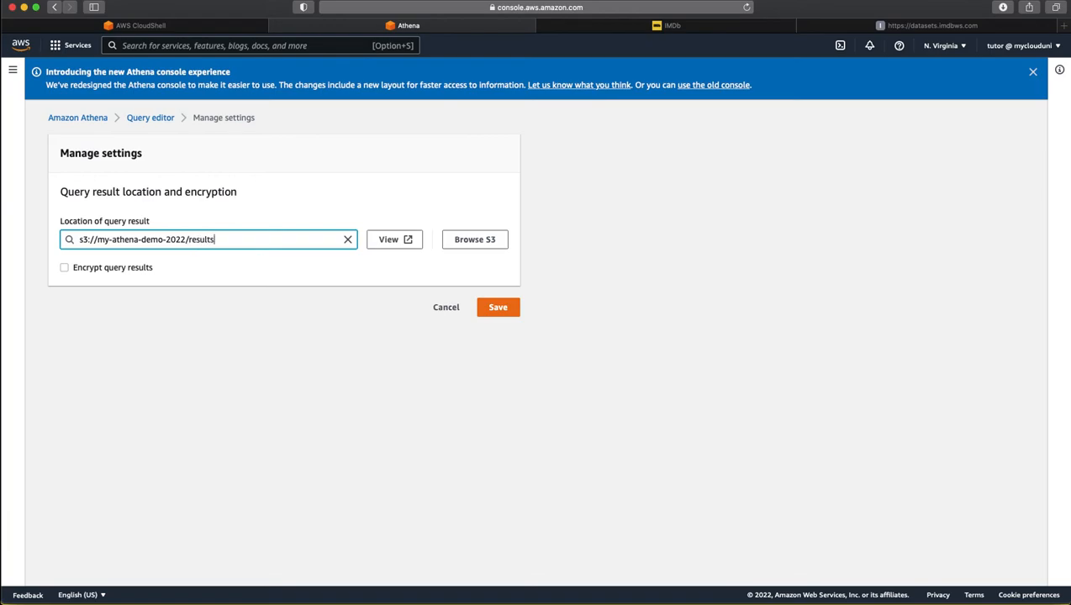
click(498, 306)
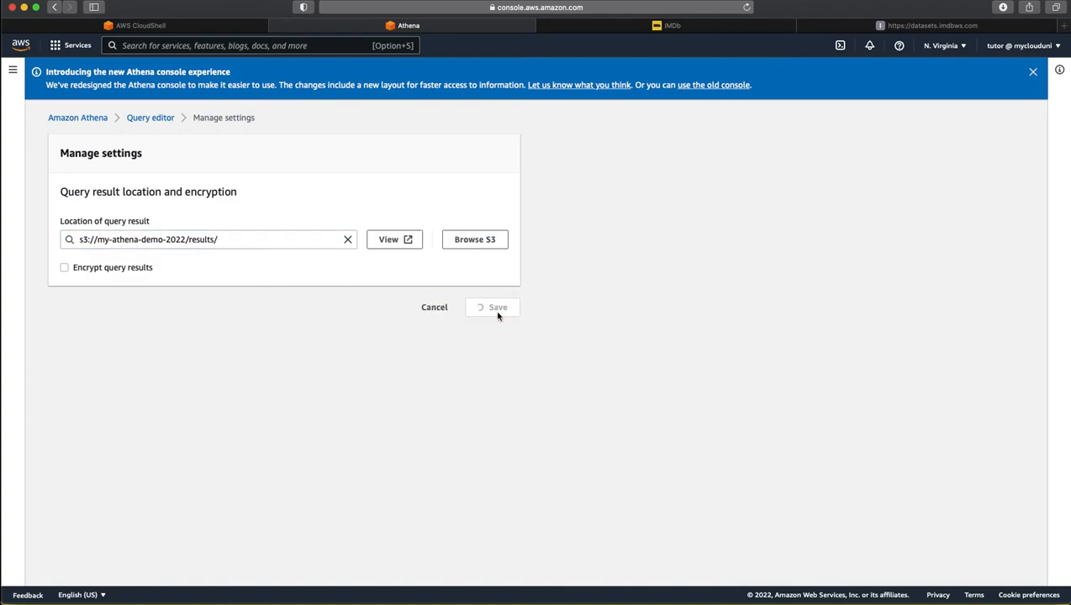
click(492, 306)
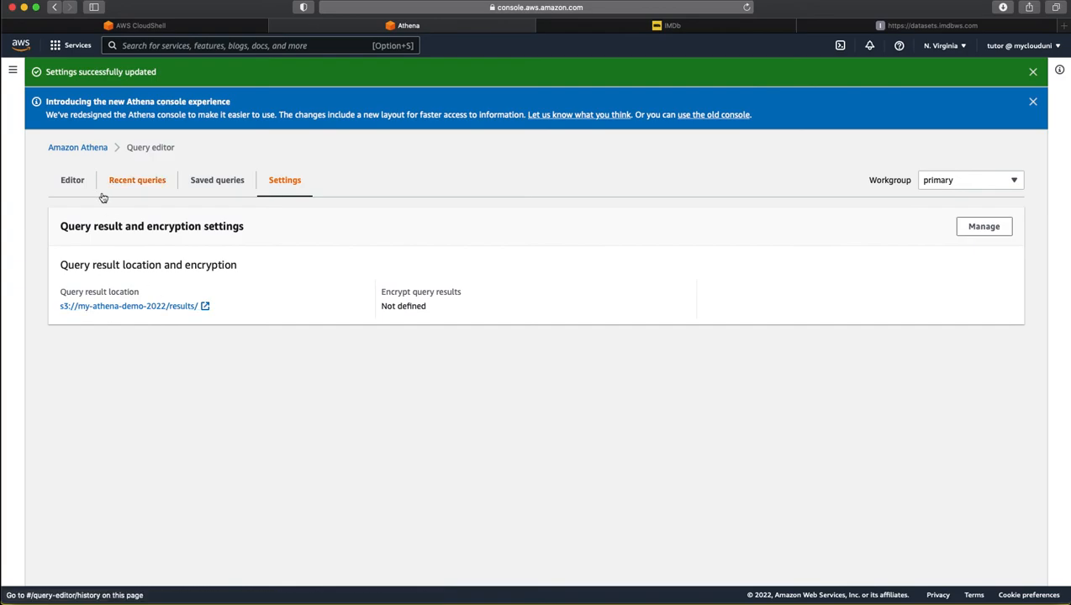
Step: Back in the query editor on athenademo, bring up the basics table's action menu
click(73, 180)
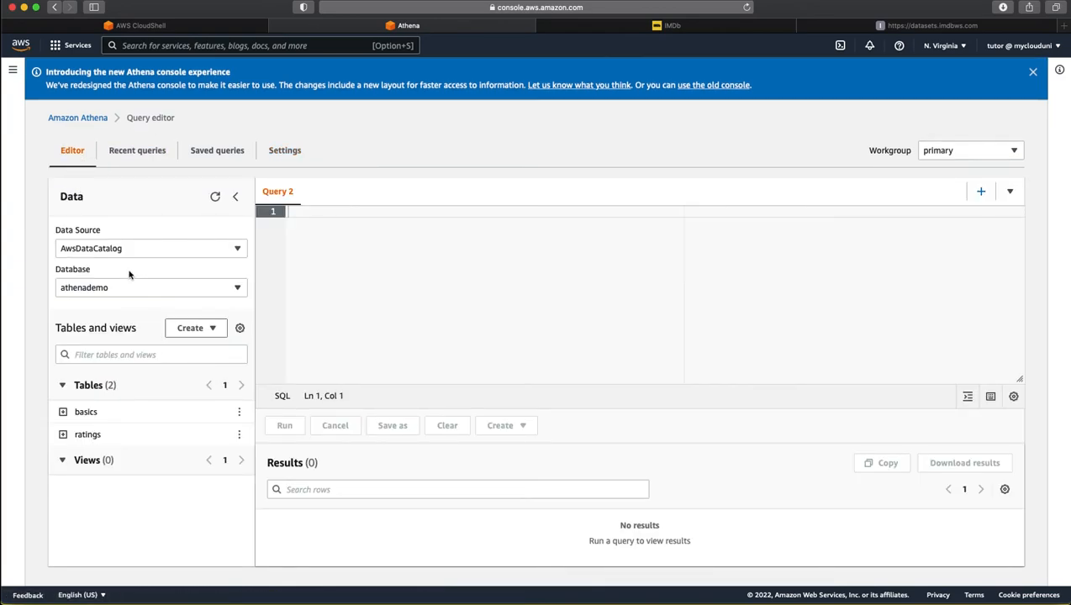
click(151, 287)
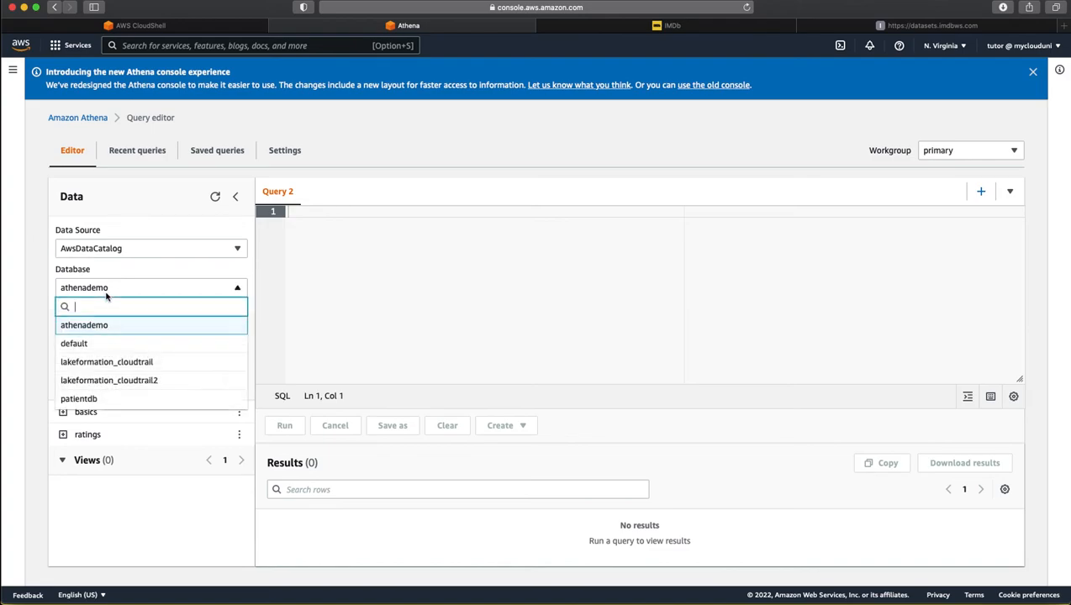
click(84, 326)
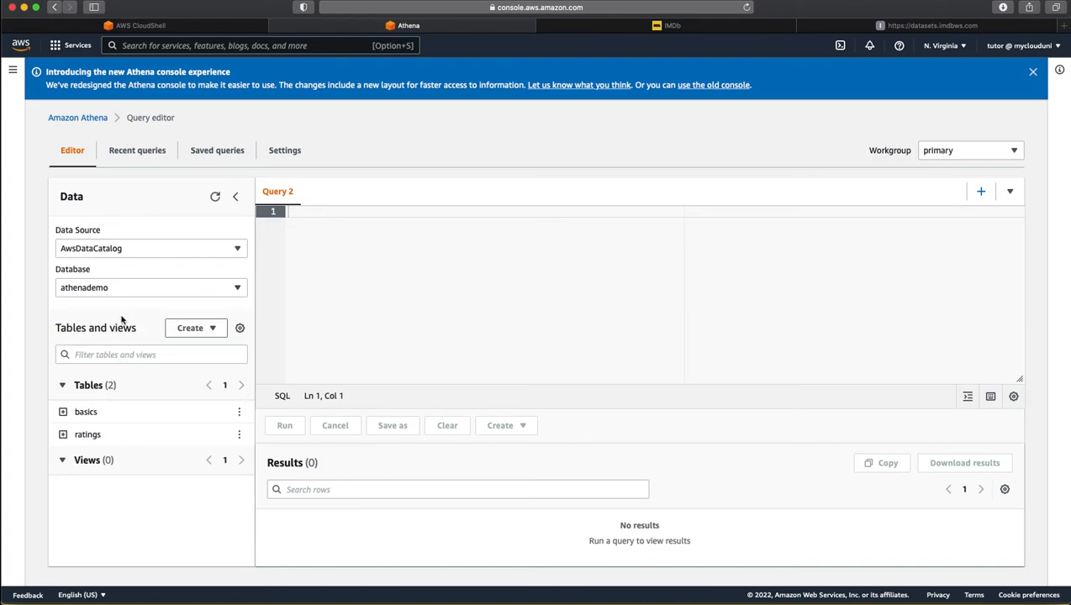
mouse_move(222, 427)
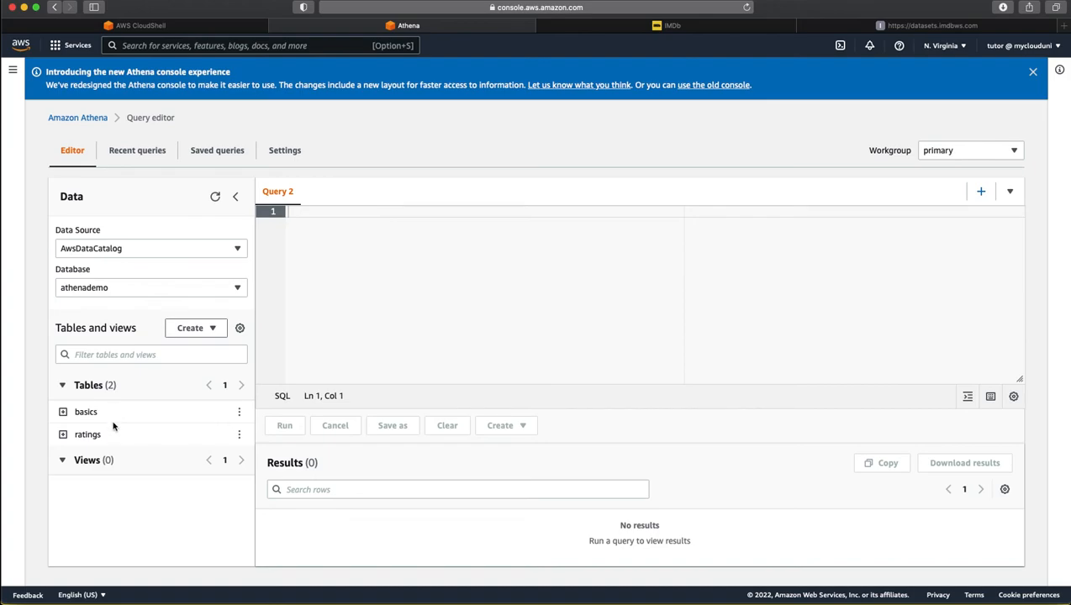
mouse_move(215, 431)
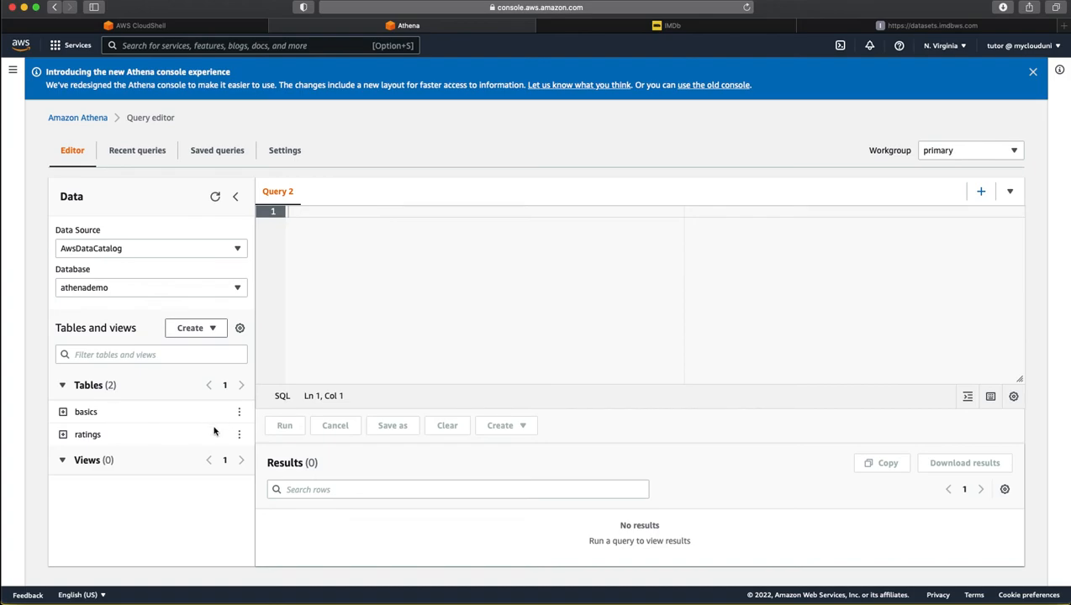
click(239, 410)
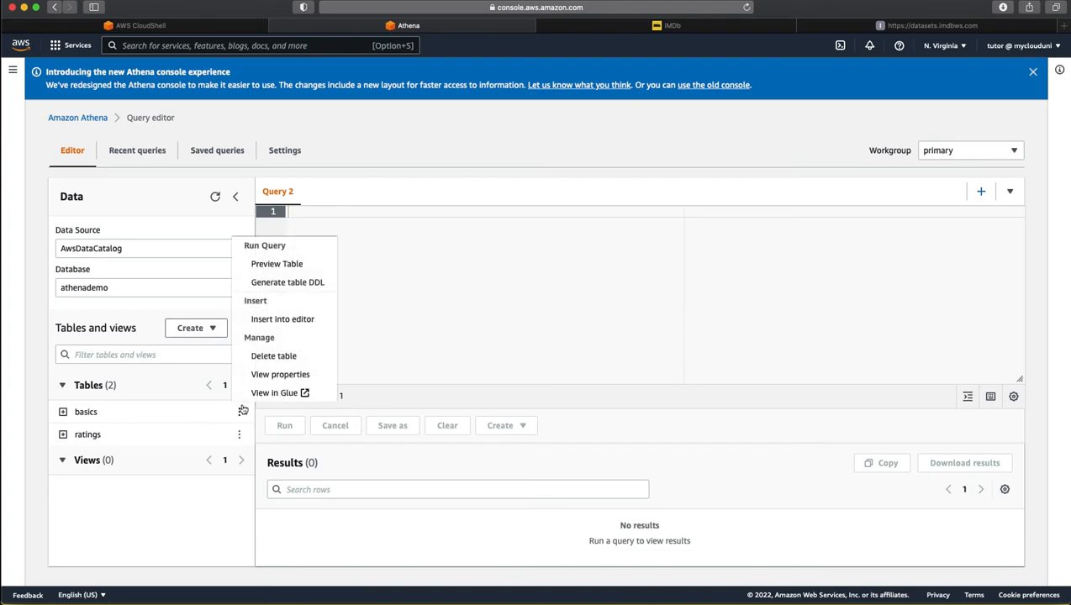
Step: Preview 10 sample rows of basics, then of ratings (tconst, averagerating, numvotes)
click(278, 262)
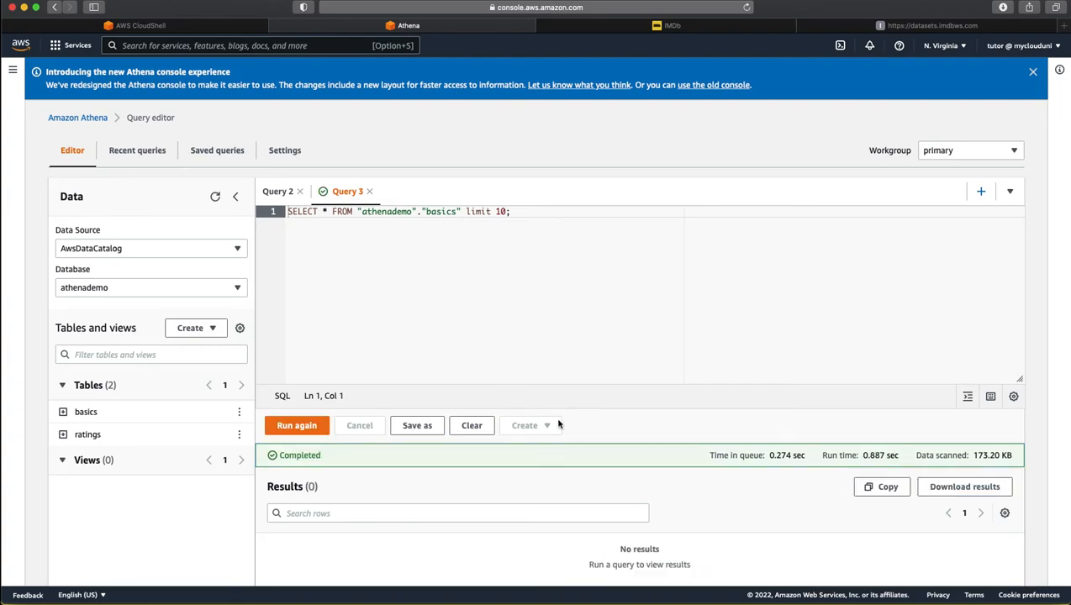
click(296, 425)
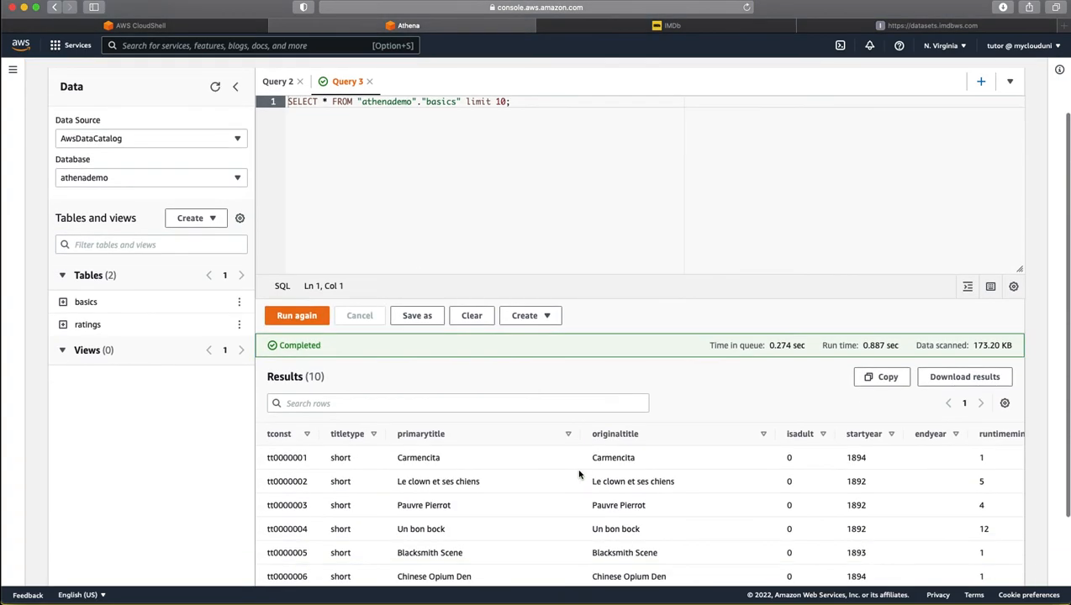
mouse_move(975, 356)
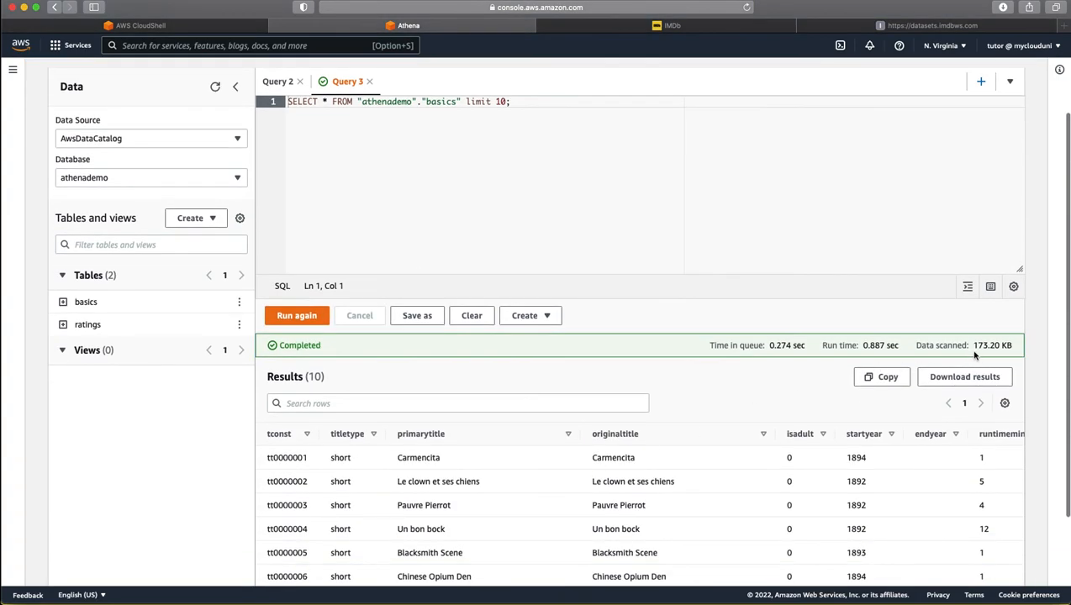
mouse_move(995, 348)
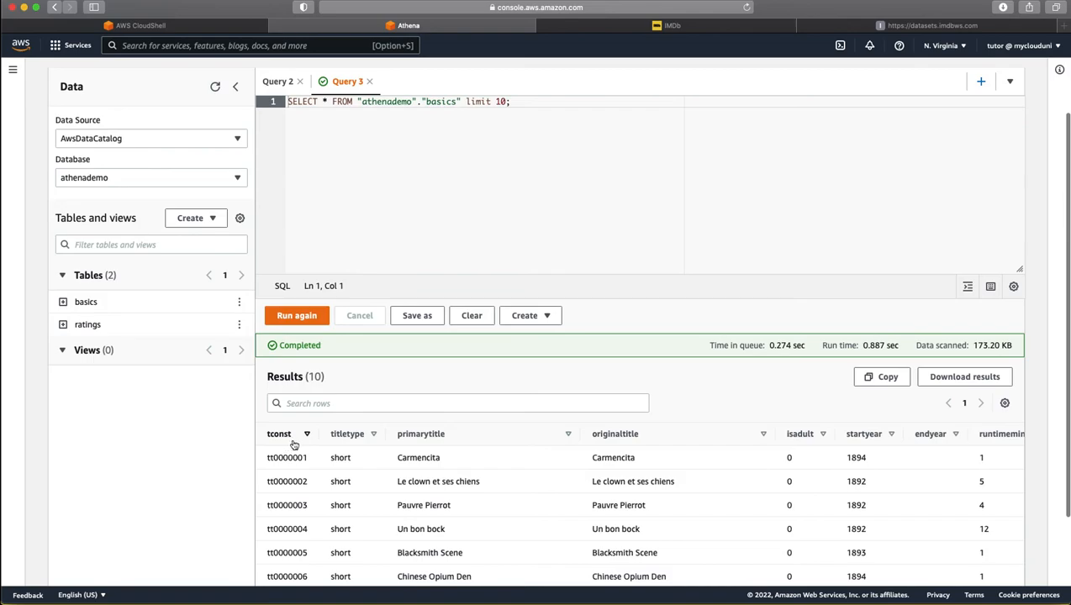
mouse_move(358, 458)
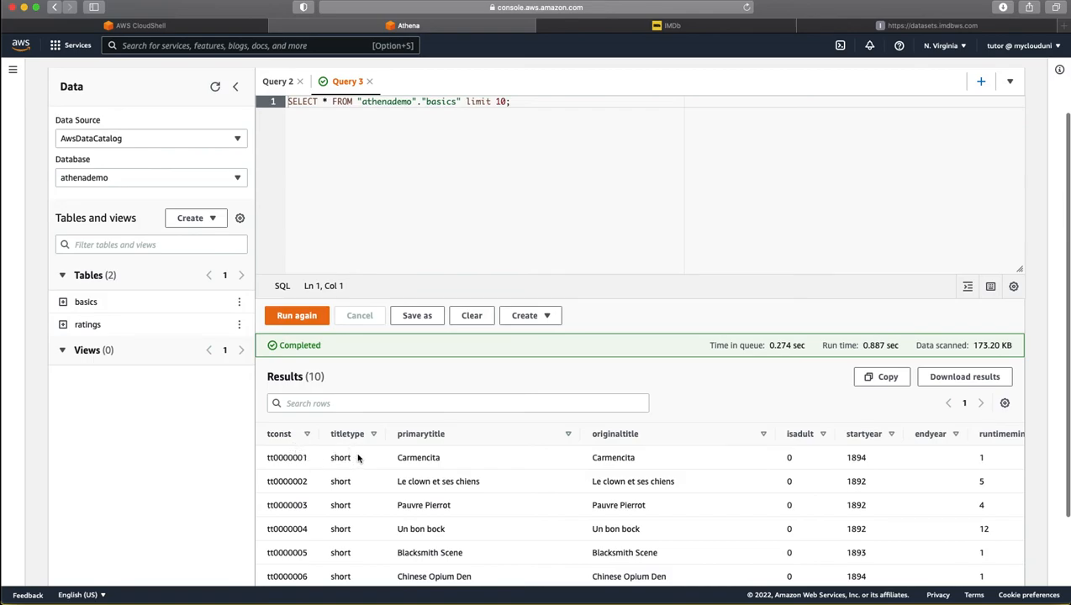
scroll(right, 3)
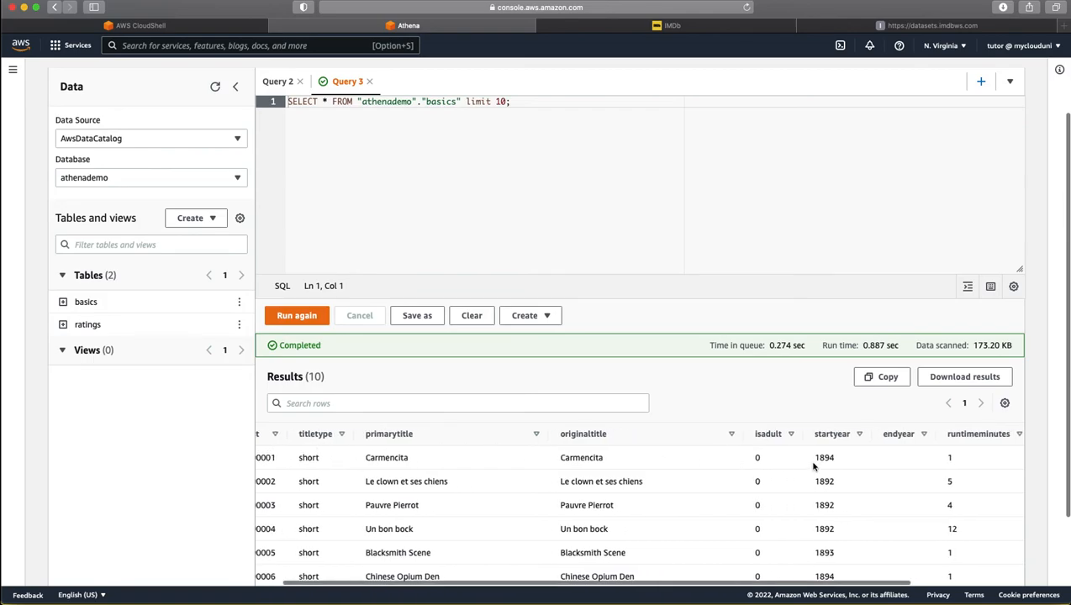
scroll(down, 3)
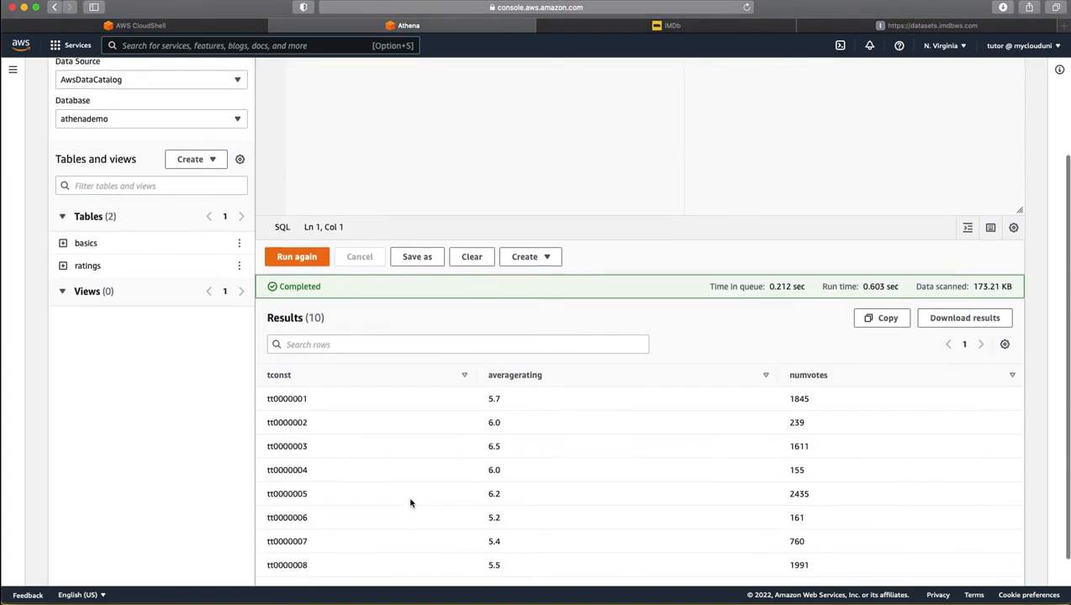
Step: Draft a join of basics and ratings on tconst filtering primarytitle LIKE '%Shawshank%Redemption%'
scroll(down, 3)
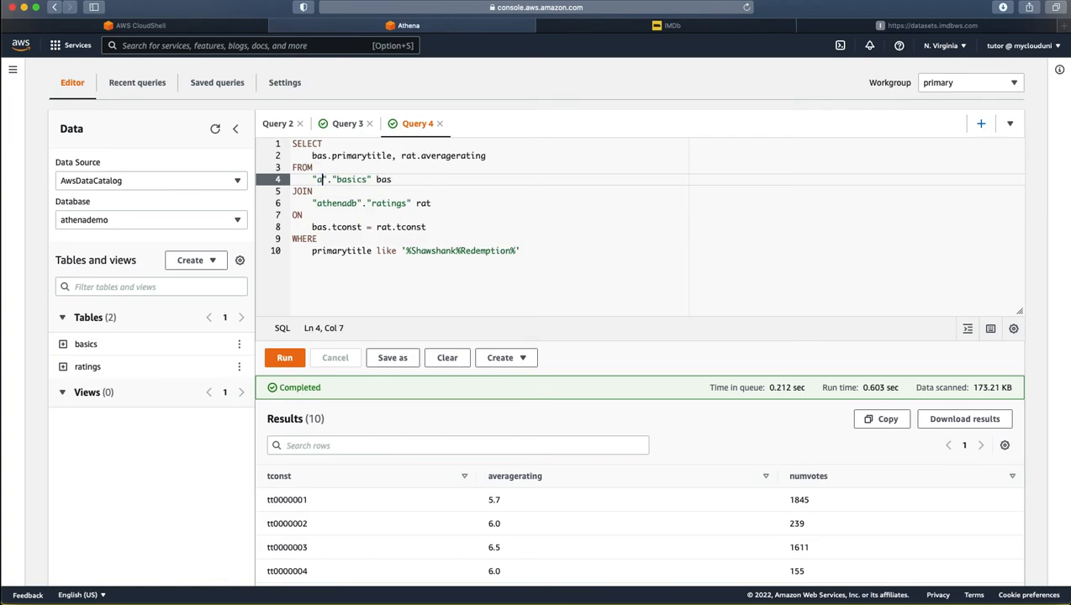
Step: Correct the database names in the query and run the Shawshank join
text(athenadb)
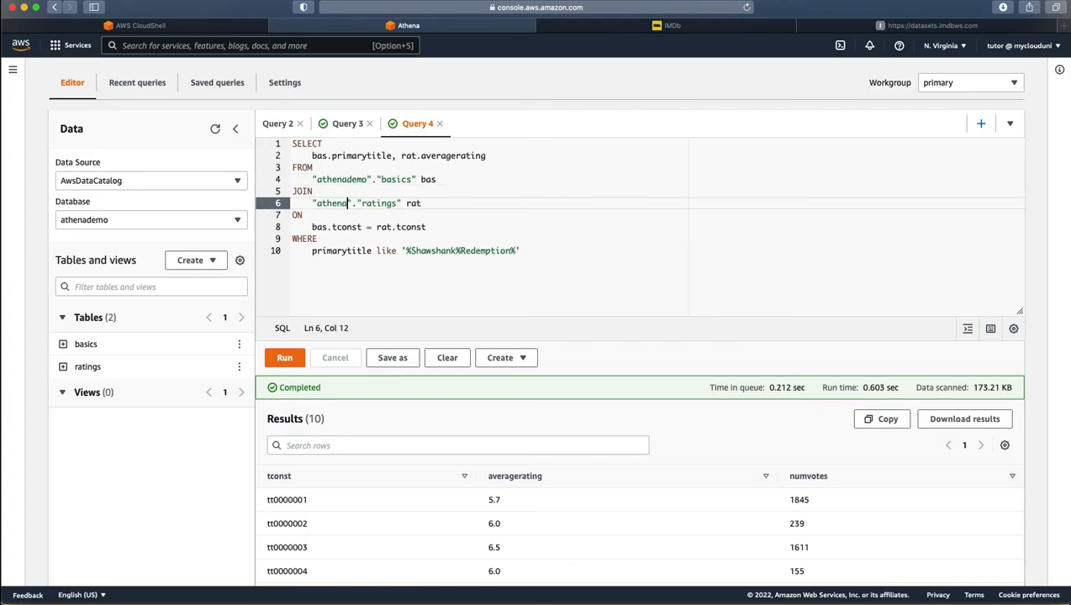
click(508, 215)
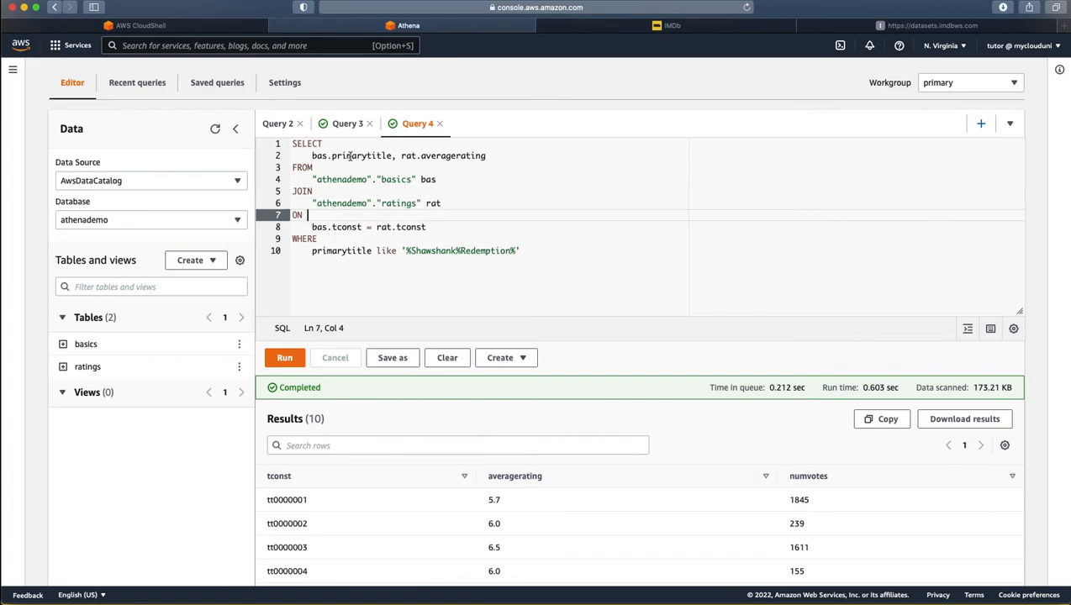
mouse_move(346, 169)
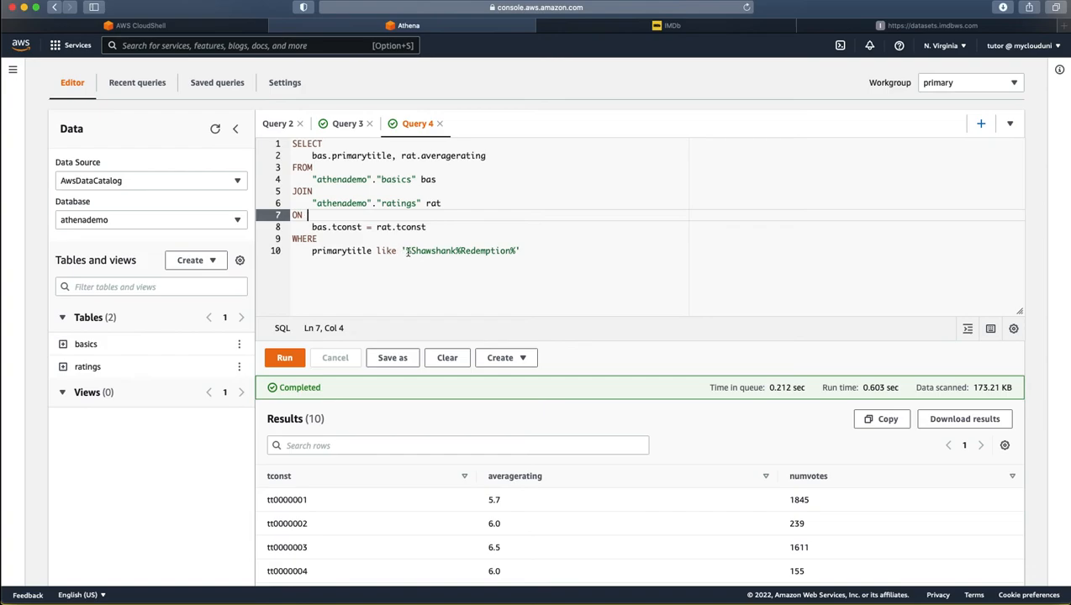
click(524, 250)
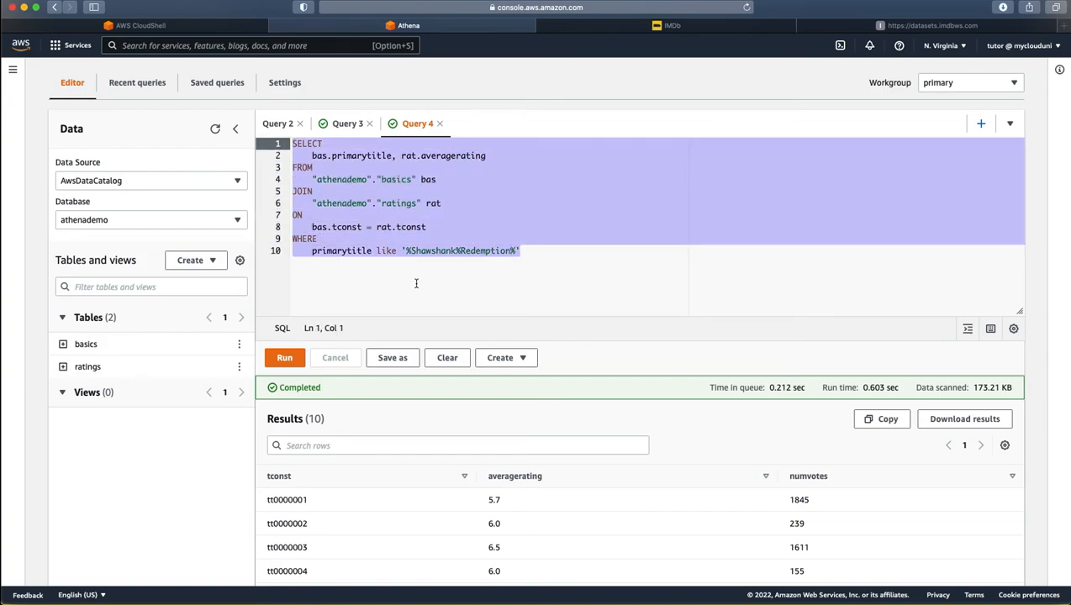
mouse_move(284, 356)
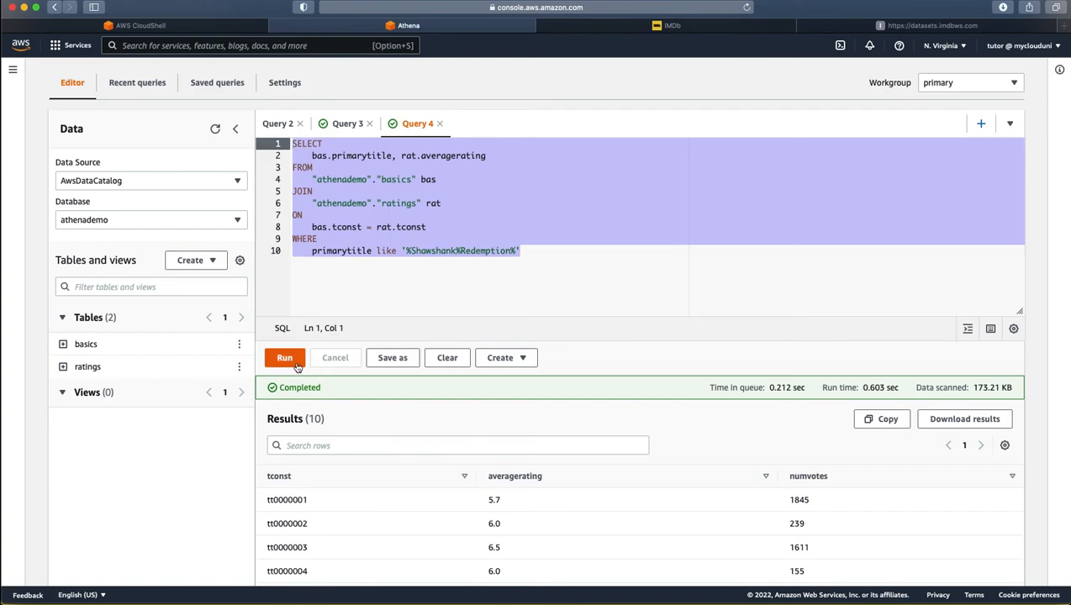
click(284, 356)
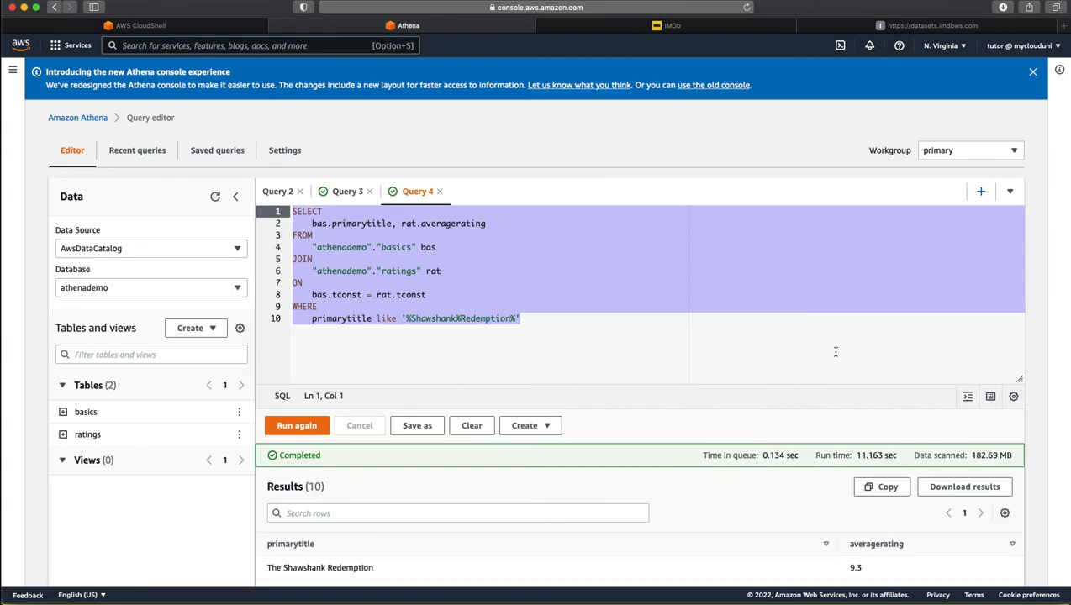
Step: Select The Shawshank Redemption title (rated 9.3) in the results
scroll(down, 3)
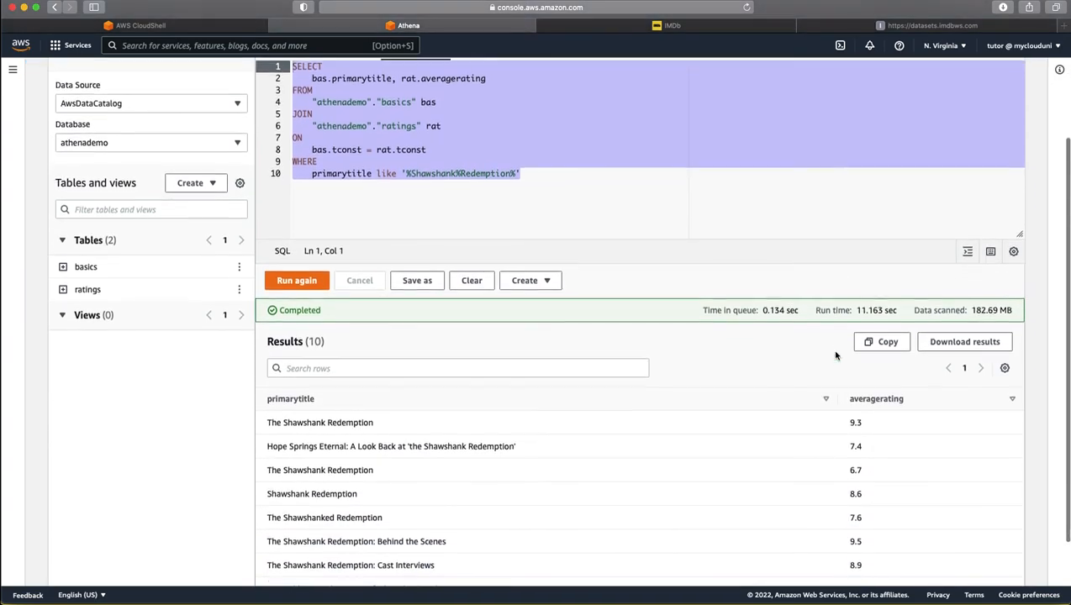
scroll(down, 3)
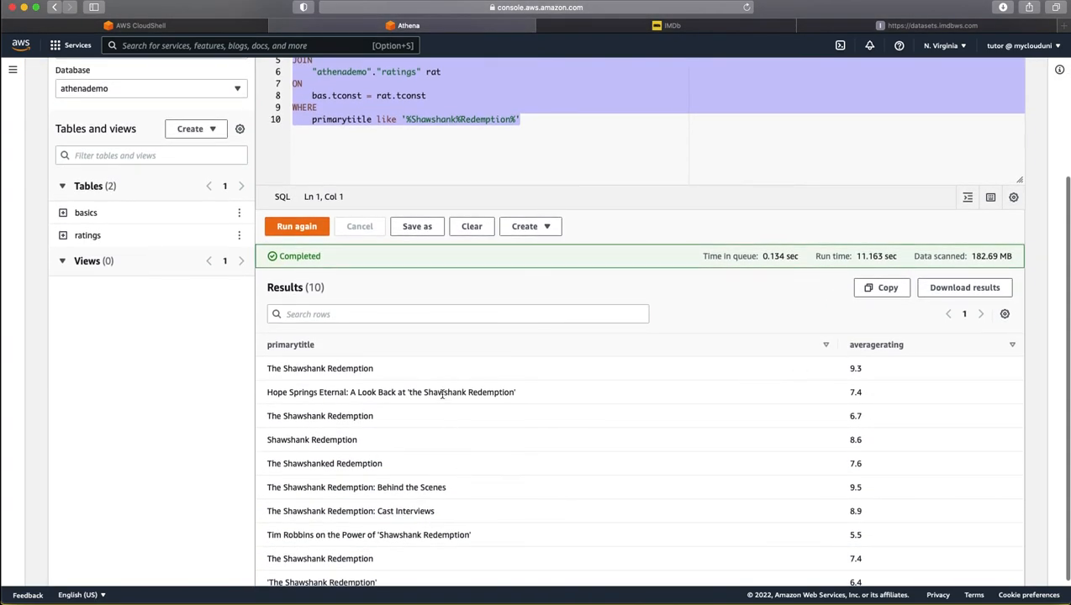
mouse_move(753, 367)
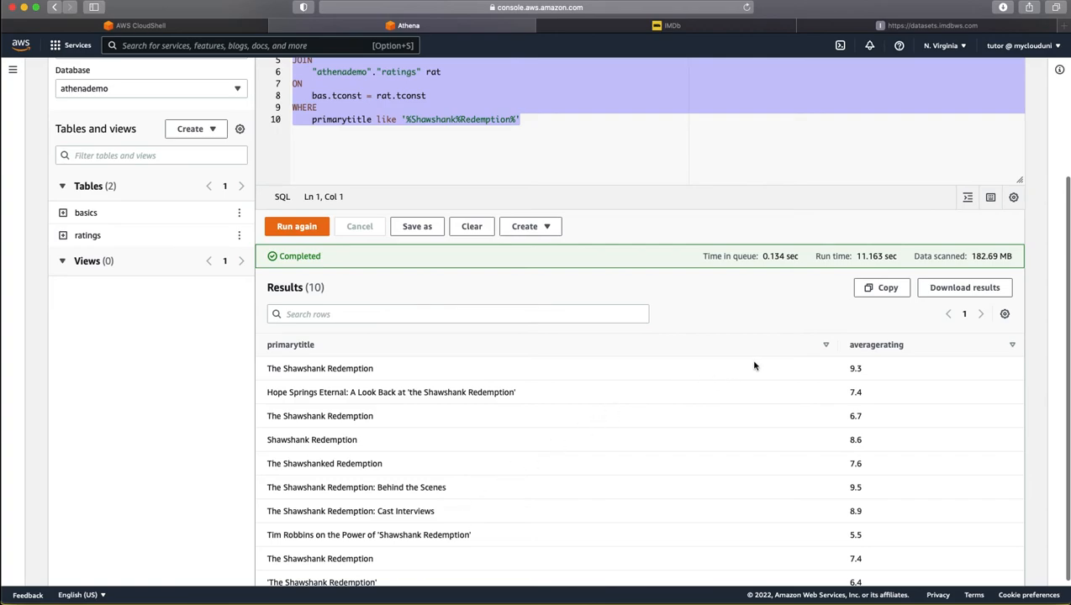
mouse_move(377, 375)
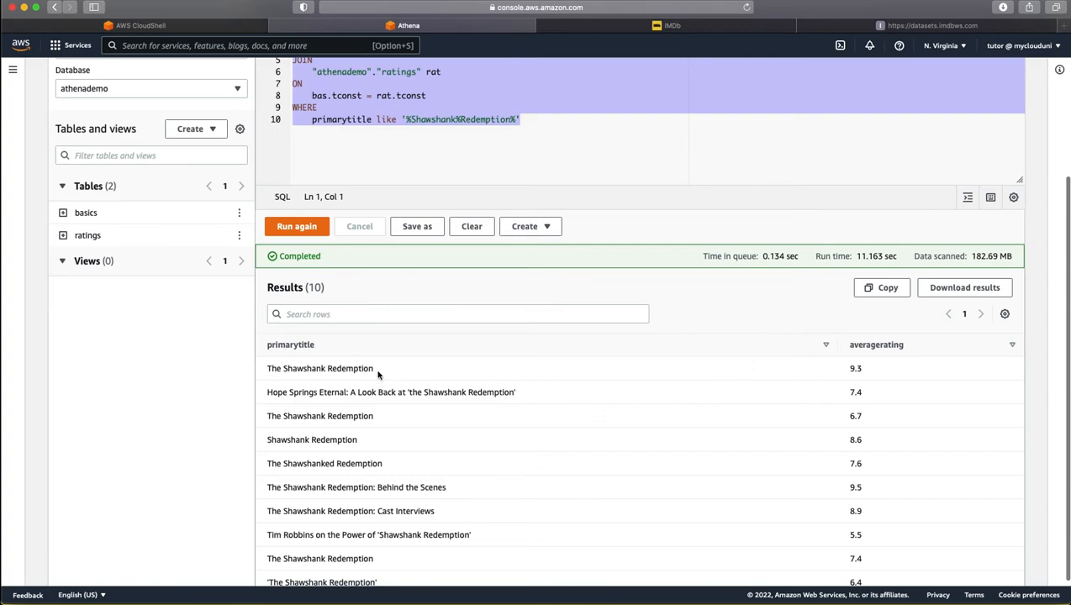
mouse_move(847, 376)
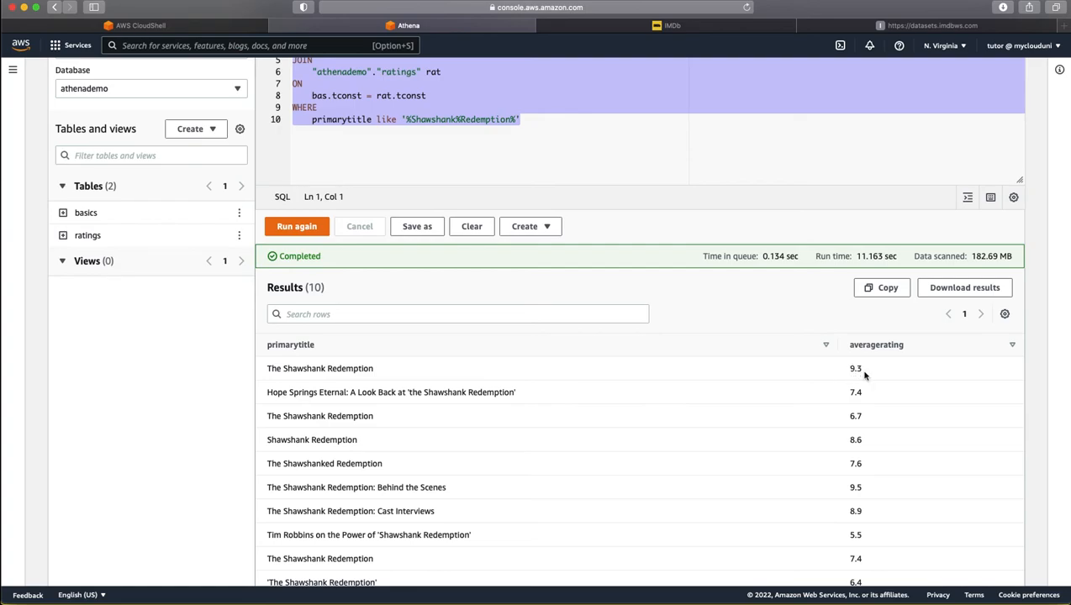
click(343, 372)
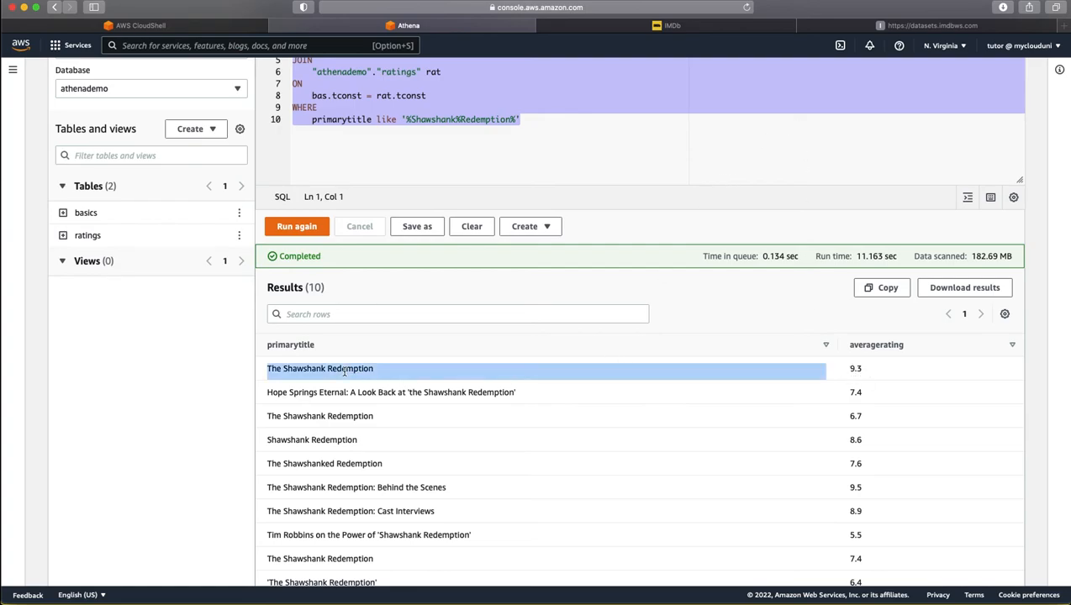
right_click(343, 371)
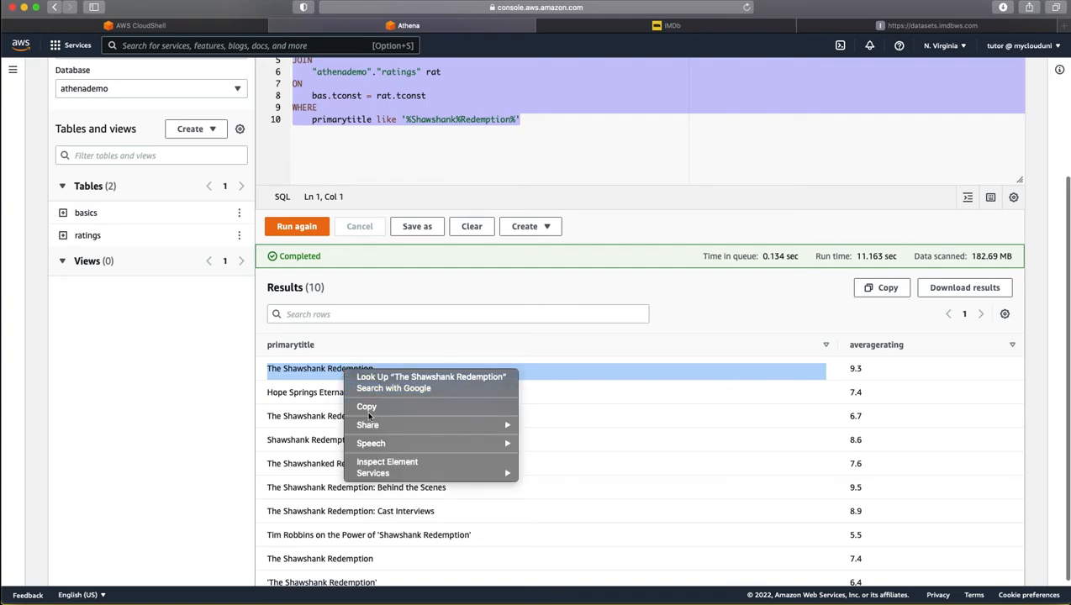
Step: Search IMDb for 'The Shawshank Redemption', view its 1994 title page at 9.3, and return to Athena
click(671, 25)
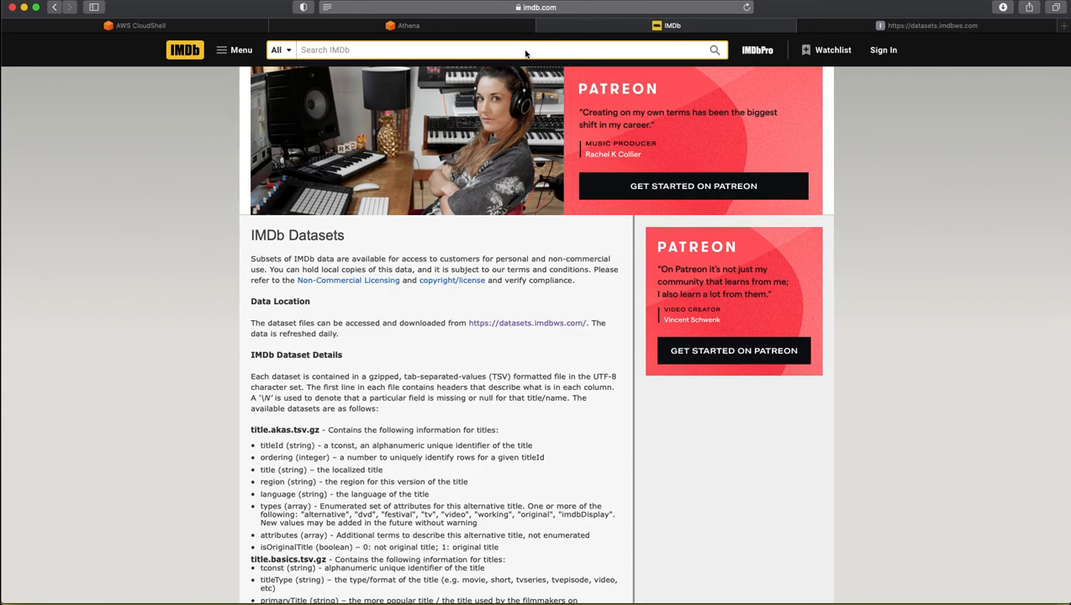
text(The Shawshank Redemption)
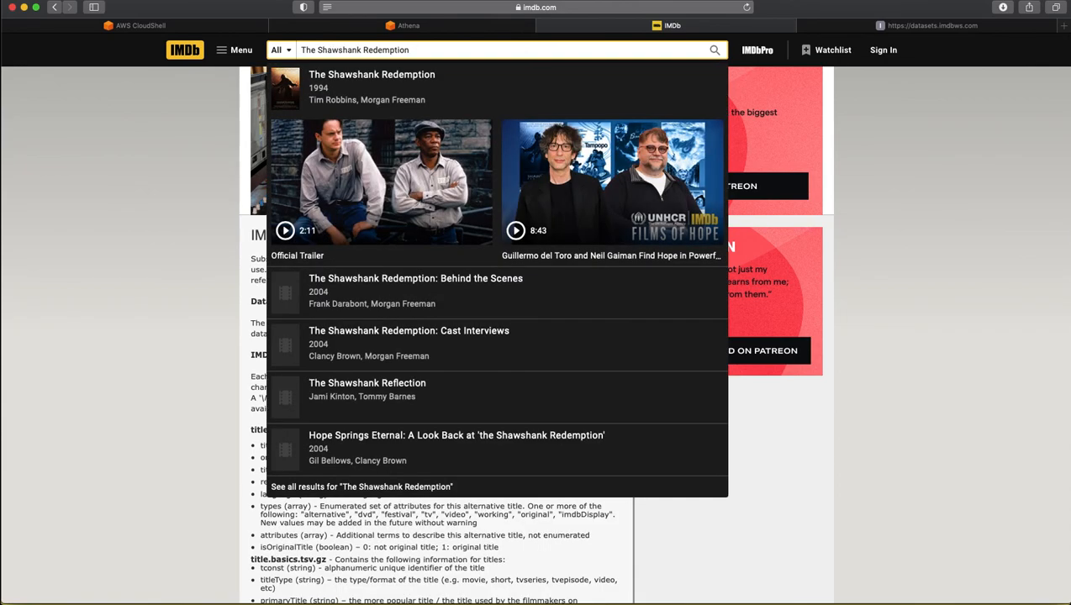
mouse_move(427, 99)
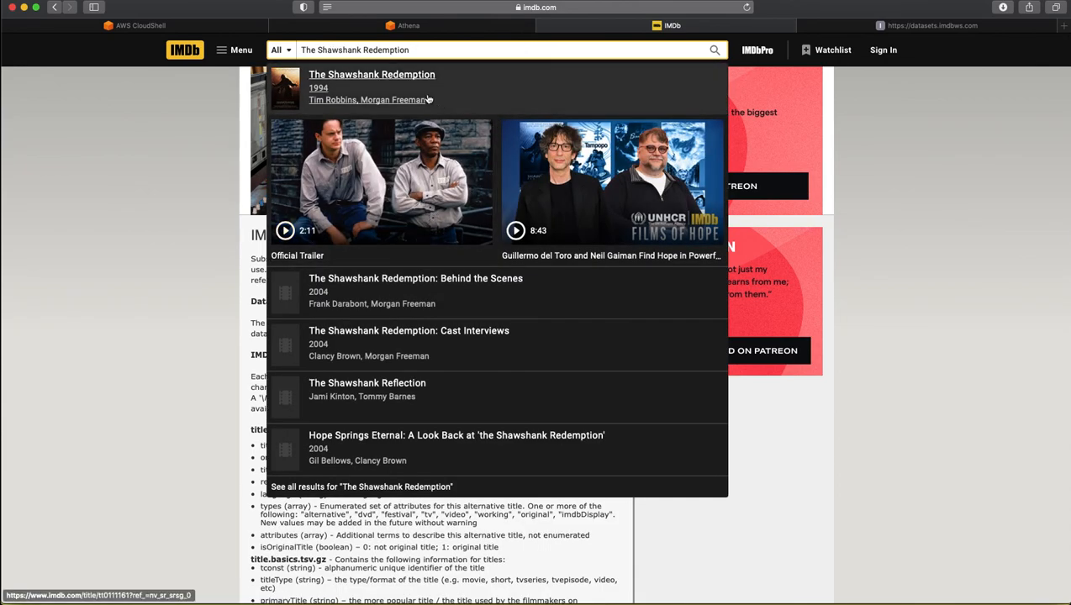
click(372, 74)
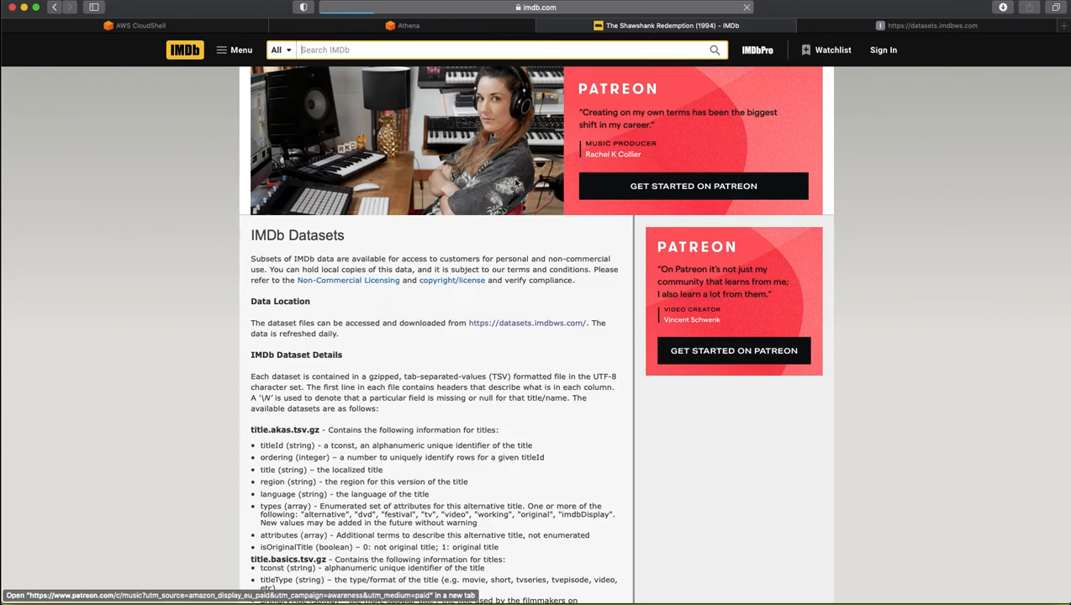
click(672, 25)
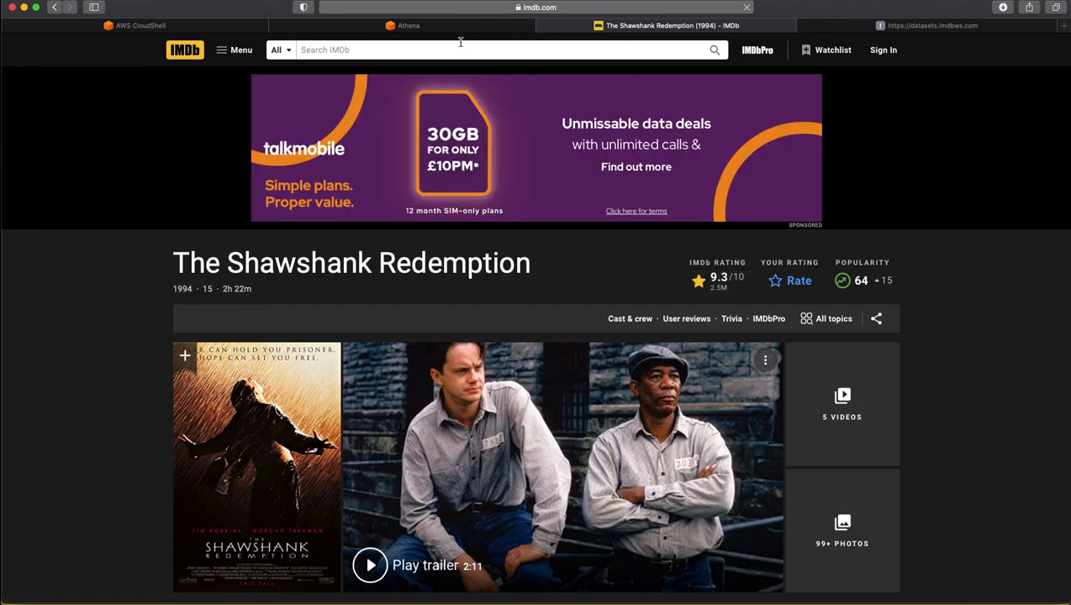
click(407, 25)
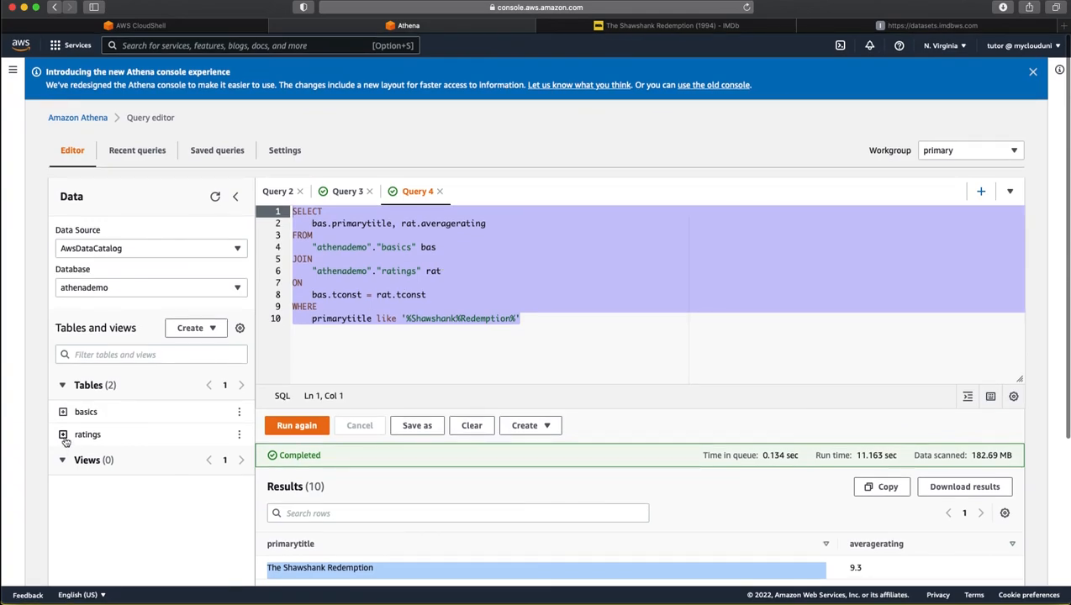
Step: Add bas.startyear and rat.numvotes to the SELECT and run the revised join
click(62, 434)
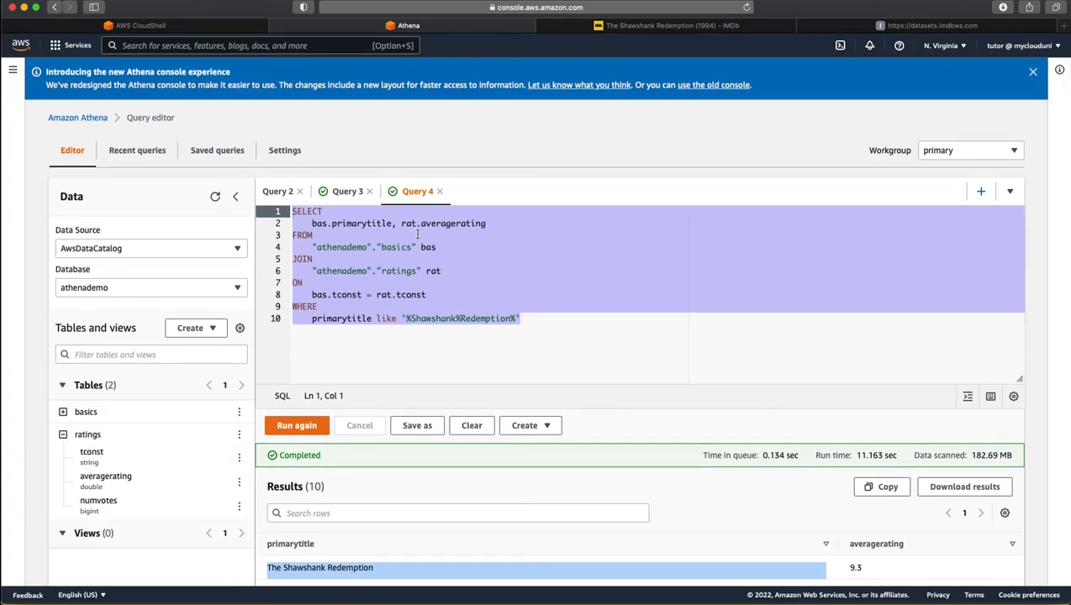
click(495, 222)
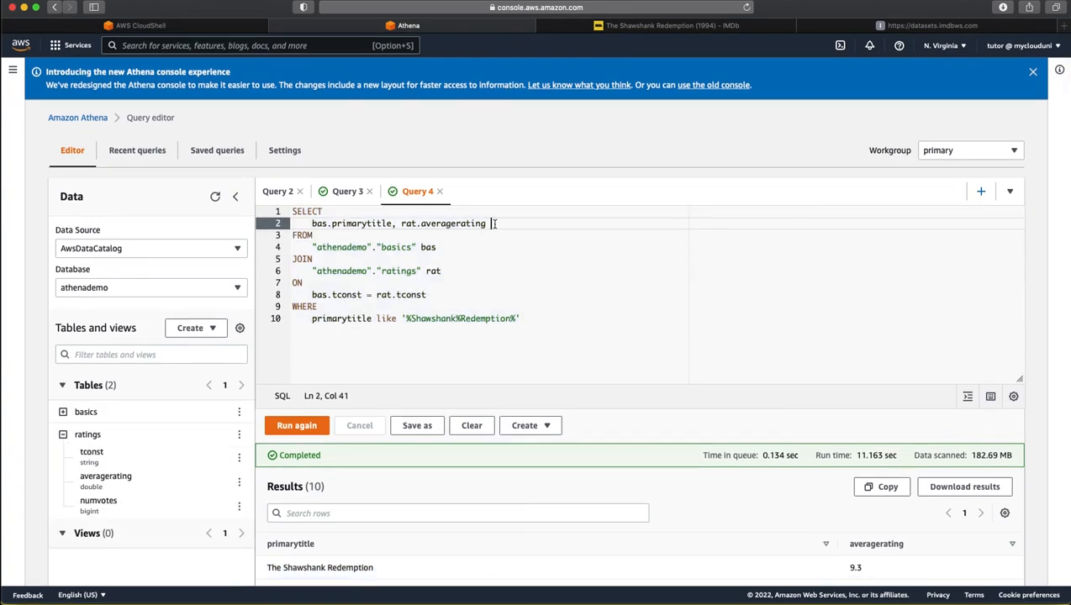
text(, rat.)
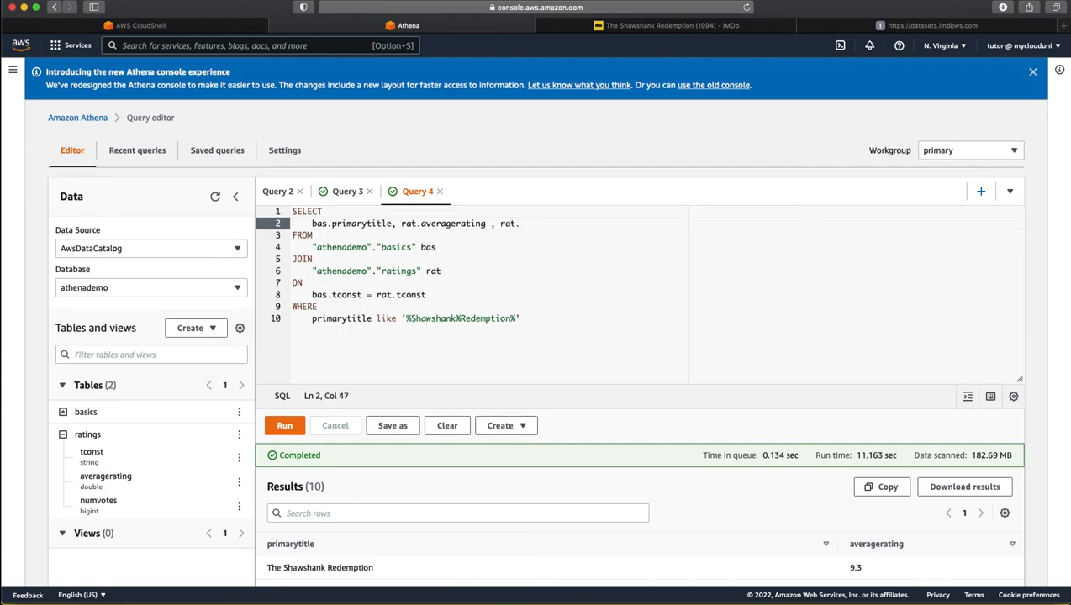
text(numvo)
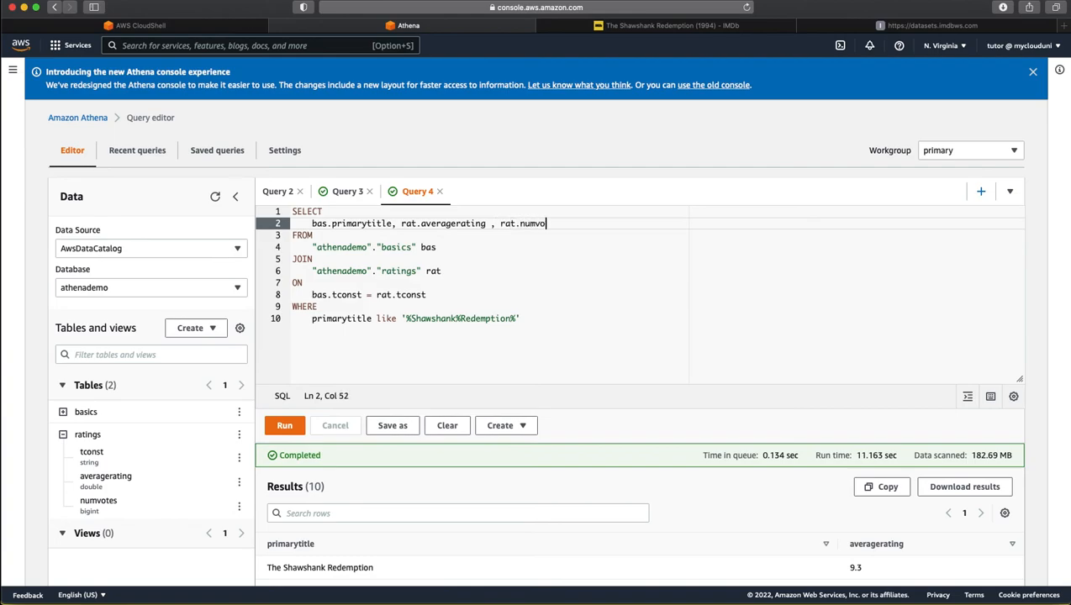
text(tes)
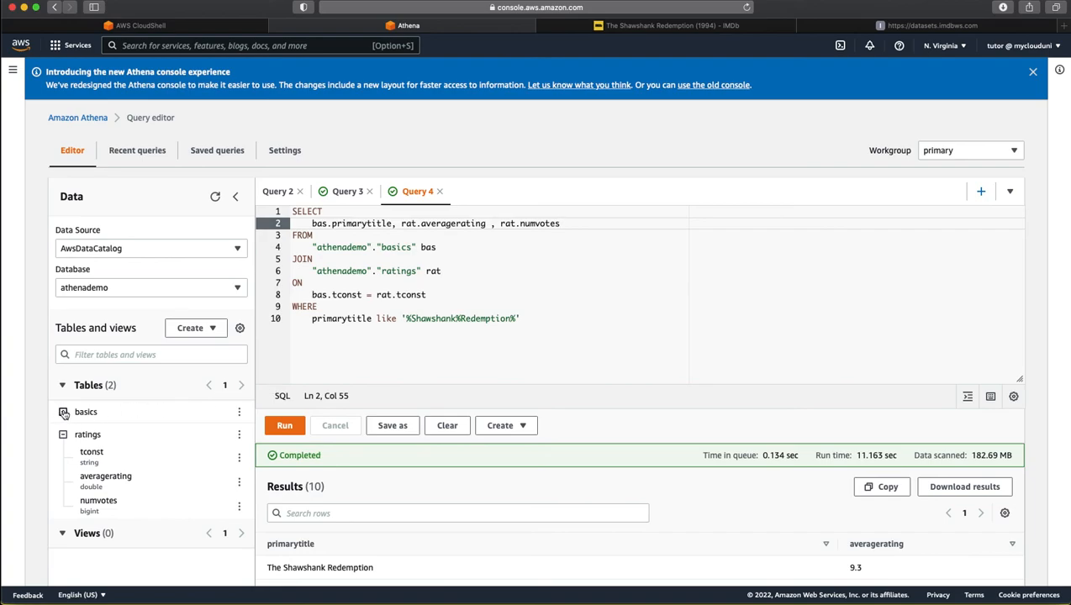
click(64, 412)
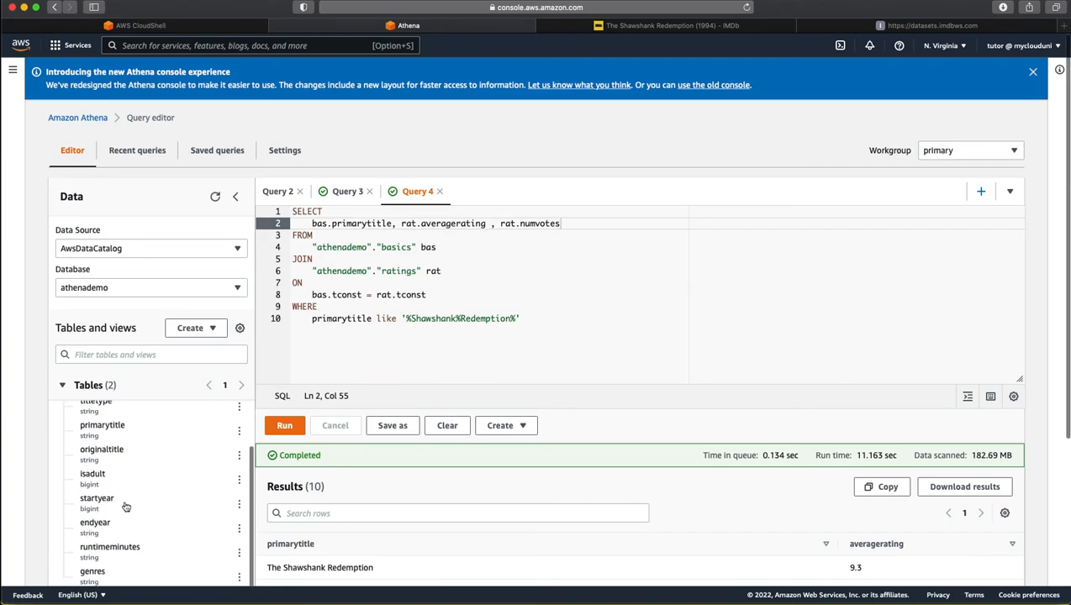
click(402, 224)
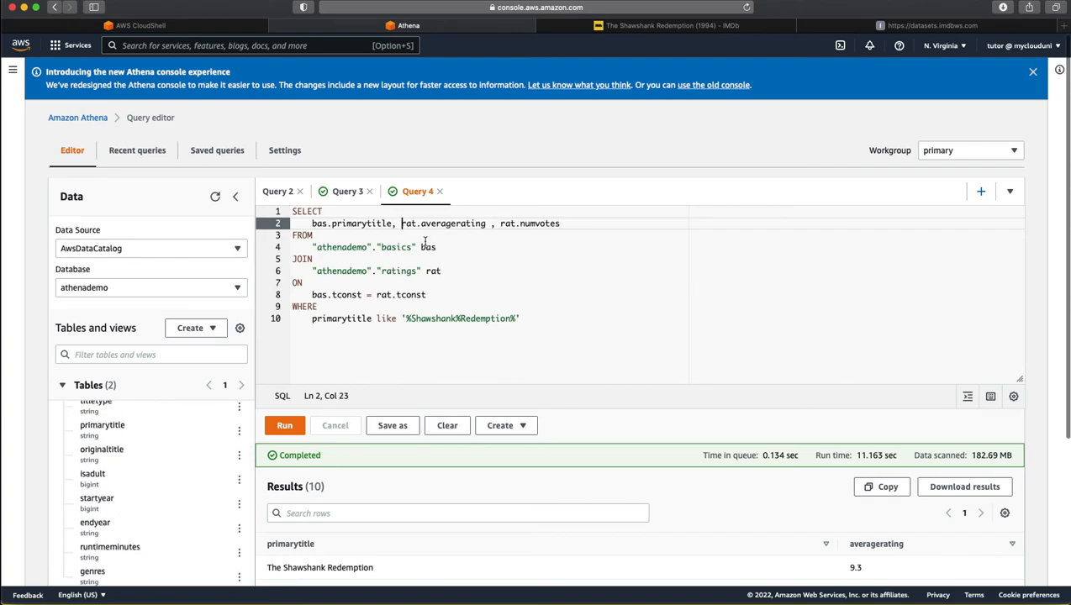
text(bas.startyear)
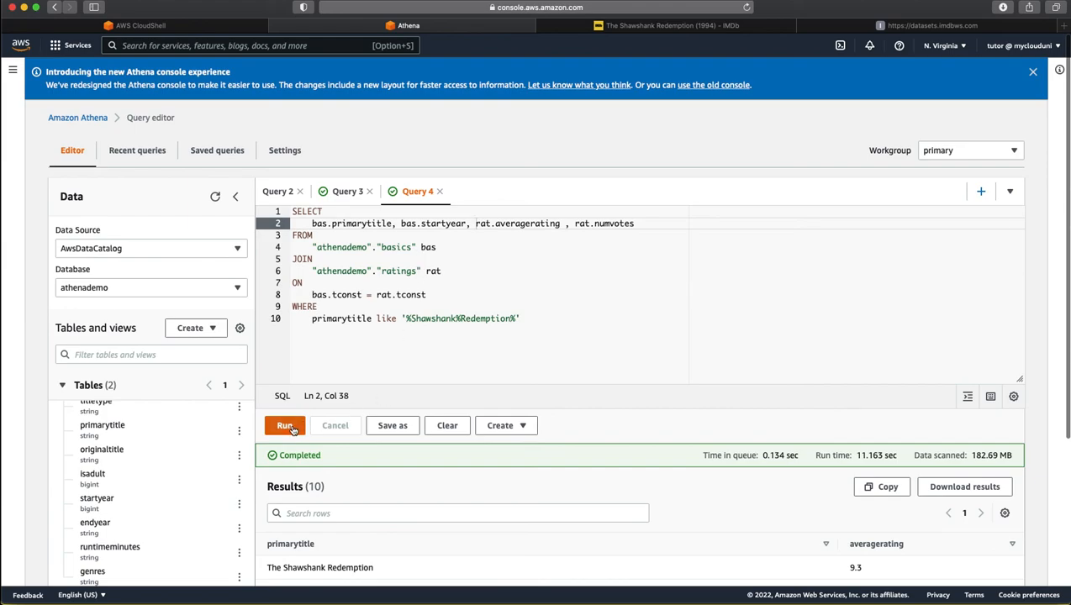
click(284, 425)
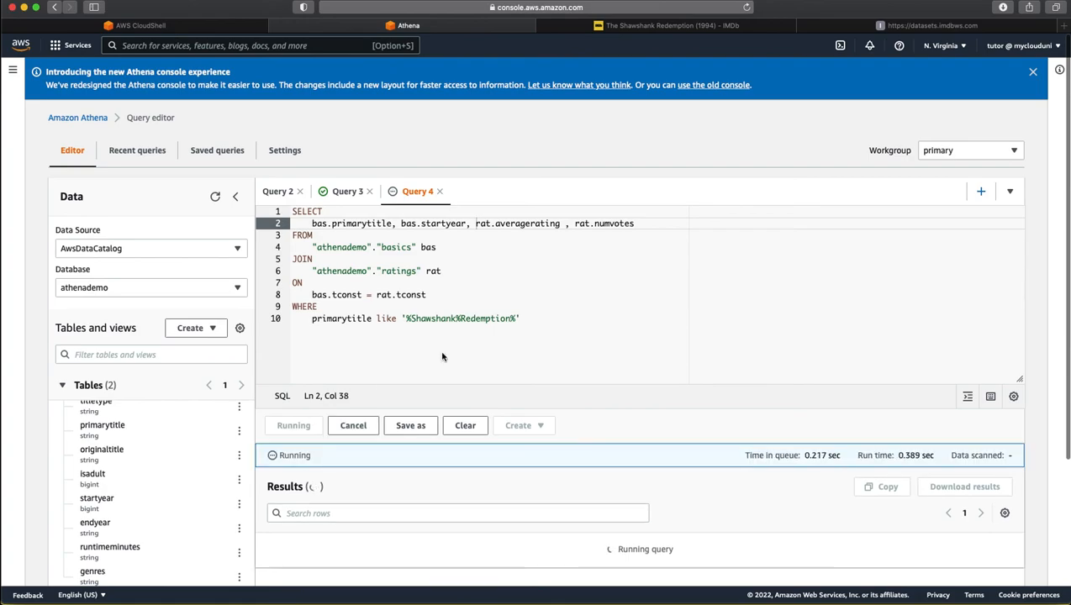
Step: Review results showing The Shawshank Redemption with 1994, 9.3 and 2522047 votes
click(1033, 71)
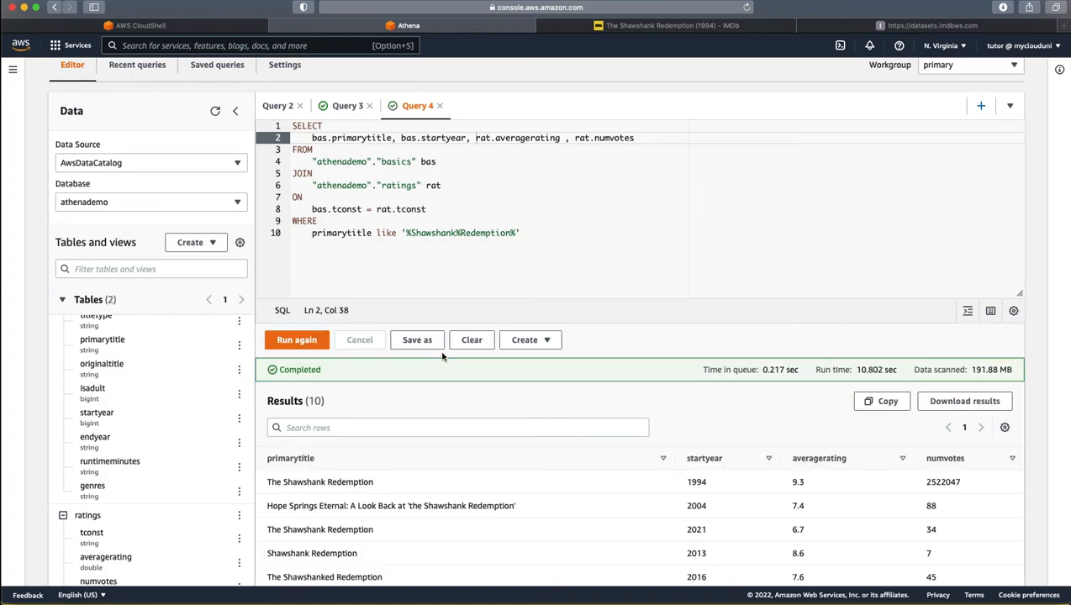
mouse_move(537, 491)
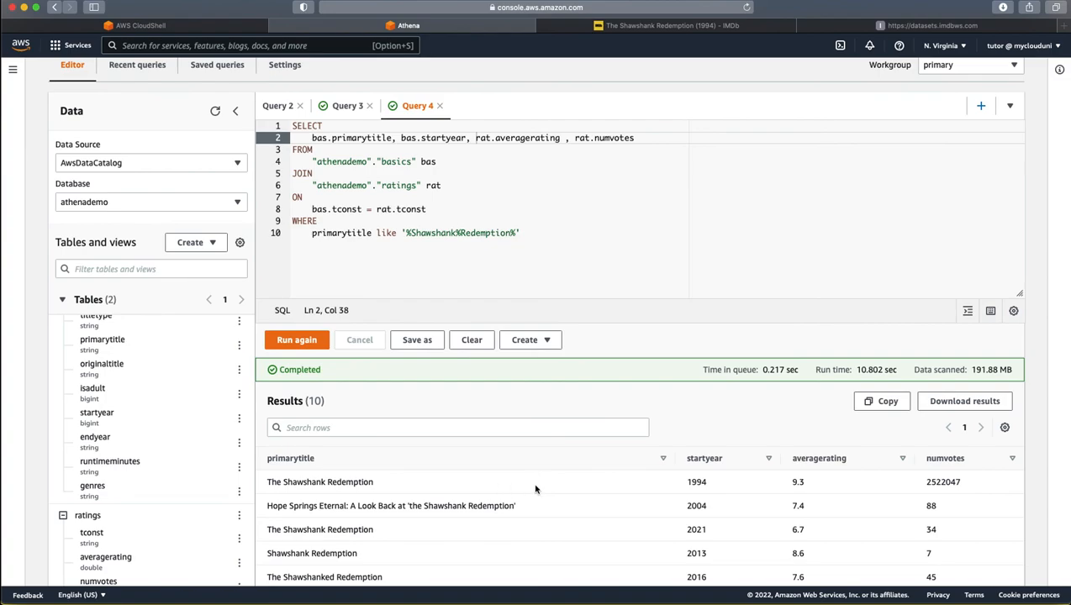
mouse_move(941, 484)
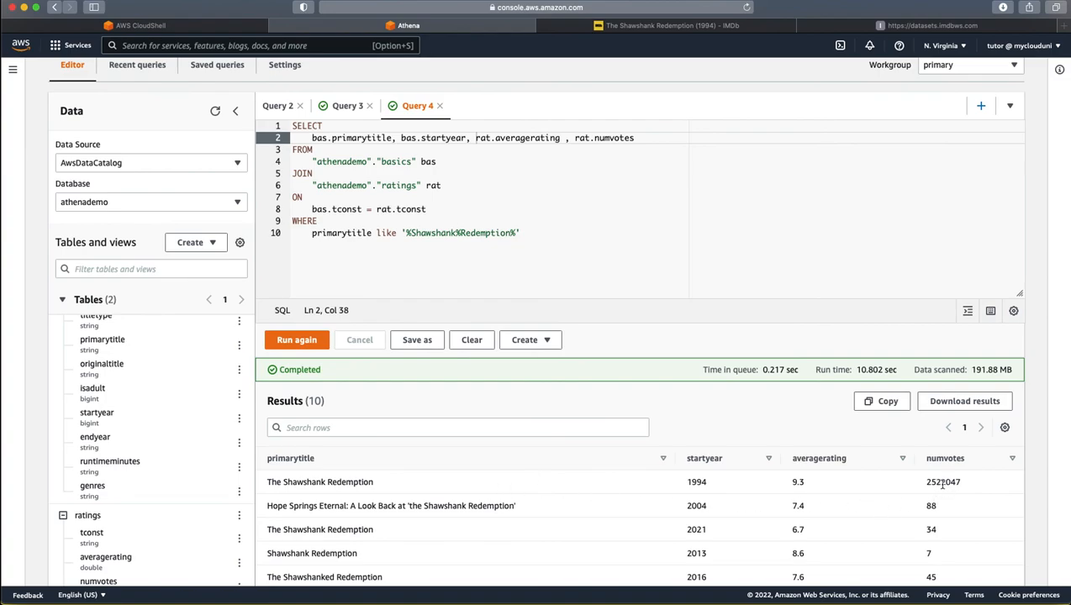
mouse_move(815, 484)
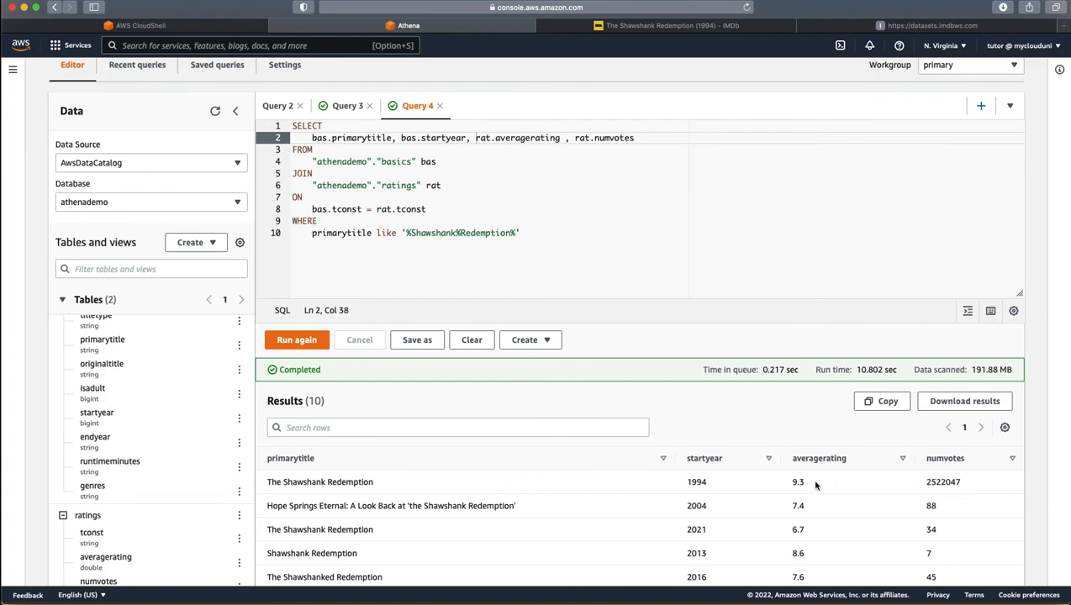
mouse_move(709, 491)
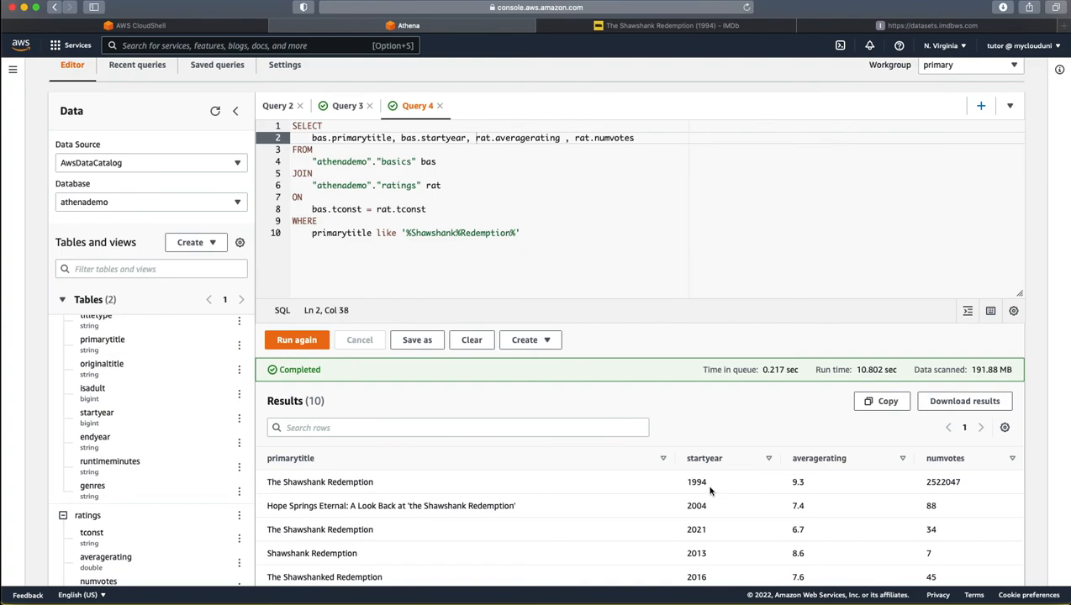
mouse_move(722, 35)
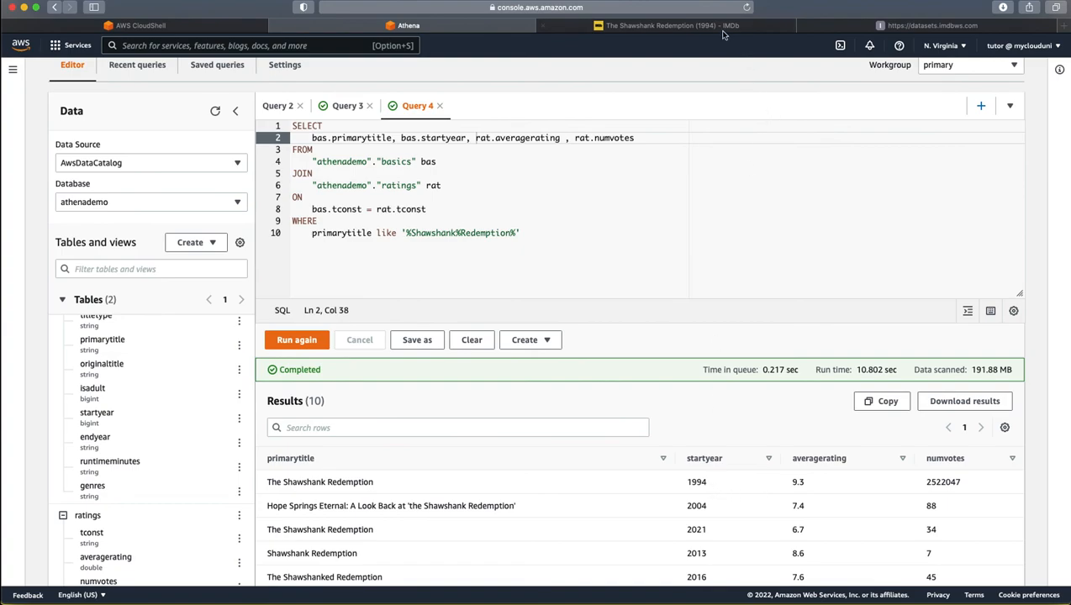
Step: Check IMDb's 9.3 rating and 2.5M votes against the results, then return to Athena
click(664, 25)
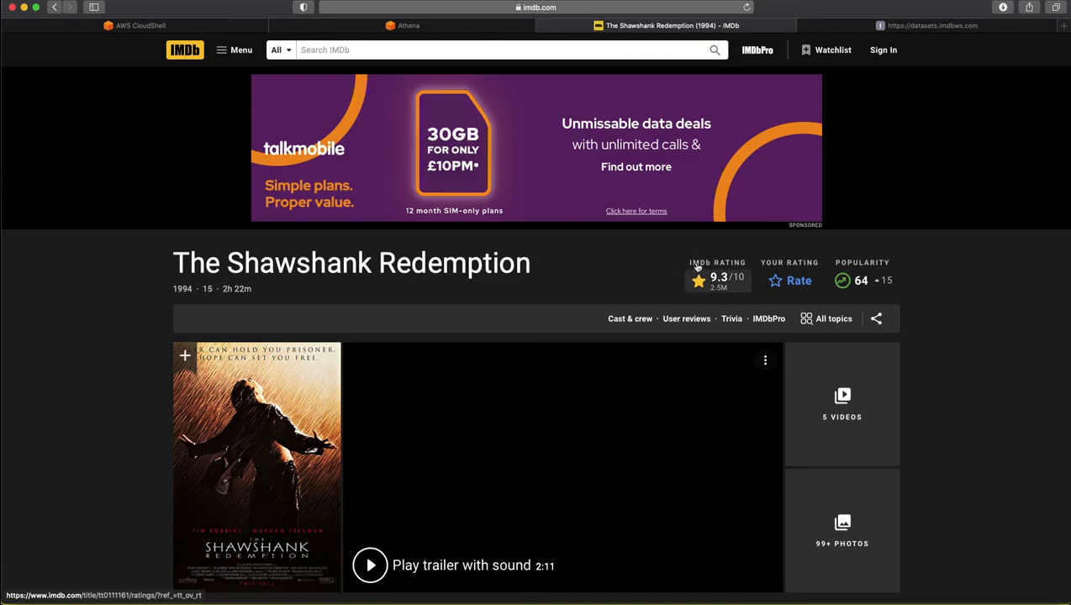
click(406, 25)
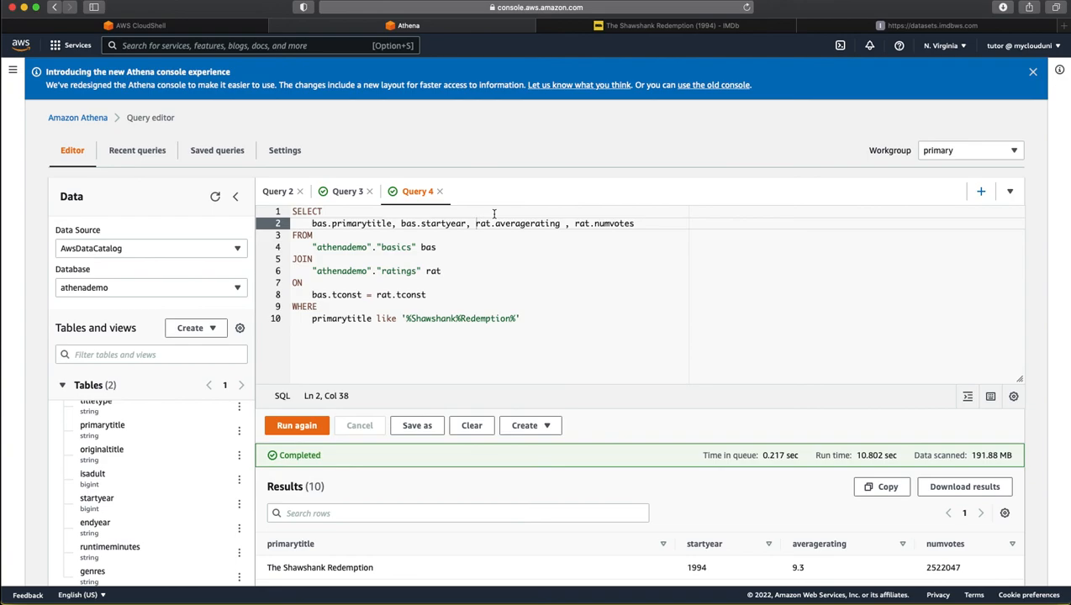
mouse_move(215, 27)
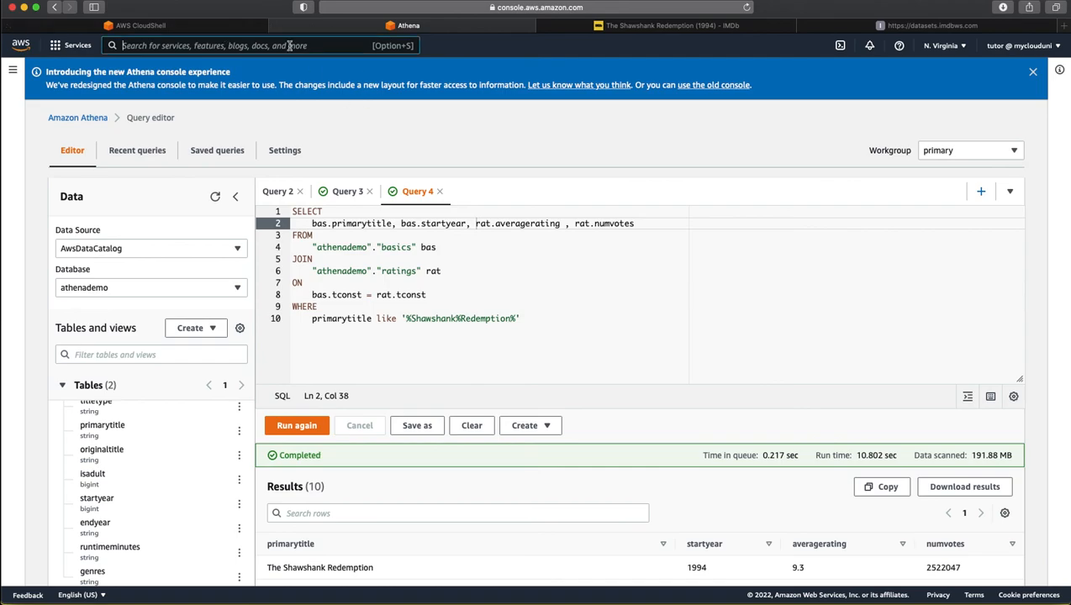
Step: Browse S3 bucket my-athena-demo-2022 into its results/Unsaved/2022 query-output folders
text(s3)
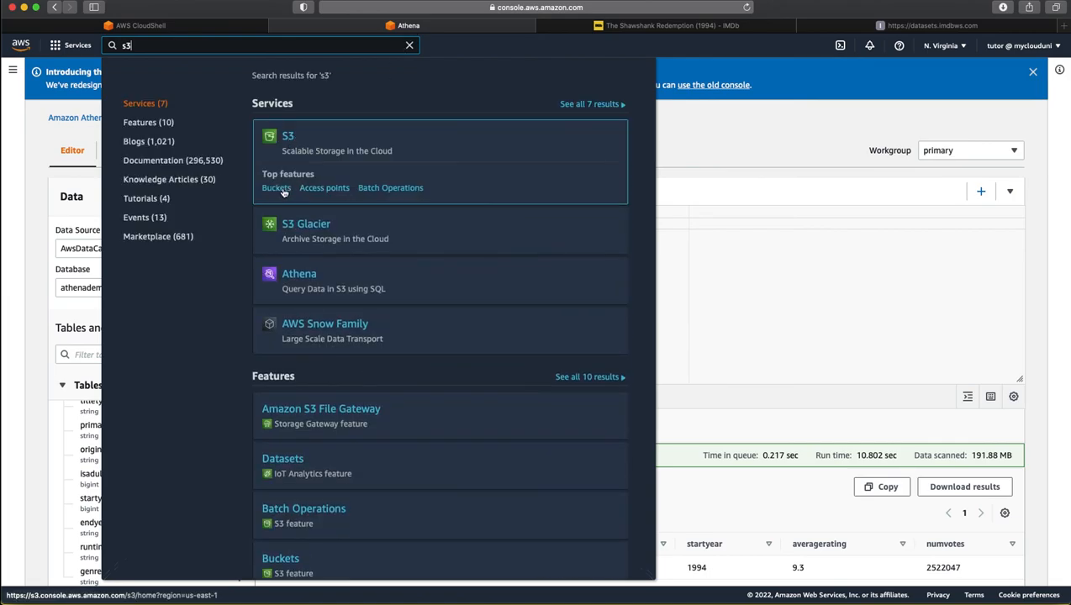
click(288, 143)
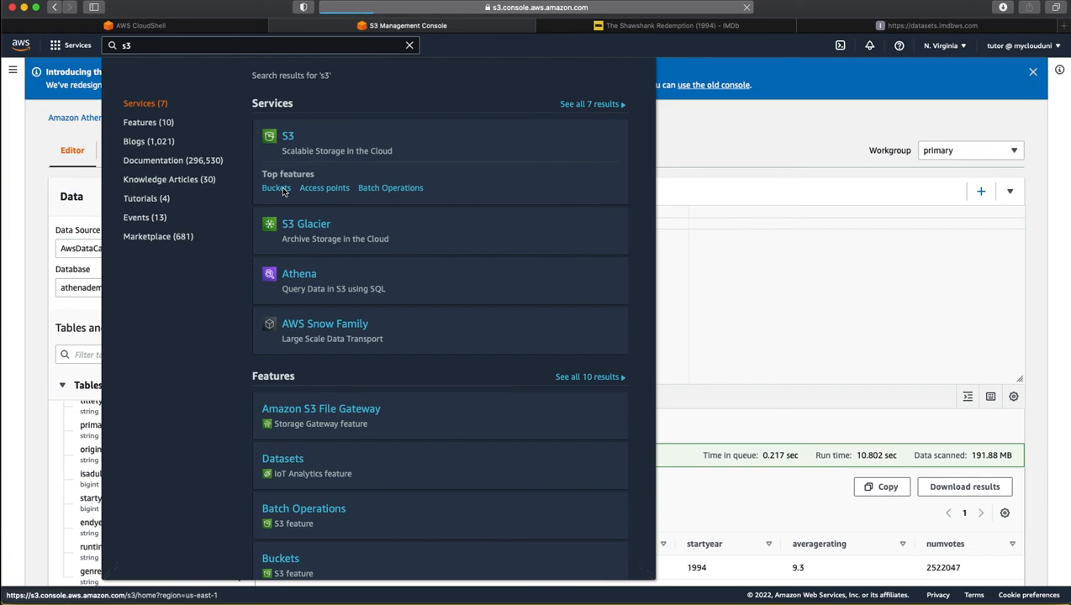
click(287, 135)
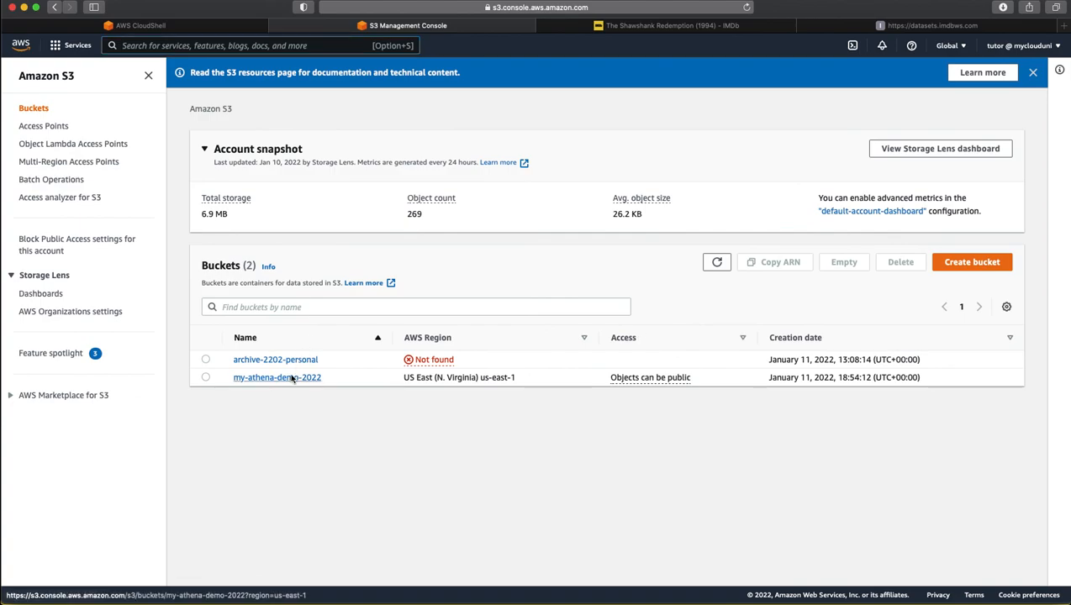
click(277, 377)
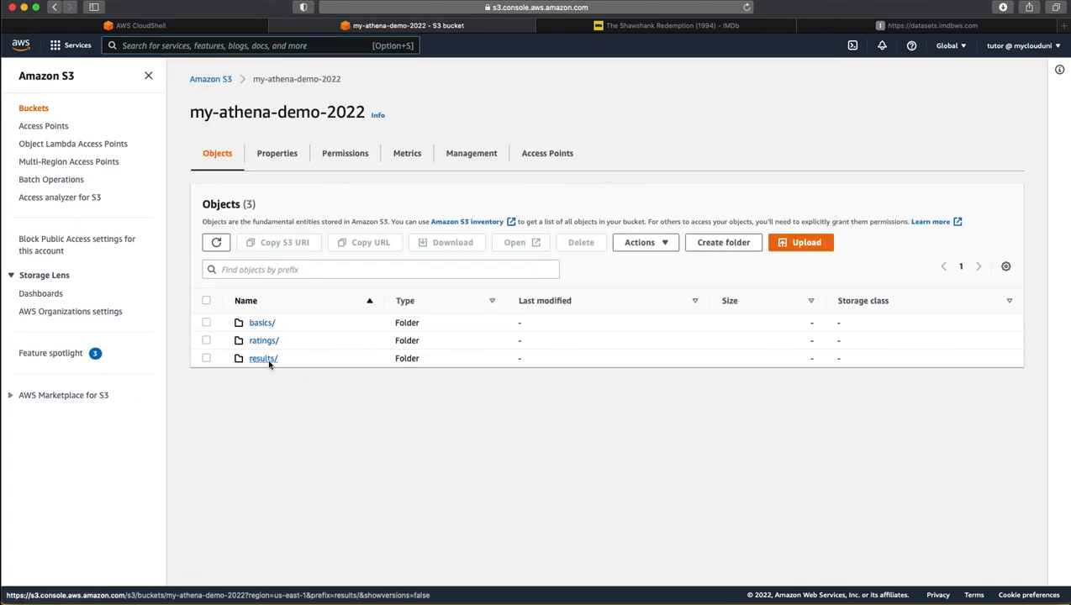
click(263, 358)
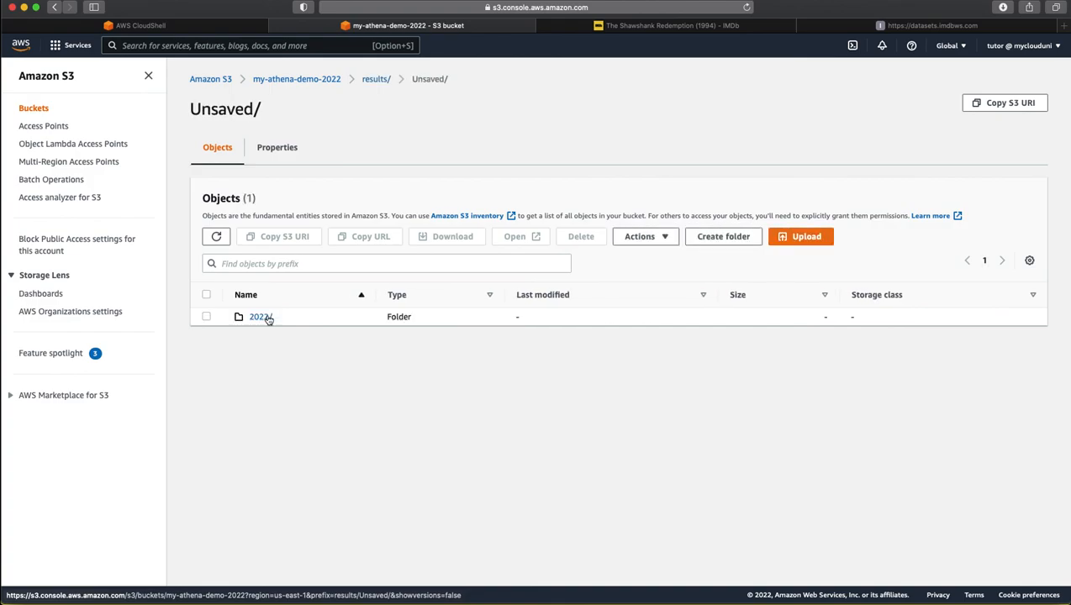
click(259, 316)
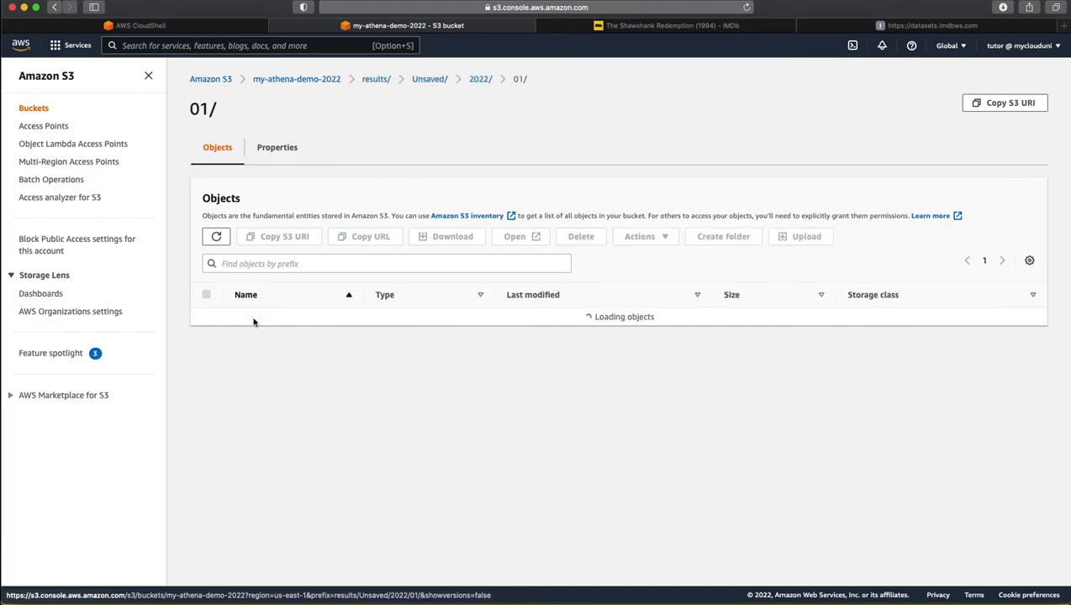